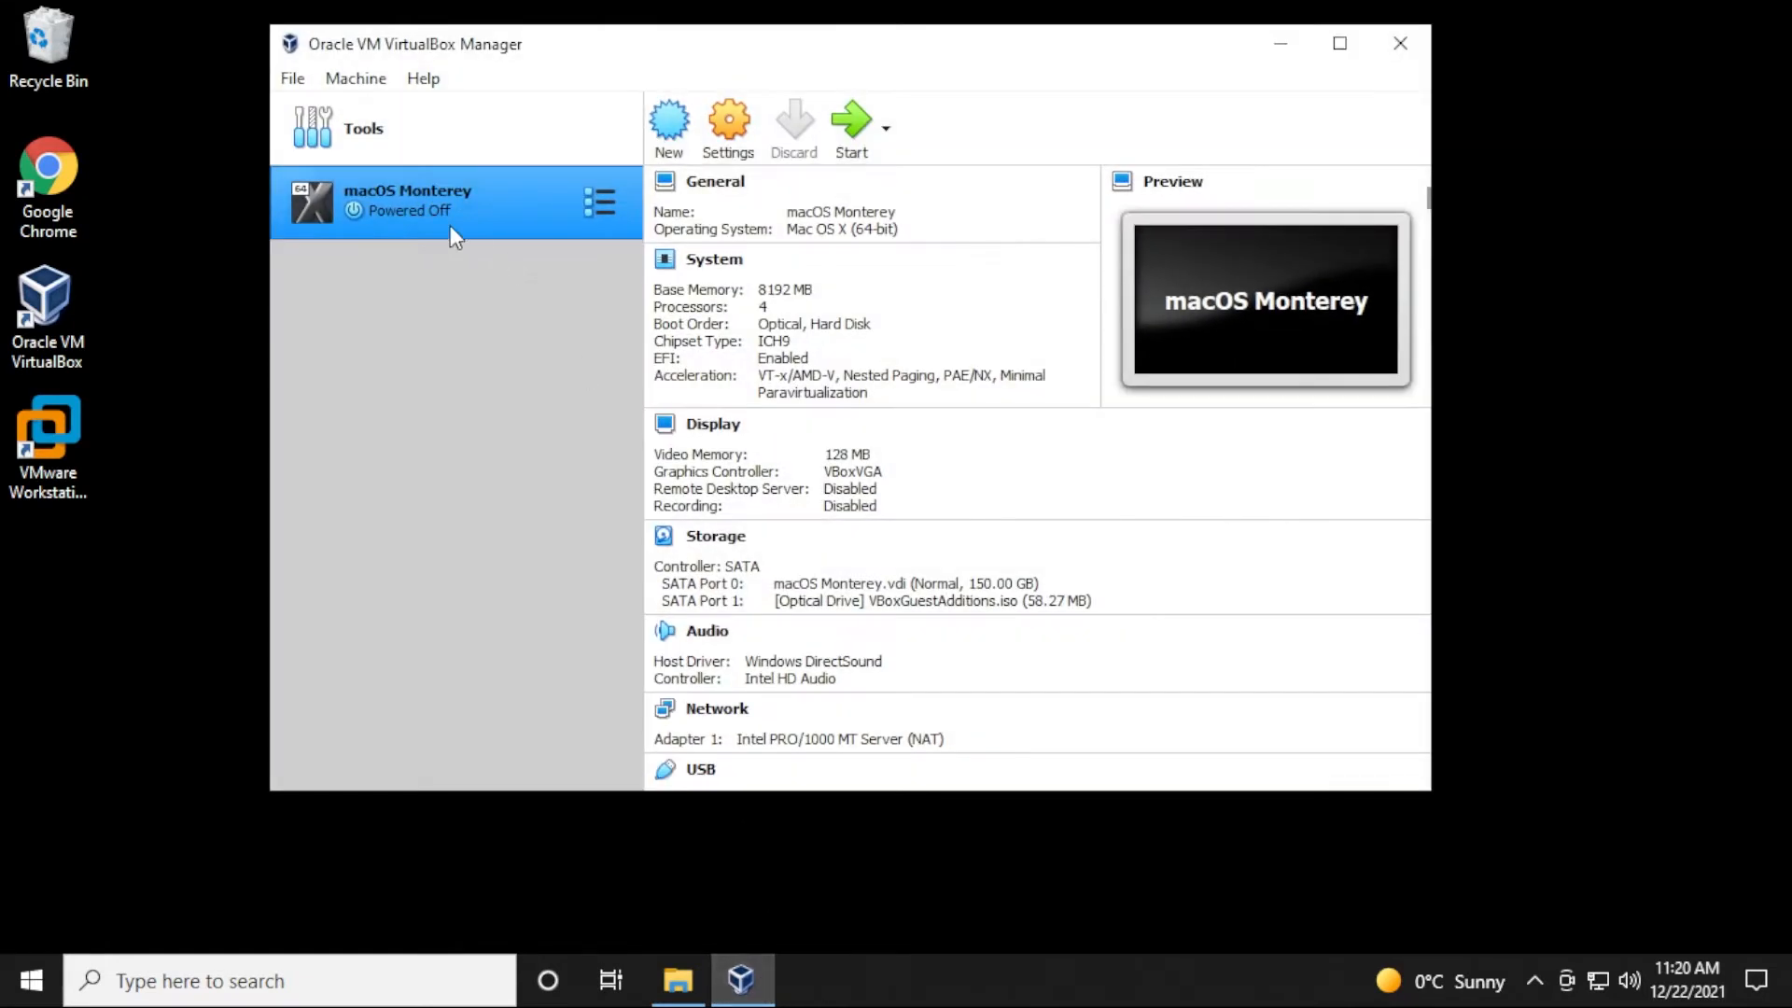
- Begin a new virtual machine named Windows XP with type Windows XP (32-bit)
{"action": "left_click", "coordinate": [676, 979]}
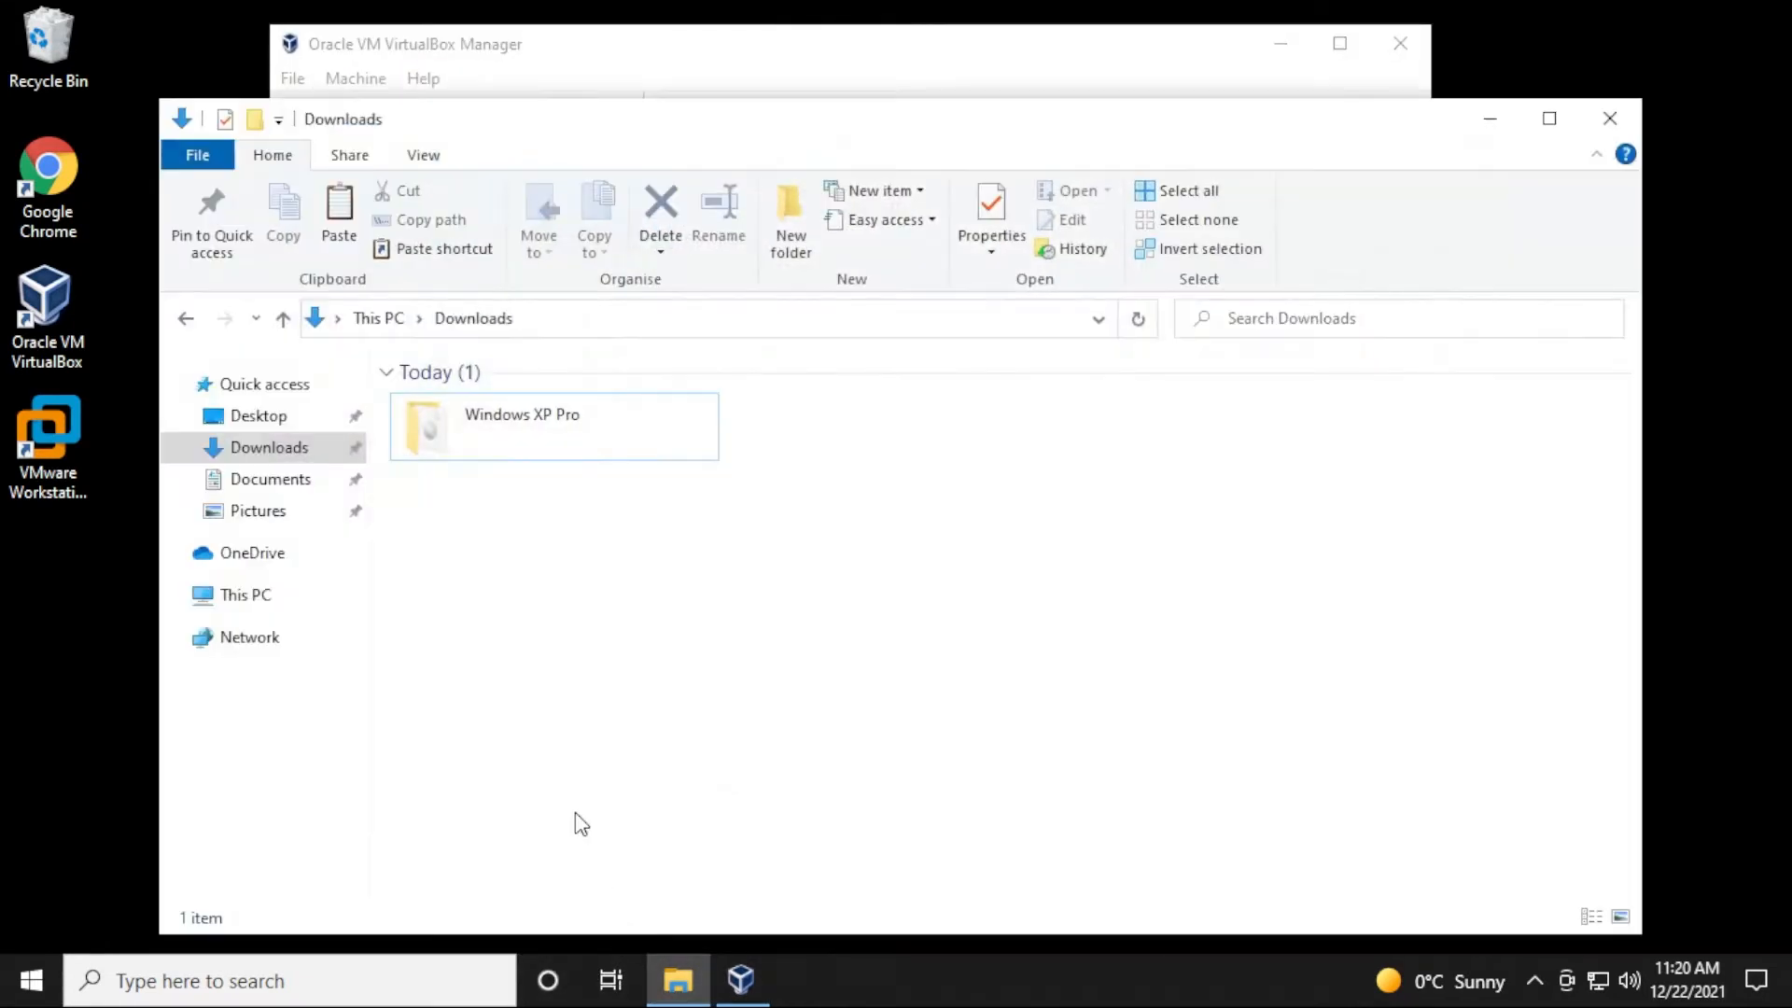
{"action": "double_click", "coordinate": [552, 426]}
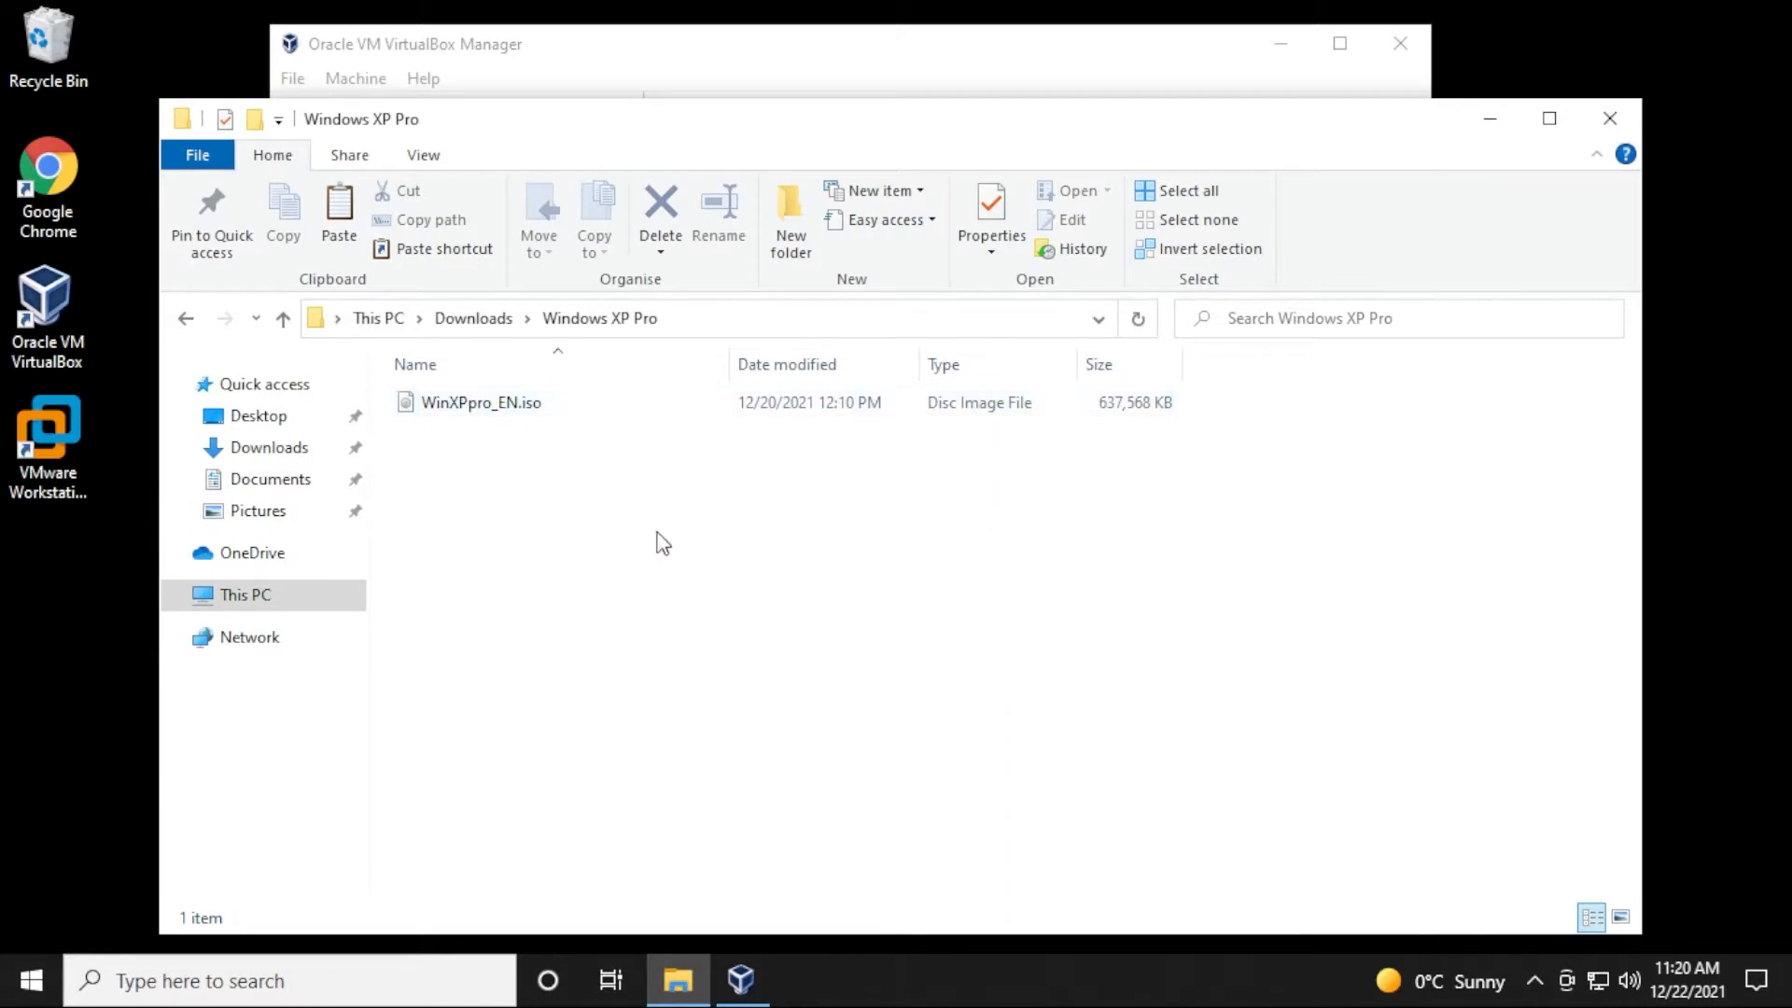
{"action": "mouse_move", "coordinate": [1484, 174]}
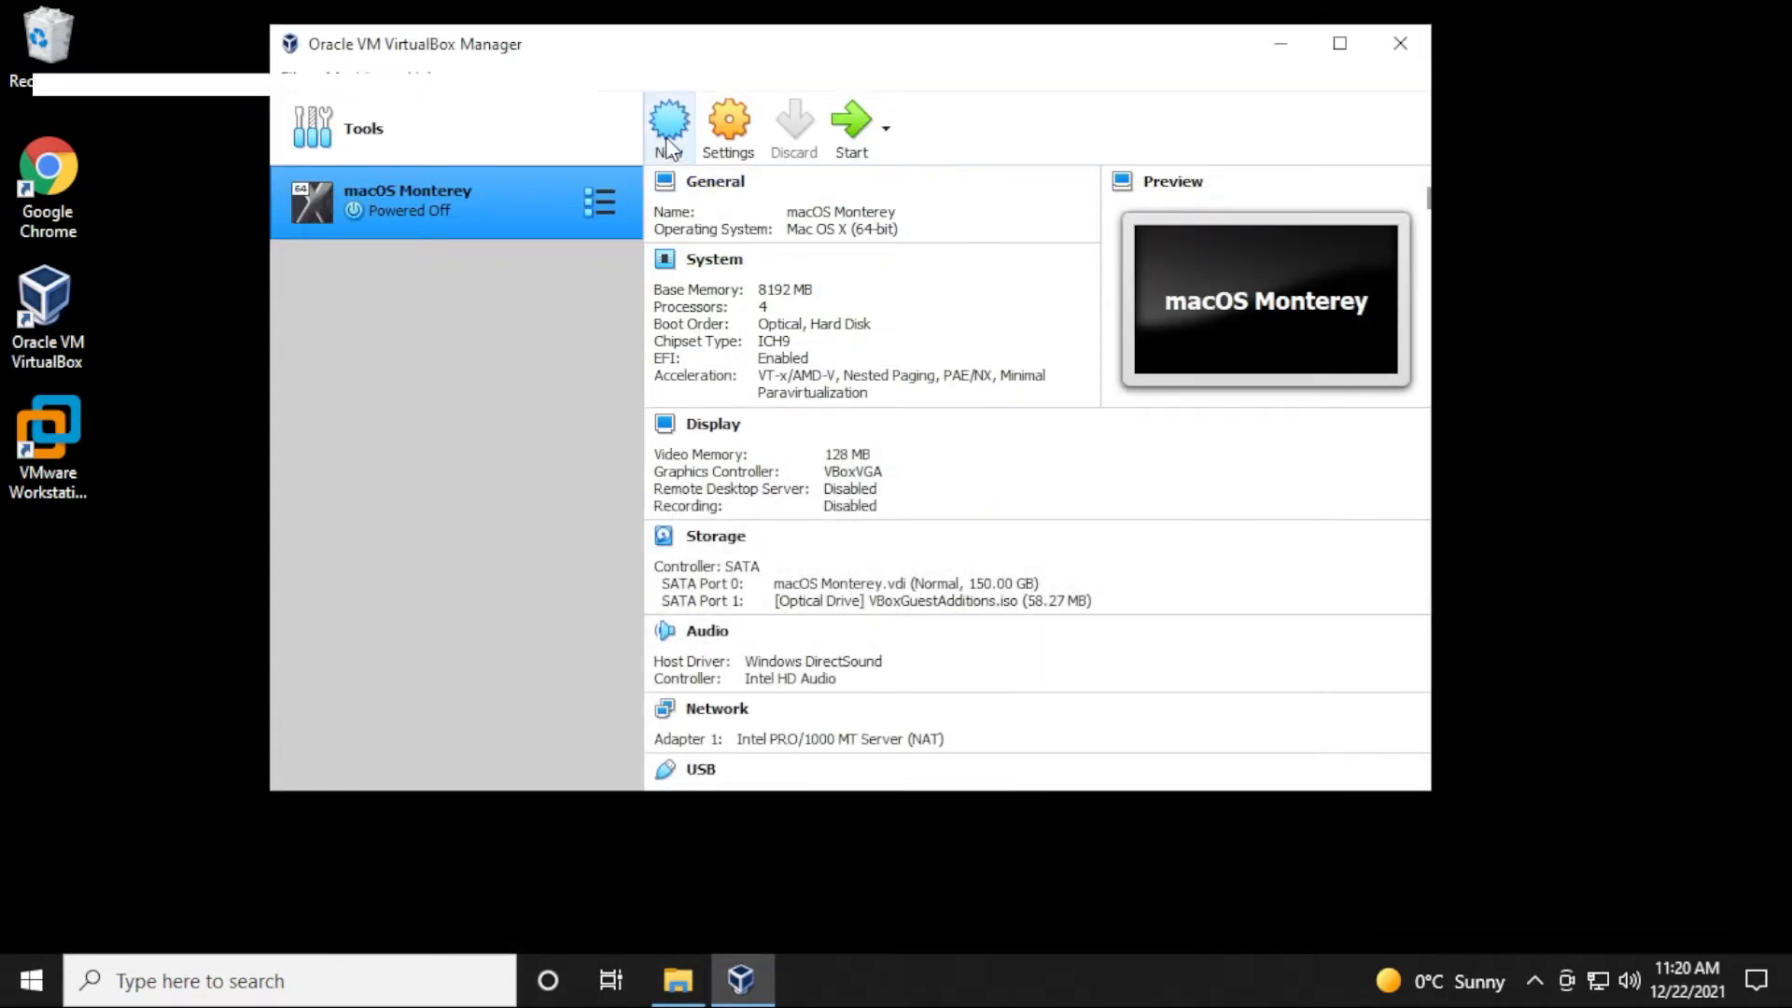
{"action": "left_click", "coordinate": [668, 128]}
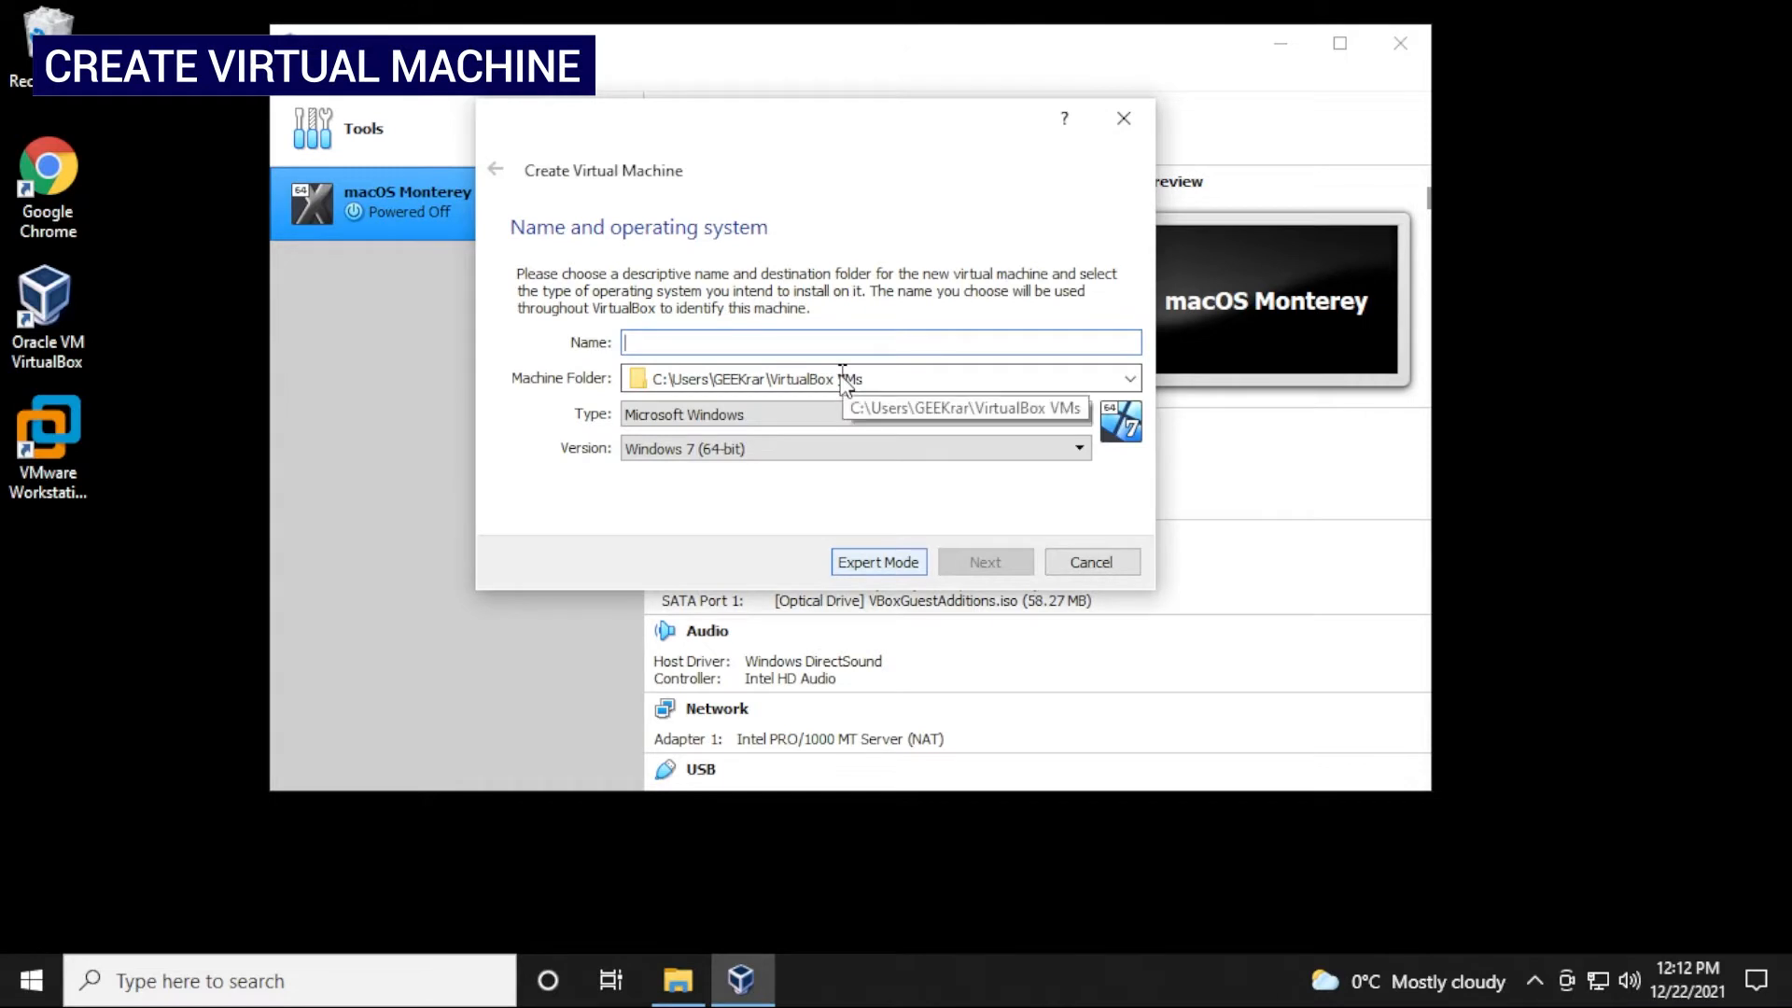
{"action": "type", "text": "Win"}
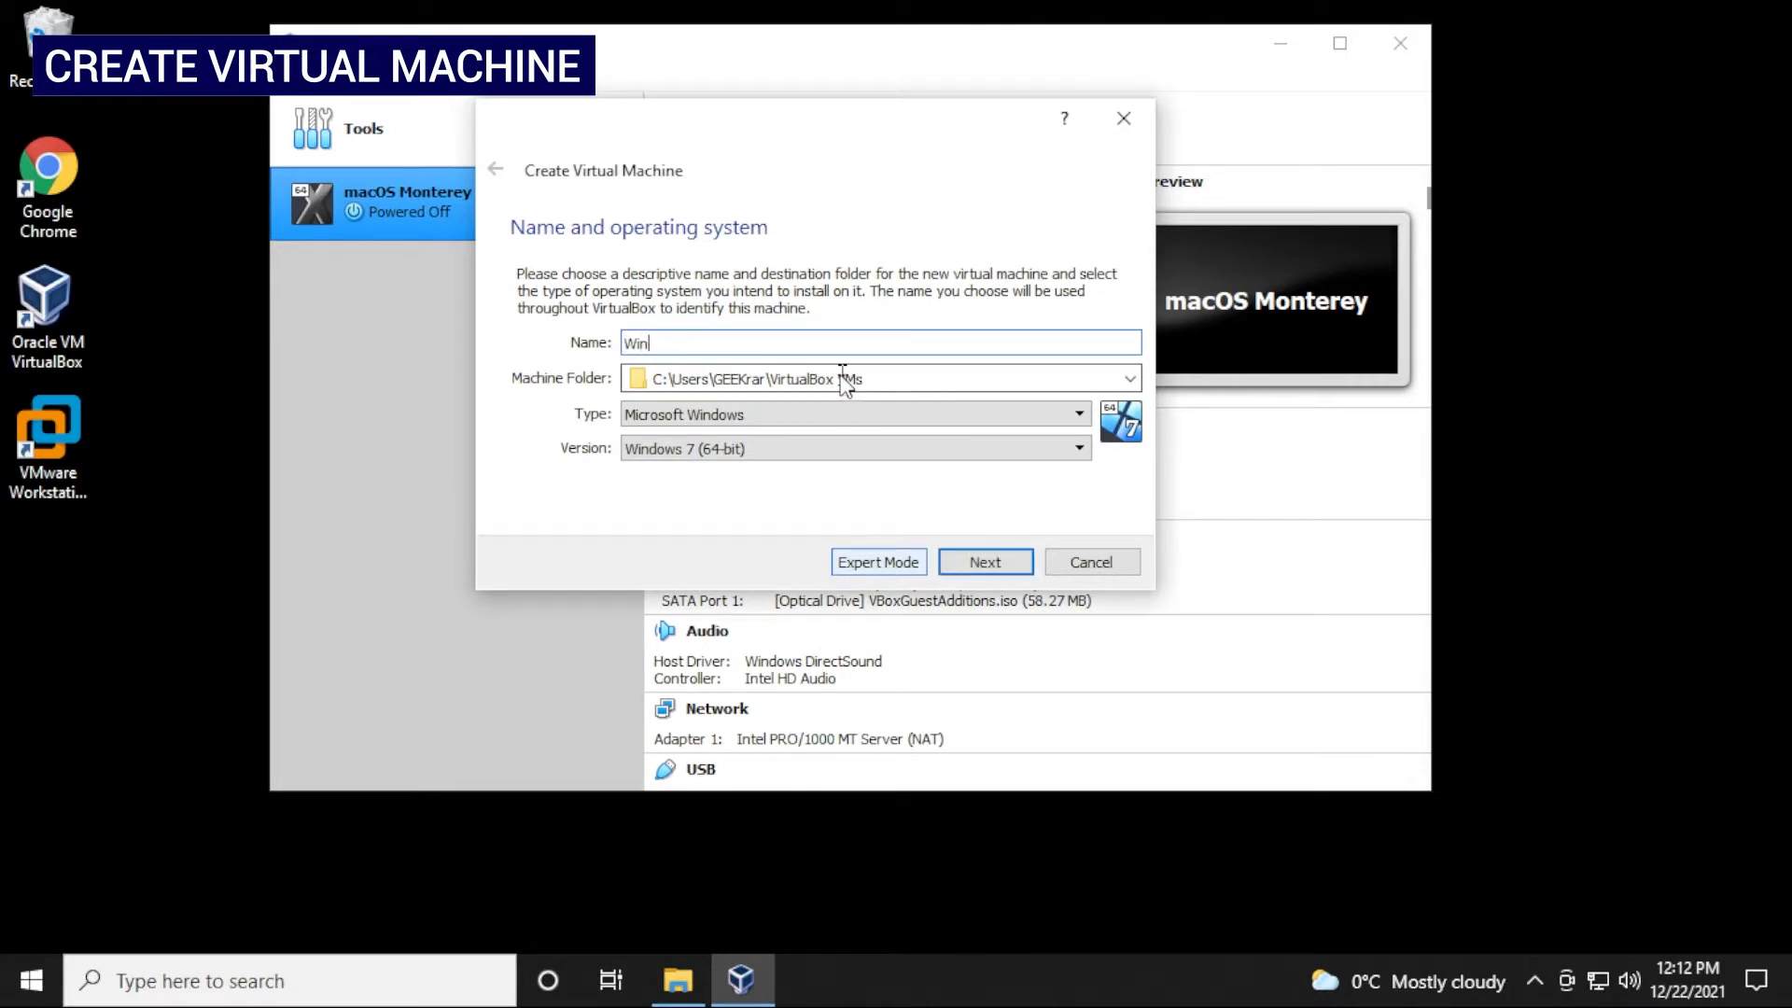
{"action": "type", "text": "dows X"}
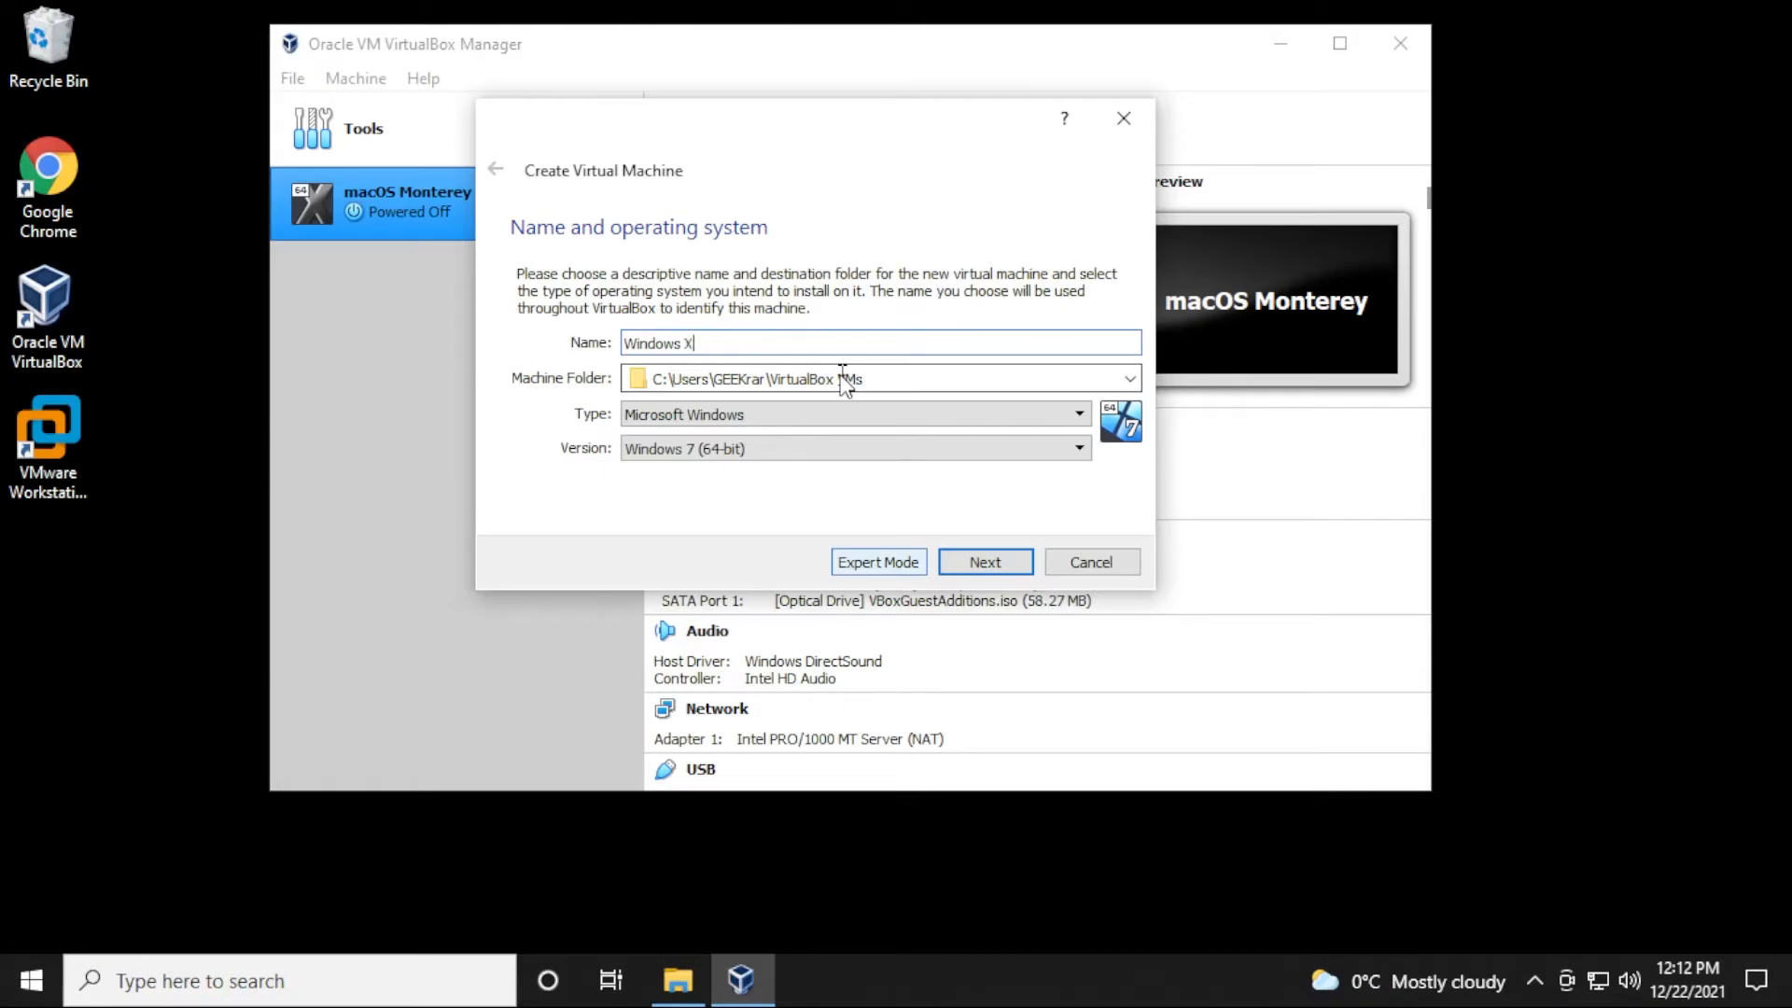
{"action": "type", "text": "P"}
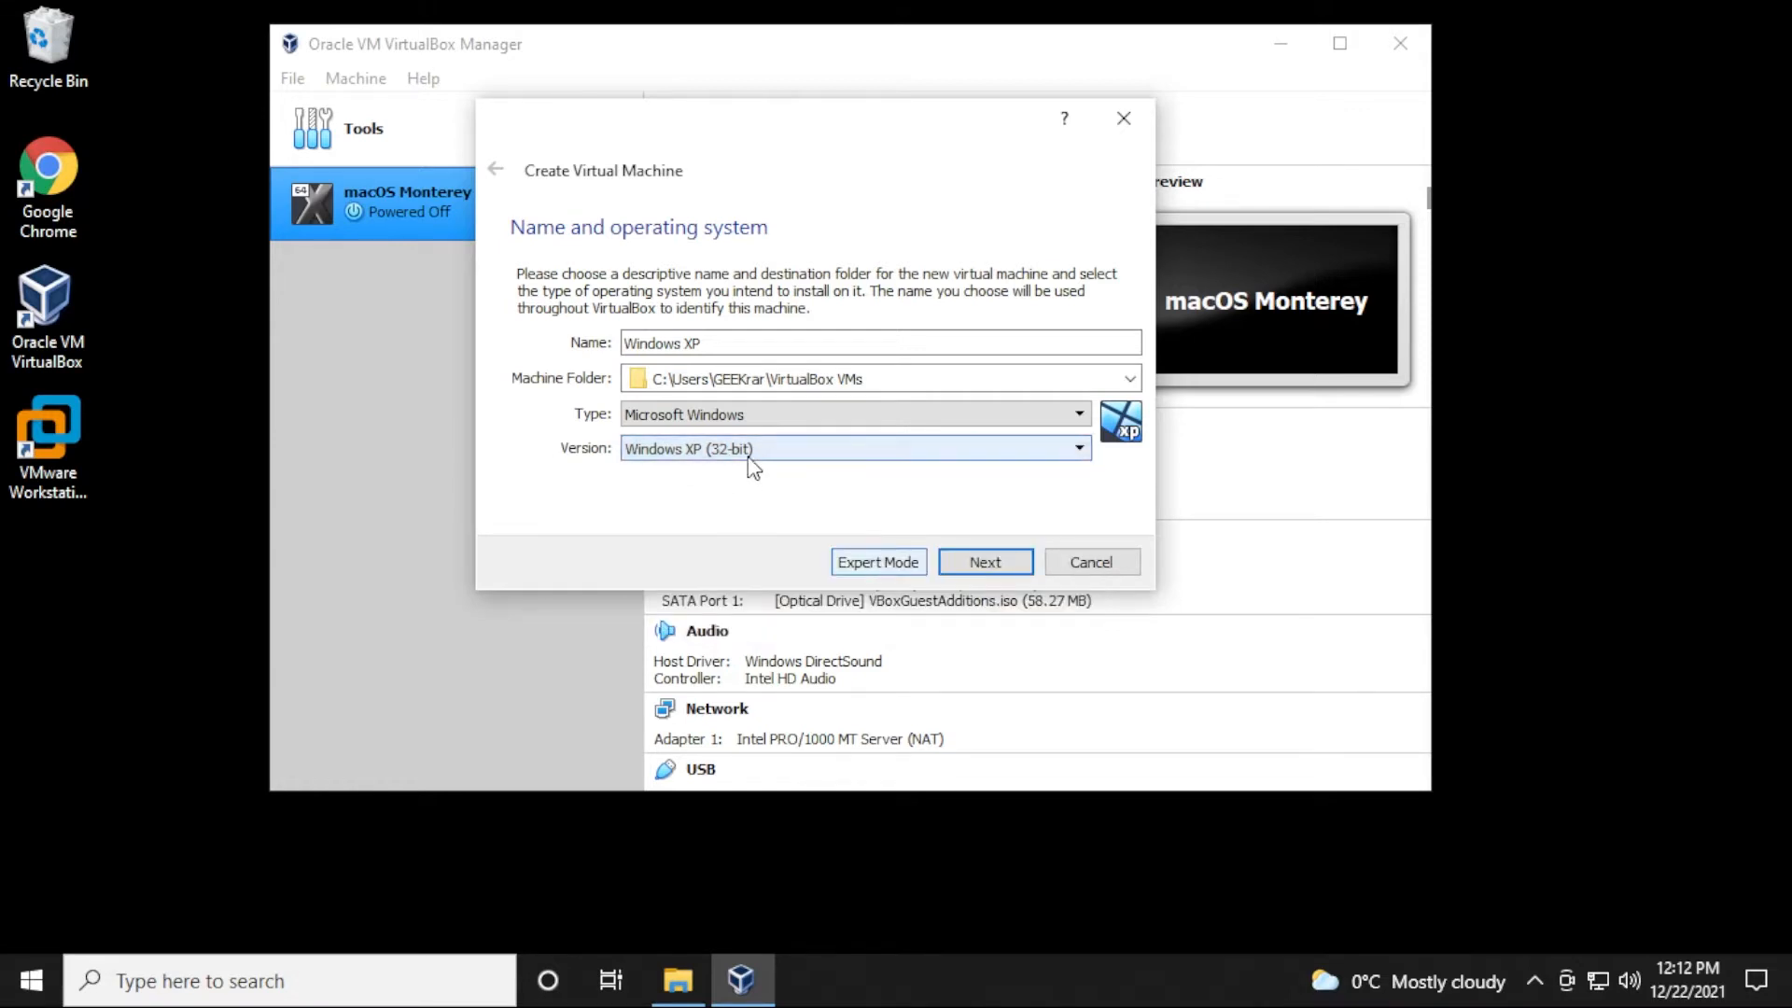
{"action": "mouse_move", "coordinate": [984, 561]}
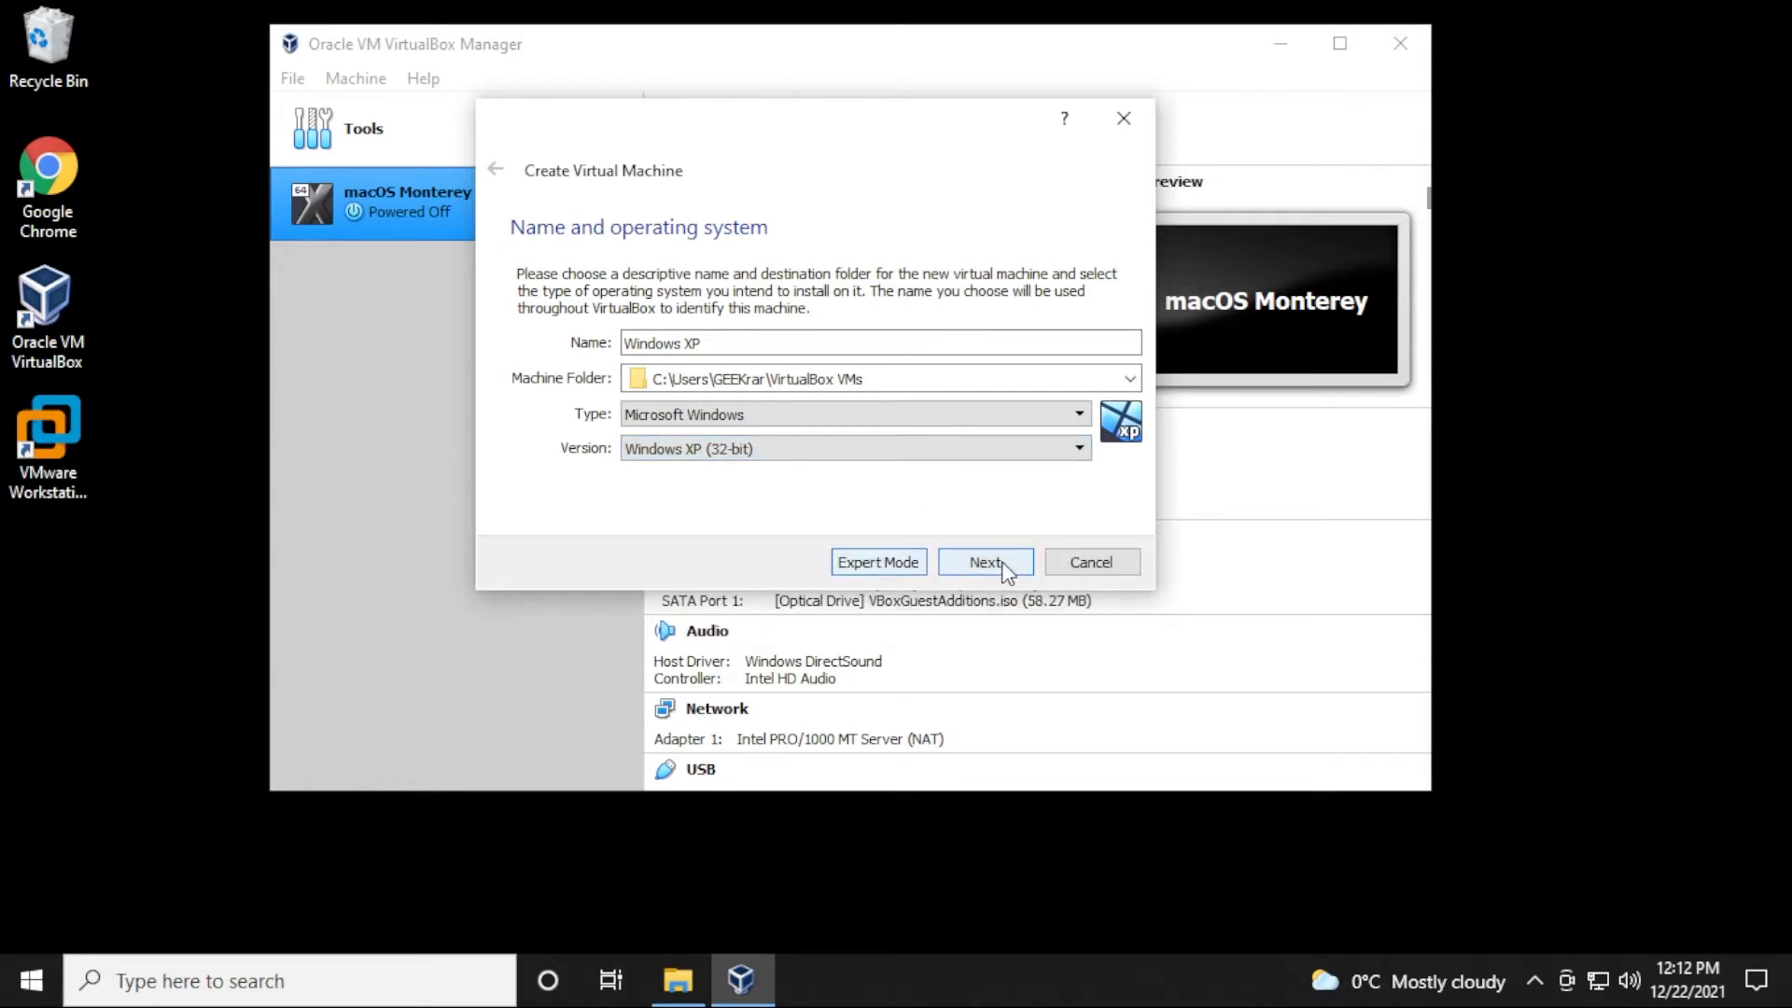
- Set the machine's memory to 2048 MB and advance to the hard-disk step
{"action": "left_click", "coordinate": [983, 562]}
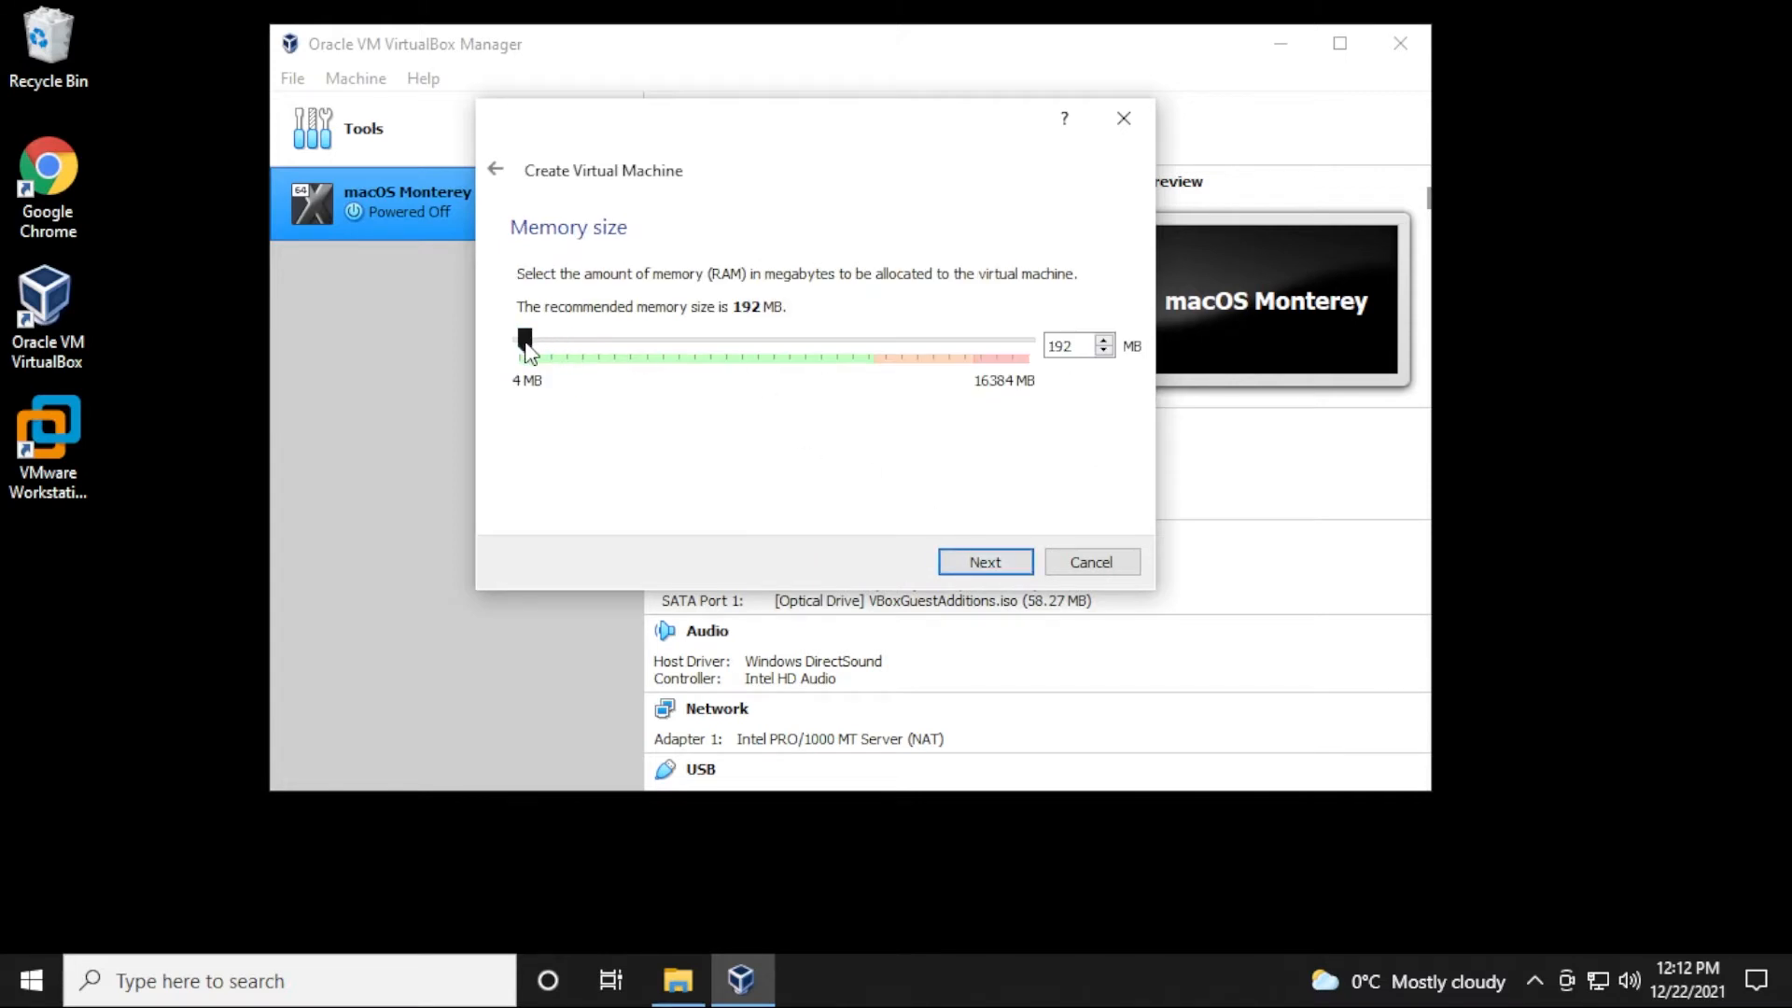
{"action": "left_click_drag", "start_coordinate": [523, 343], "coordinate": [586, 343]}
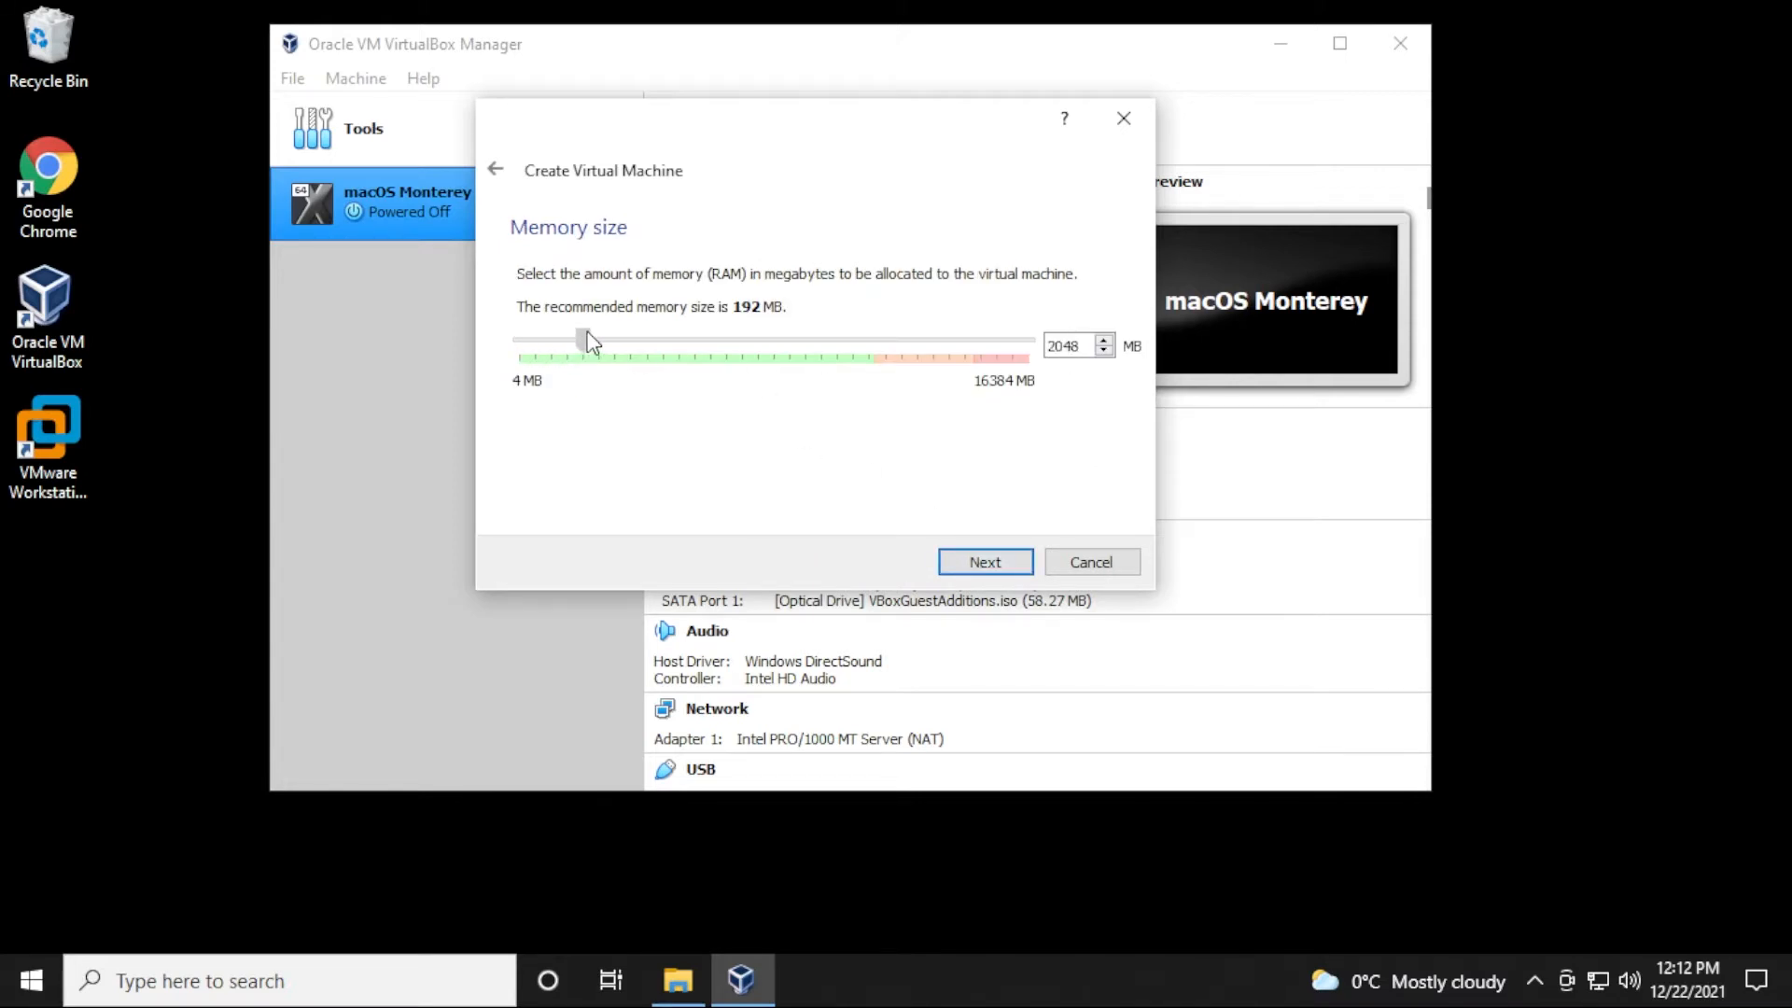
{"action": "left_click", "coordinate": [984, 561]}
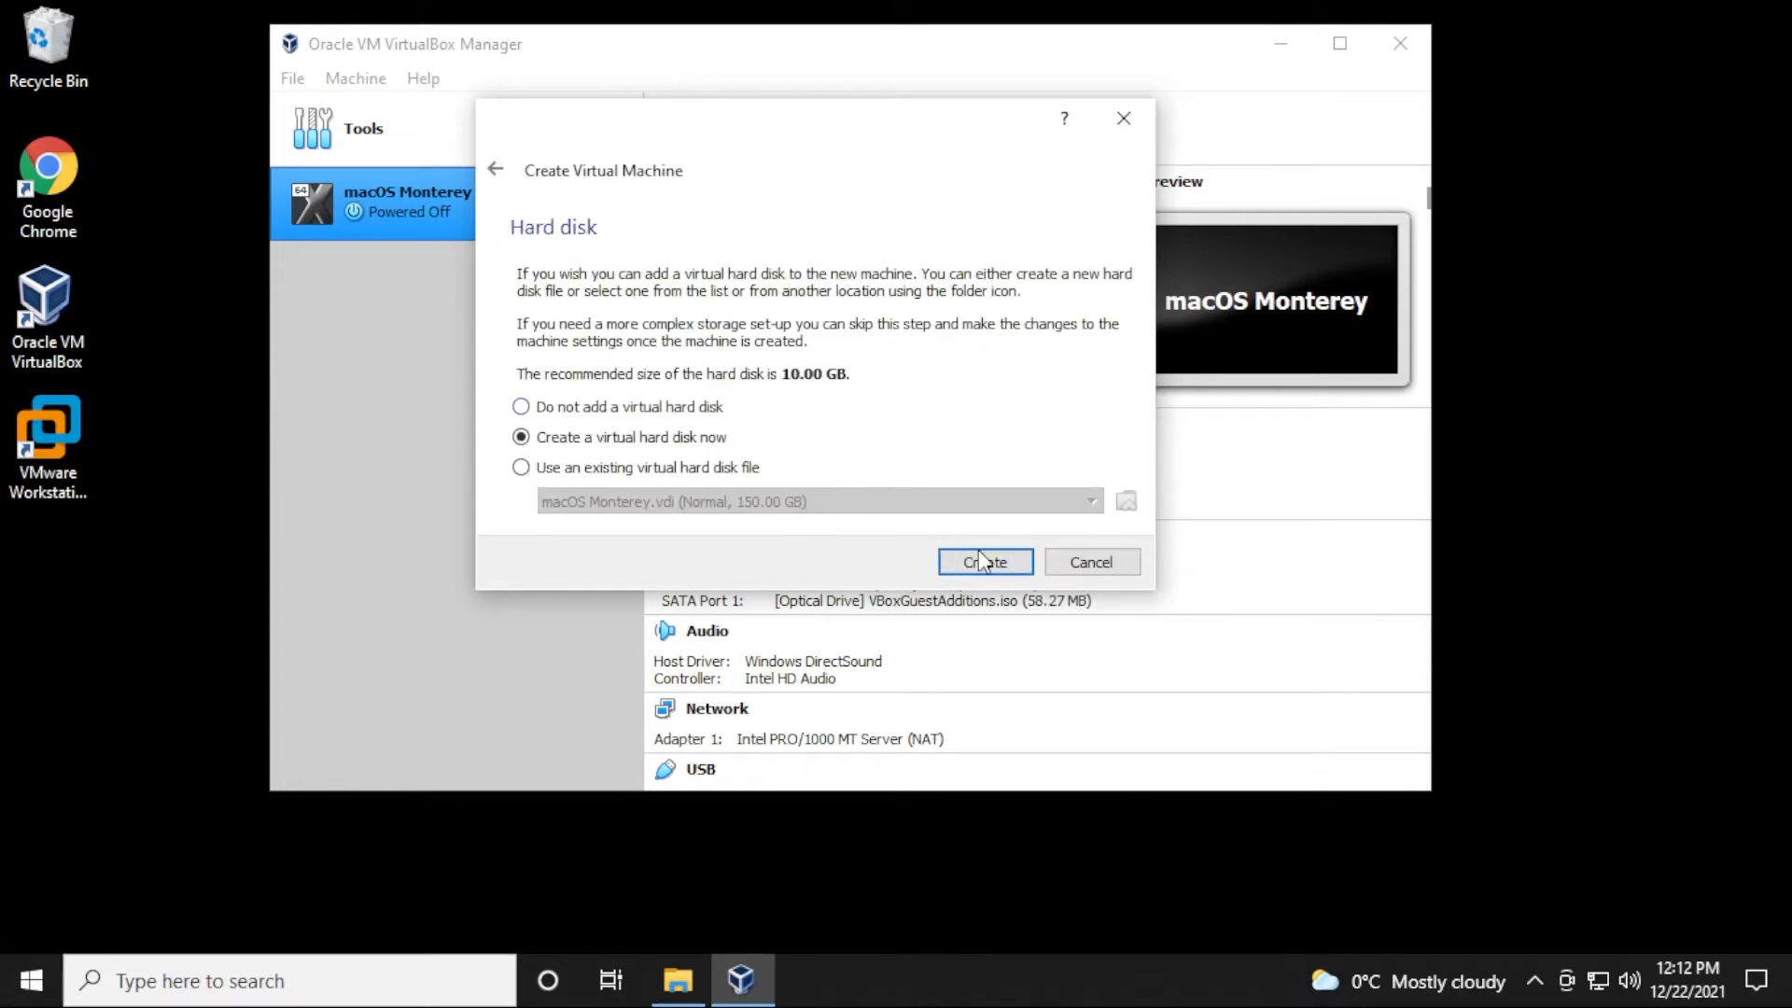
- Create a 5 GB dynamically allocated VDI disk, finishing the Windows XP machine
{"action": "left_click", "coordinate": [983, 562]}
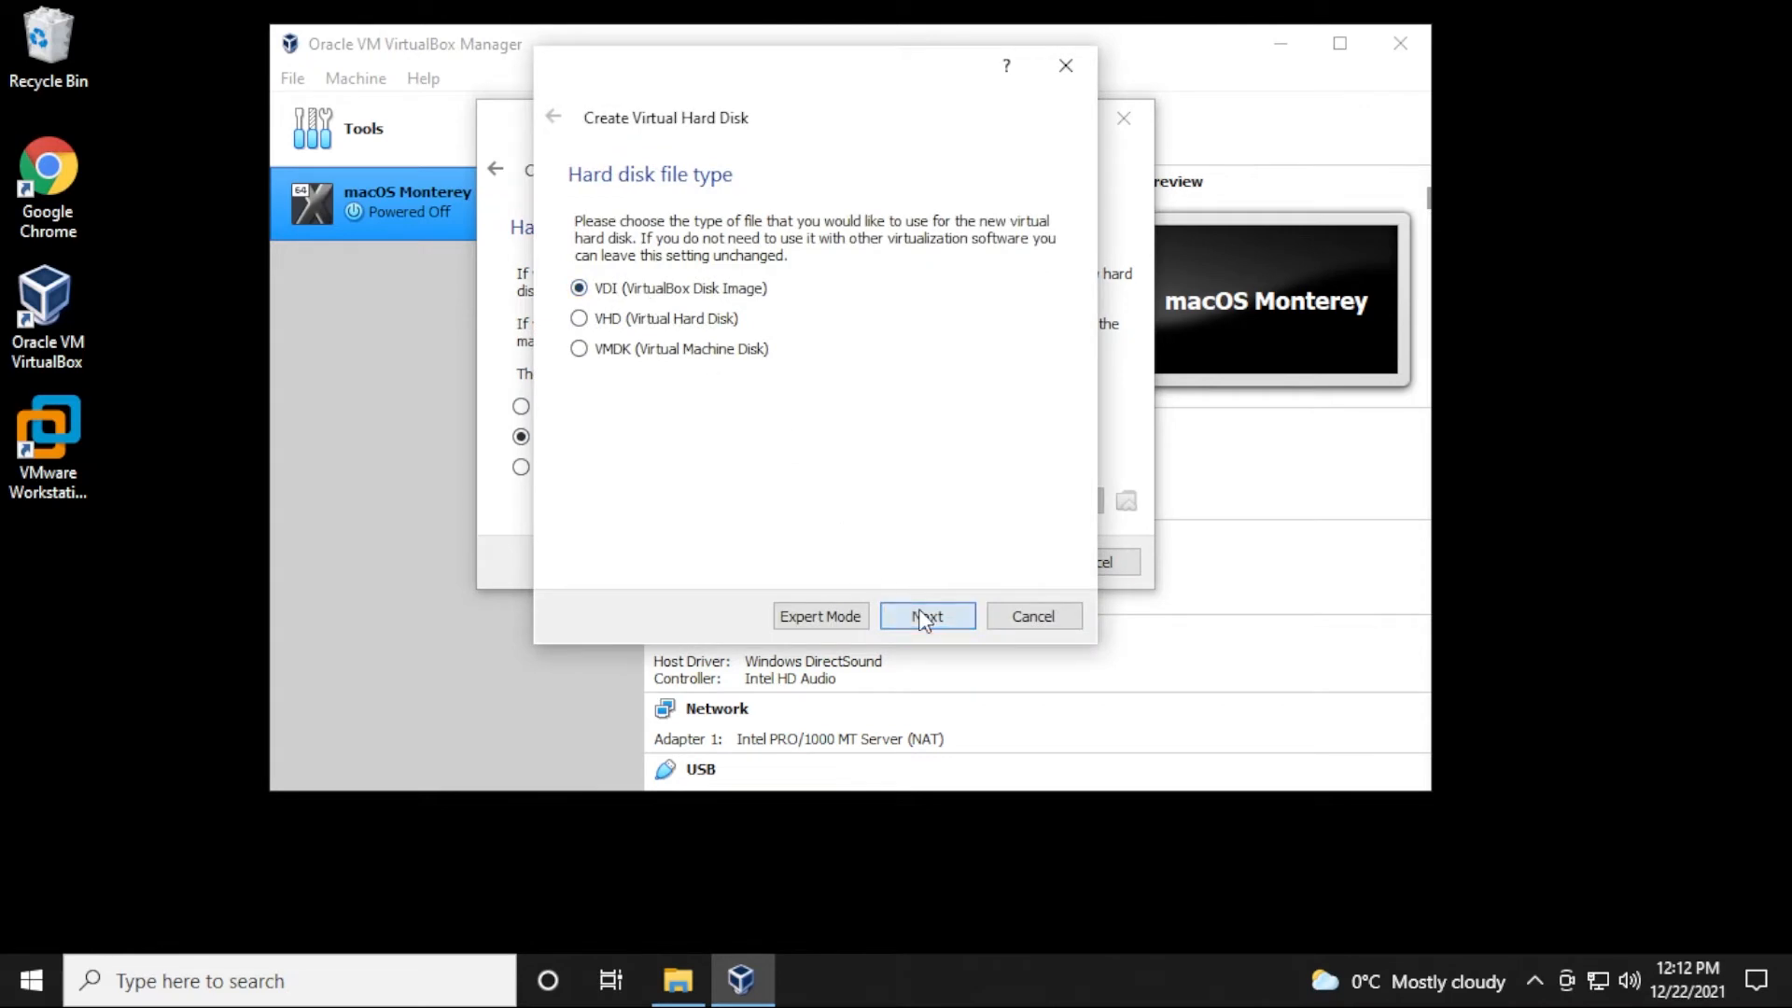
{"action": "left_click", "coordinate": [928, 614]}
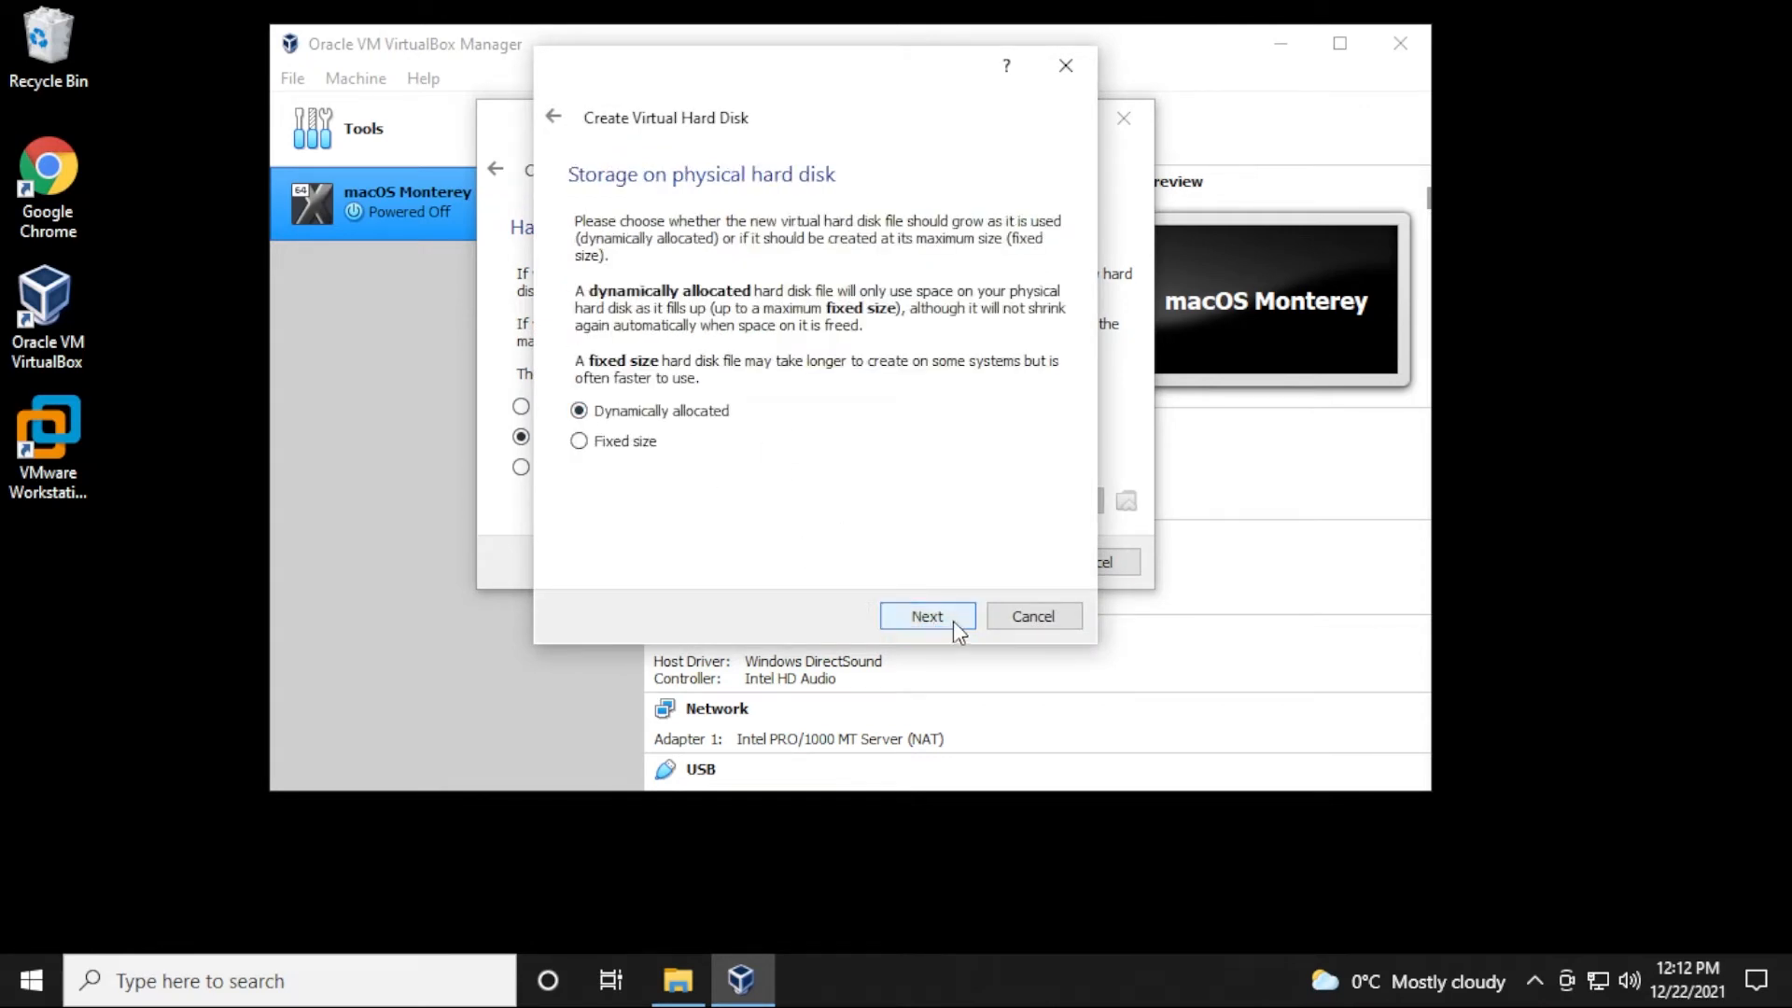
{"action": "left_click", "coordinate": [928, 616]}
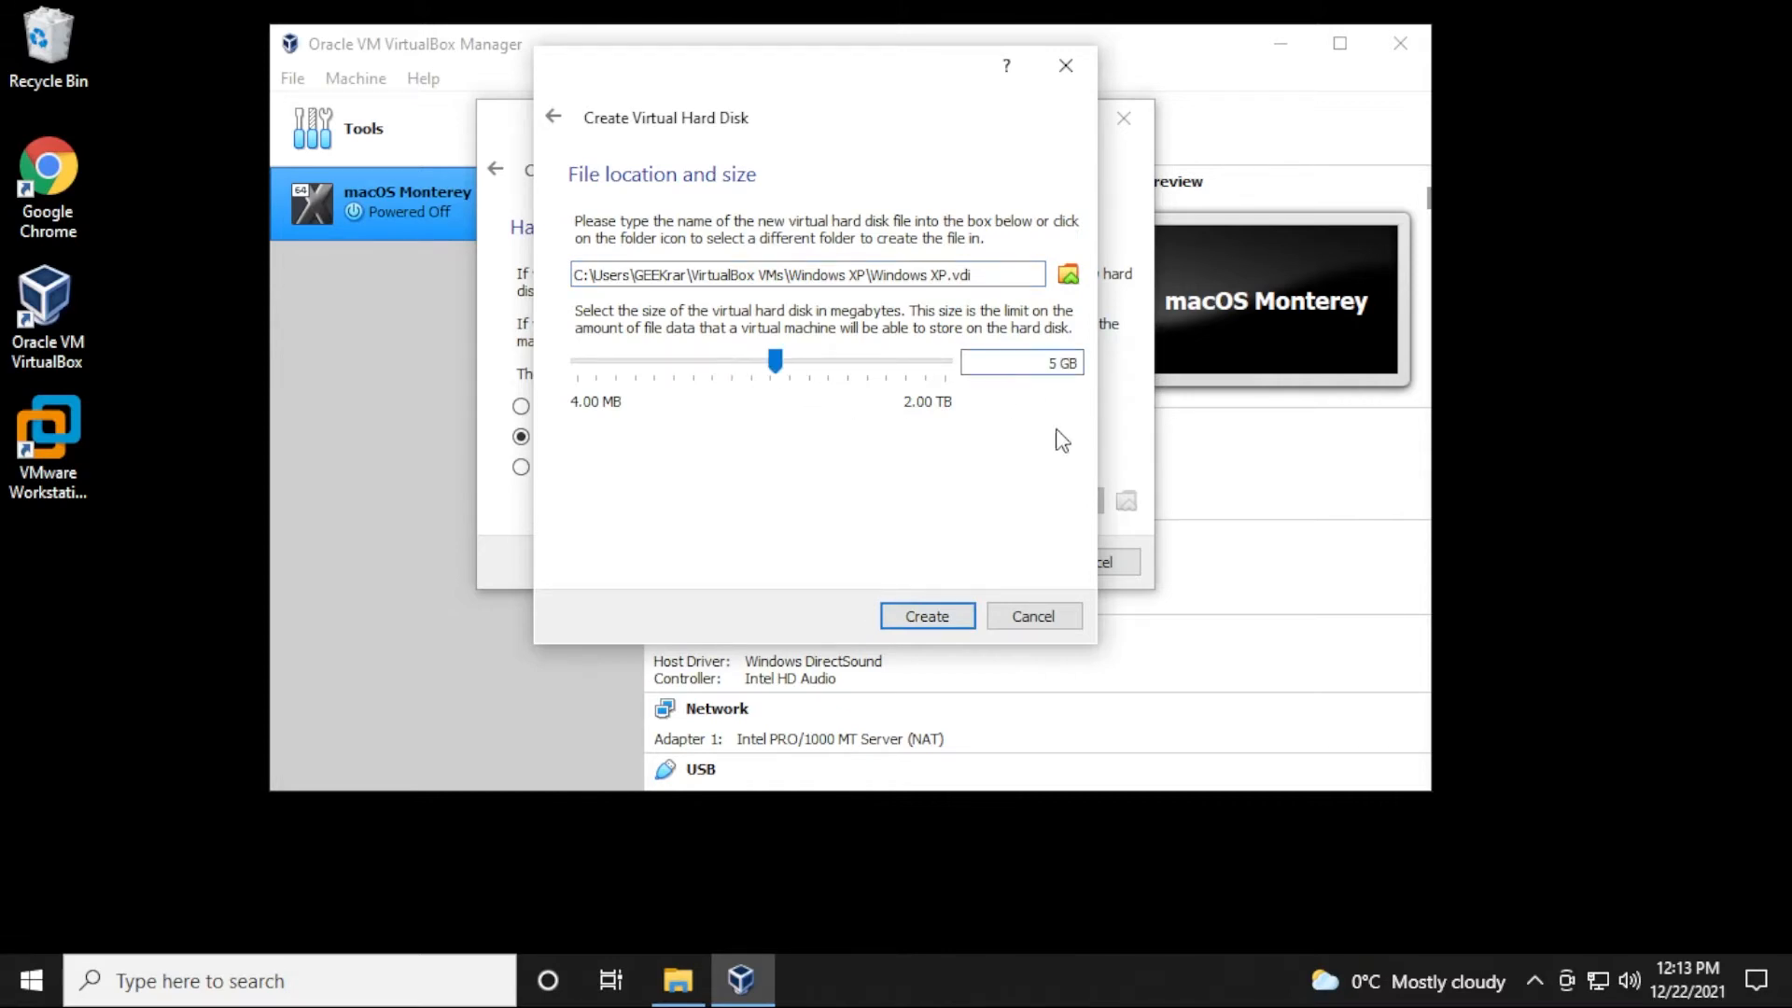
{"action": "left_click", "coordinate": [926, 616]}
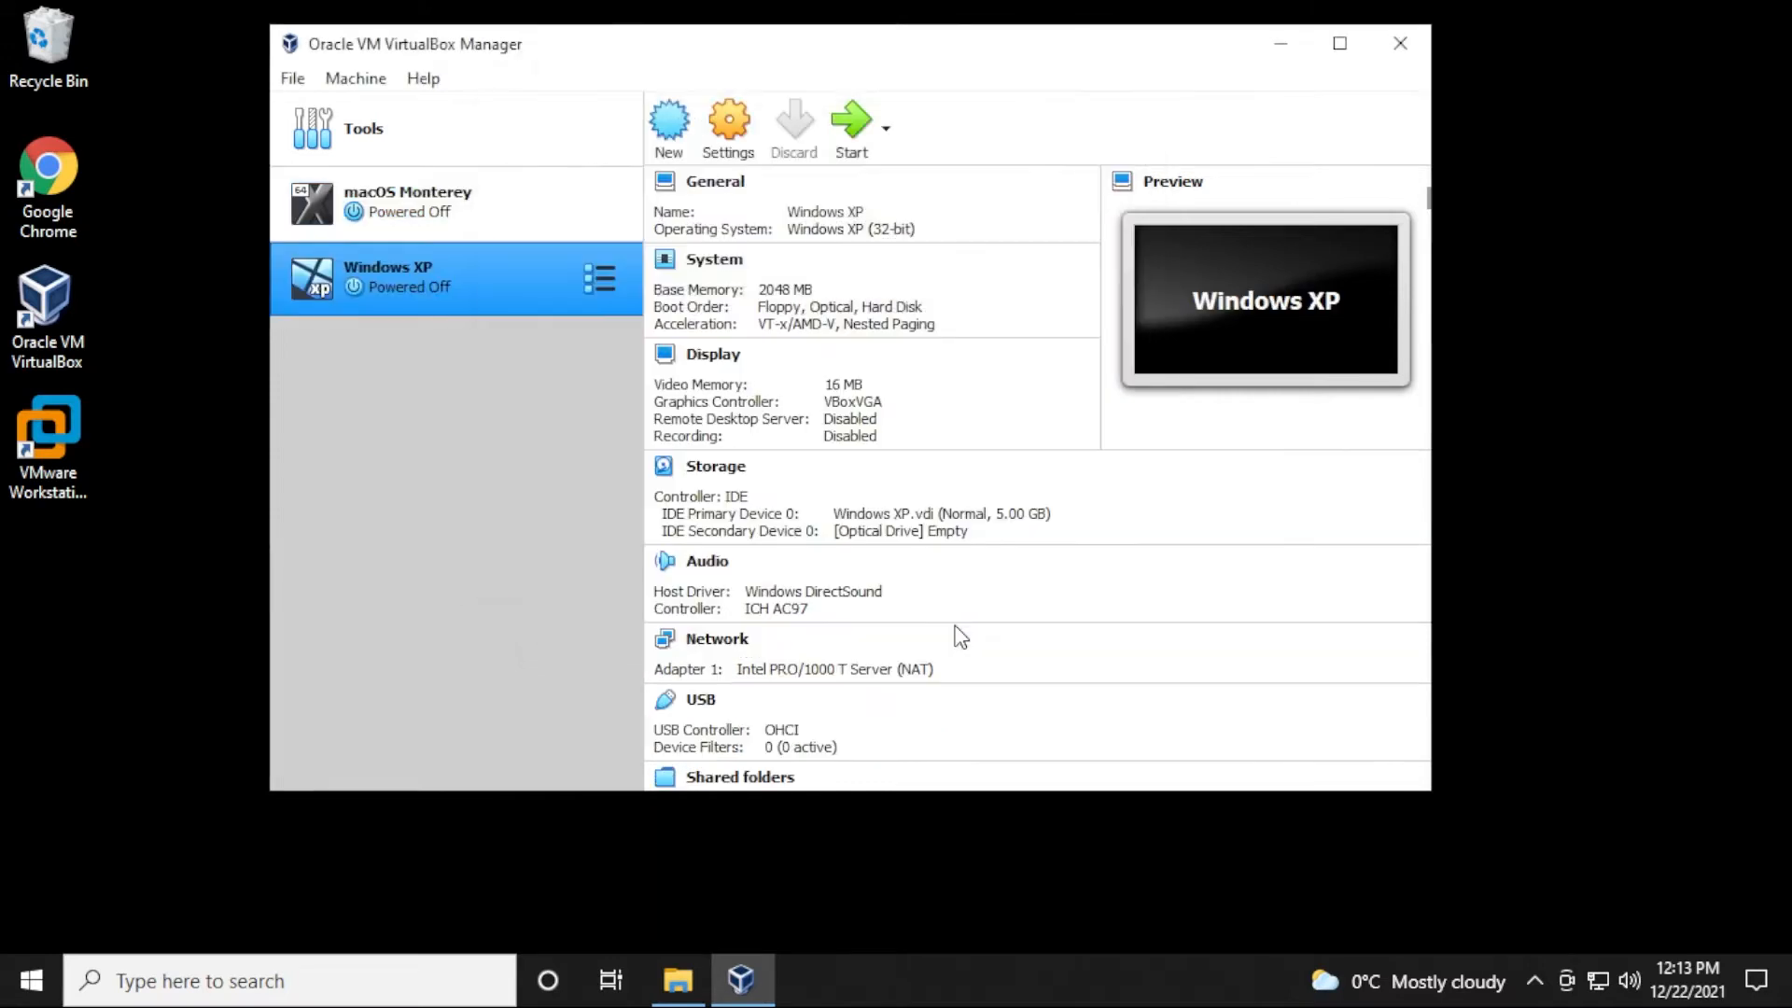
{"action": "mouse_move", "coordinate": [491, 289]}
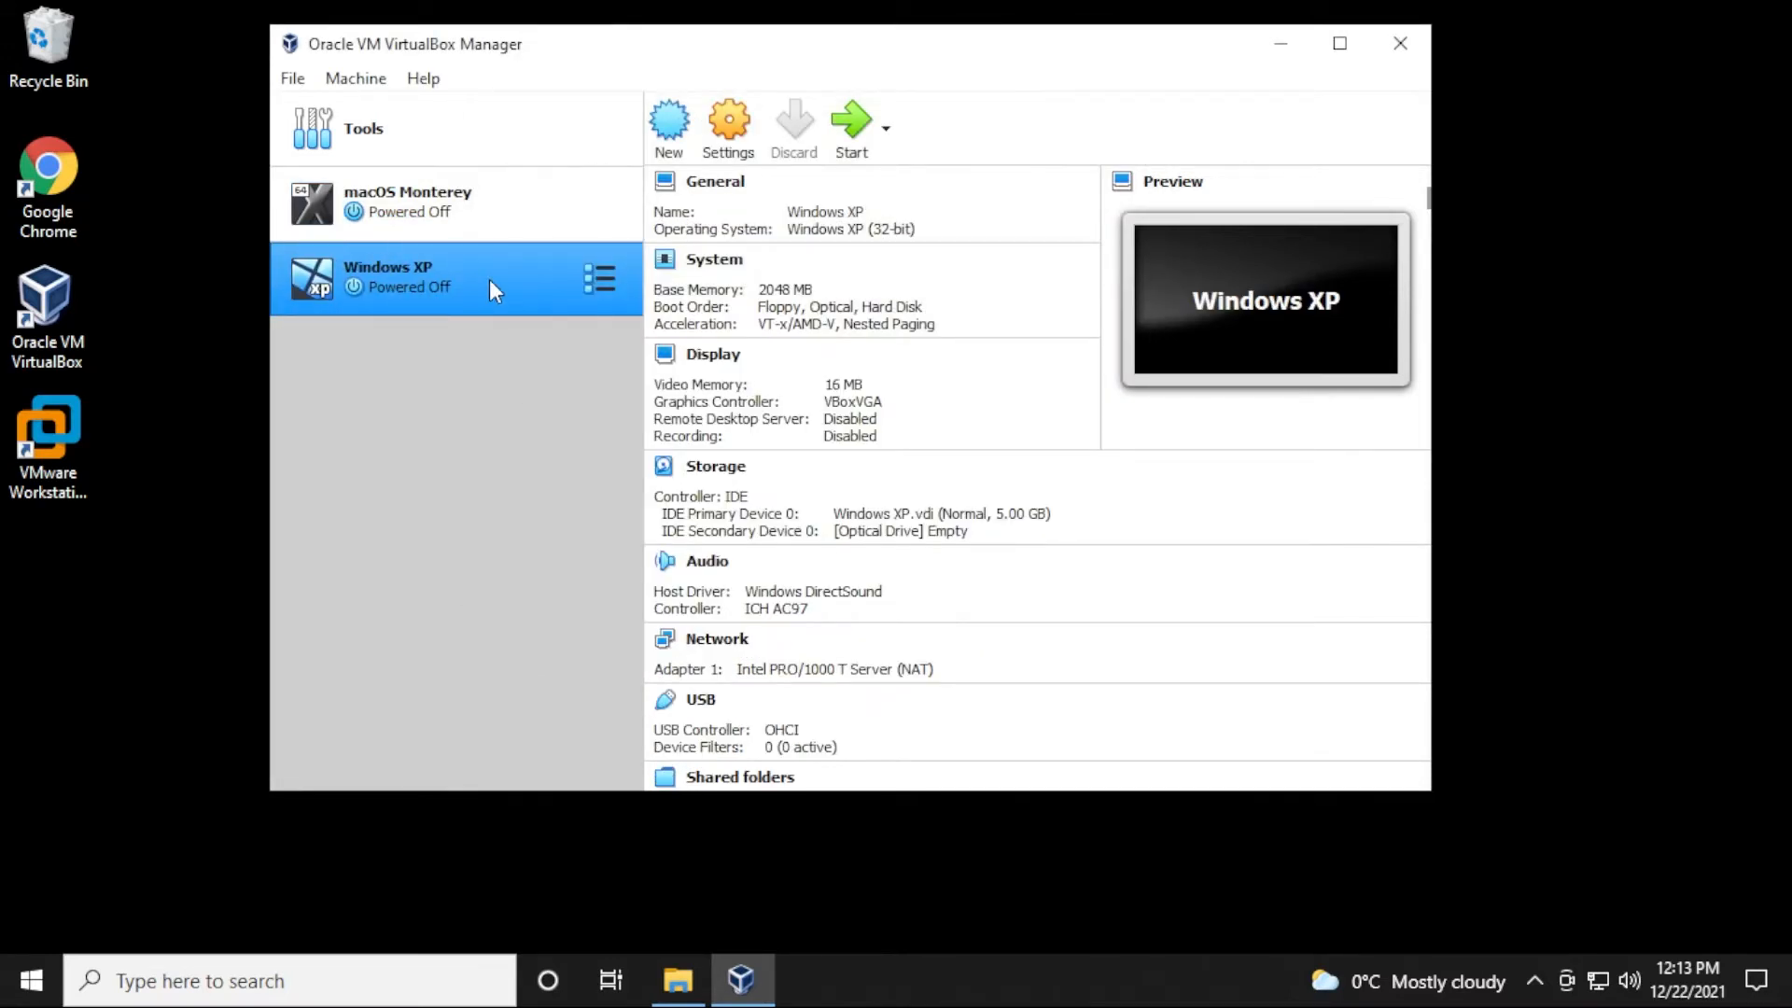
- Attach WinXPpro_EN.iso to the machine's empty optical drive in Storage settings
{"action": "left_click", "coordinate": [728, 129]}
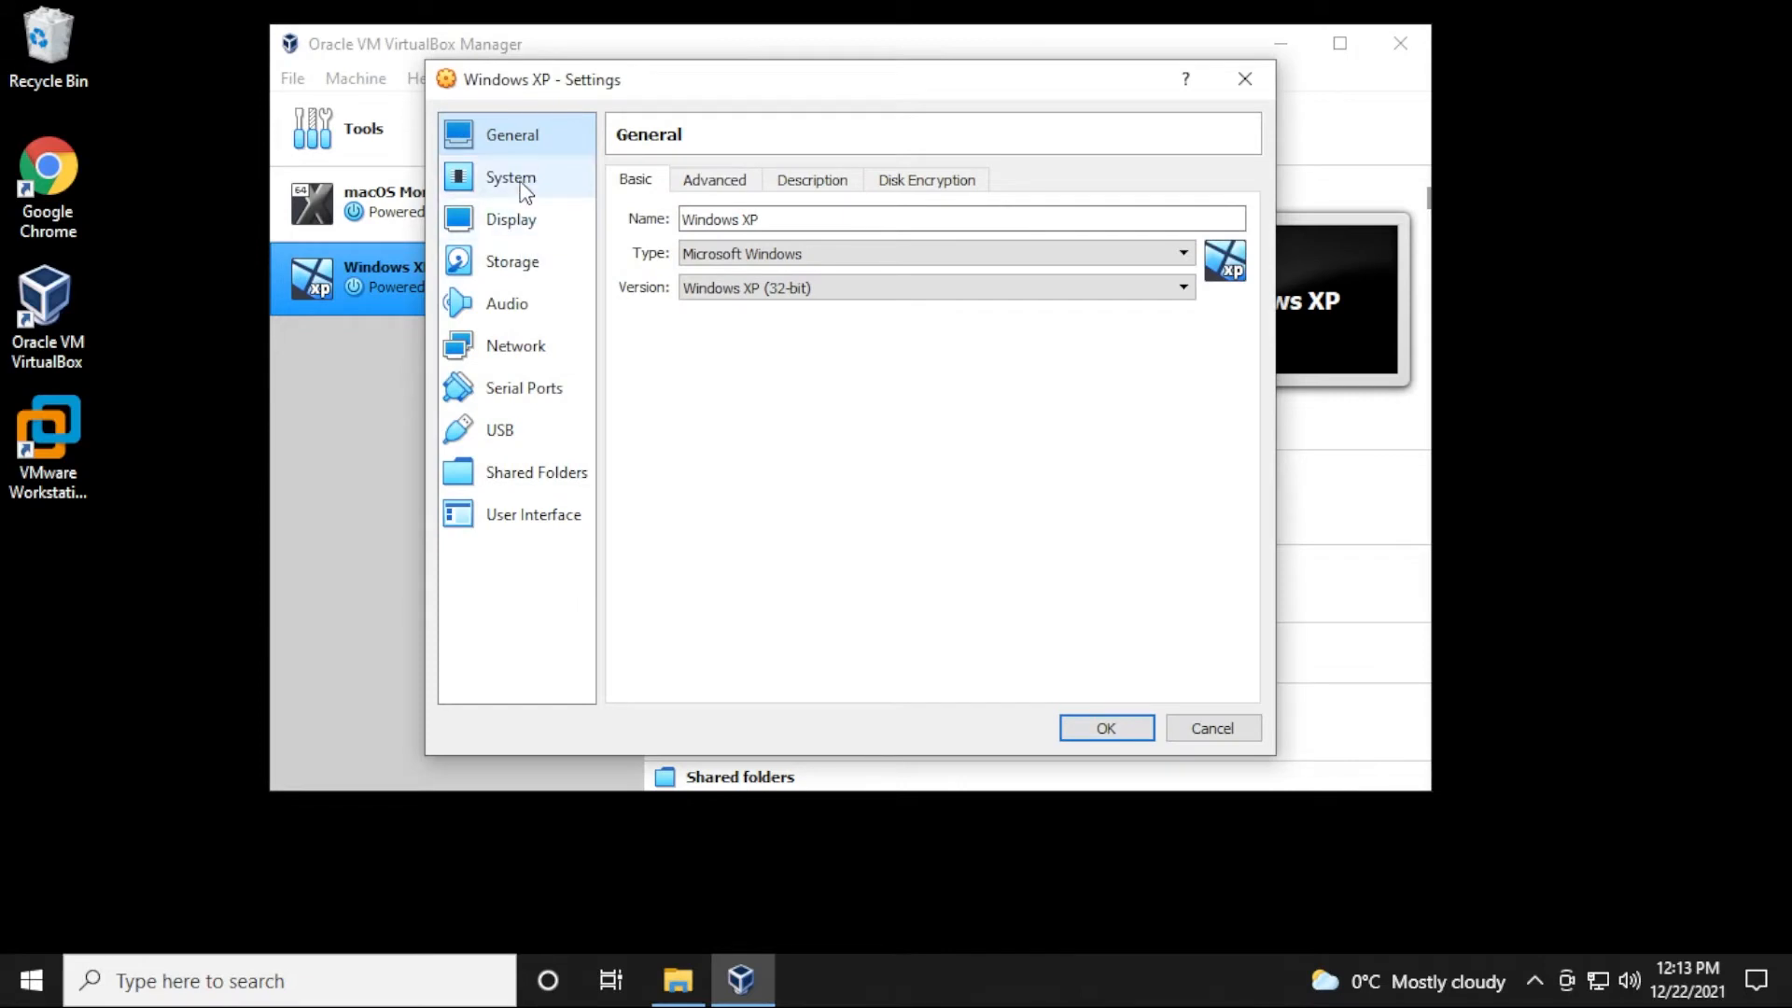
{"action": "left_click", "coordinate": [511, 261]}
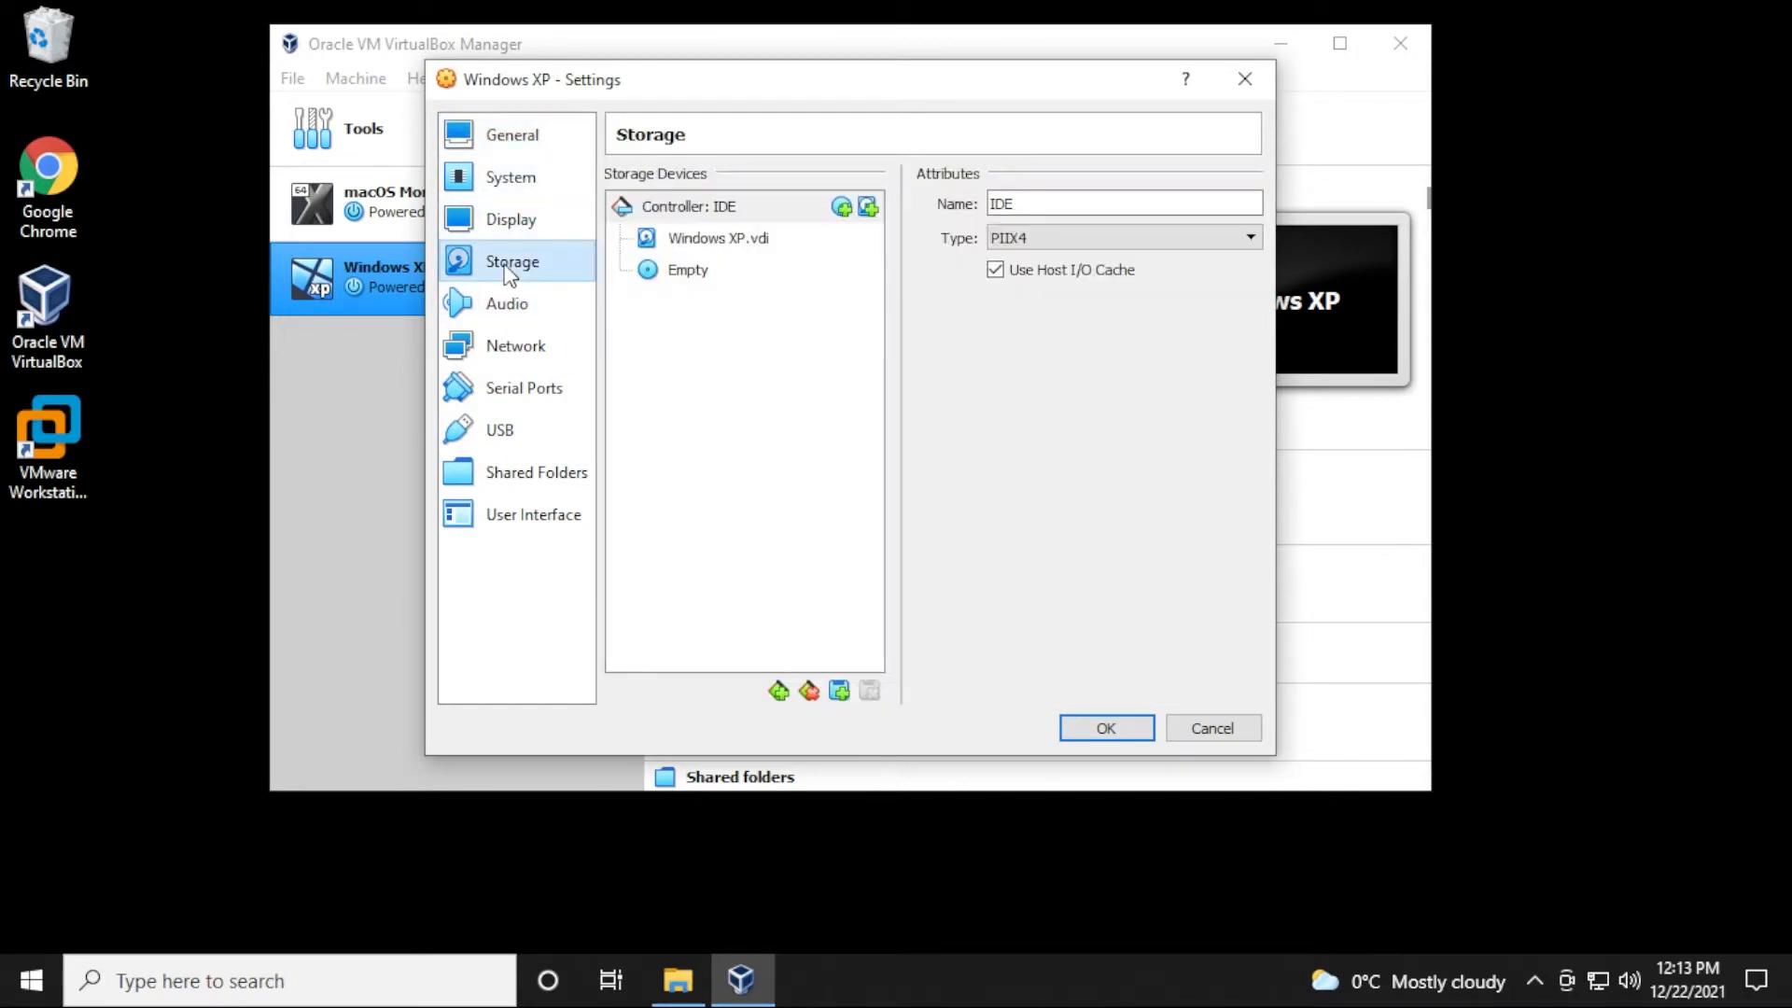
{"action": "left_click", "coordinate": [687, 269]}
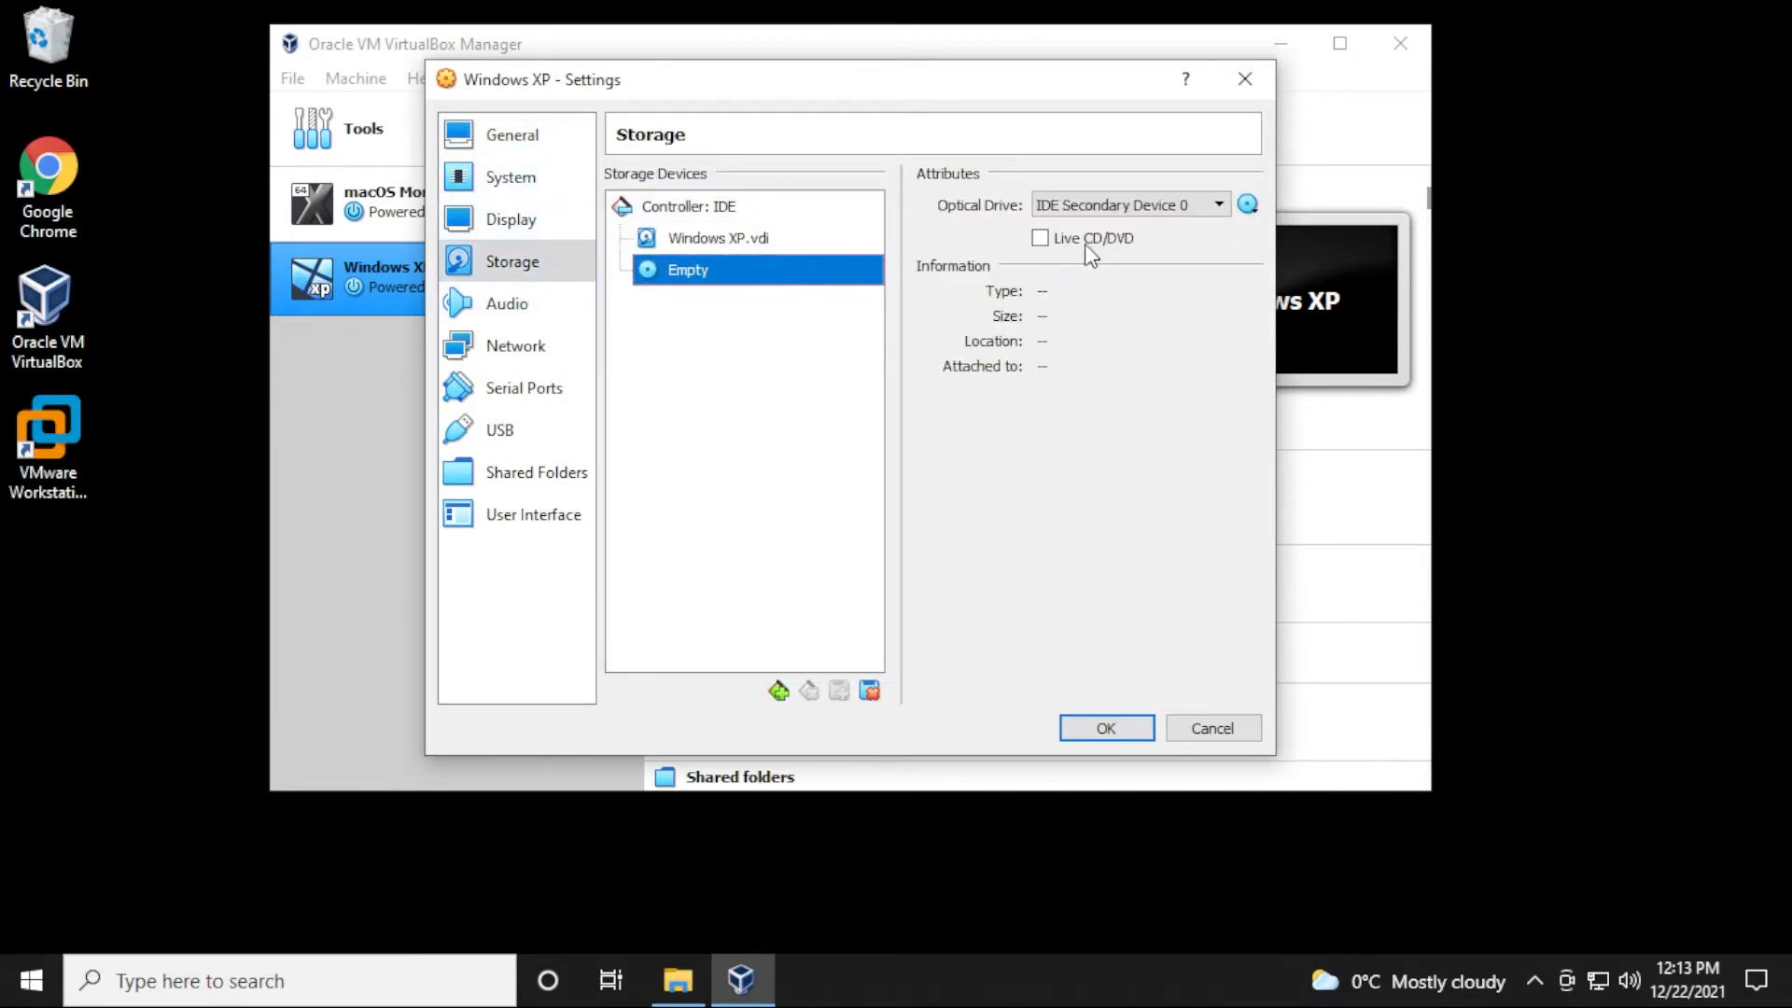
{"action": "left_click", "coordinate": [1247, 205]}
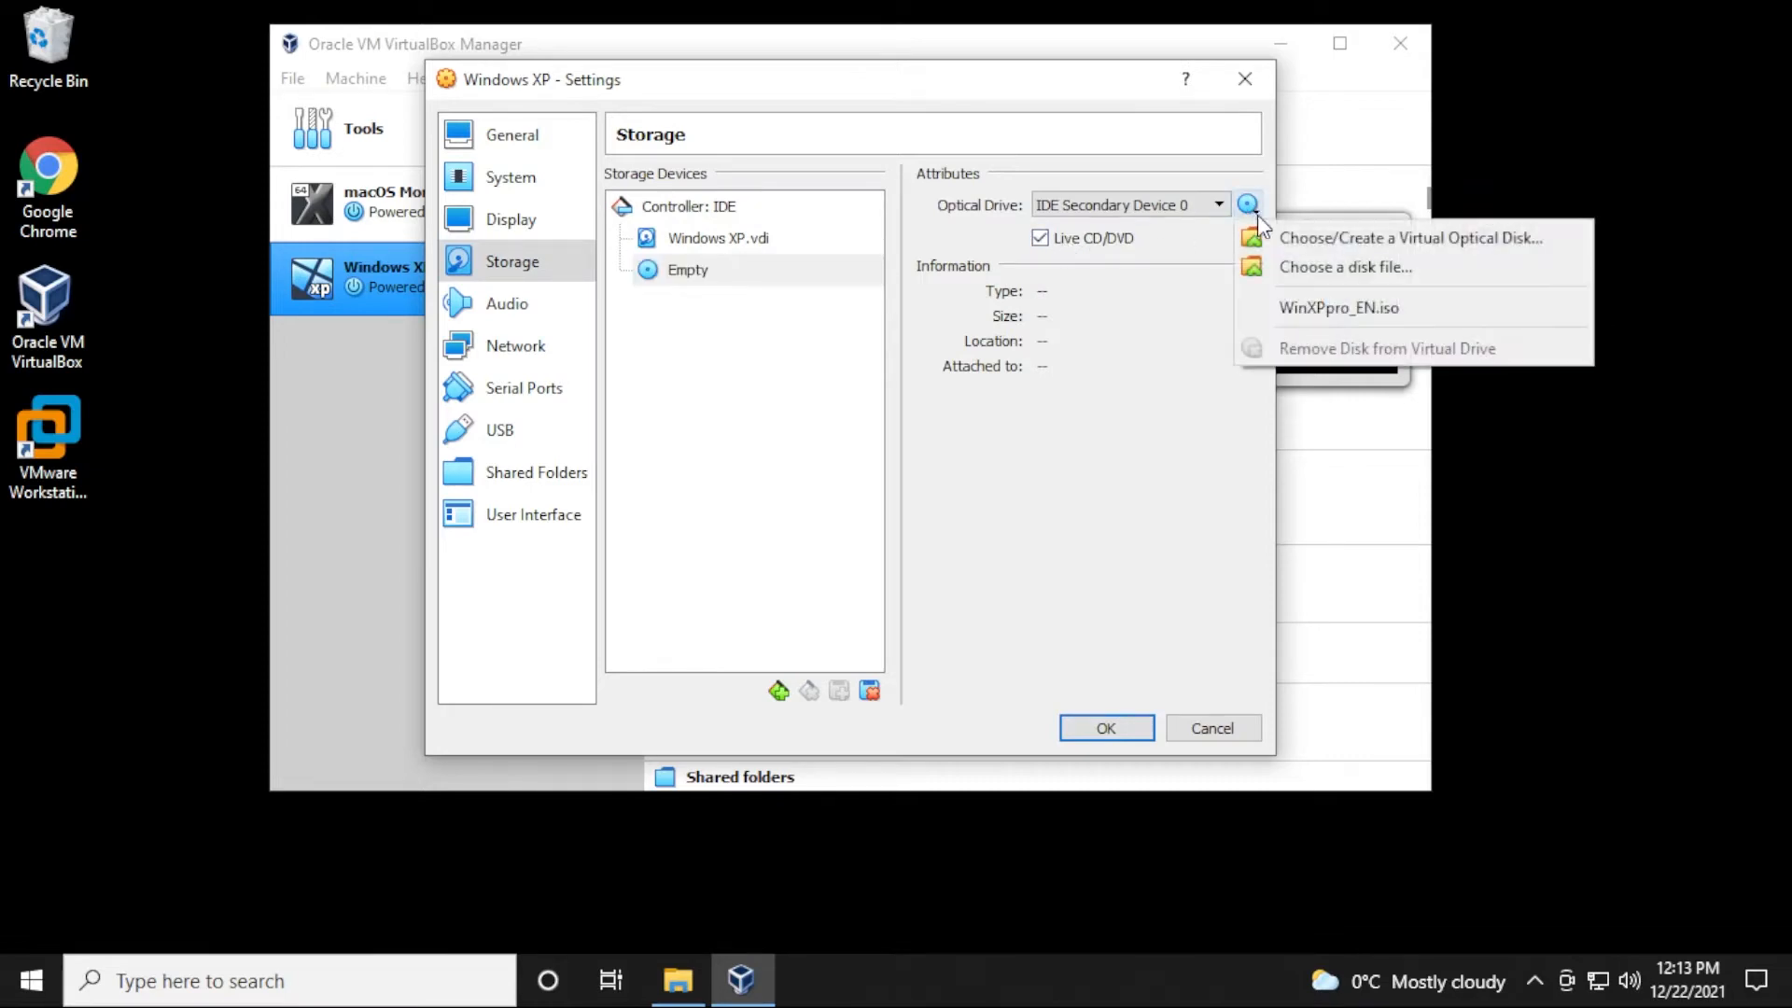
{"action": "left_click", "coordinate": [1346, 267]}
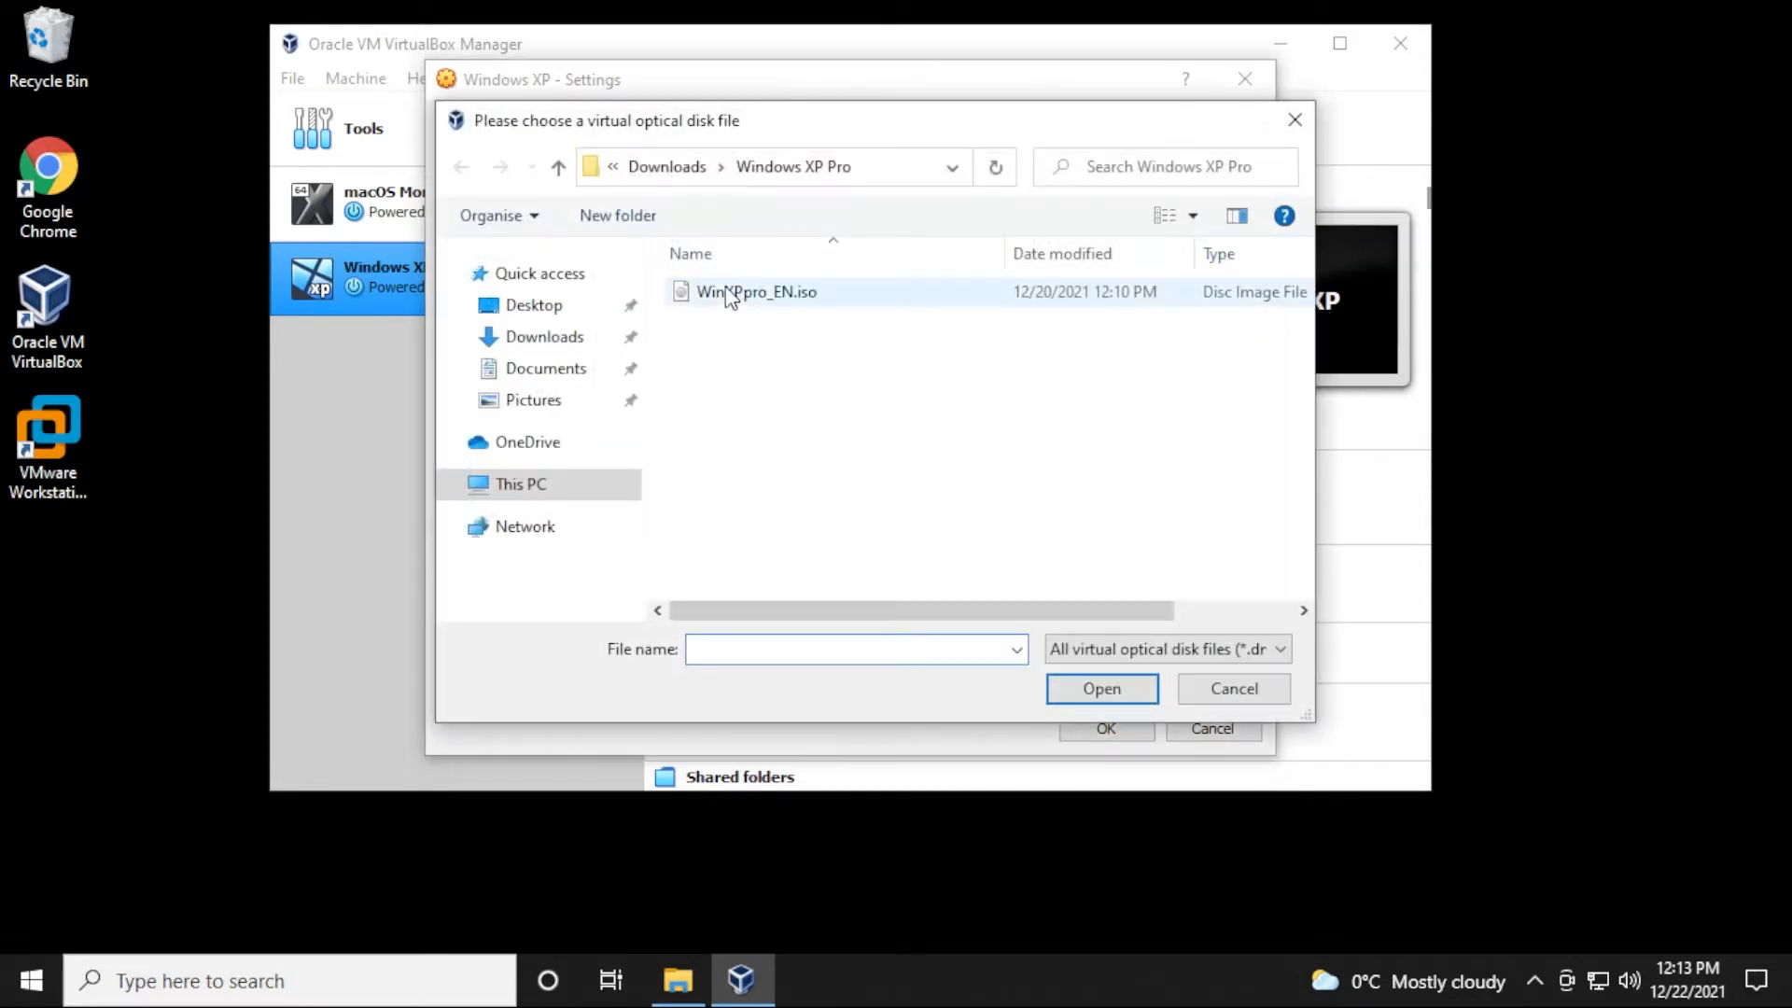
{"action": "mouse_move", "coordinate": [814, 302]}
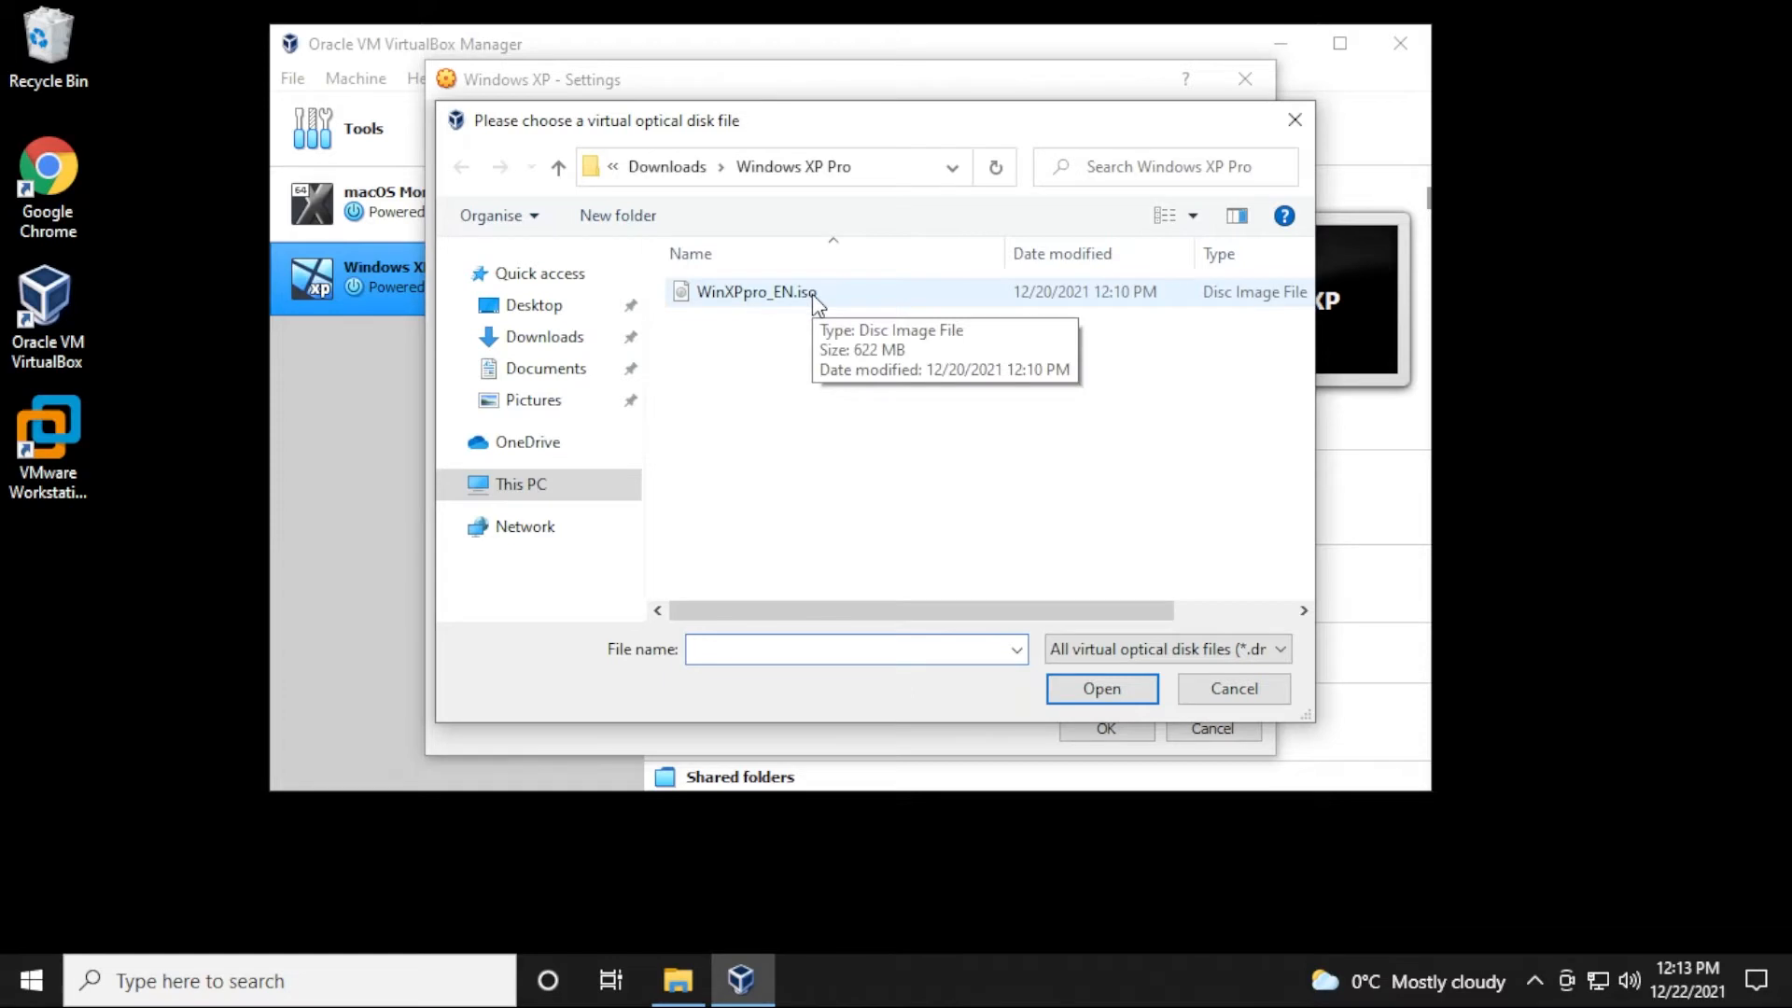
{"action": "left_click", "coordinate": [756, 291]}
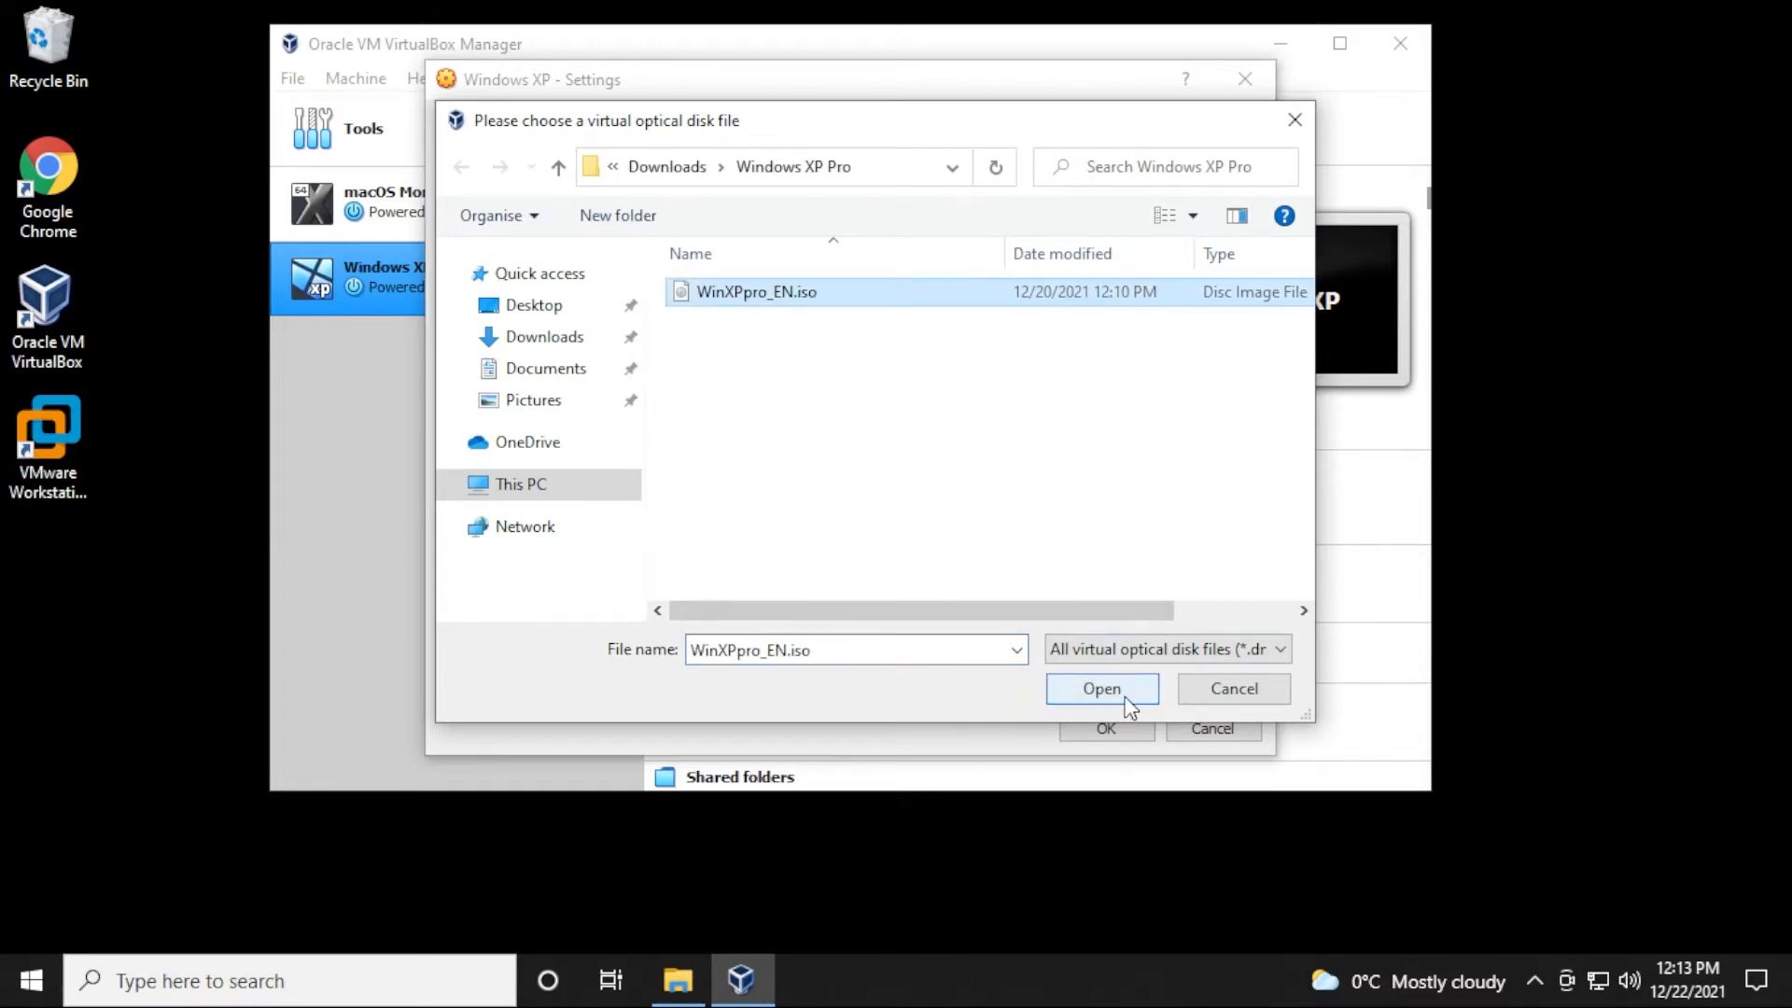
{"action": "left_click", "coordinate": [1101, 689]}
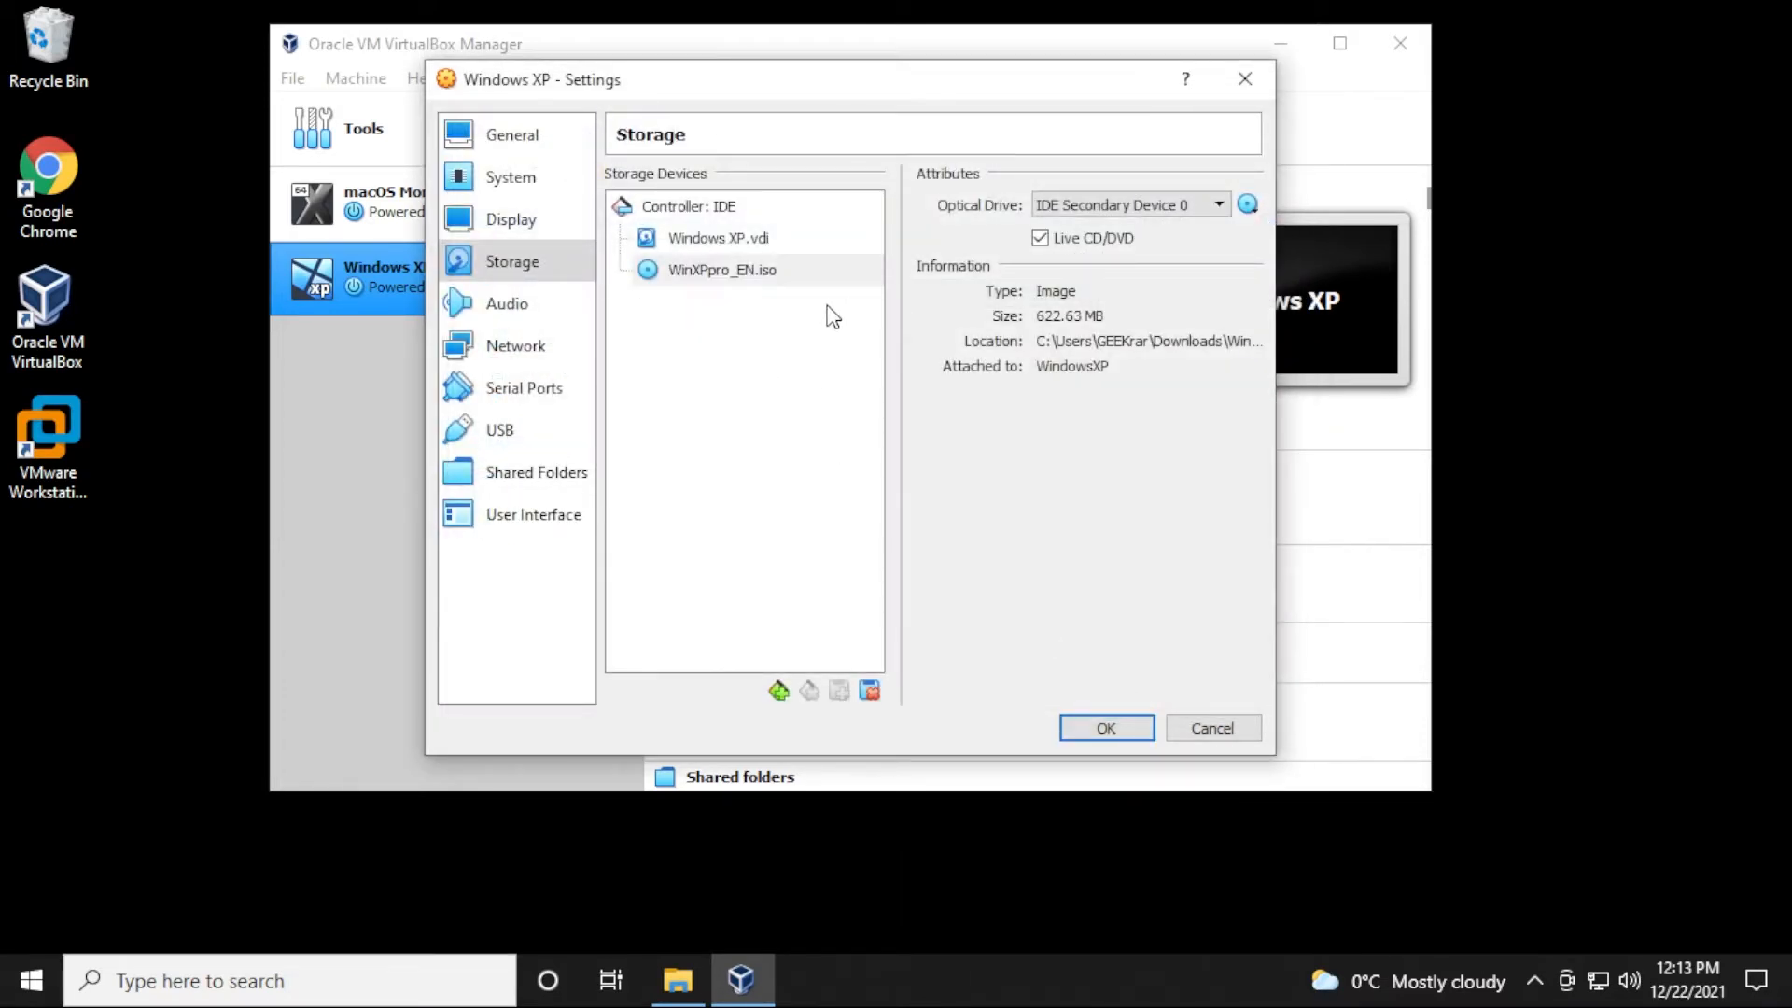
- Review the General and Display settings (128 MB video memory) and confirm
{"action": "left_click", "coordinate": [511, 134]}
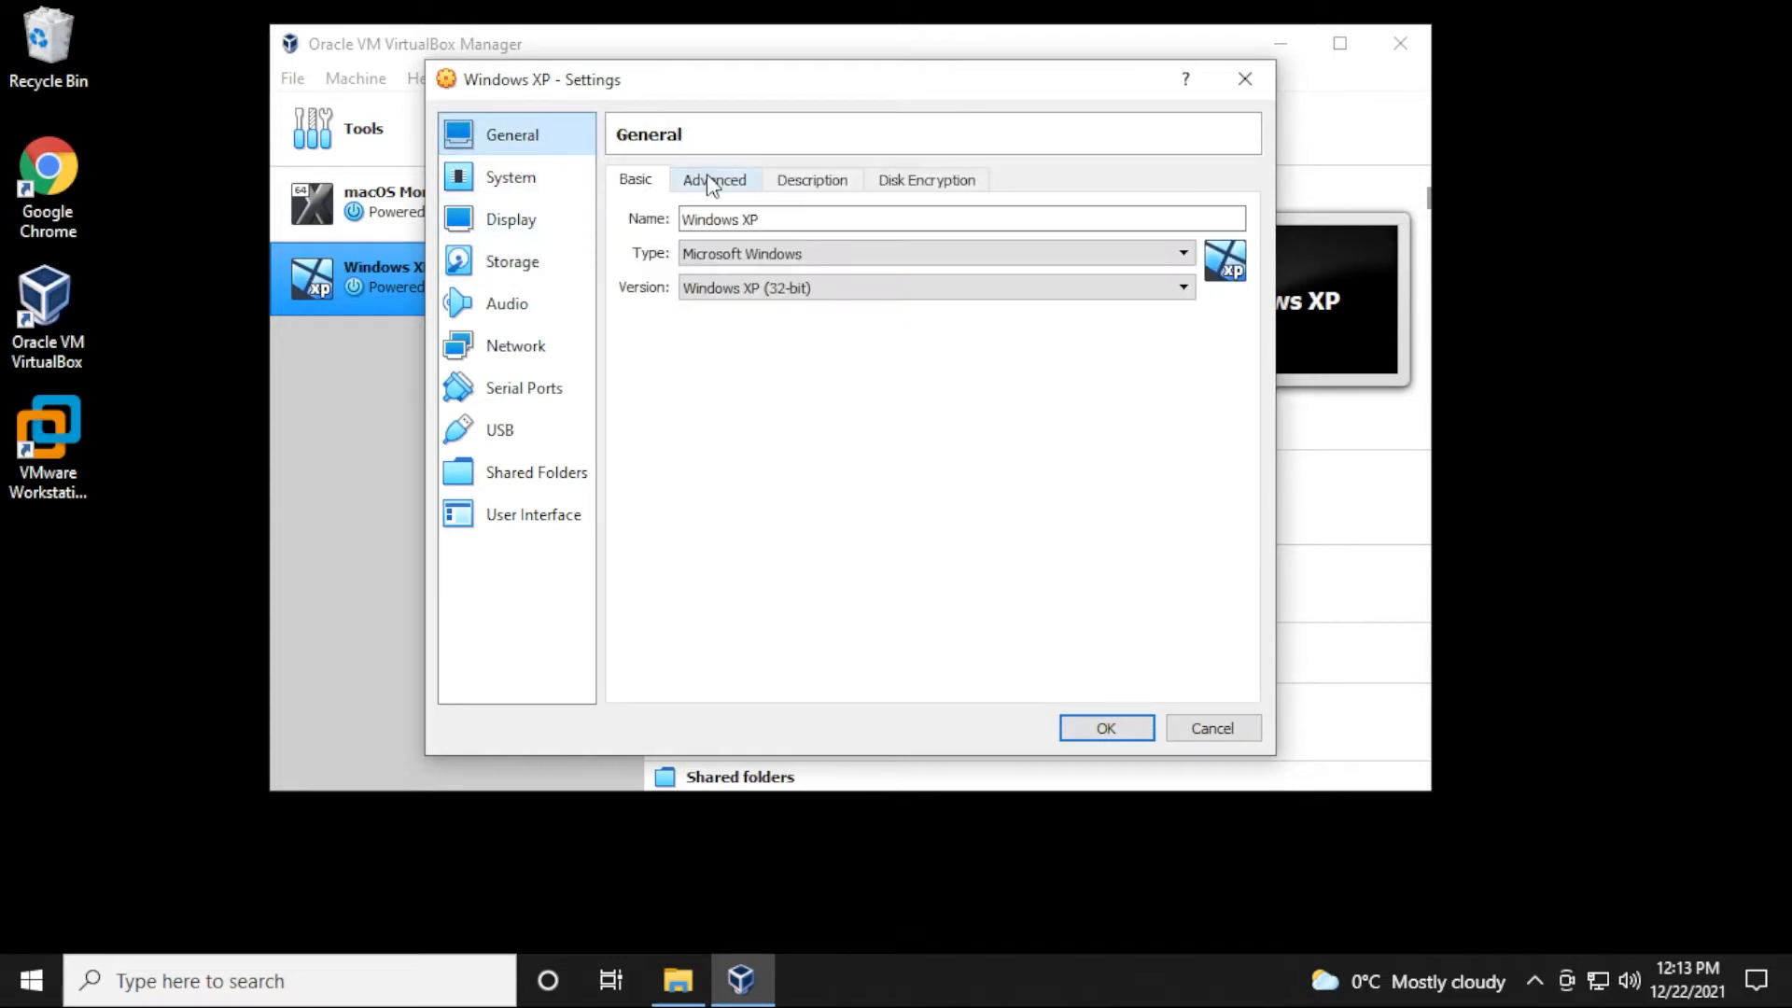
{"action": "left_click", "coordinate": [511, 218]}
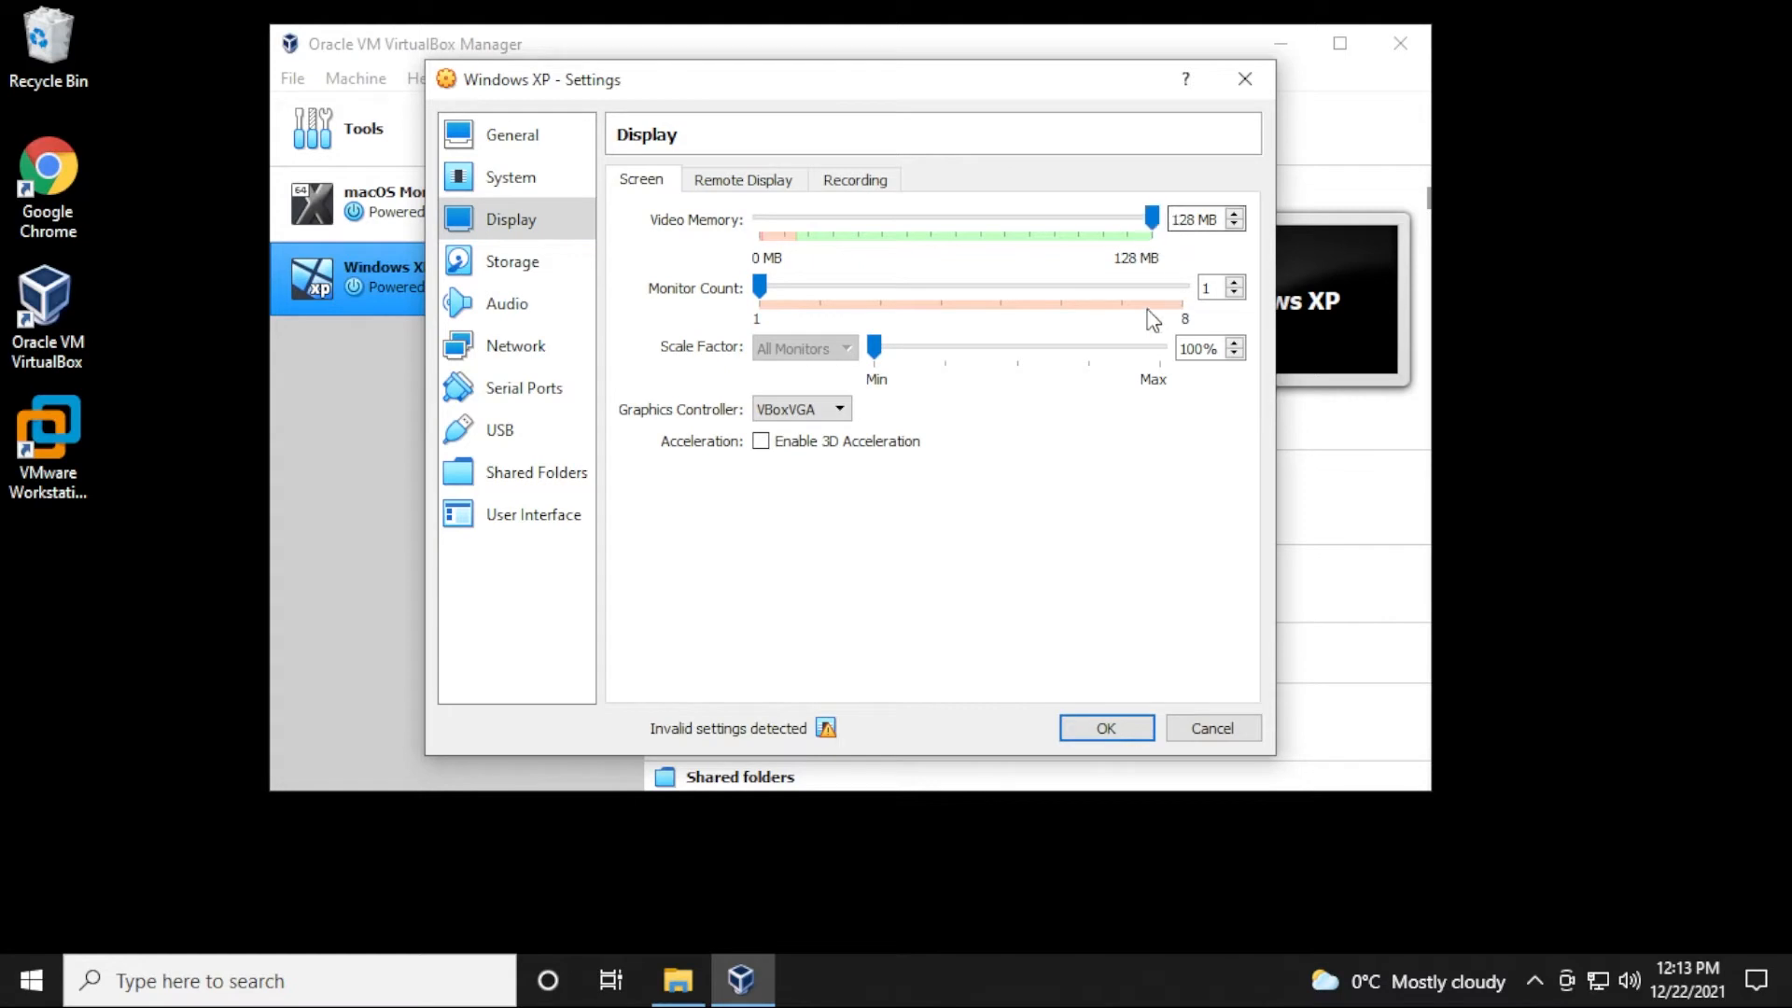
{"action": "left_click", "coordinate": [511, 135]}
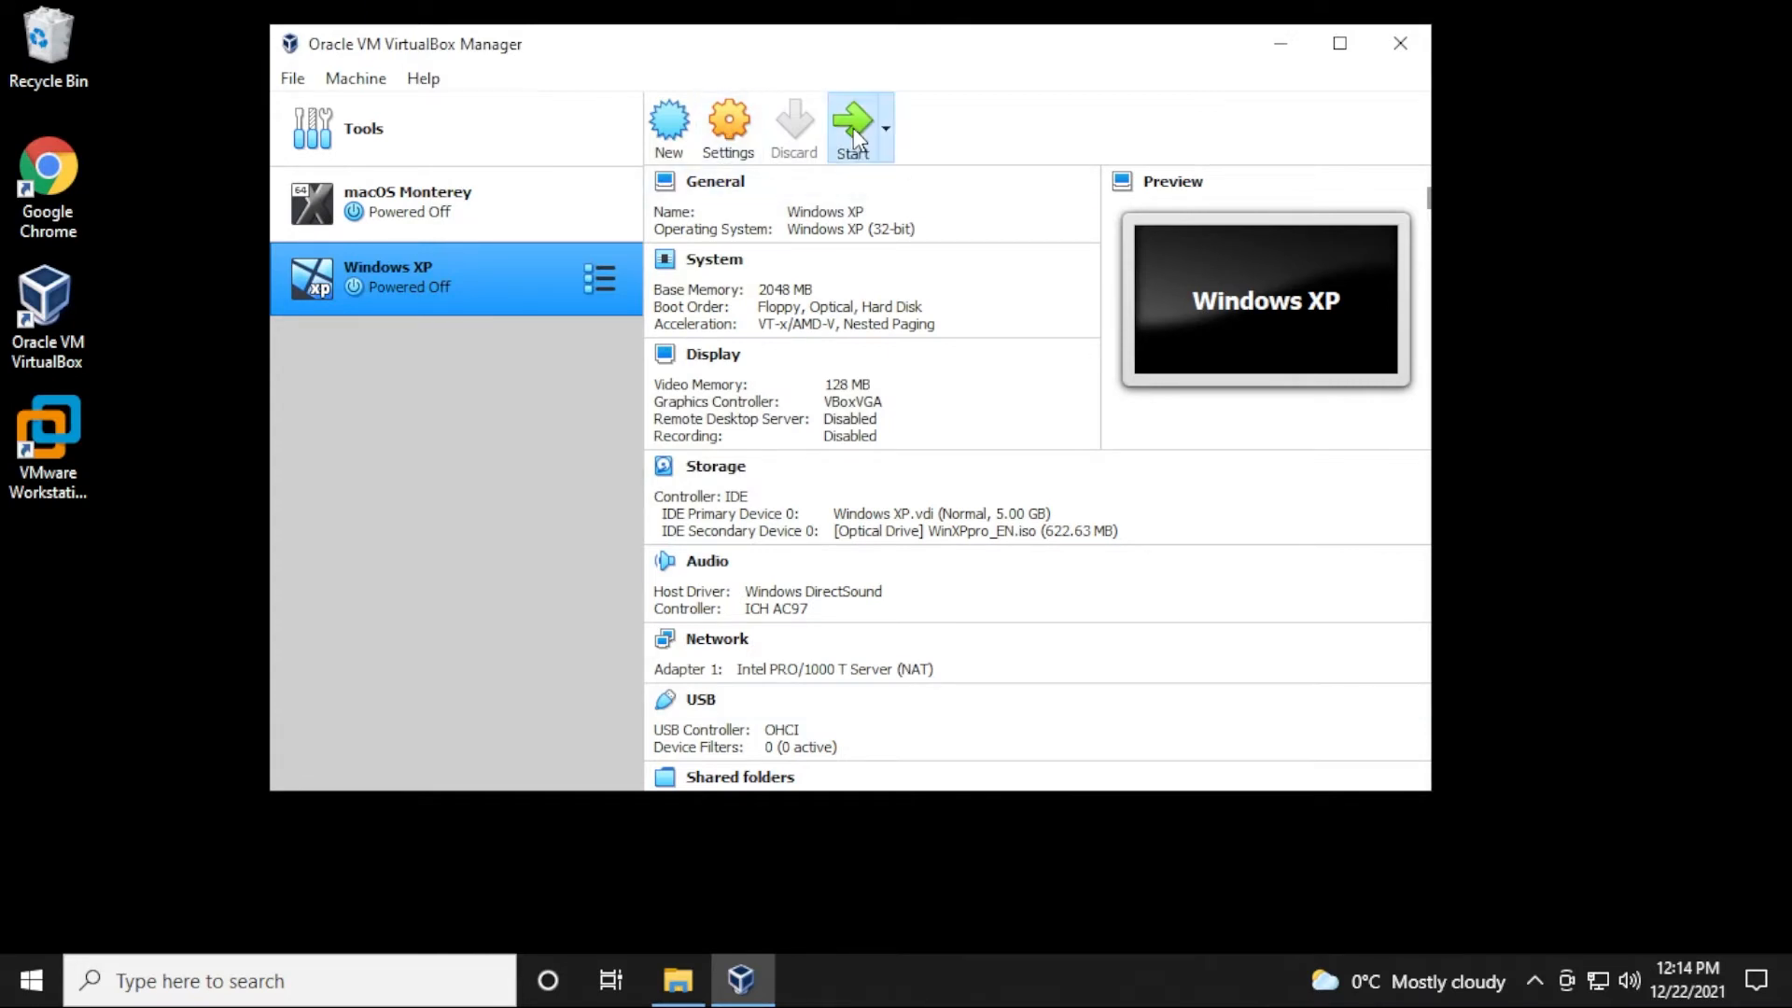
- Start the VM and have text-mode setup partition and format the disk with FAT
{"action": "left_click", "coordinate": [853, 119]}
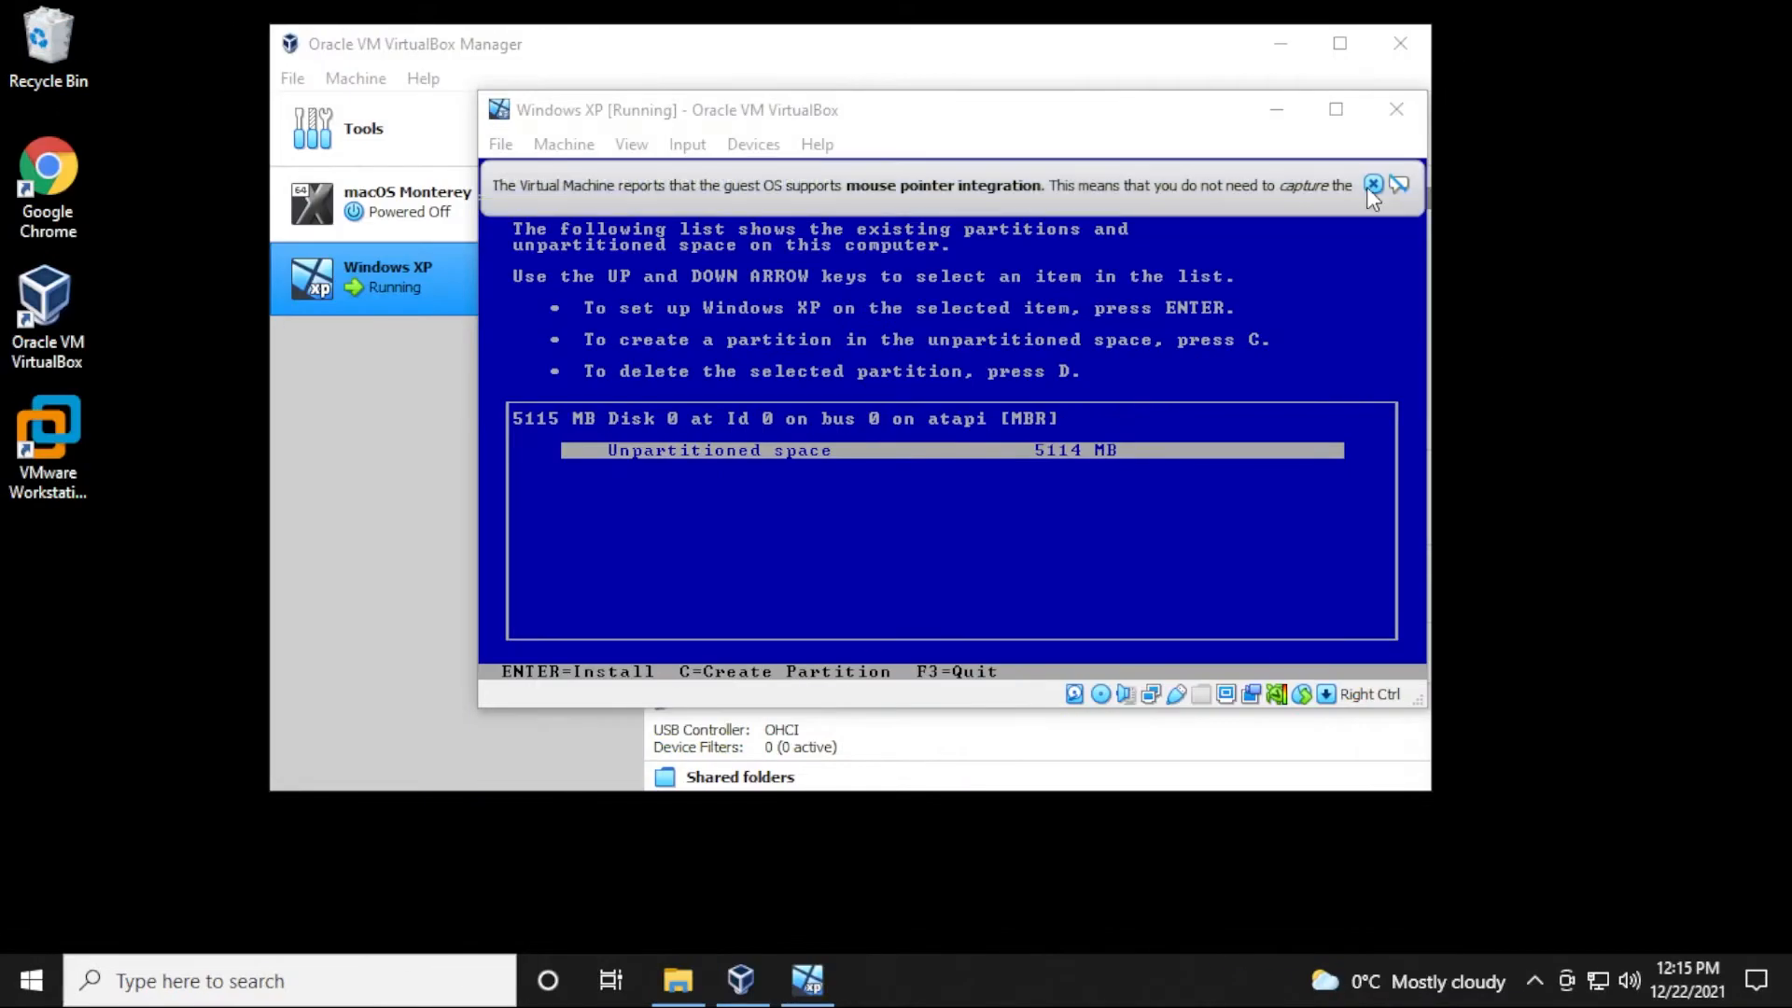
{"action": "left_click", "coordinate": [1372, 185]}
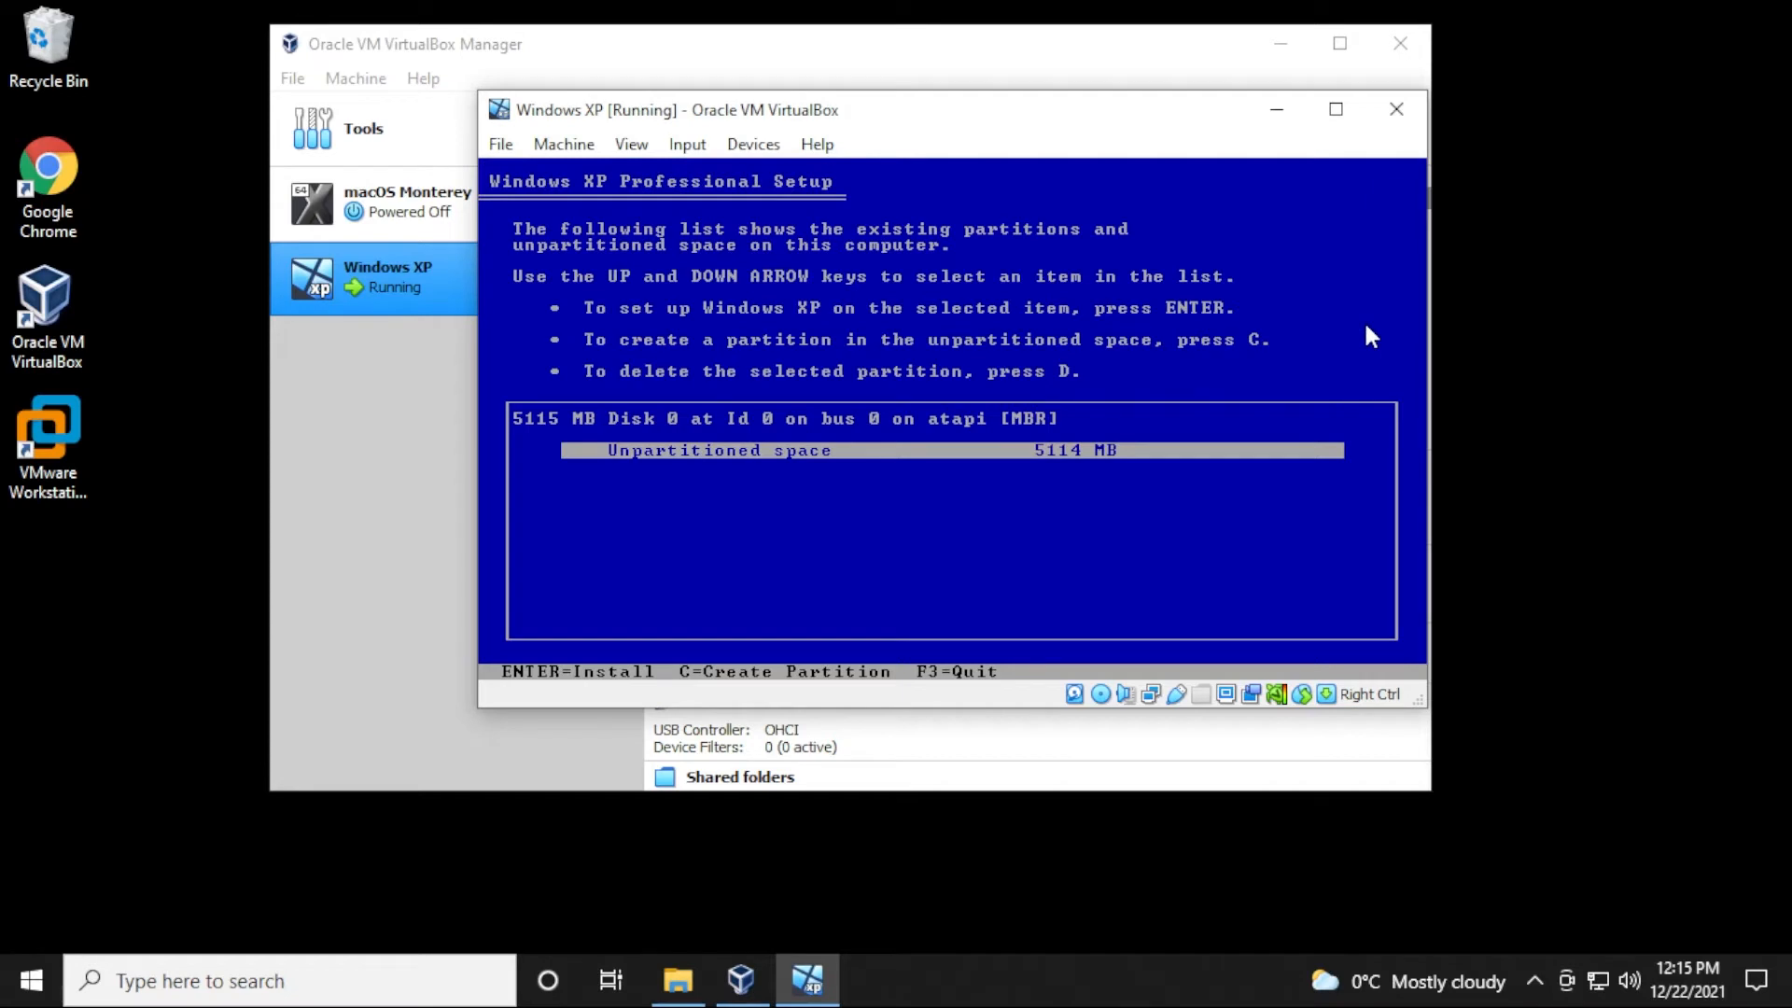
{"action": "key", "text": "c"}
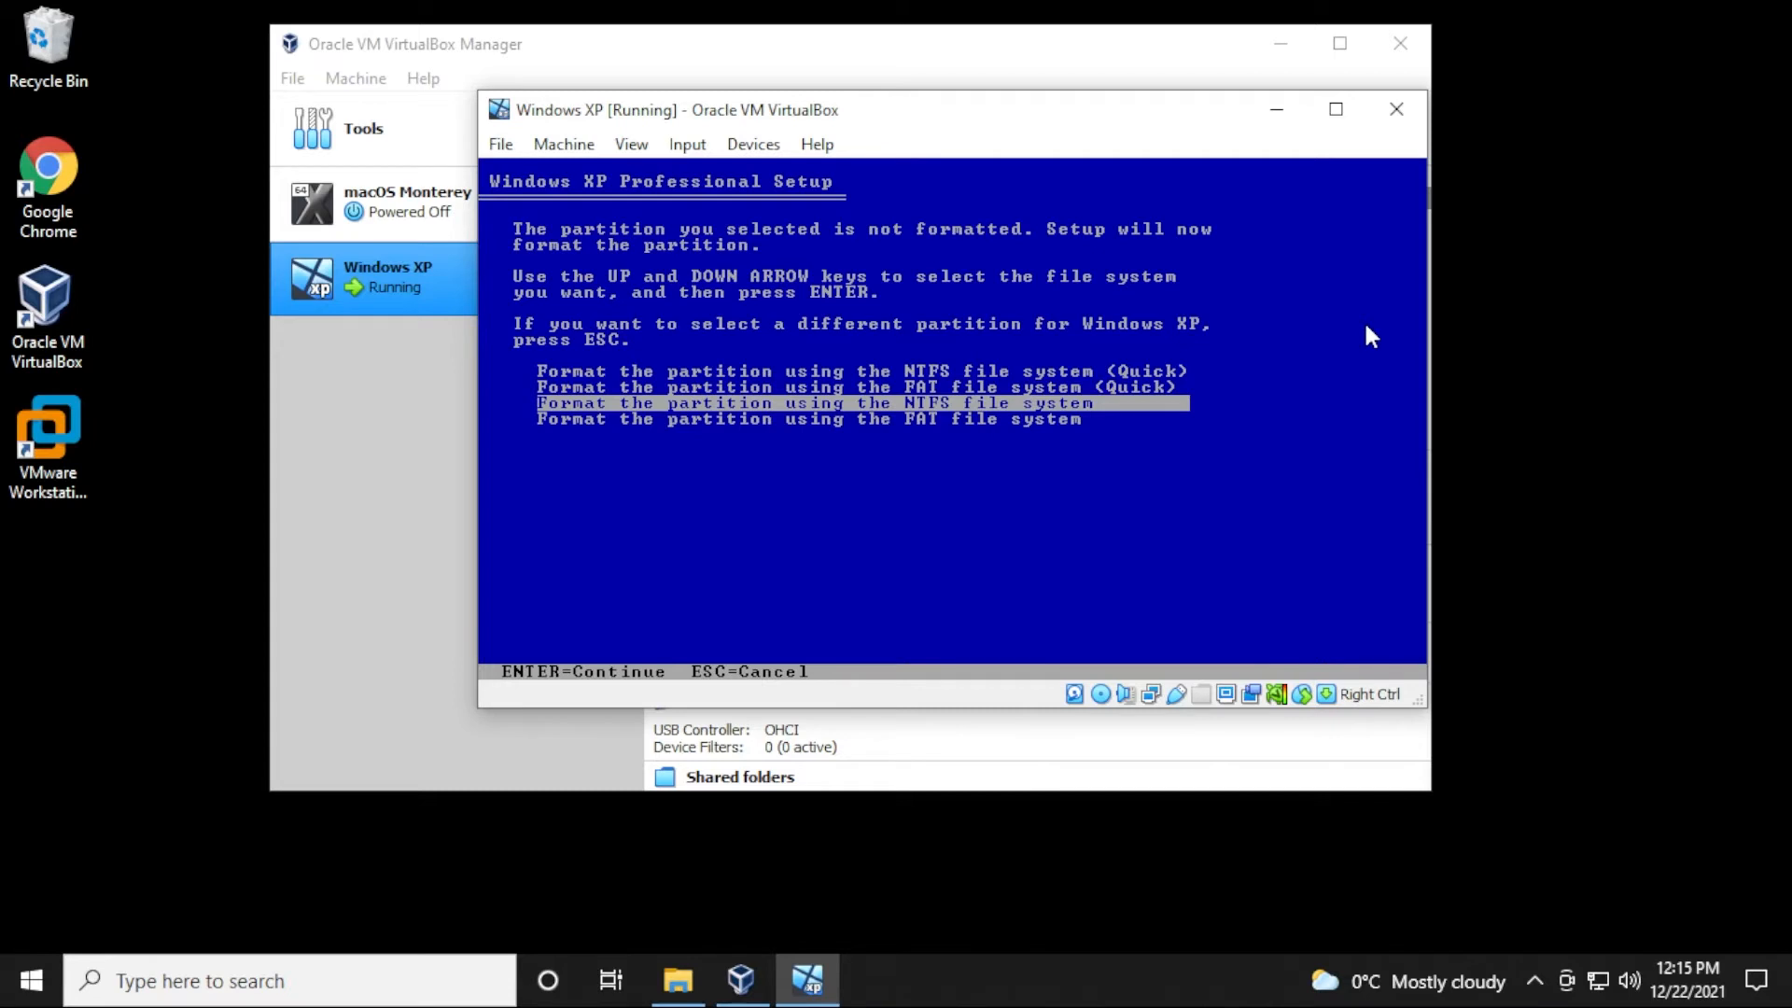
{"action": "key", "text": "up"}
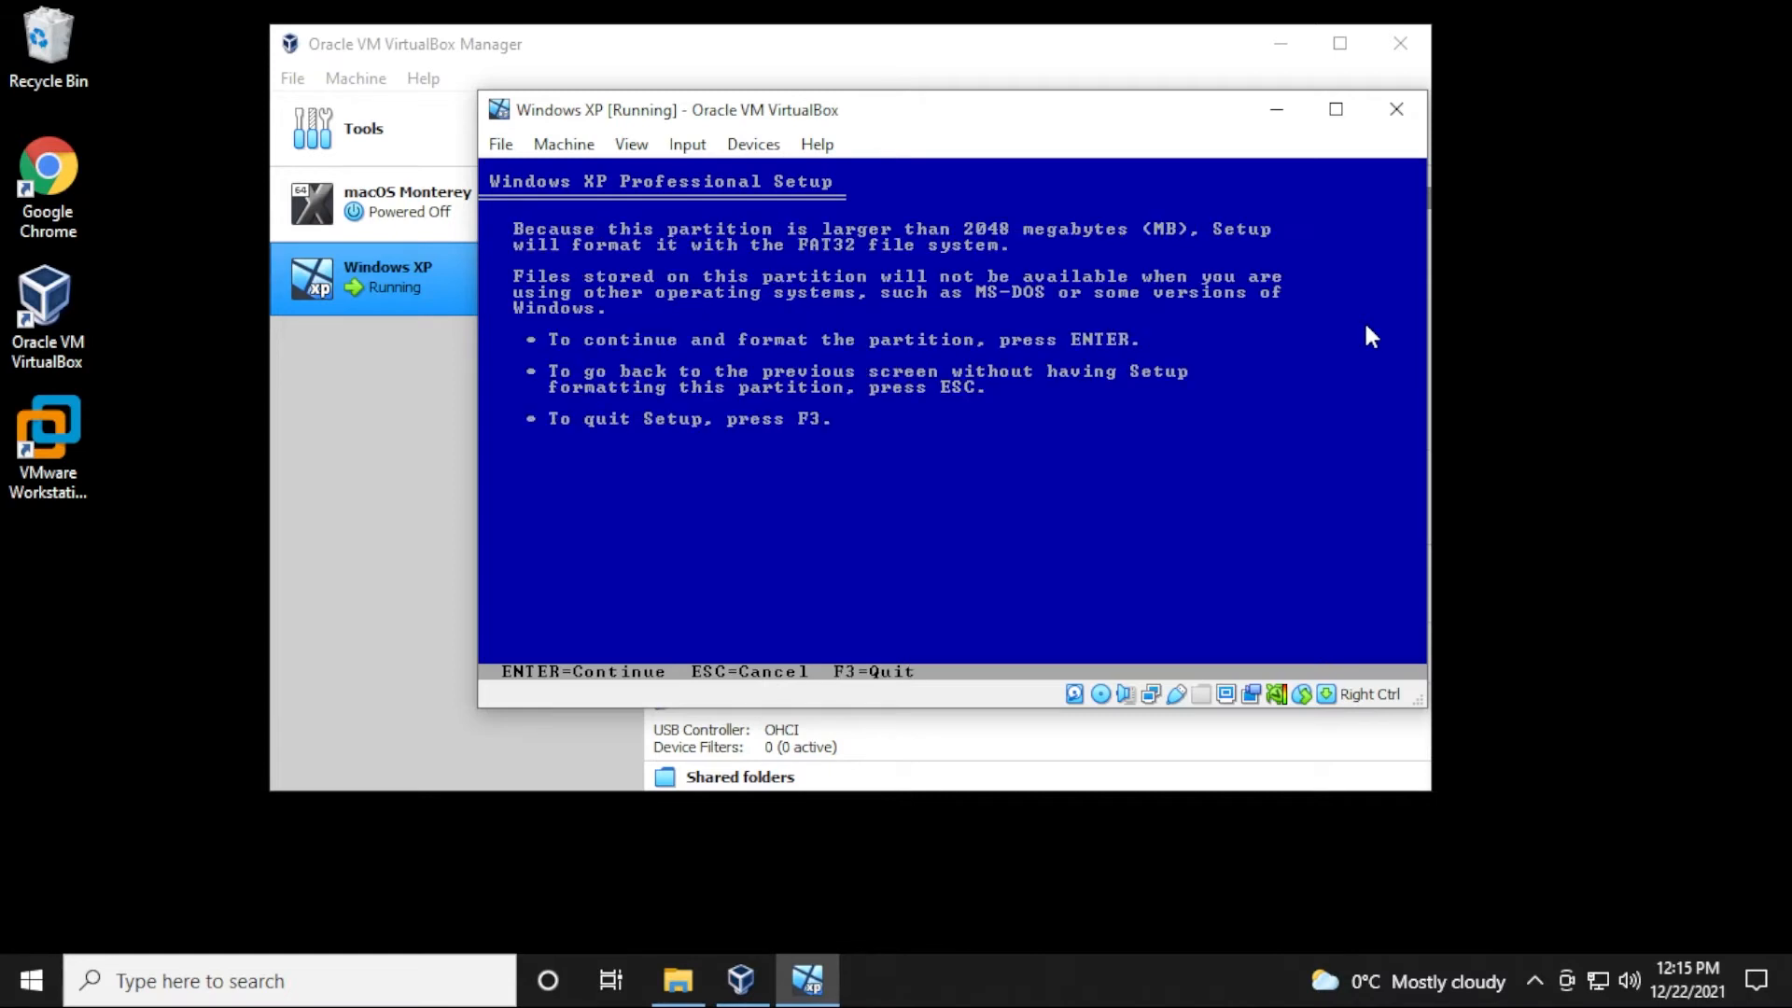
{"action": "key", "text": "Return"}
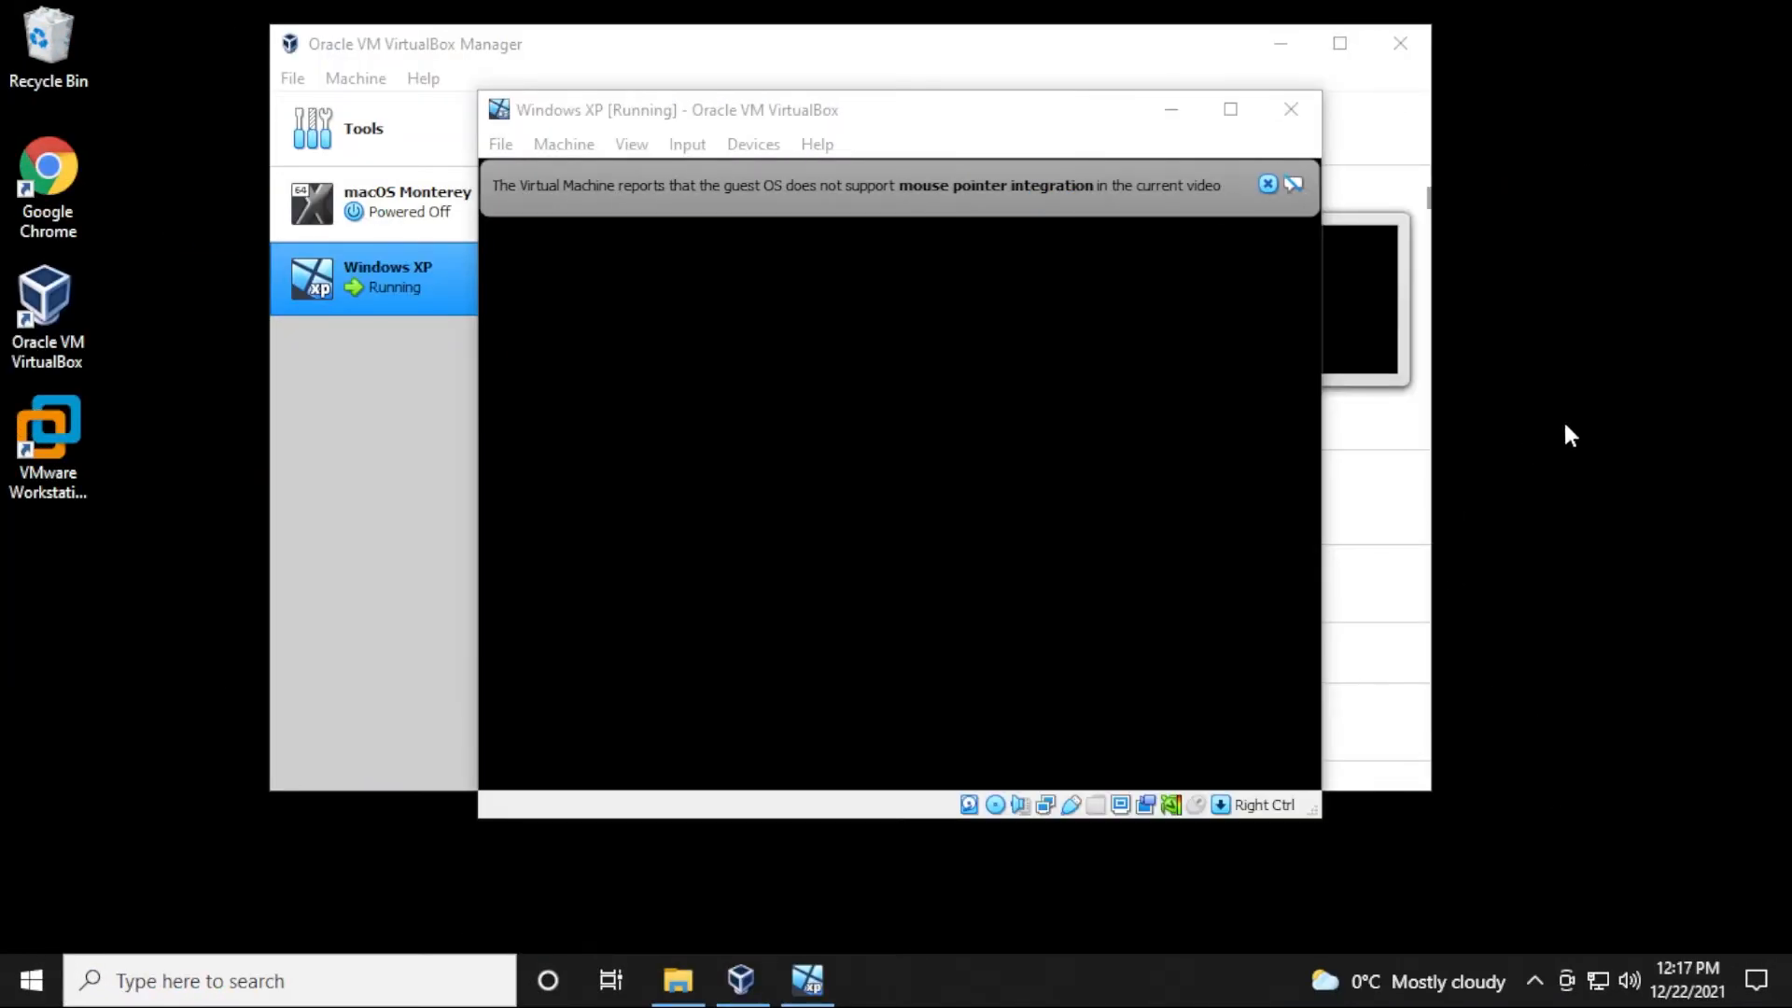
{"action": "mouse_move", "coordinate": [1594, 10]}
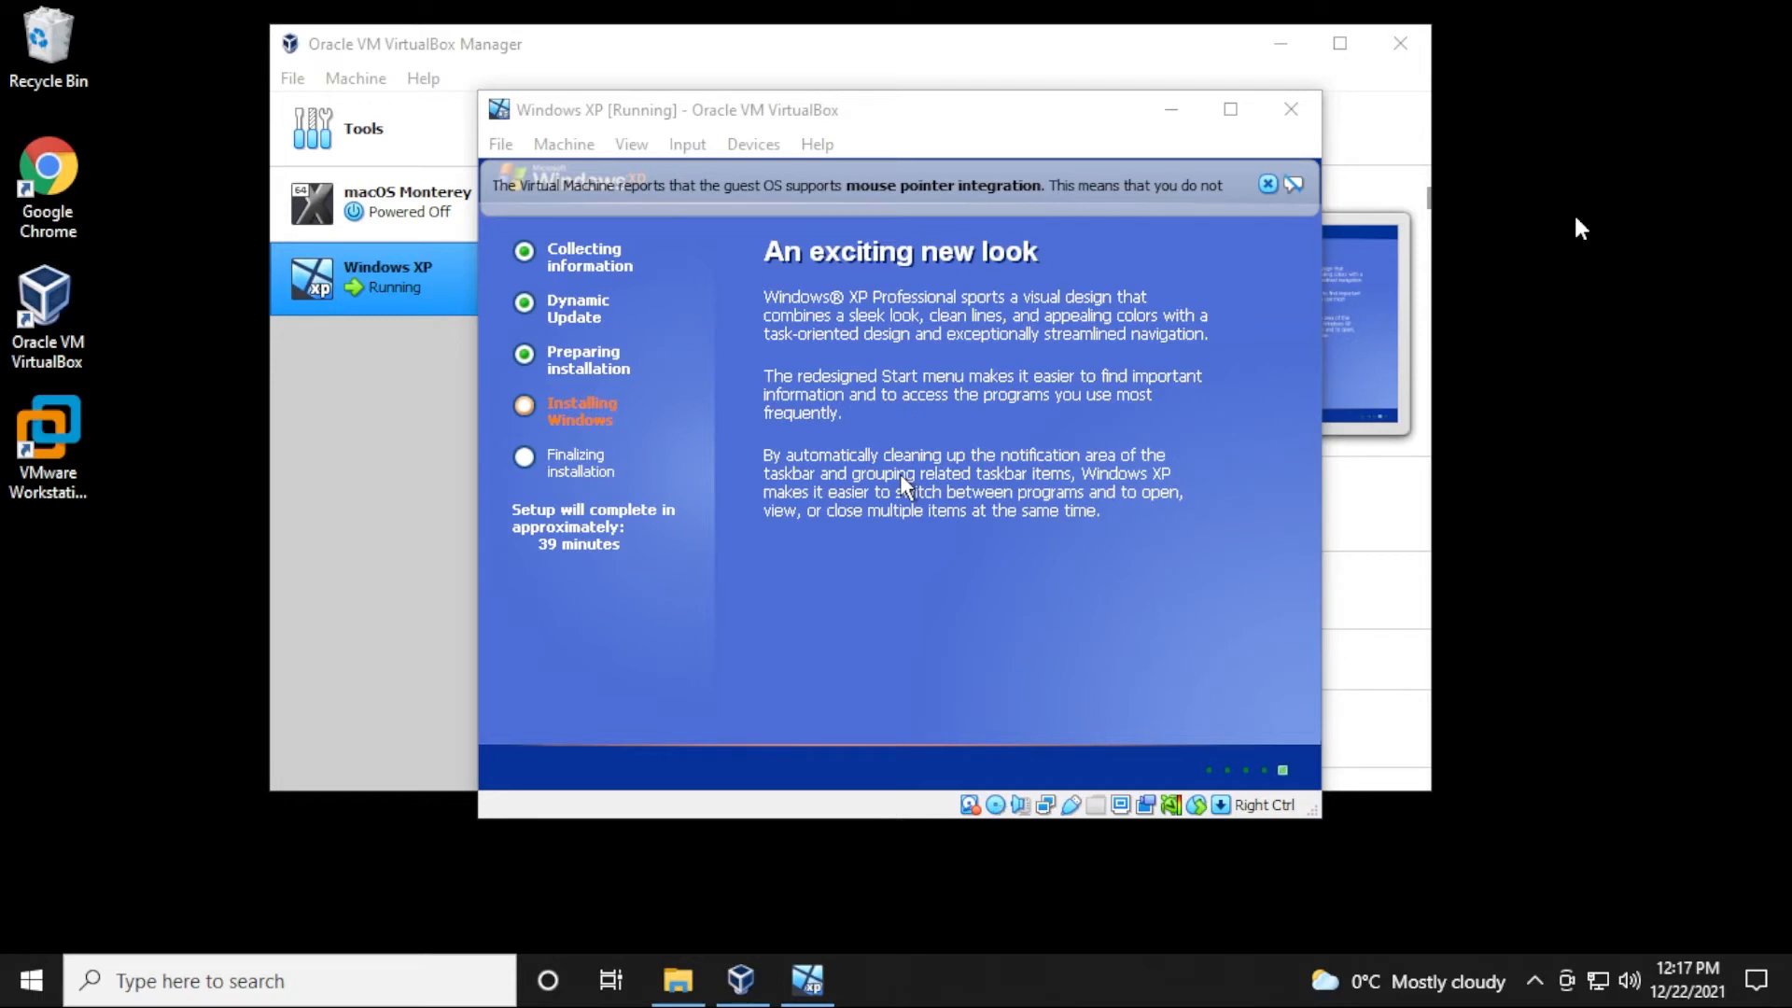
{"action": "mouse_move", "coordinate": [1454, 211]}
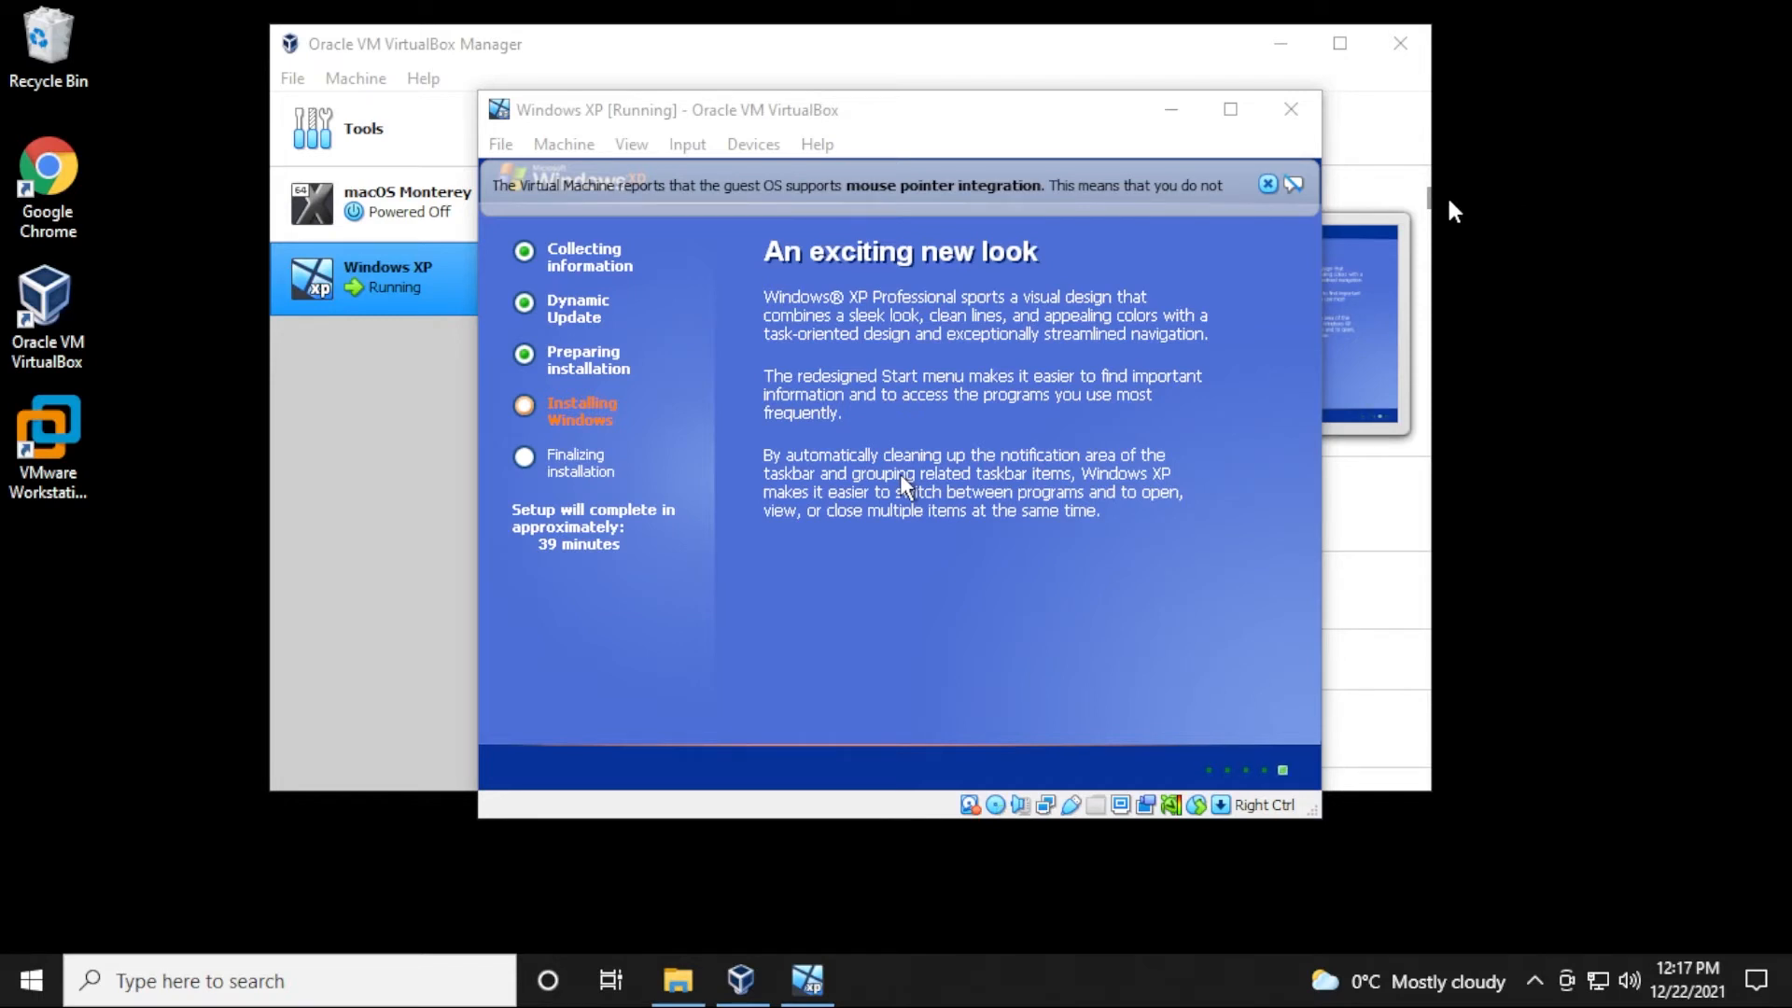
- Dismiss the VirtualBox notice while graphical setup reaches the Personalize page
{"action": "left_click", "coordinate": [1265, 184]}
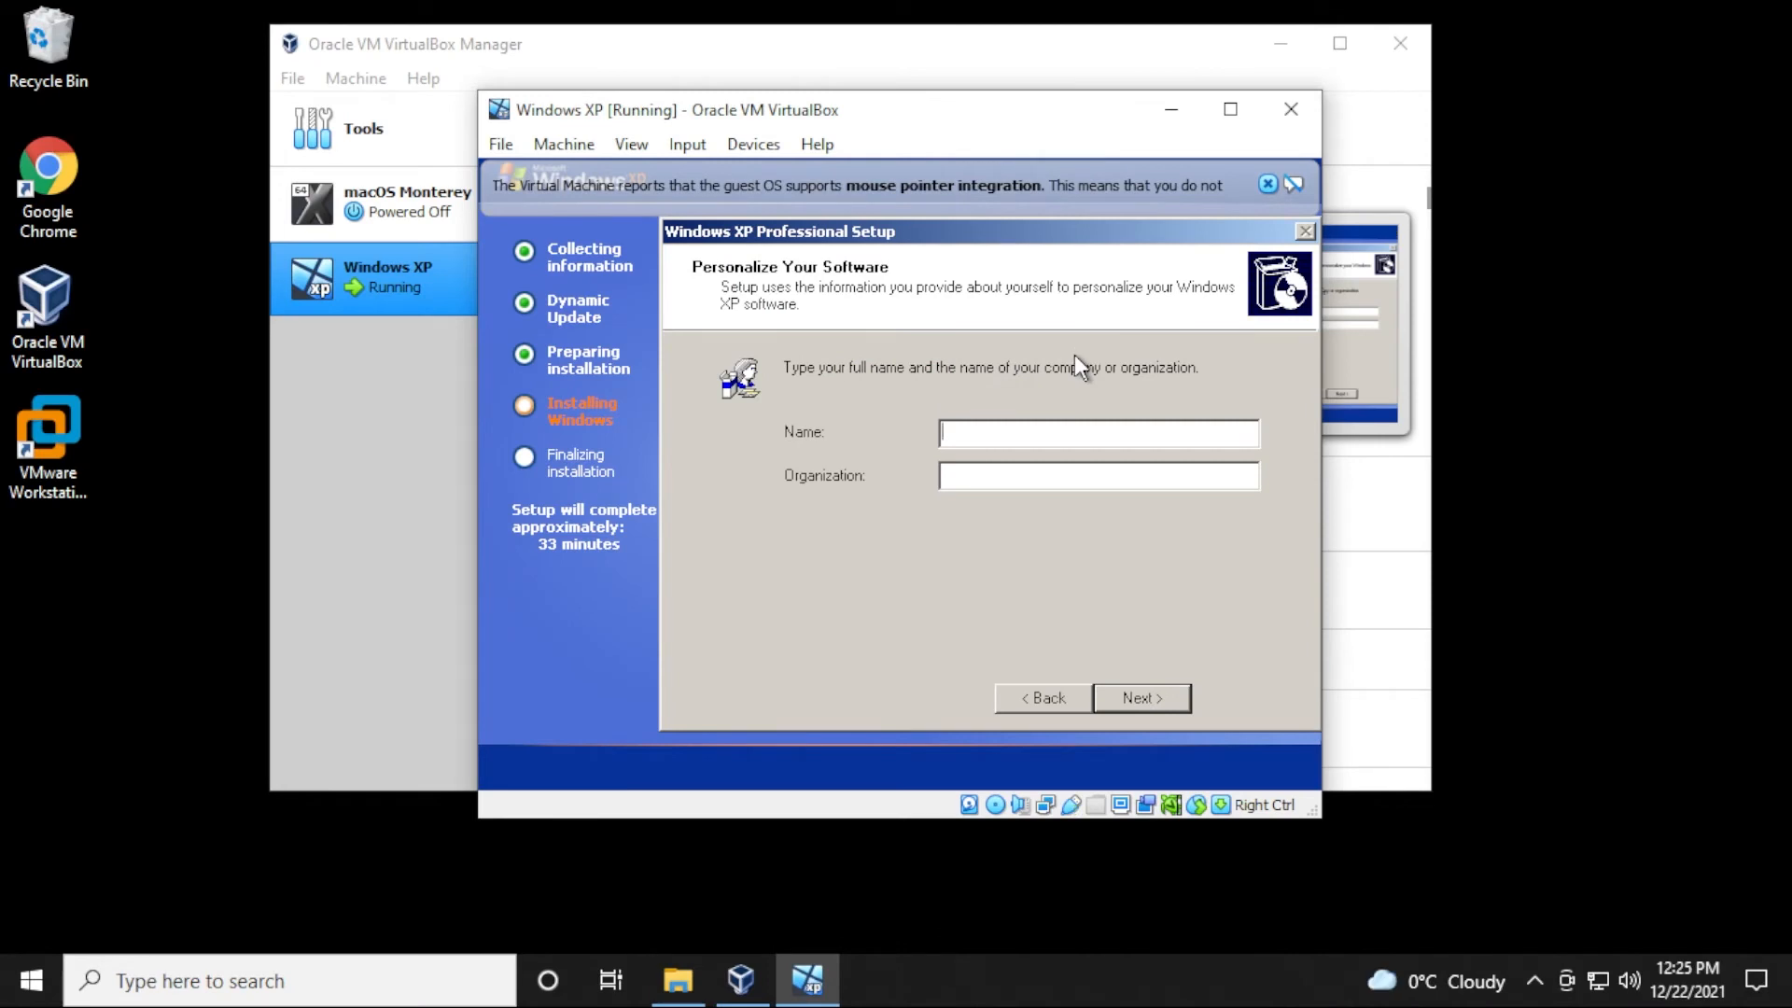
{"action": "mouse_move", "coordinate": [1674, 418]}
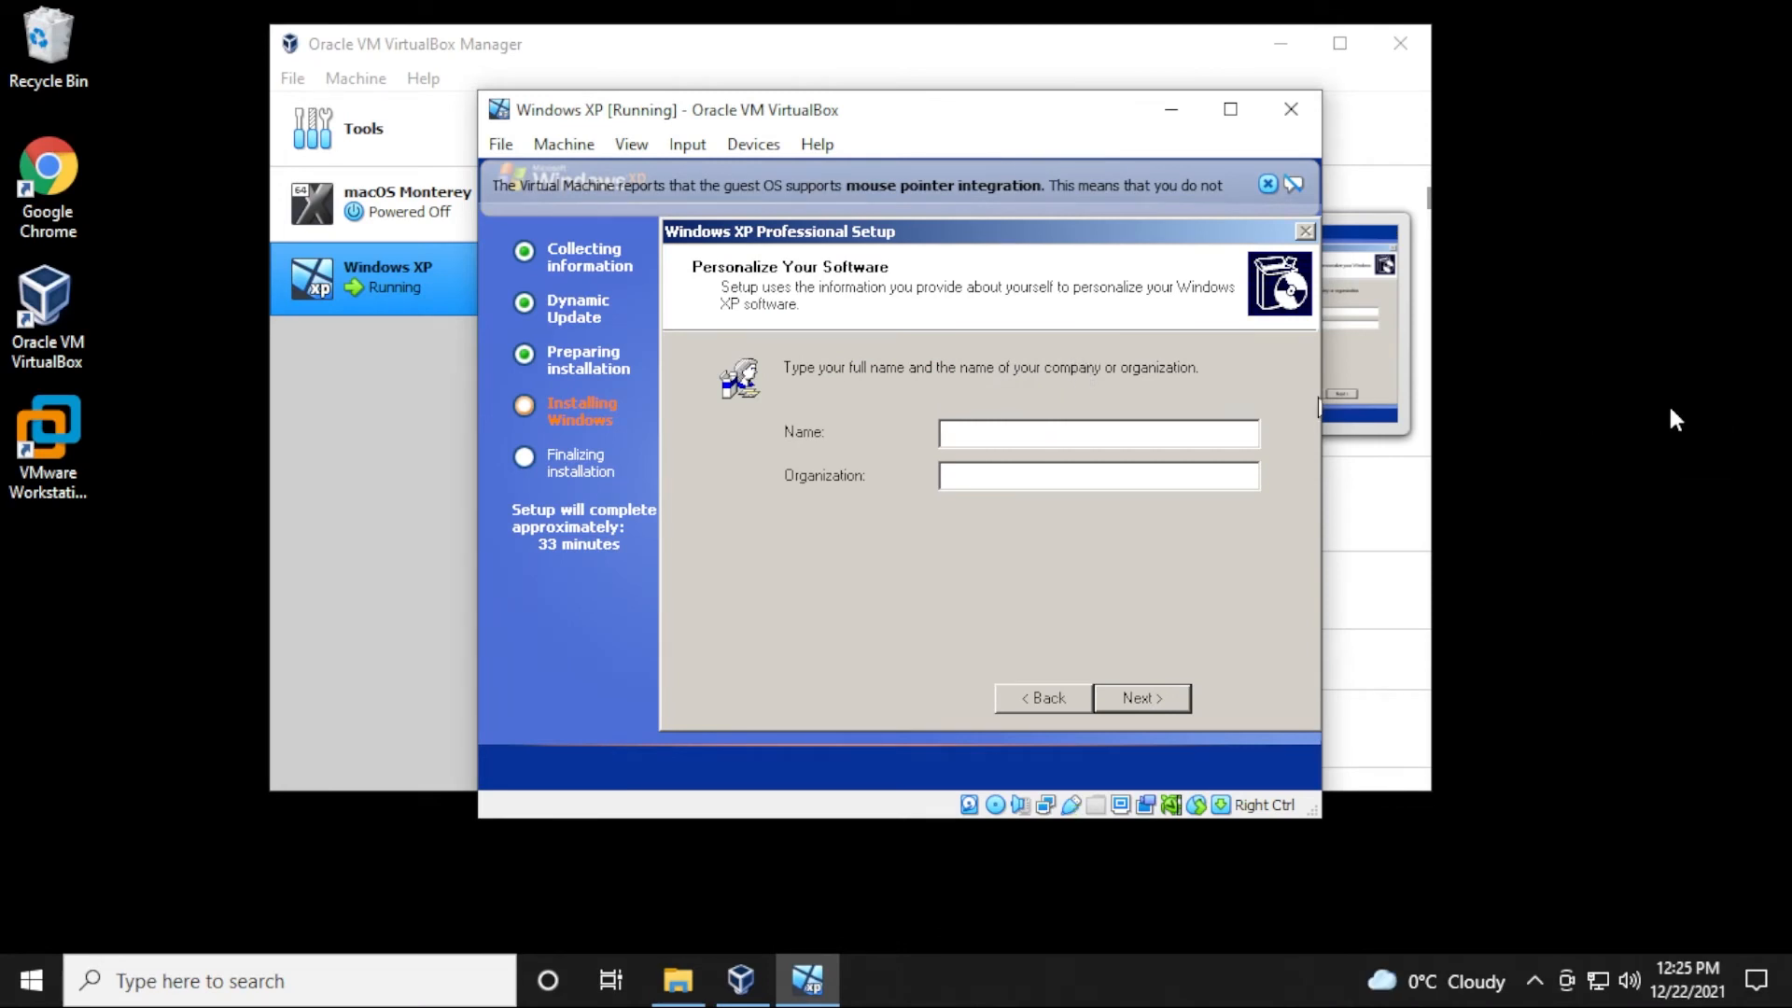
- Enter owner name GEEKrar, computer name GEEKRAR with password, and accept the time zone
{"action": "type", "text": "GEEK"}
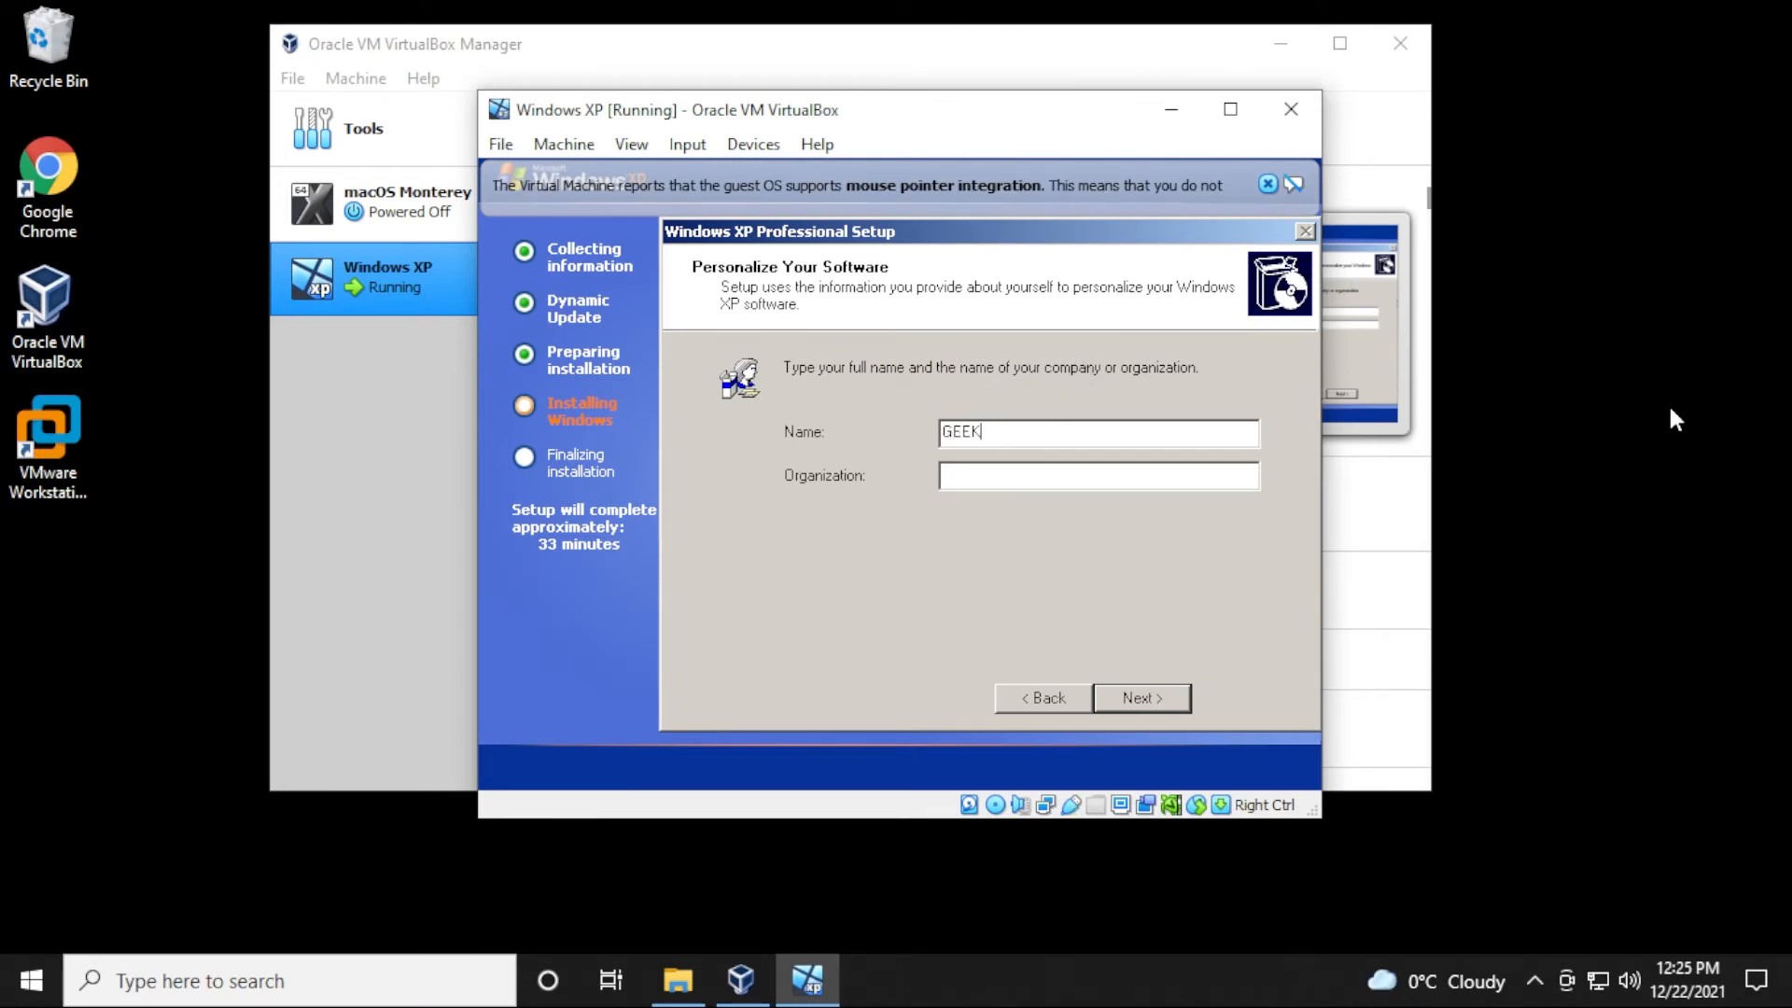
{"action": "type", "text": "rar"}
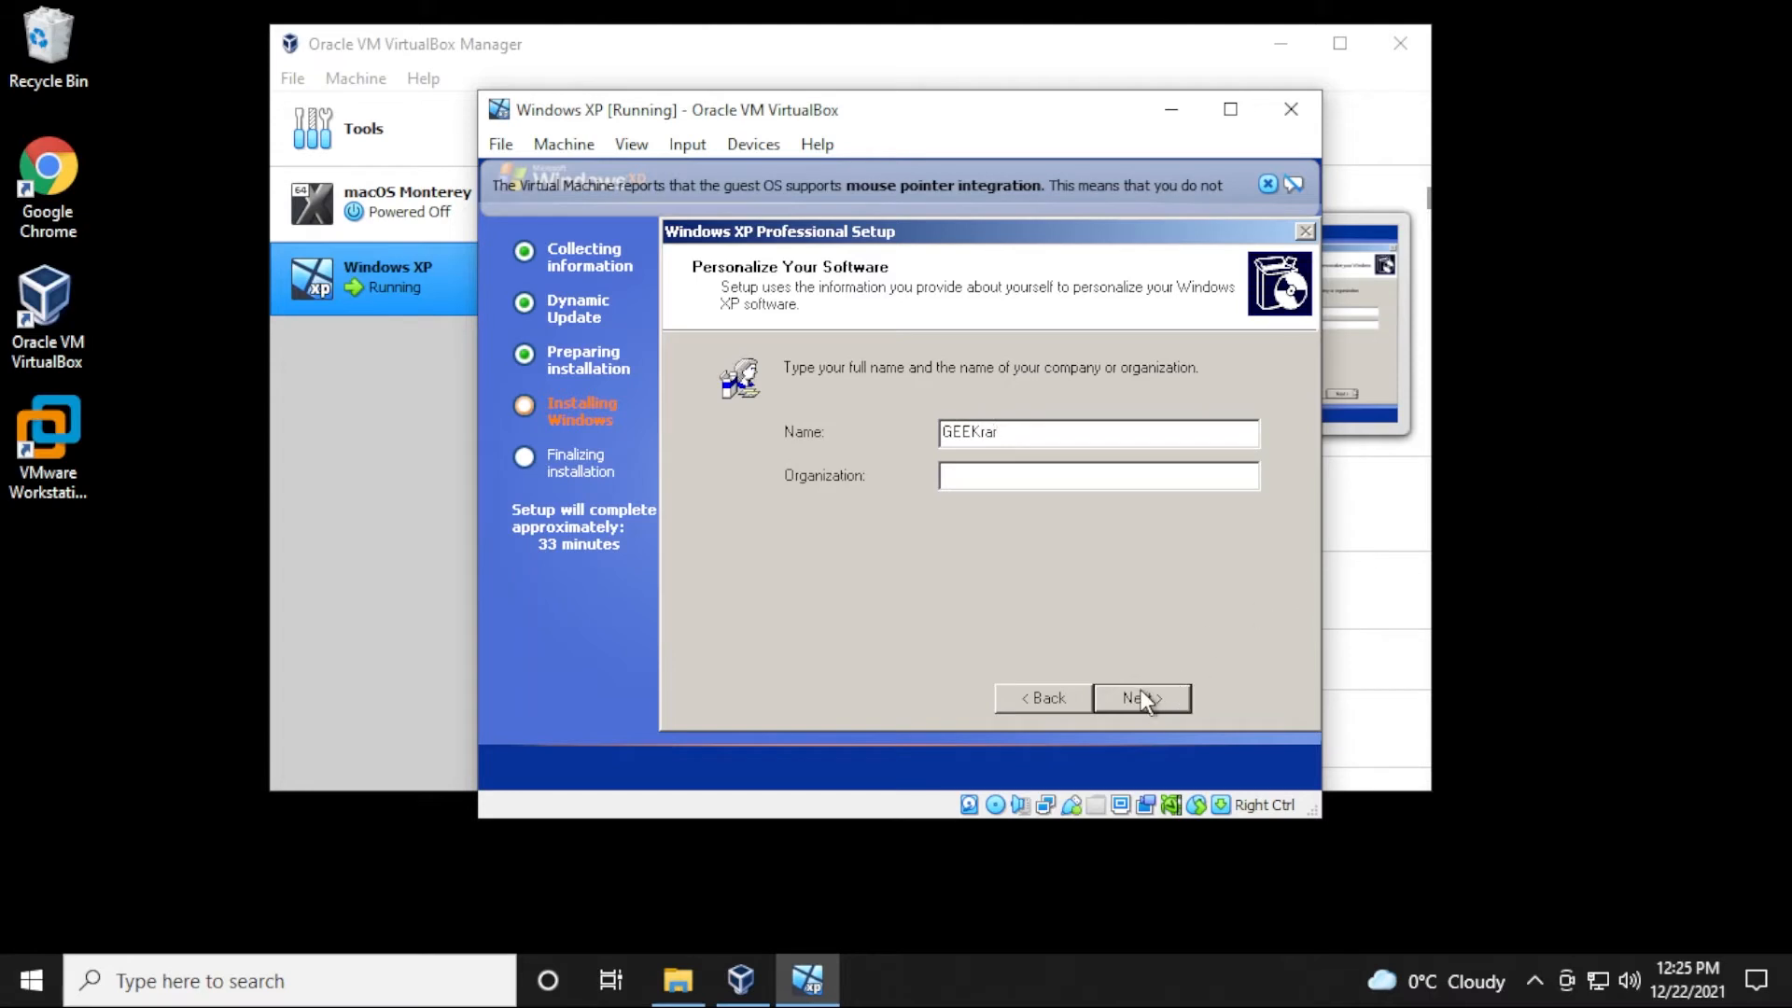
{"action": "left_click", "coordinate": [1139, 698]}
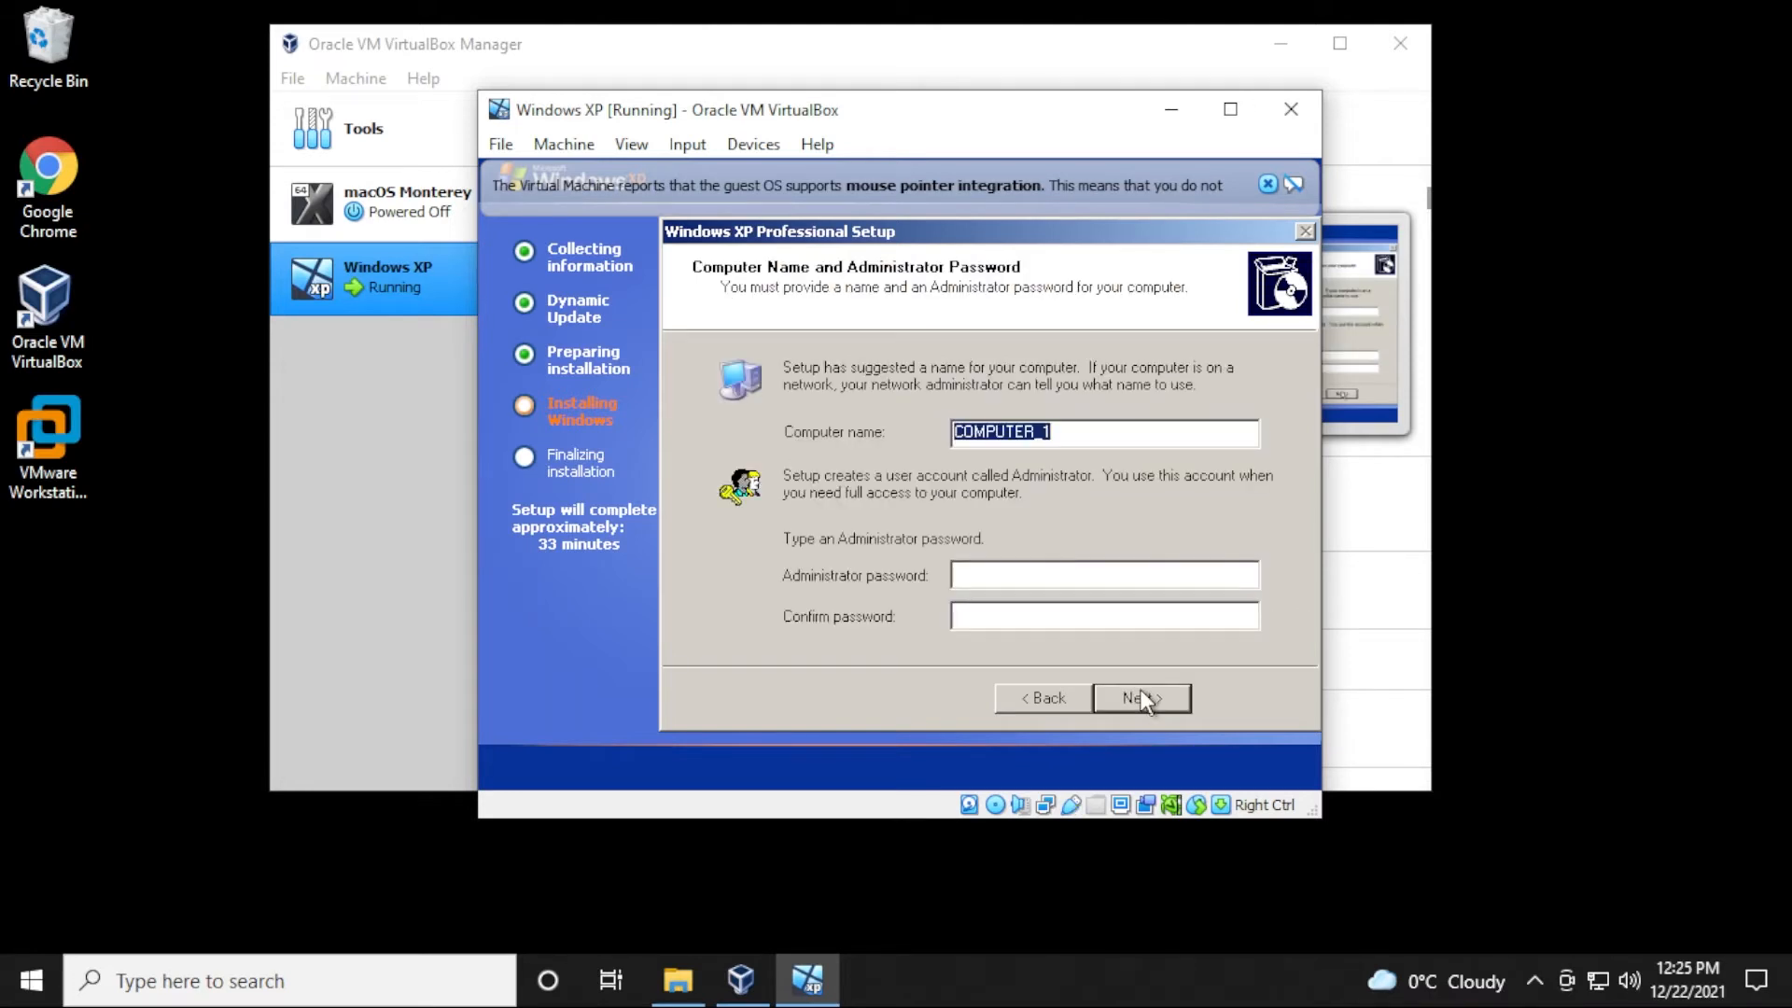
{"action": "type", "text": "GEEKRAR"}
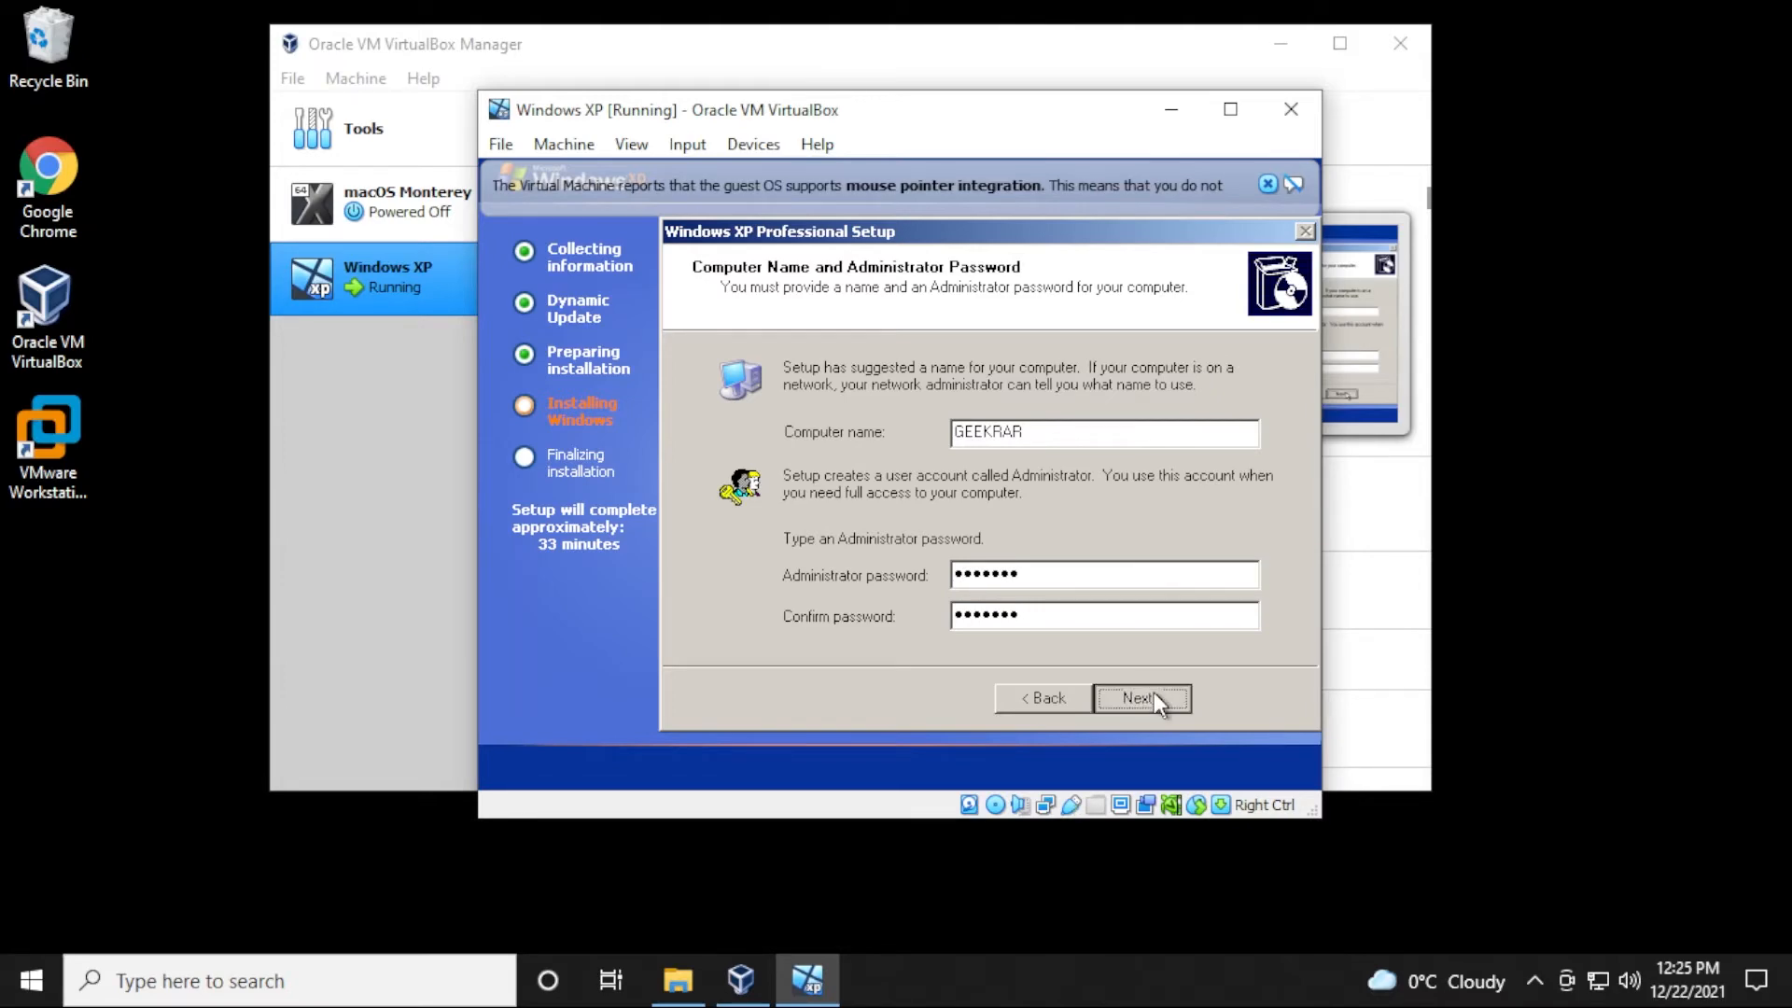
{"action": "left_click", "coordinate": [1139, 698]}
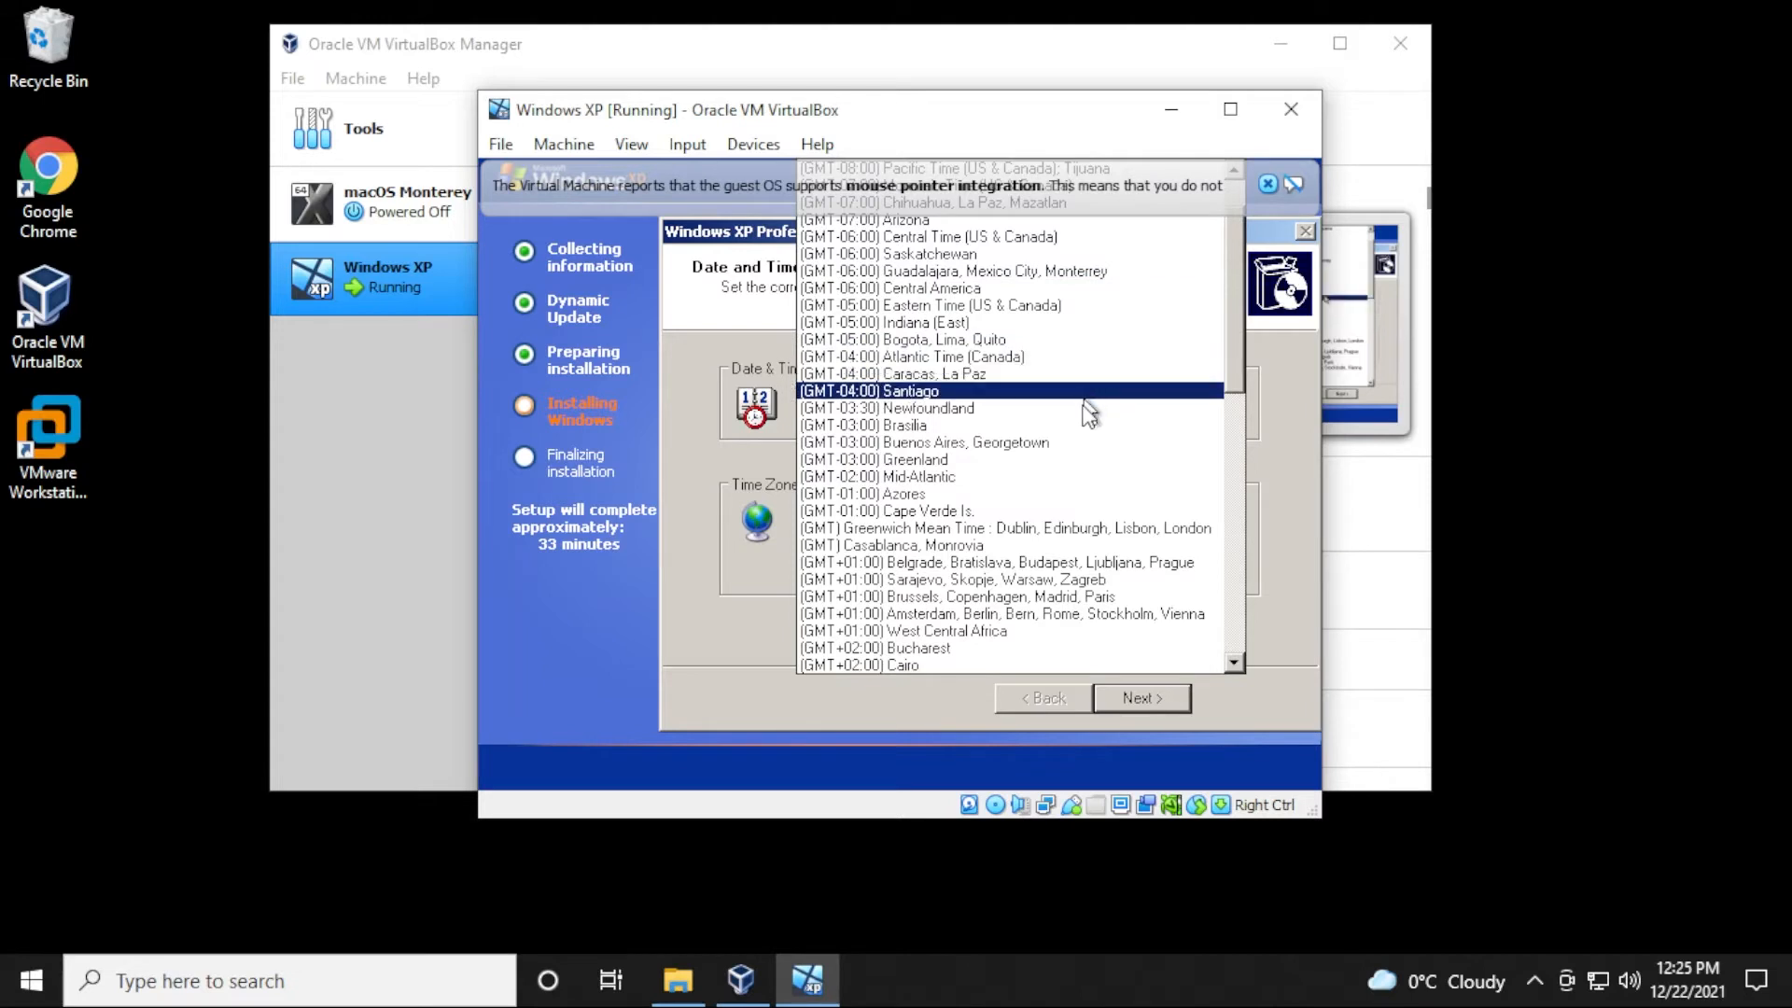
{"action": "left_click", "coordinate": [1138, 696]}
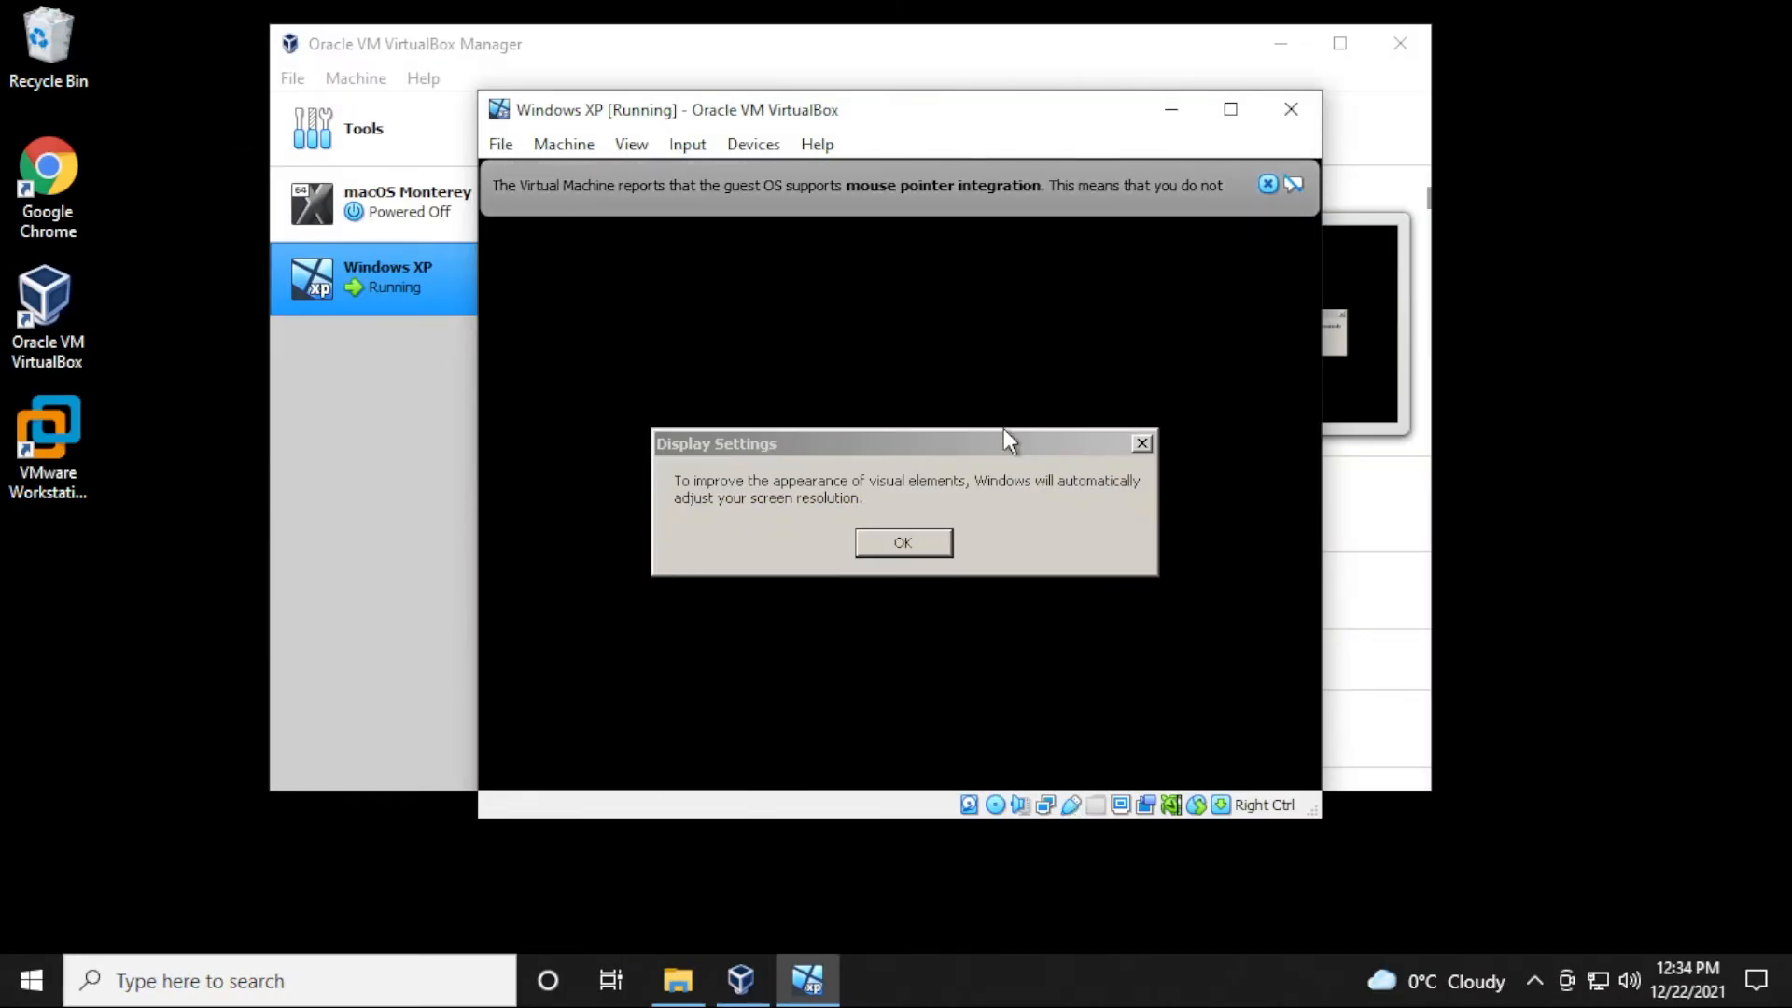
{"action": "mouse_move", "coordinate": [1006, 486]}
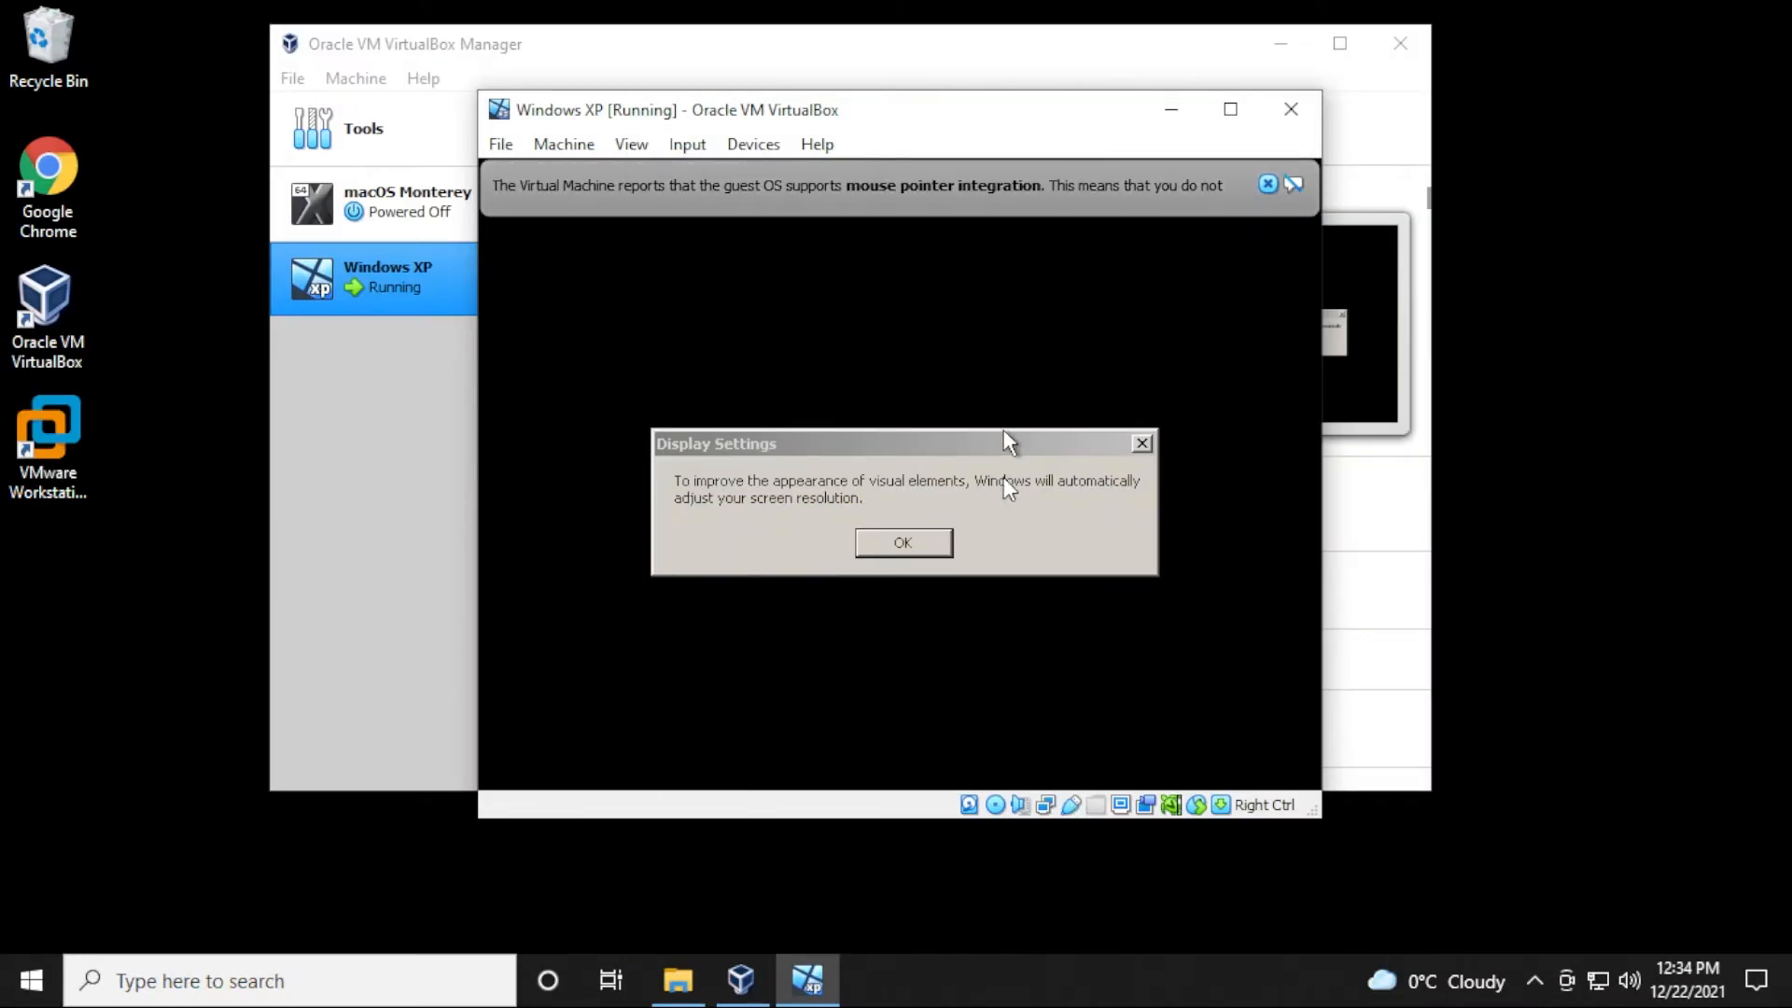
{"action": "mouse_move", "coordinate": [782, 512]}
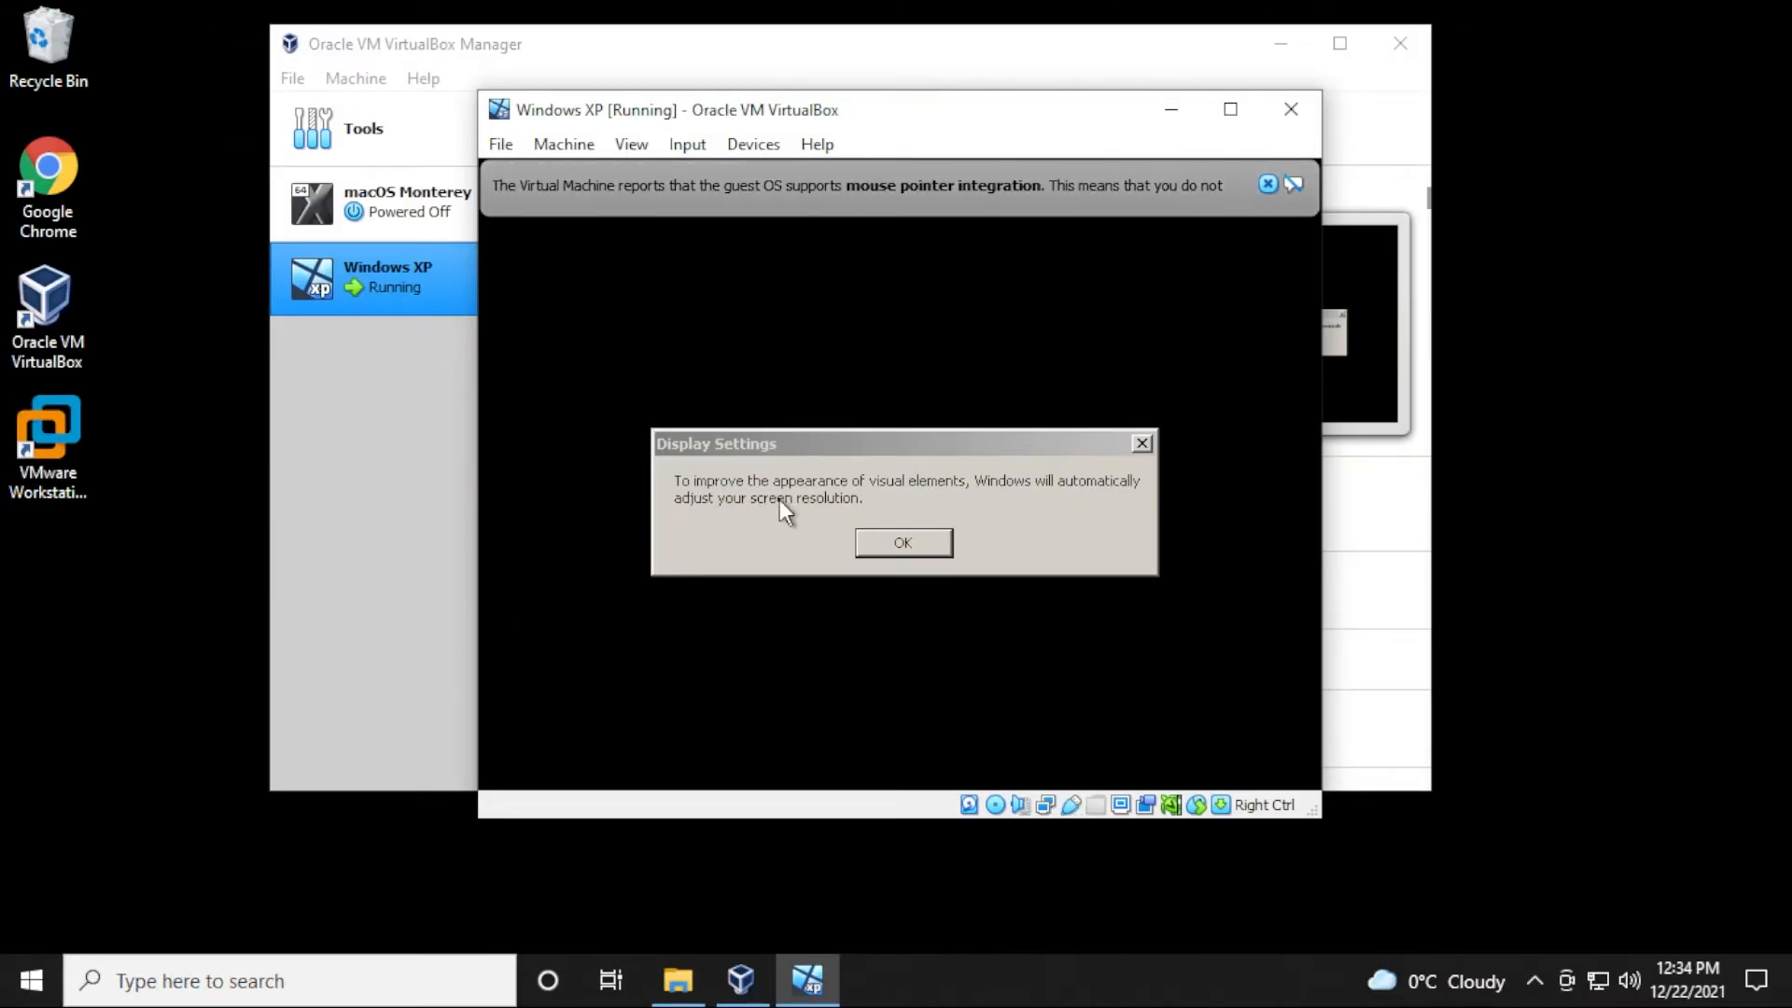
- Accept the automatic screen-resolution dialogs and dismiss the mouse integration notice
{"action": "left_click", "coordinate": [901, 541]}
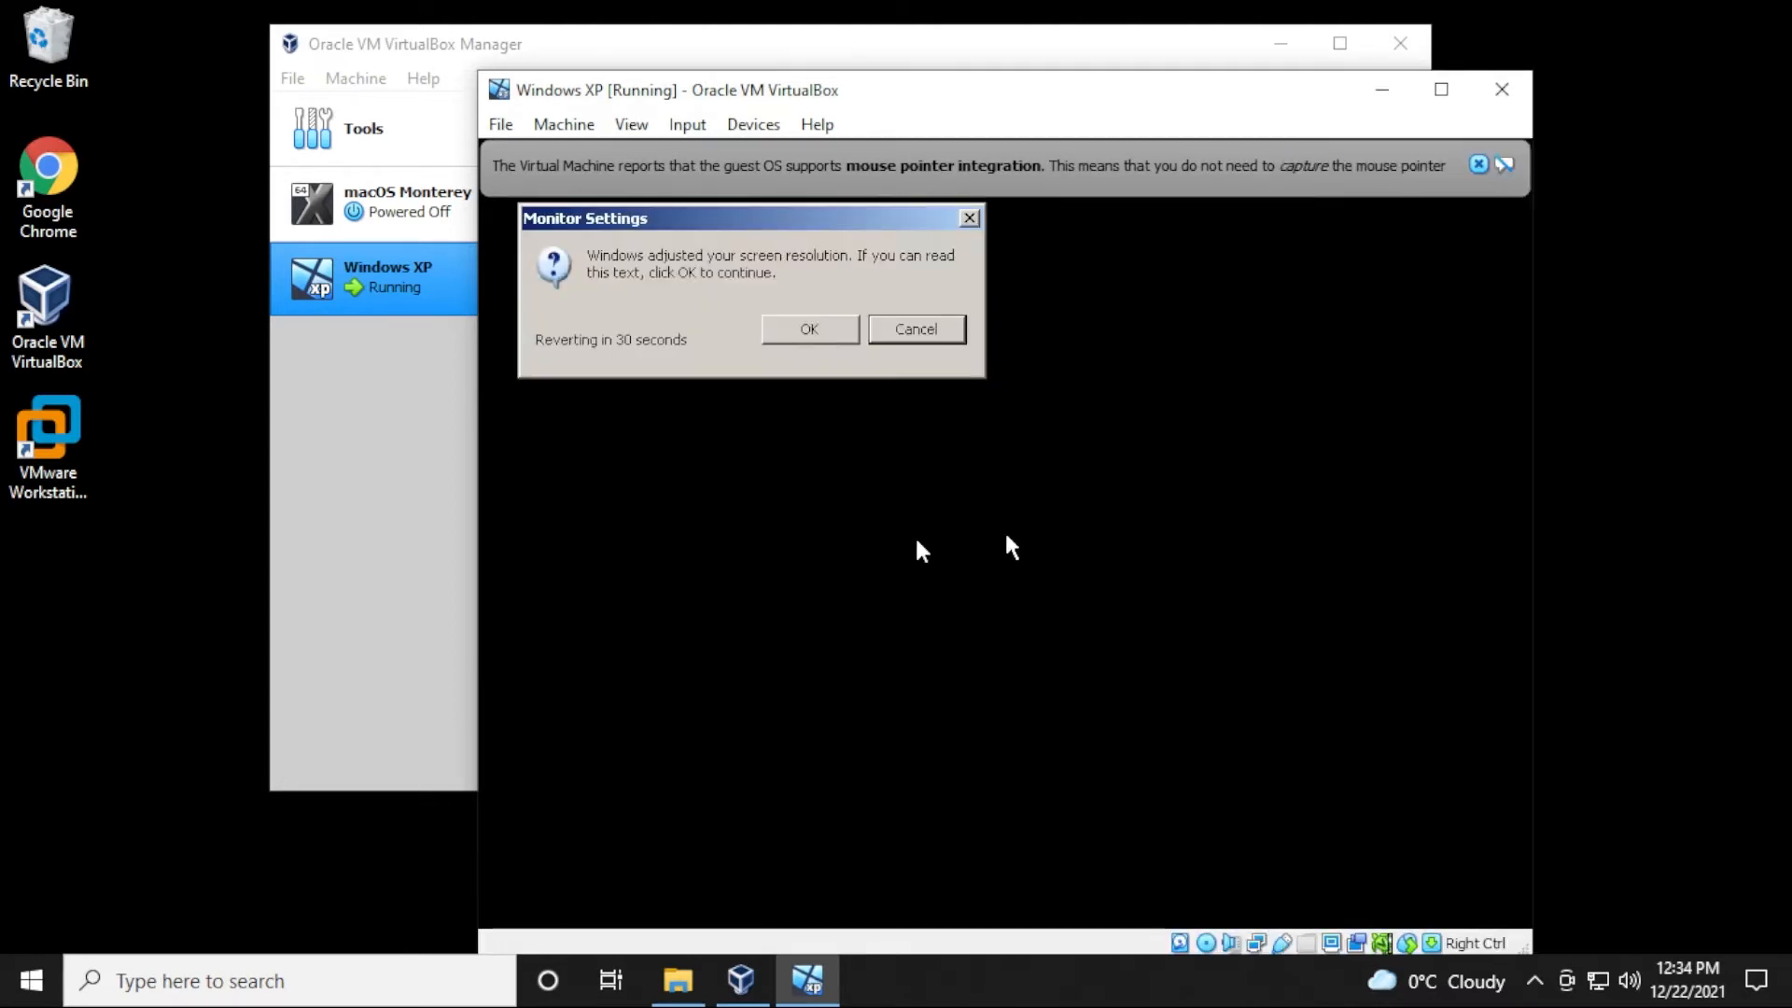
{"action": "left_click", "coordinate": [808, 329]}
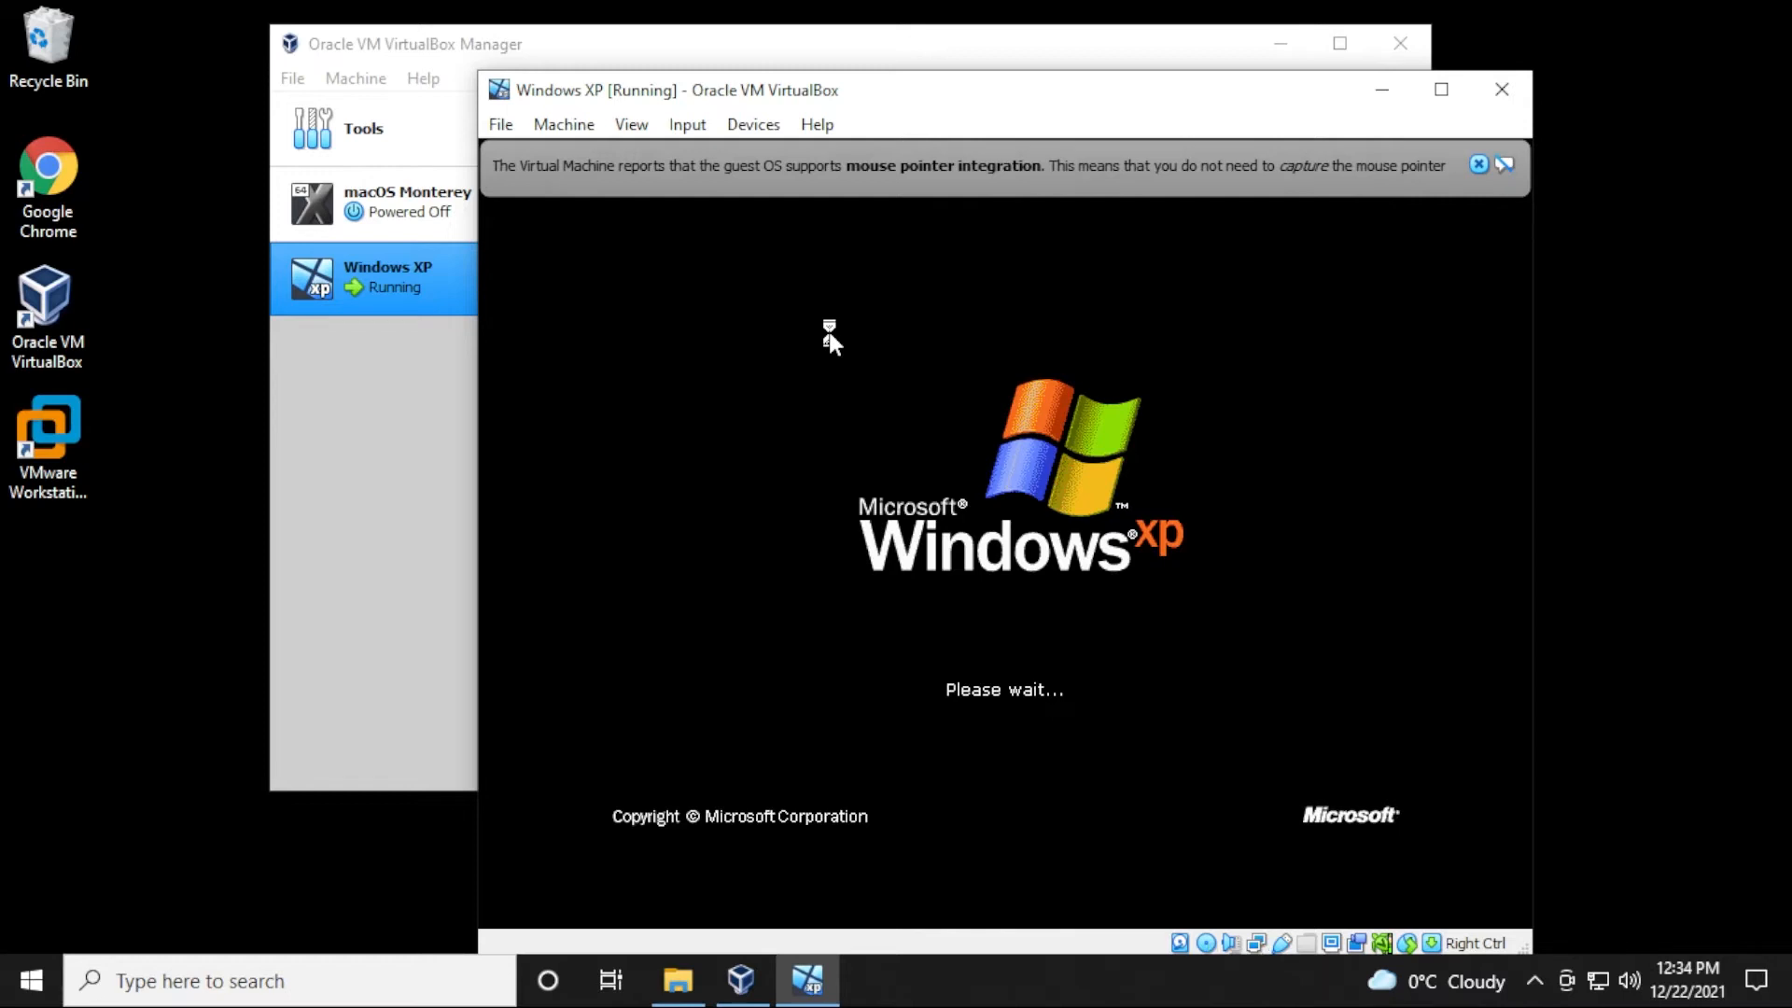
{"action": "mouse_move", "coordinate": [988, 130]}
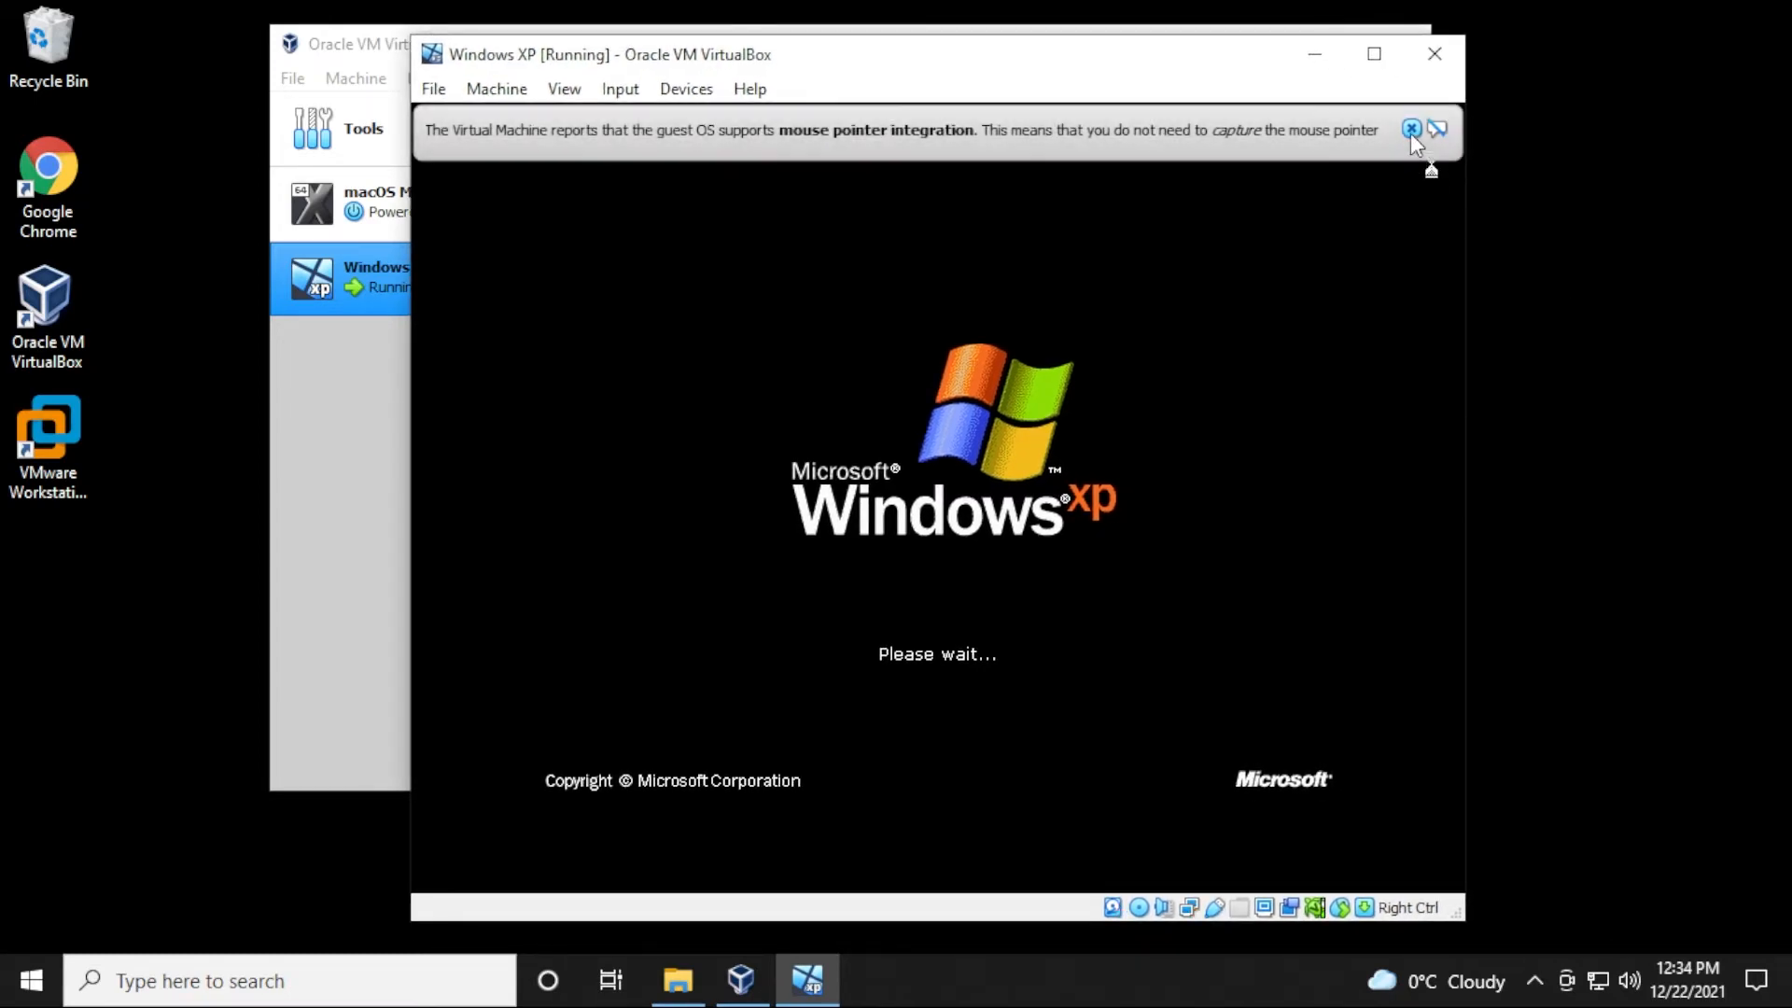
{"action": "left_click", "coordinate": [1411, 129]}
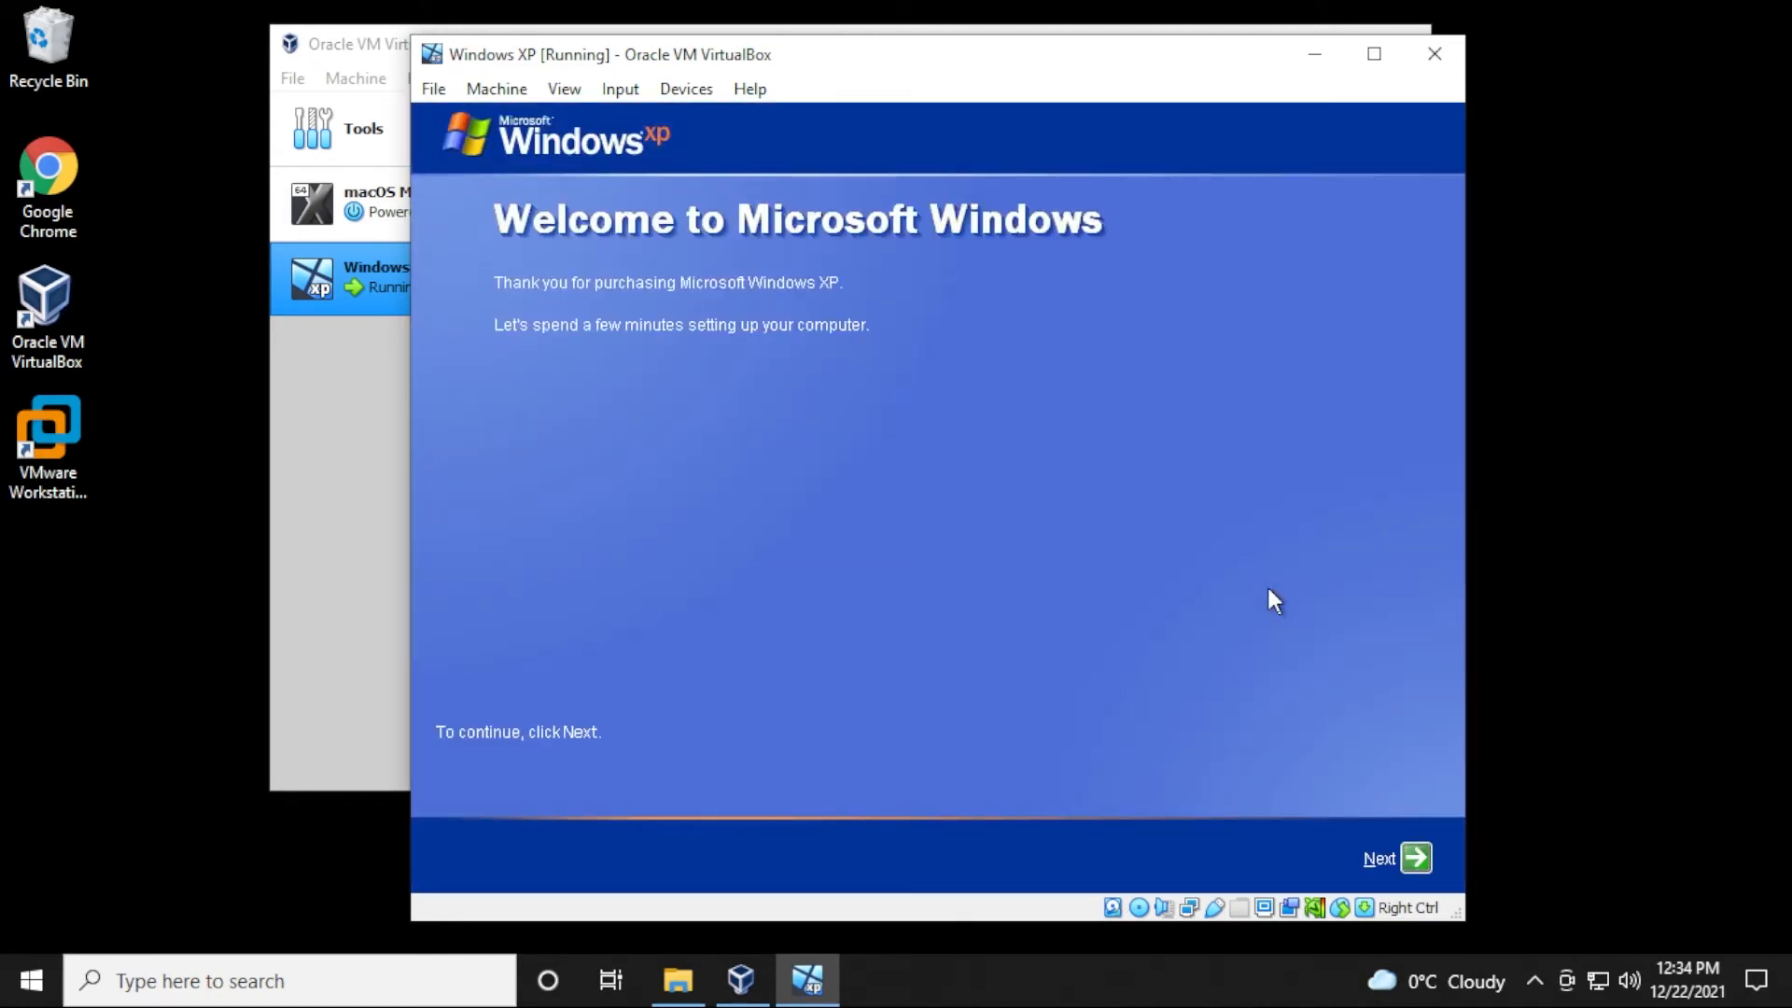
{"action": "mouse_move", "coordinate": [909, 445]}
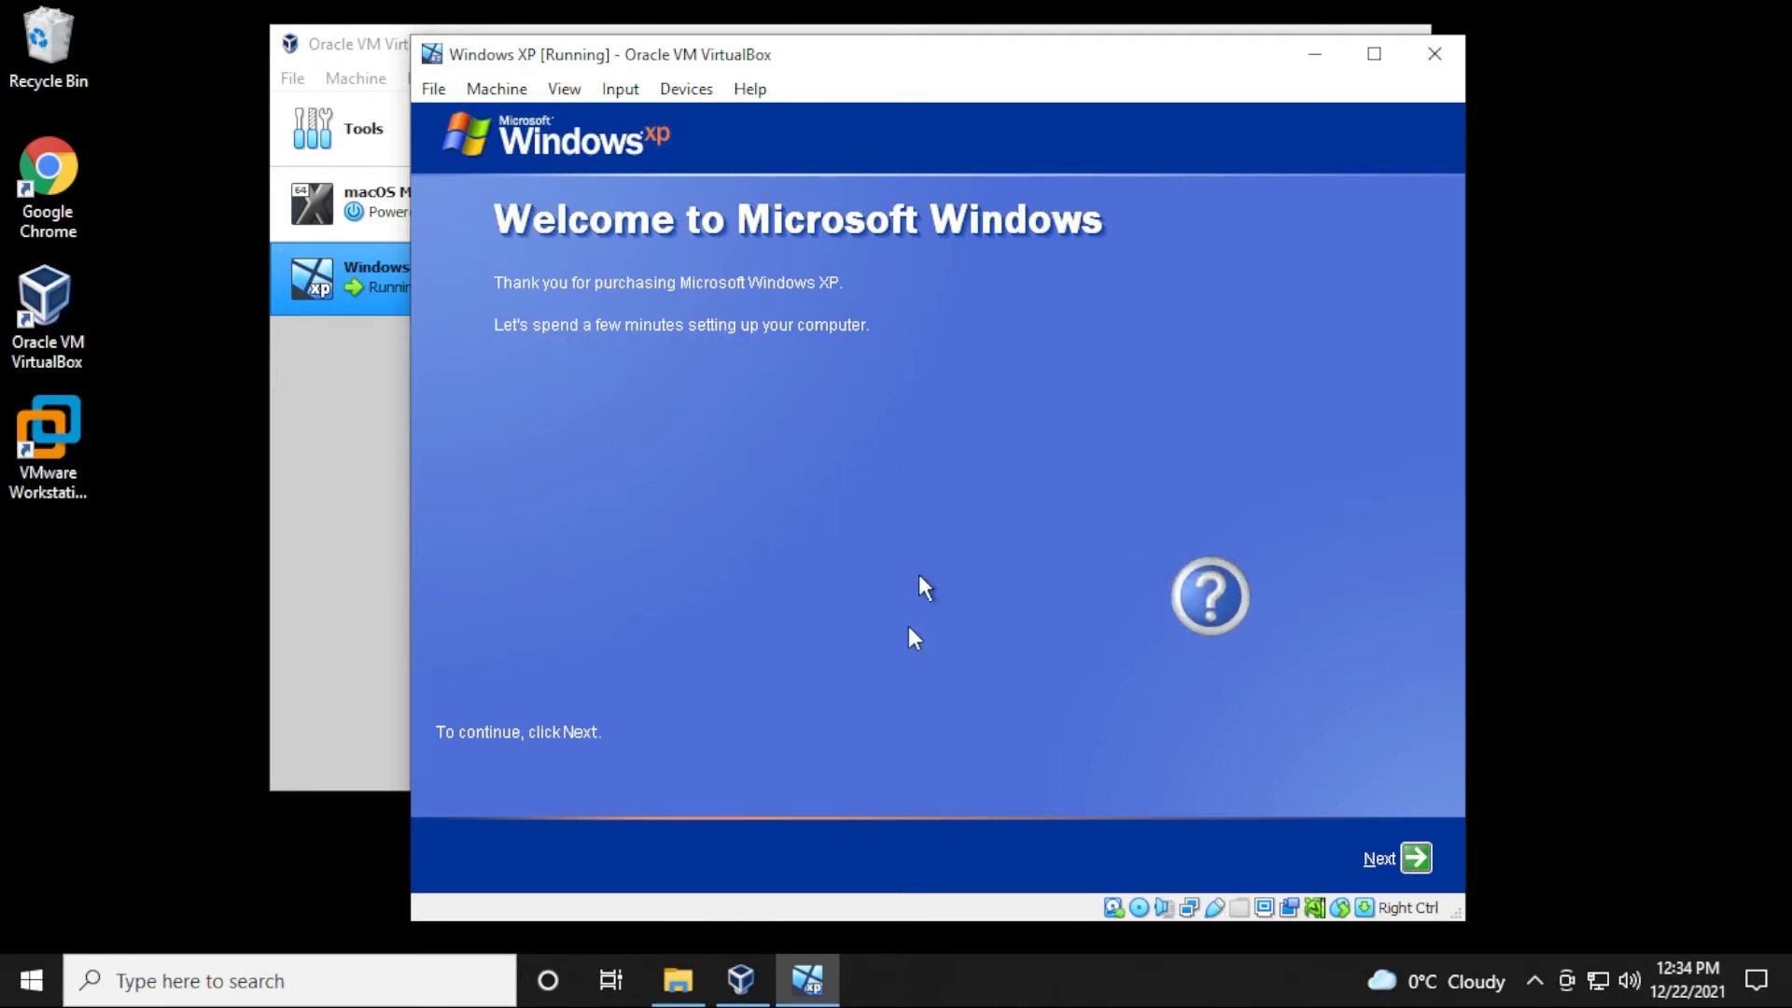
- Advance the first-run wizard, declining automatic updates and Microsoft registration
{"action": "left_click", "coordinate": [1395, 858]}
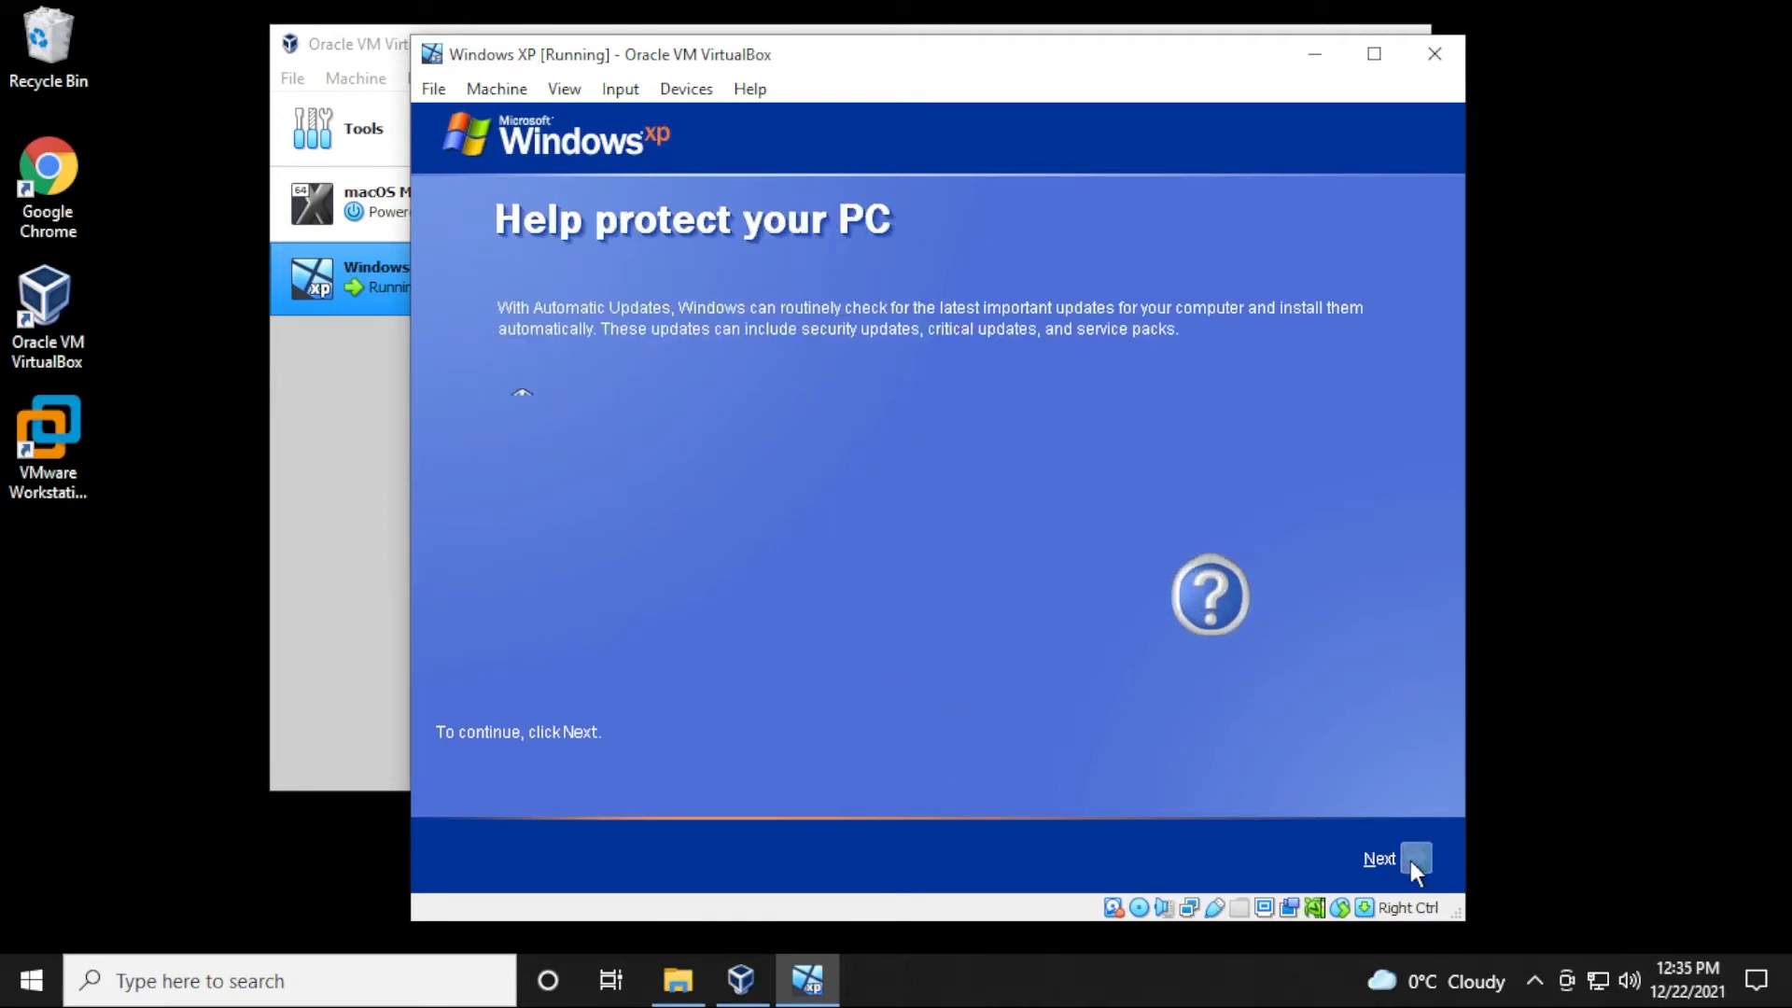
{"action": "left_click", "coordinate": [1380, 858]}
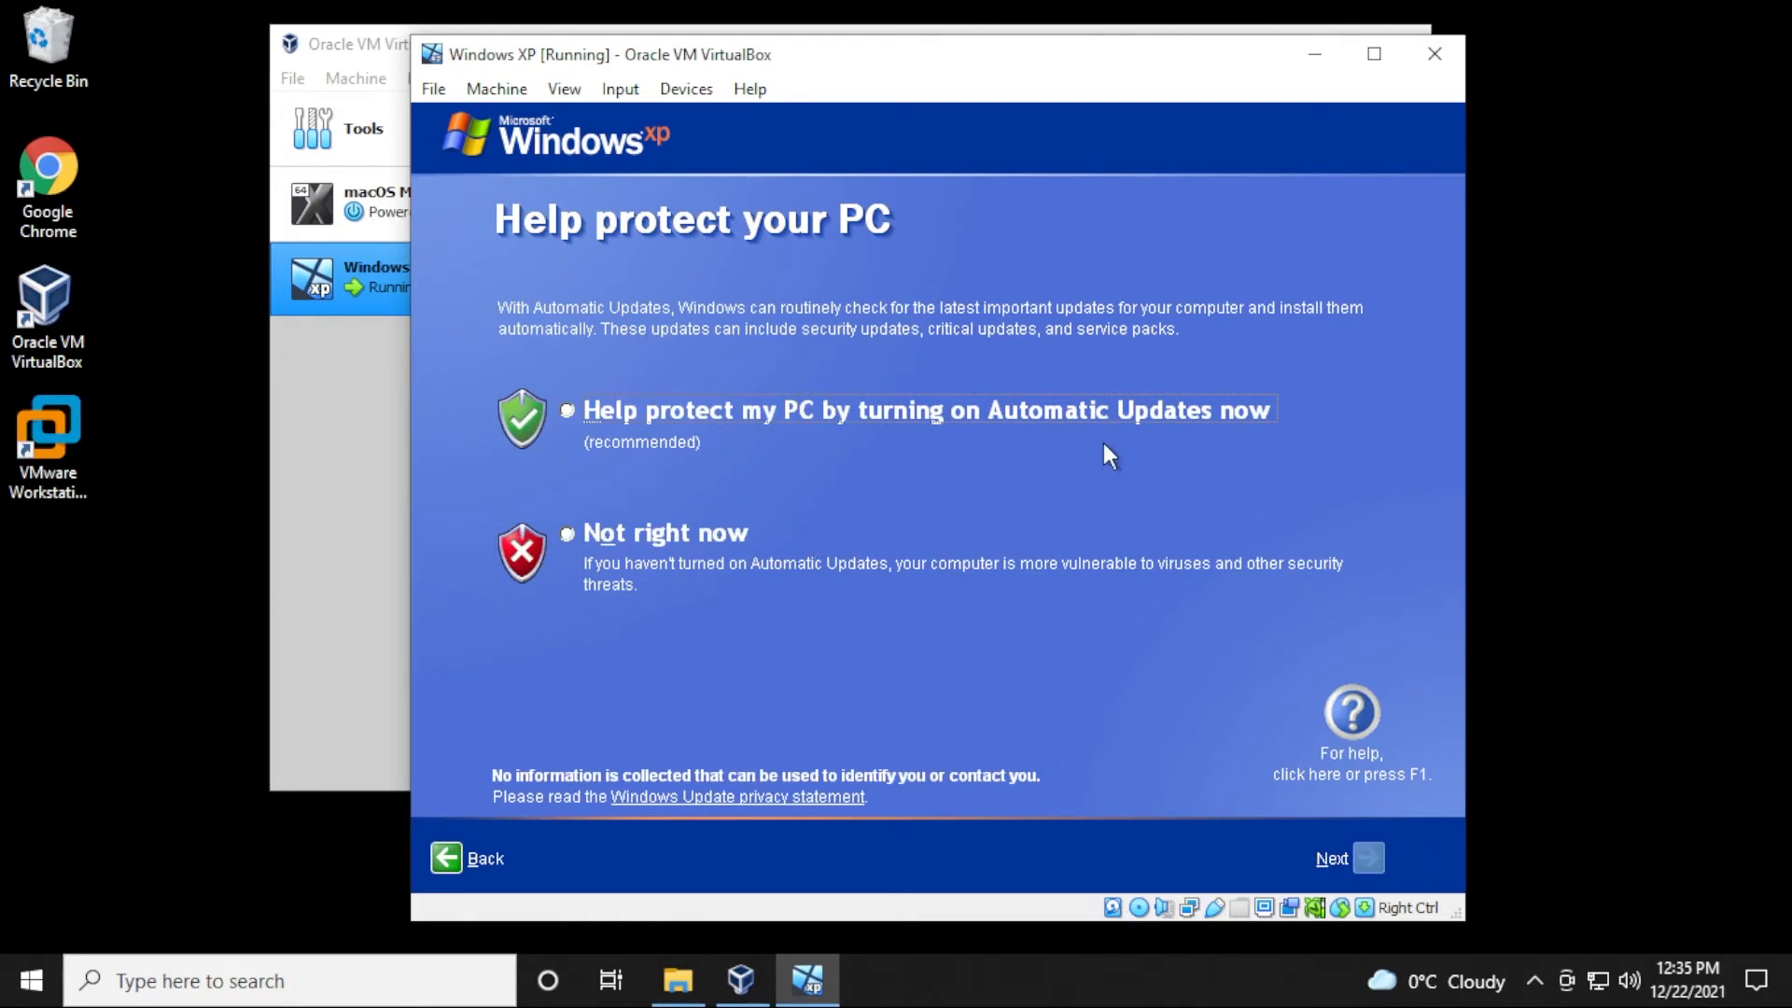
{"action": "mouse_move", "coordinate": [556, 544]}
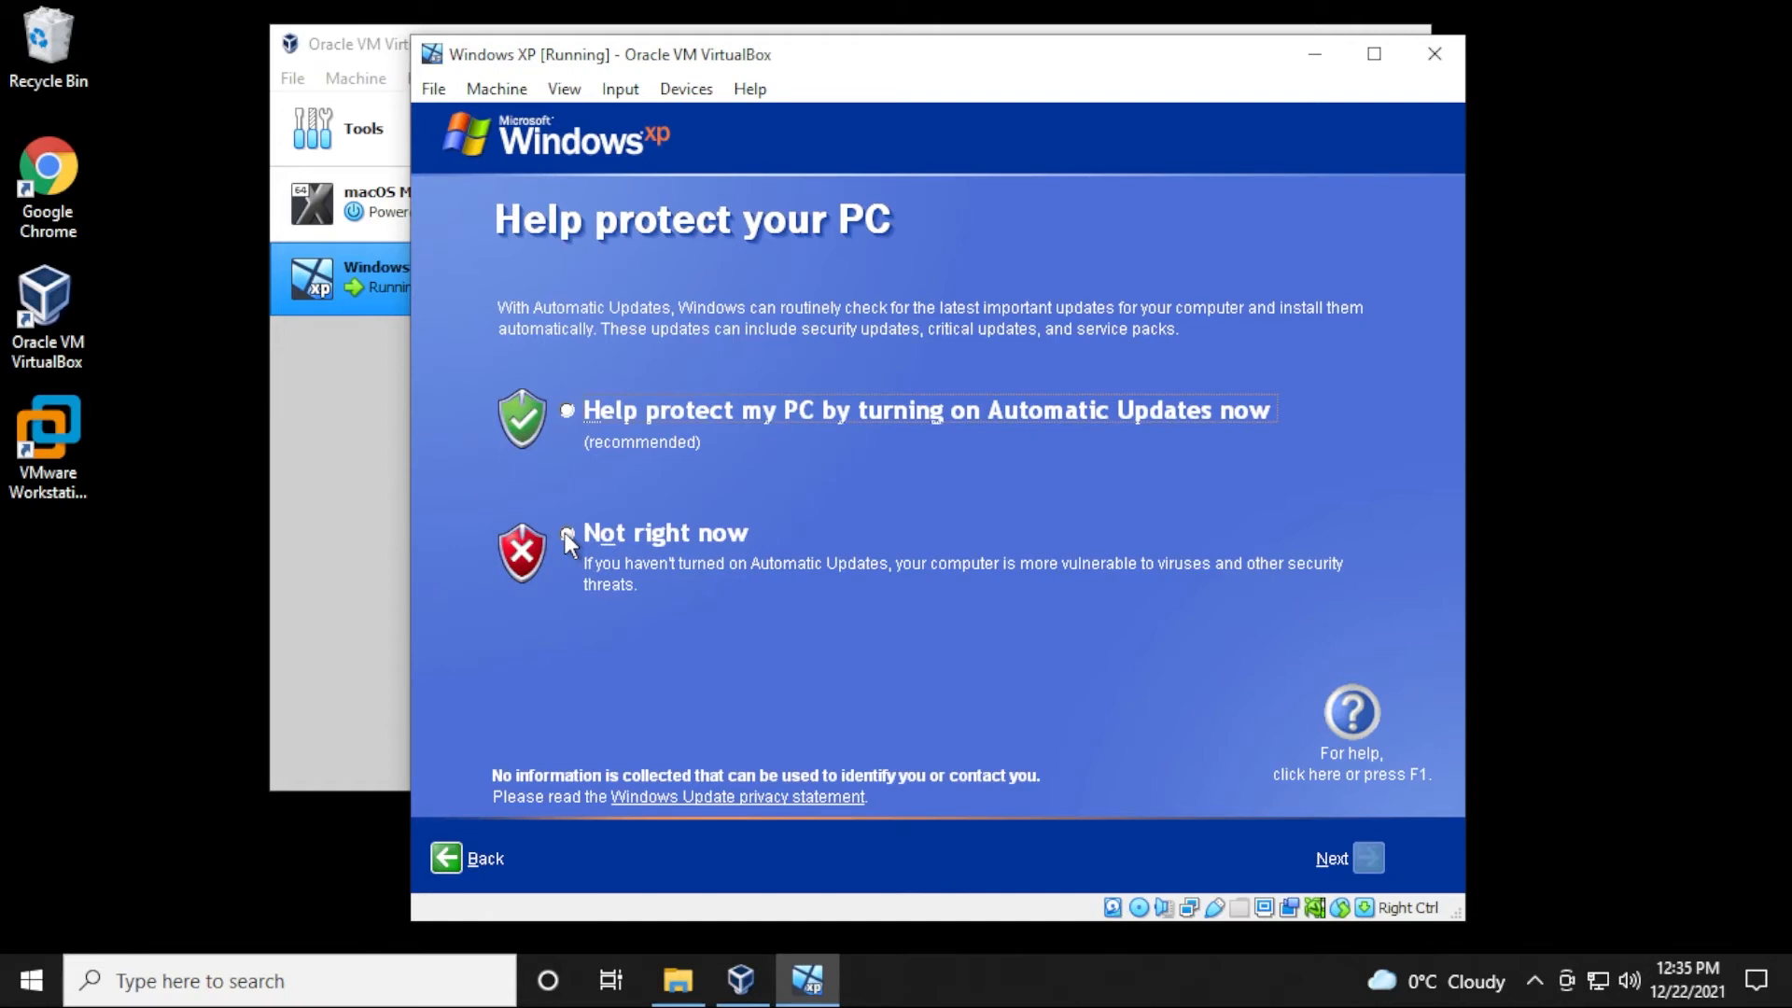
{"action": "left_click", "coordinate": [568, 534]}
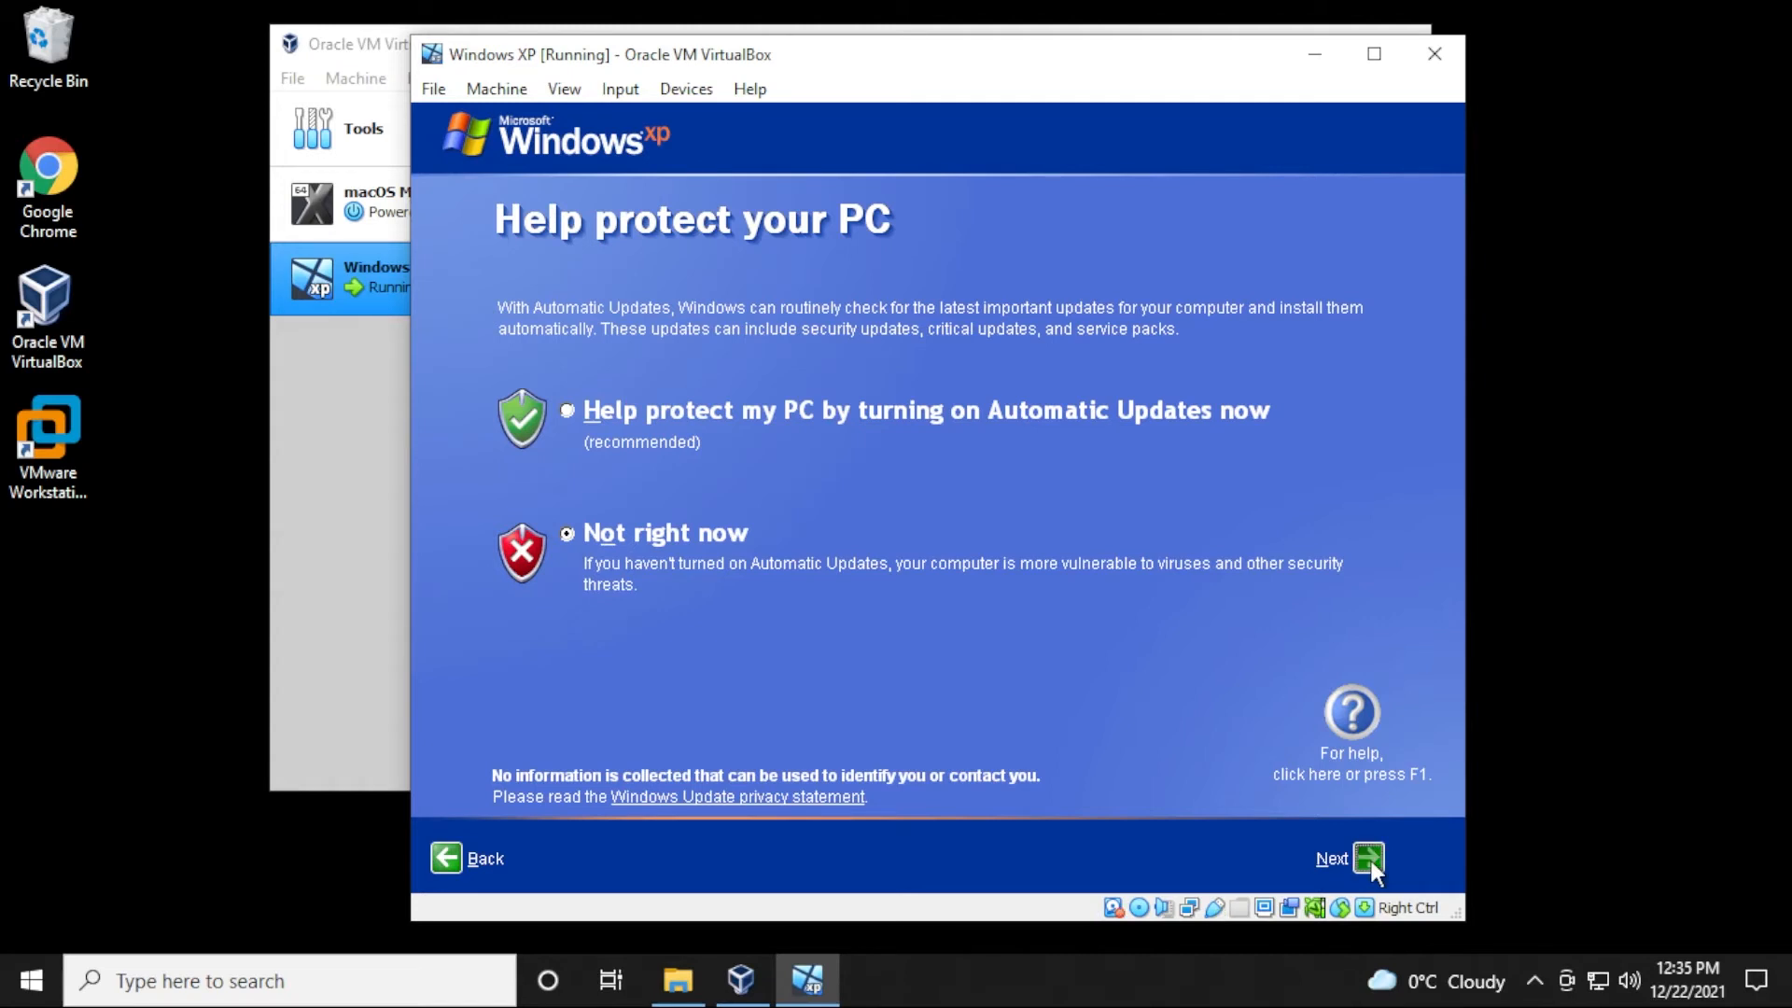
{"action": "left_click", "coordinate": [1368, 858]}
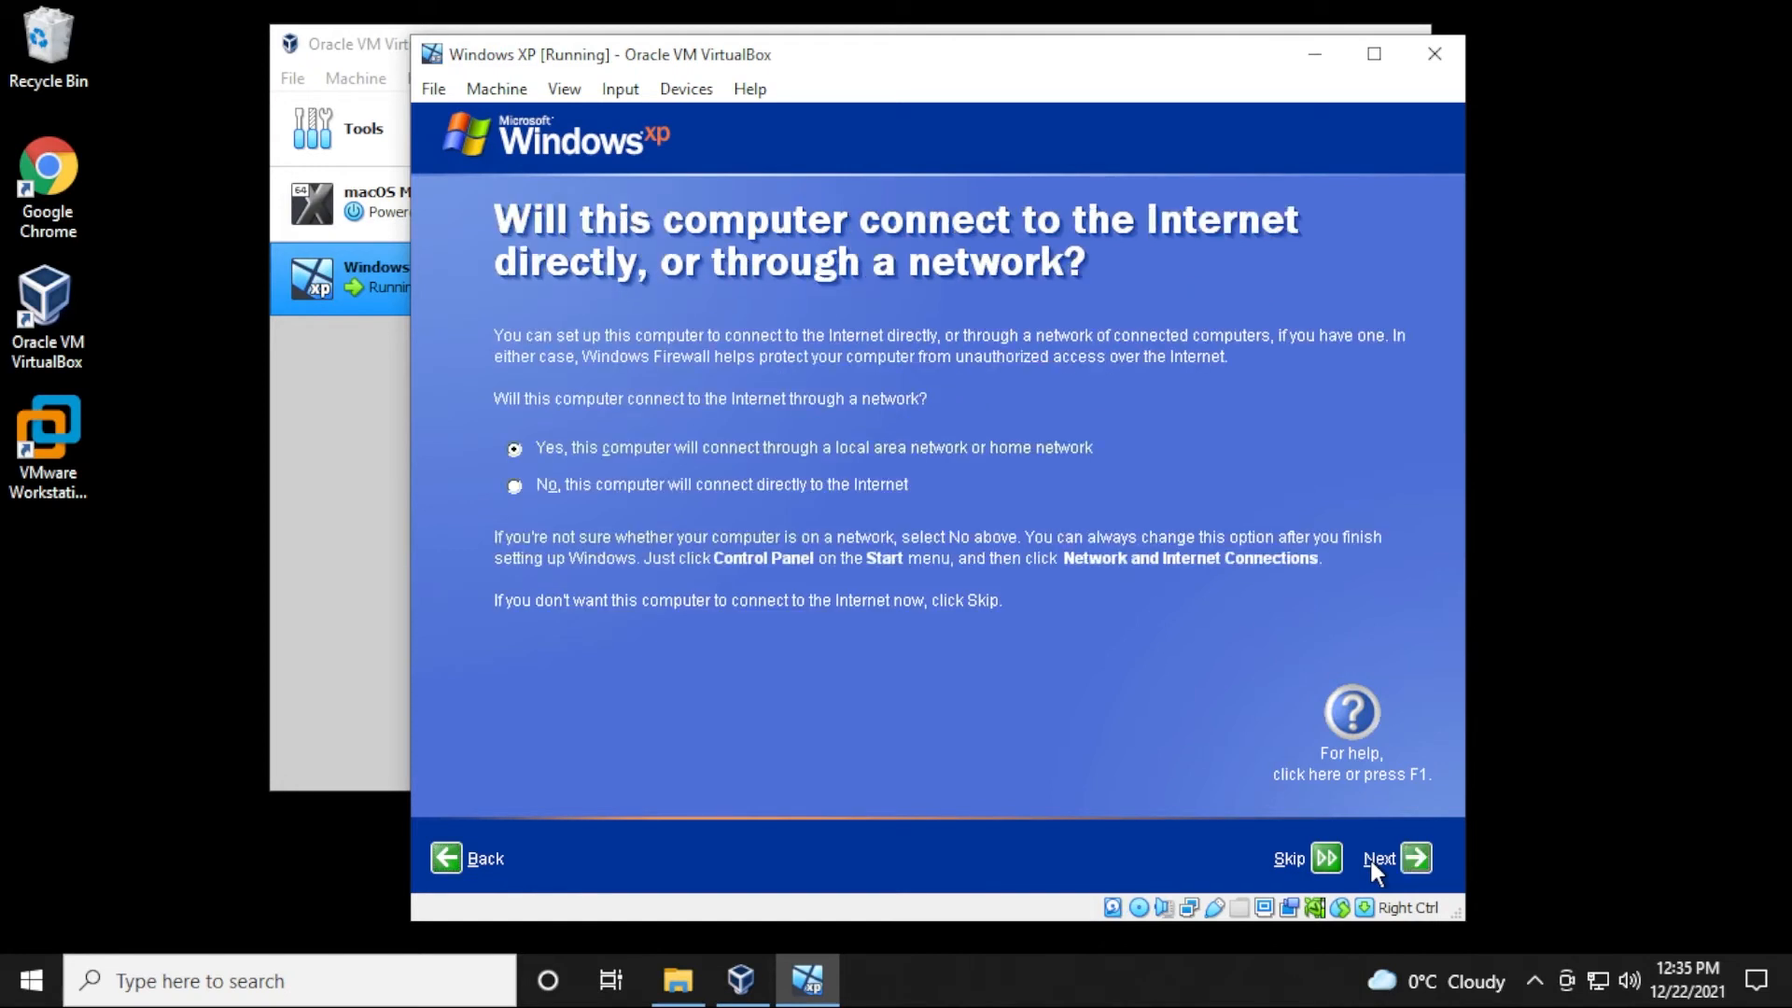
{"action": "left_click", "coordinate": [1395, 859]}
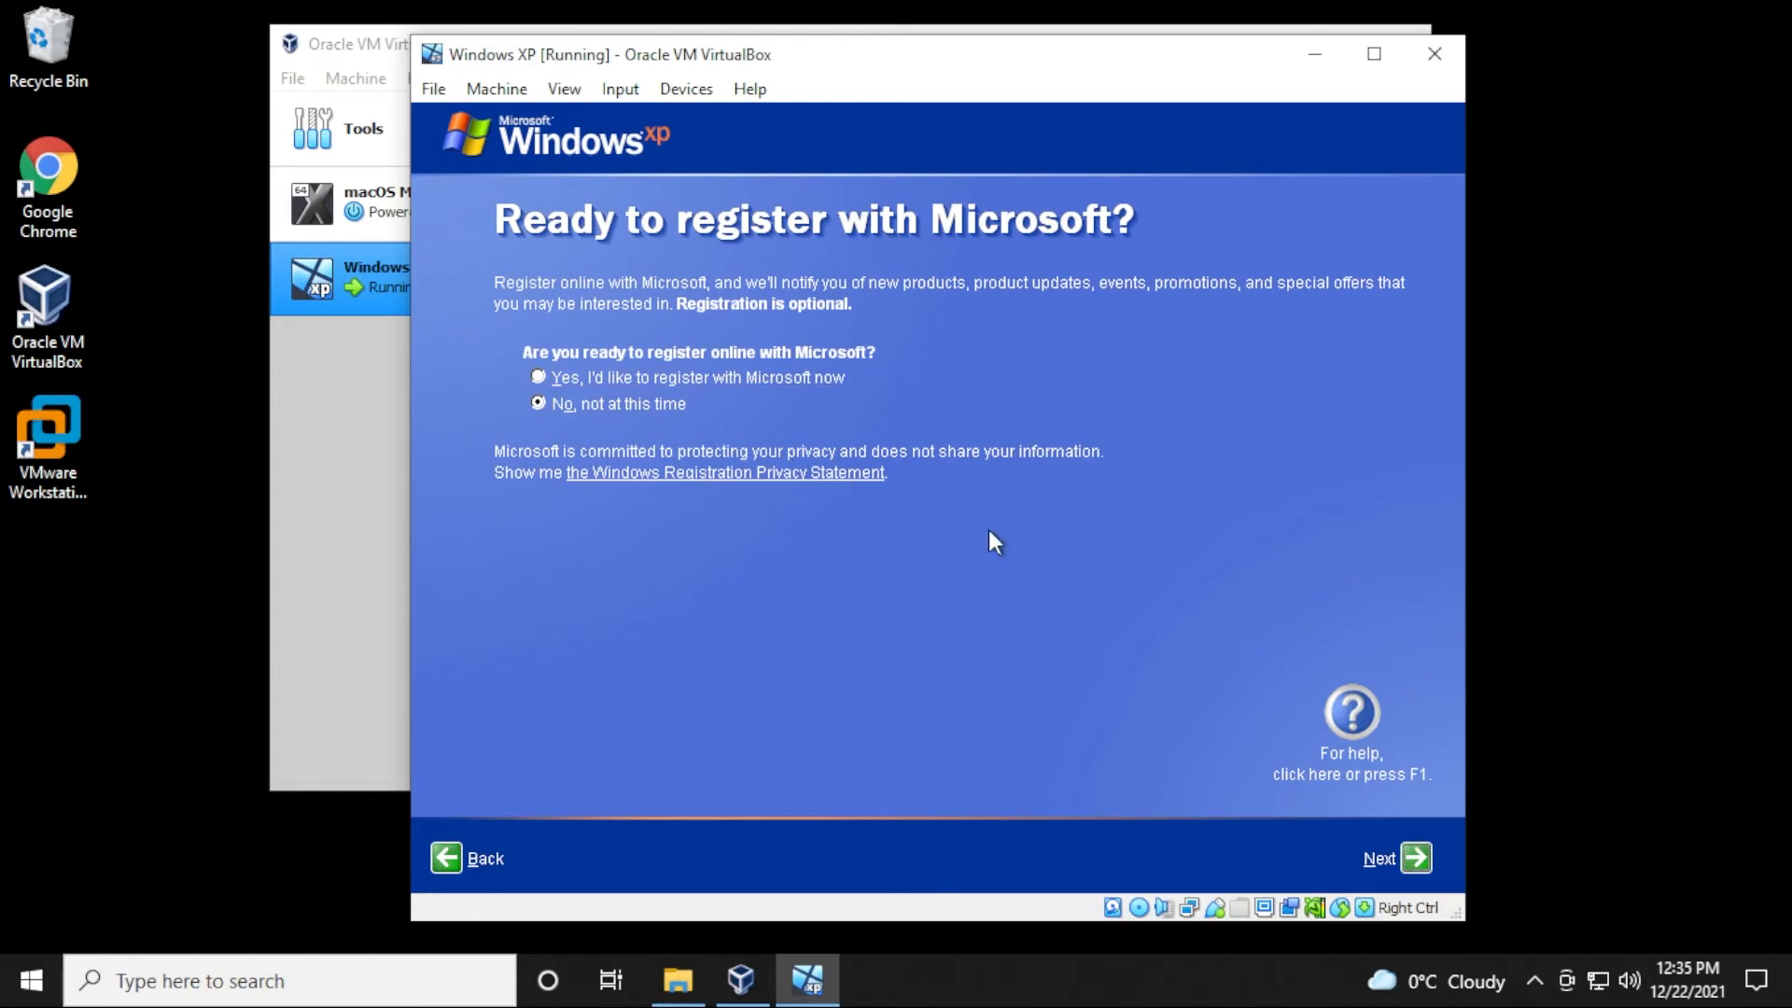
{"action": "left_click", "coordinate": [1413, 858]}
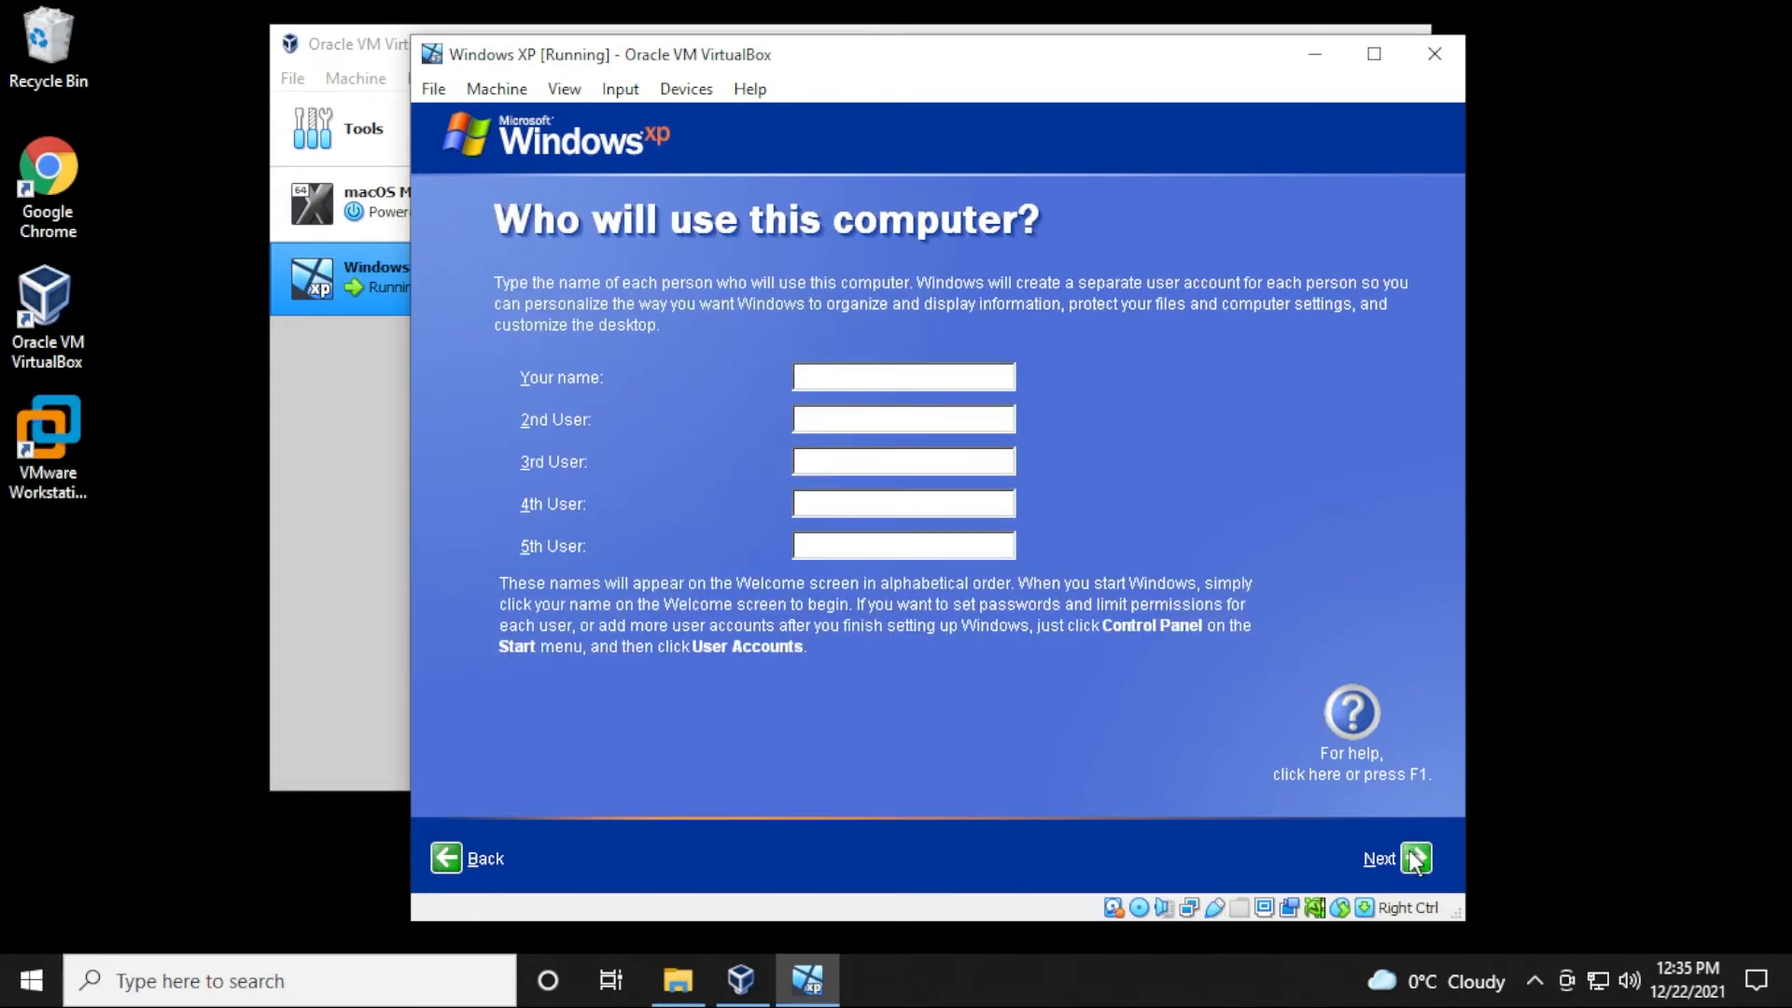
- Create the single user account User1 and finish the wizard
{"action": "left_click", "coordinate": [902, 377]}
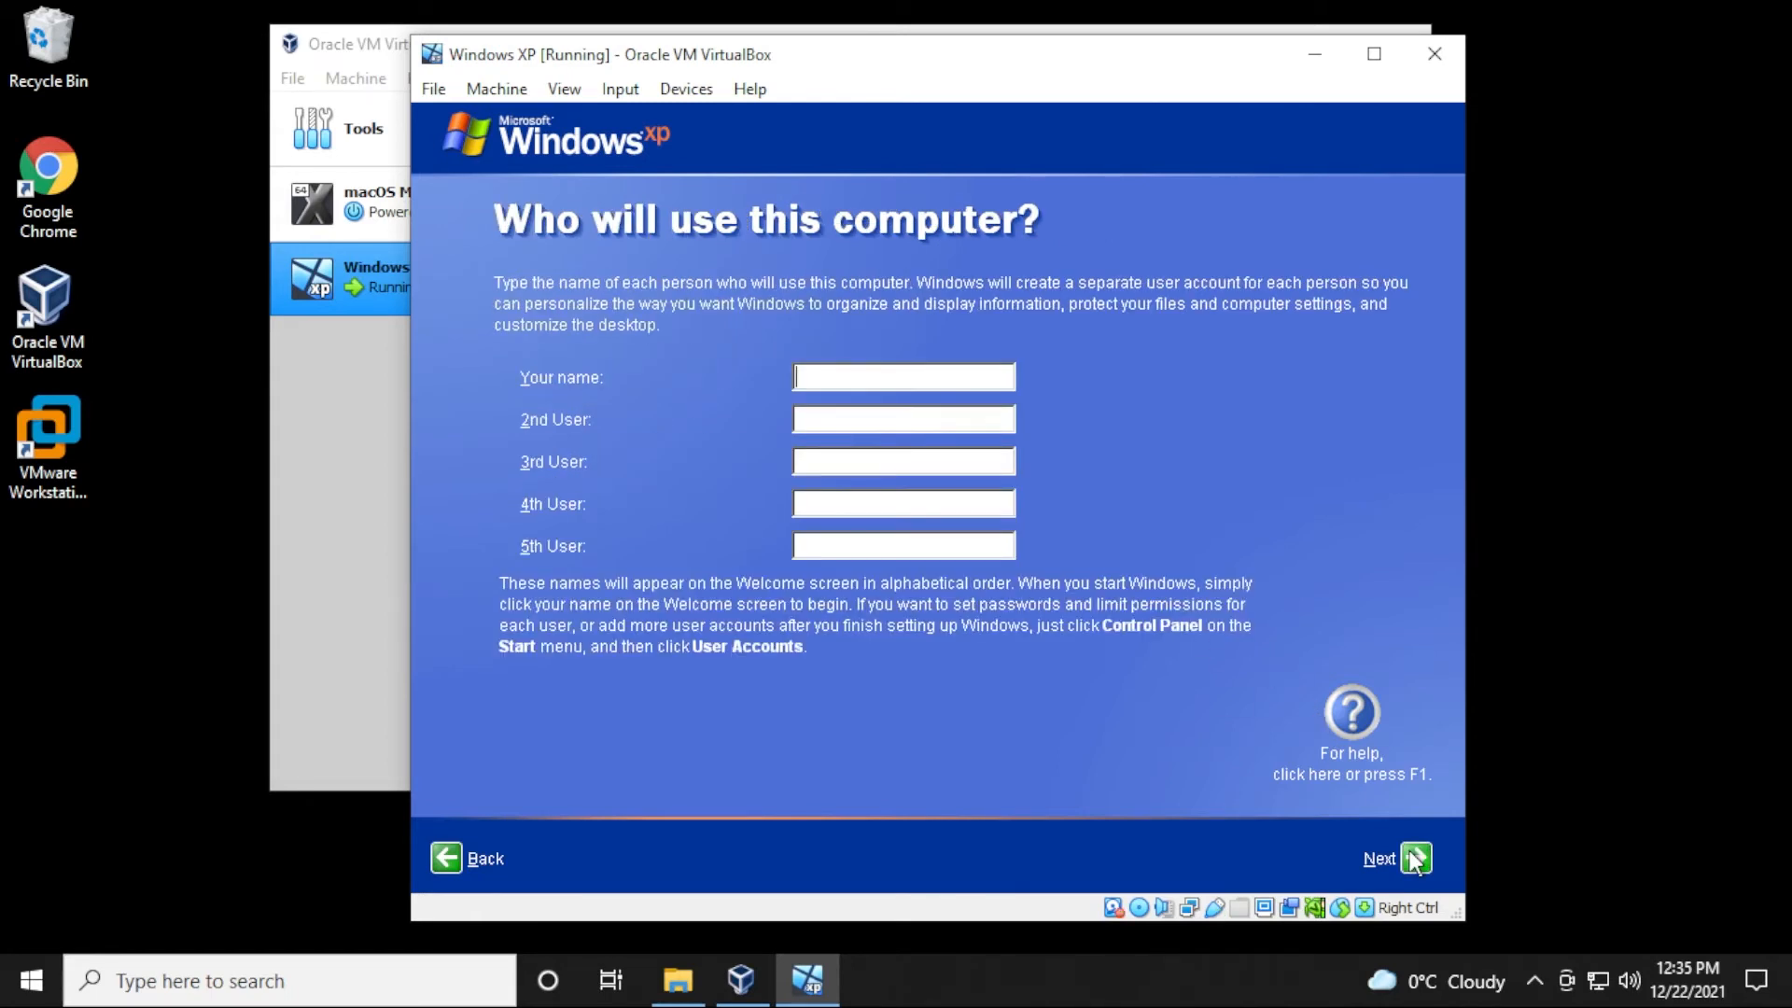
{"action": "left_click", "coordinate": [1413, 859]}
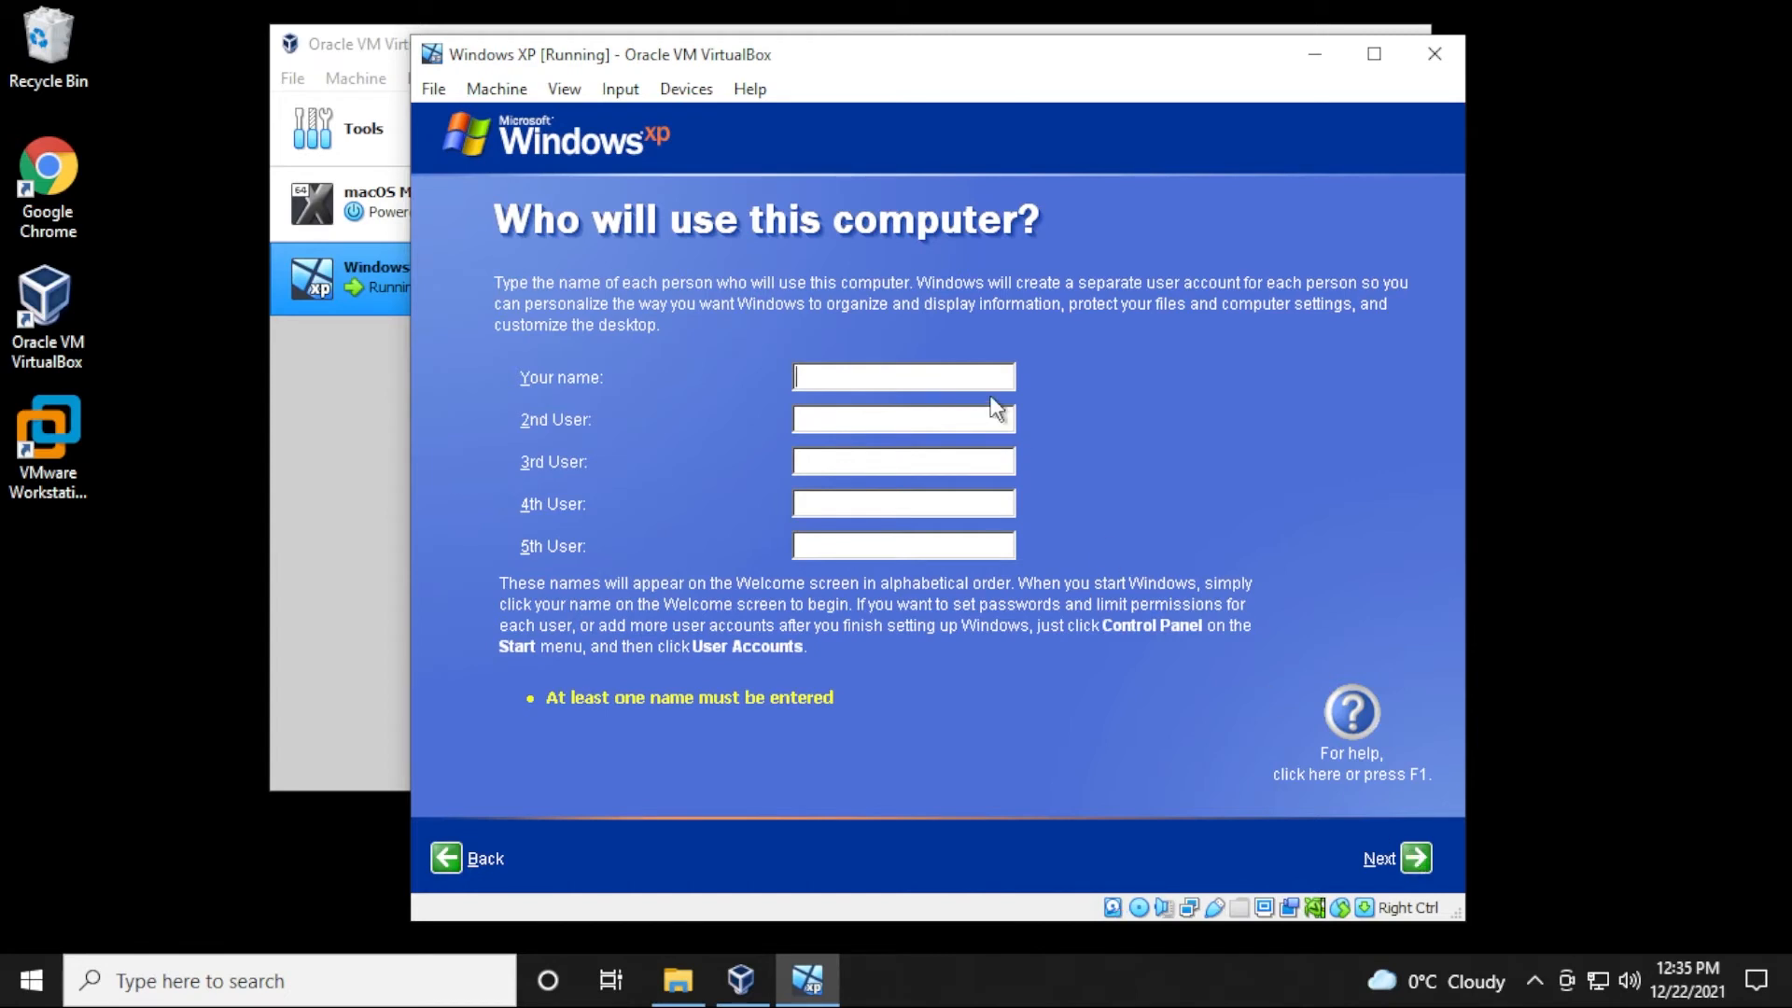
{"action": "type", "text": "User1"}
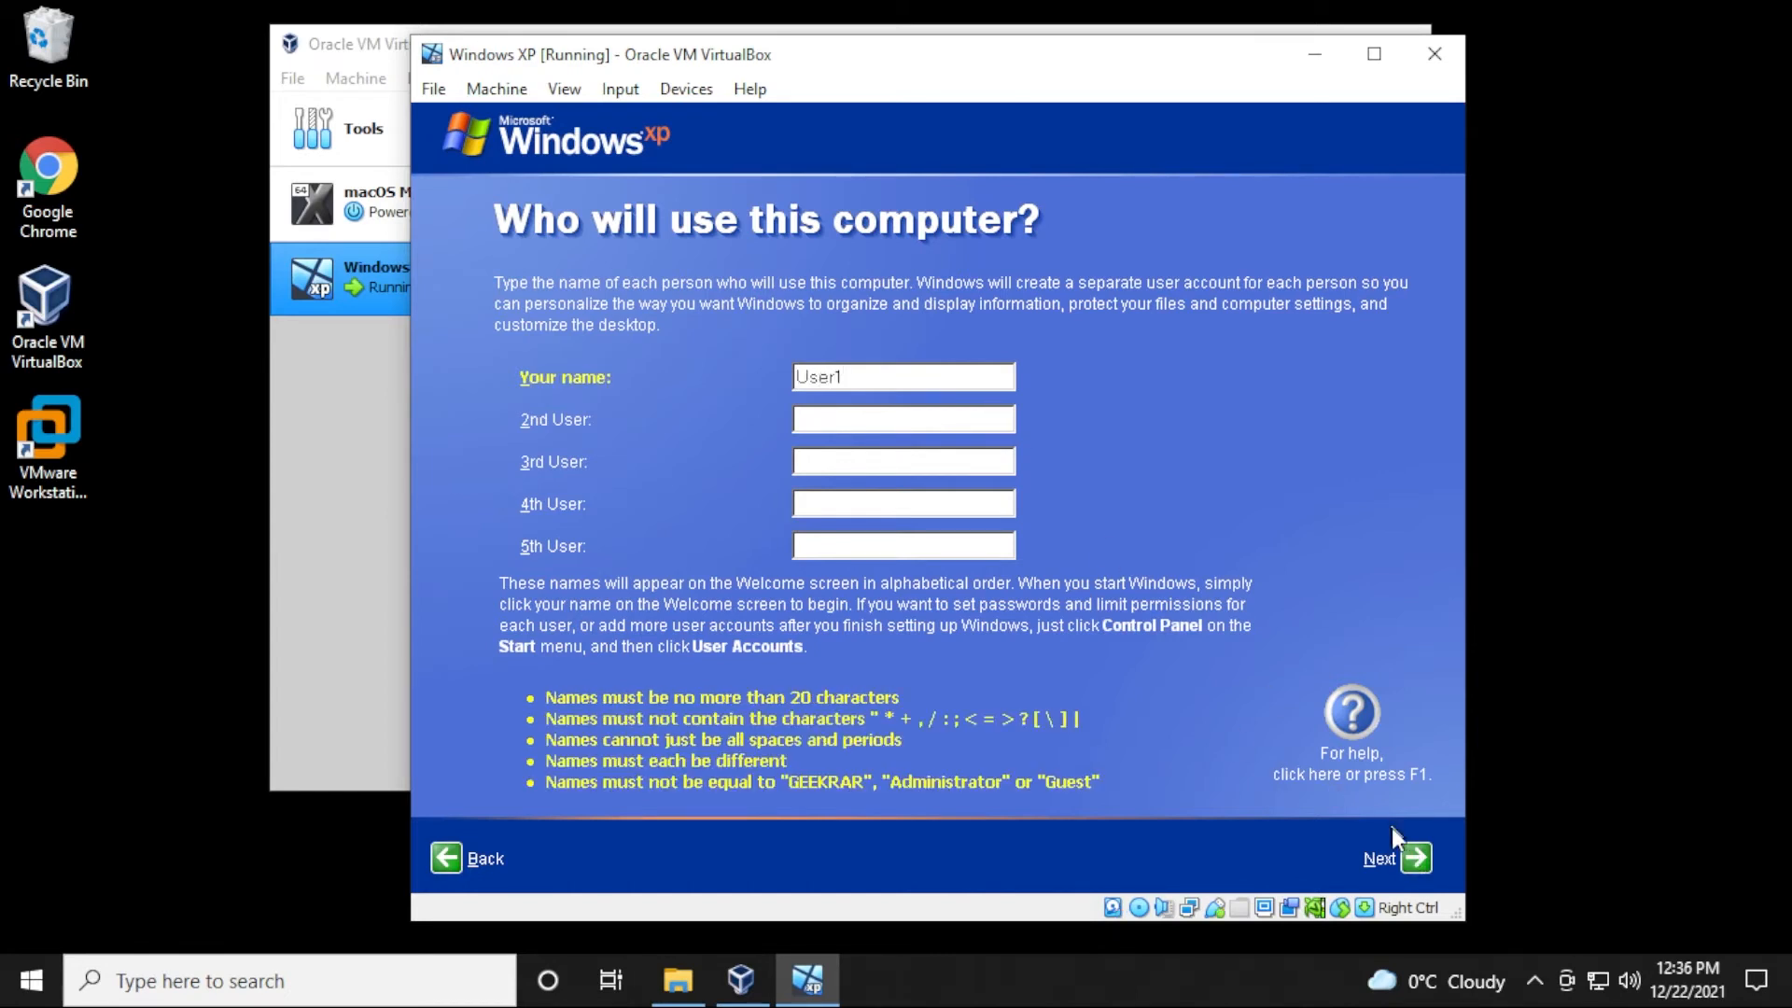
{"action": "left_click", "coordinate": [1397, 859]}
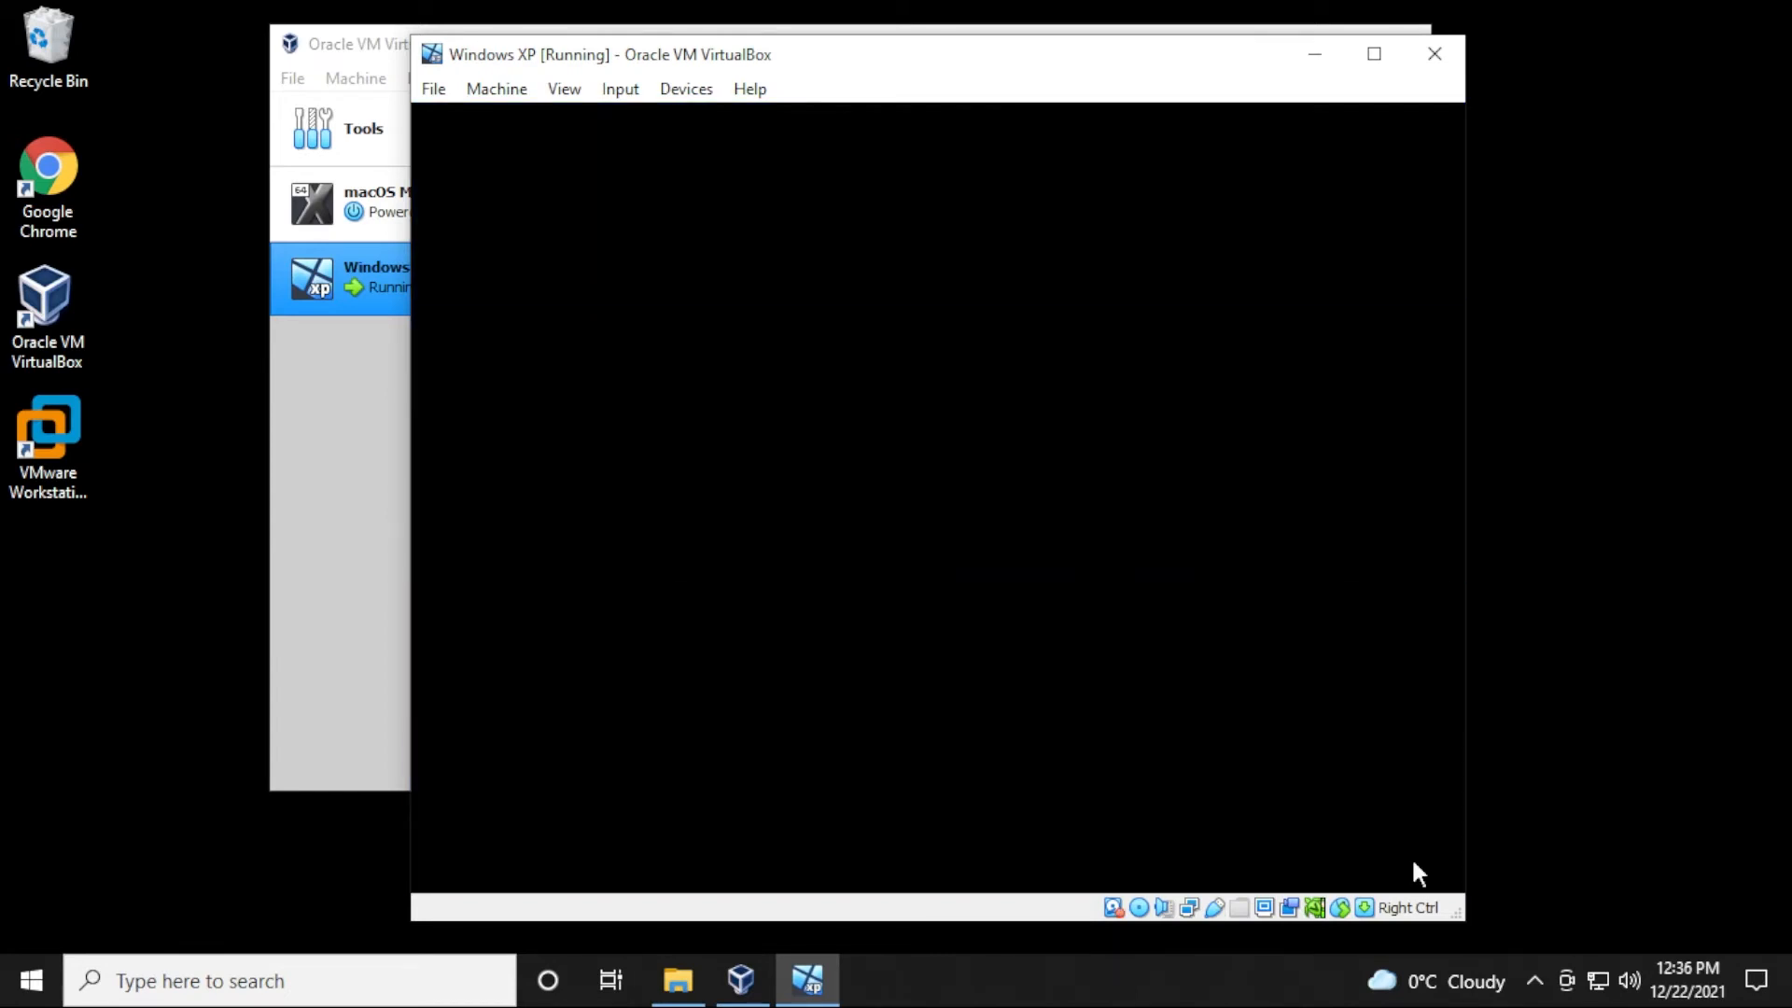
- Close the Start menu and dismiss the tour balloon on the XP desktop
{"action": "left_click", "coordinate": [463, 873]}
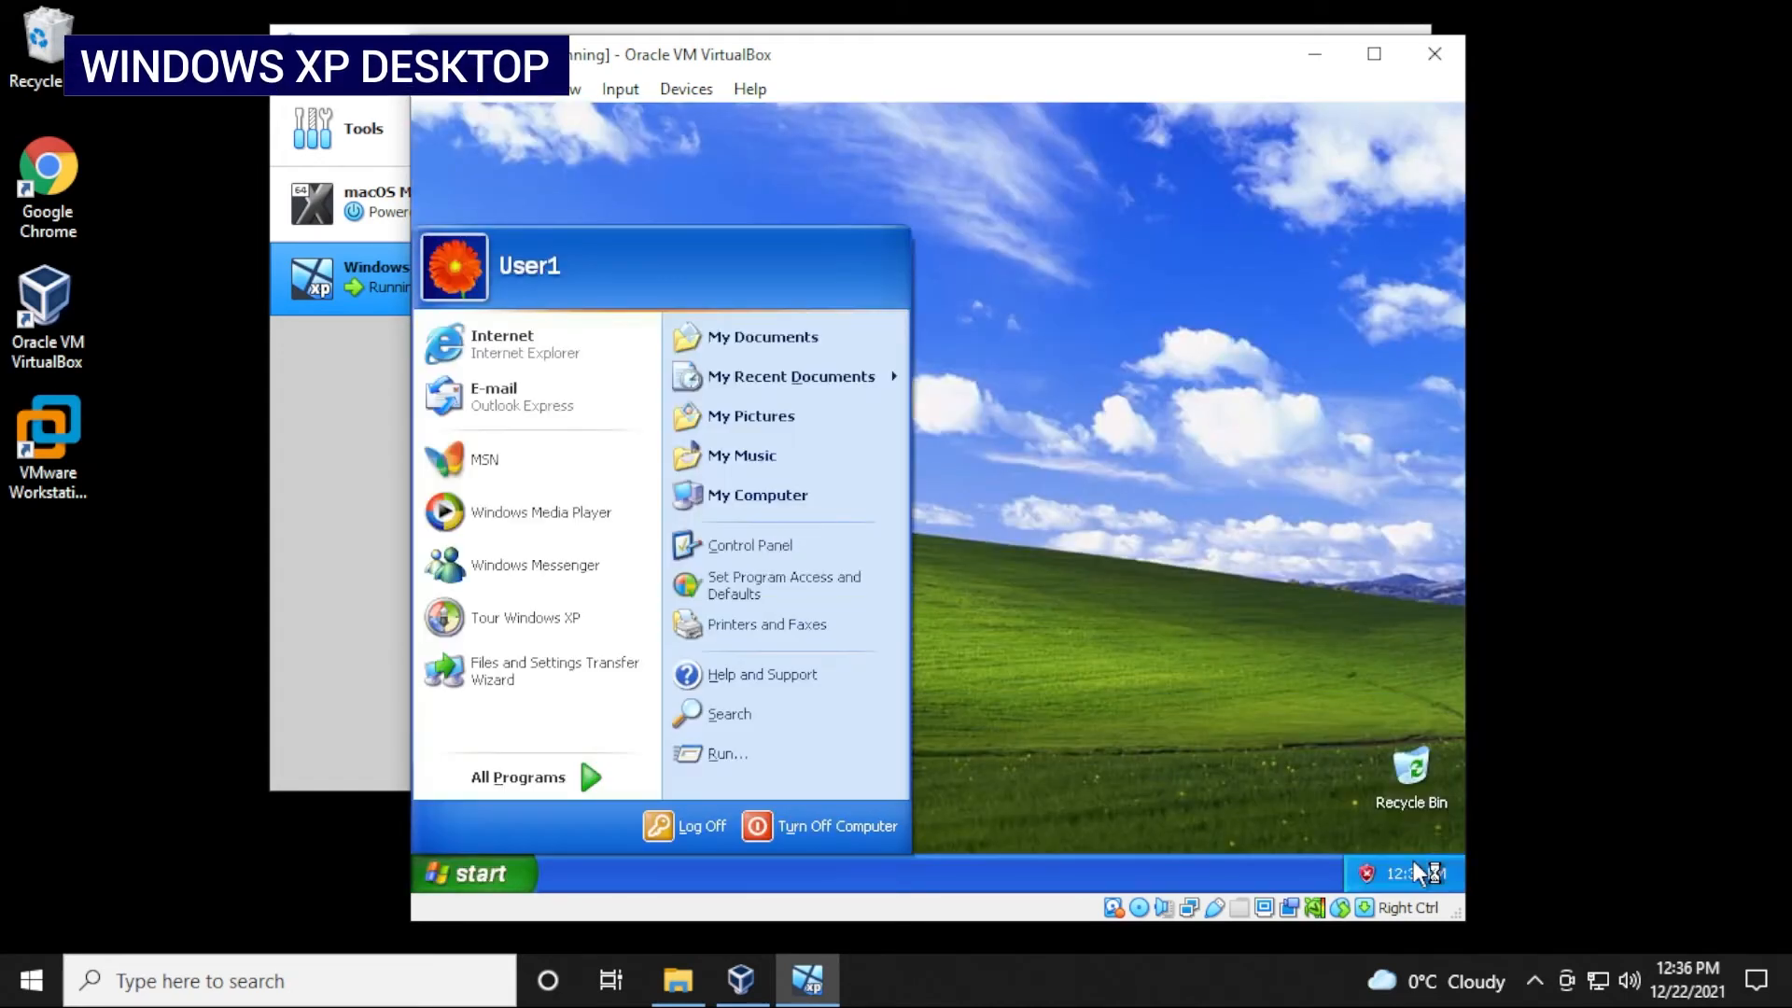
{"action": "mouse_move", "coordinate": [1283, 761]}
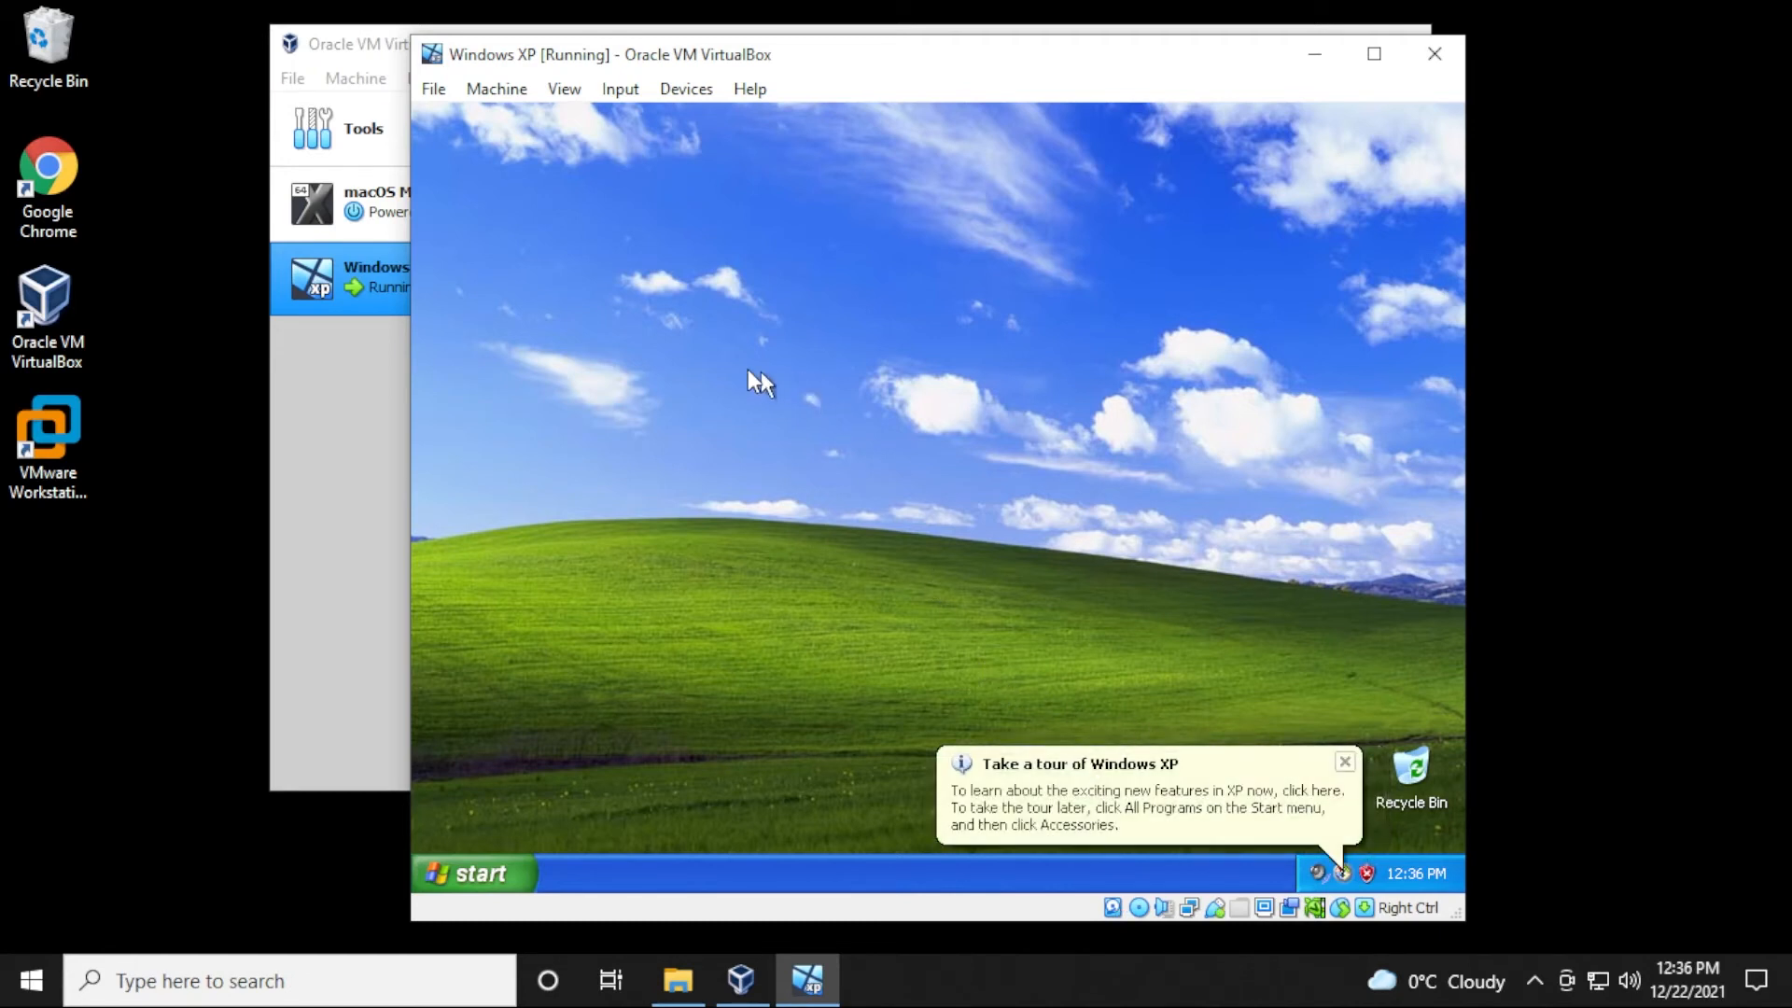
{"action": "left_click", "coordinate": [1344, 761]}
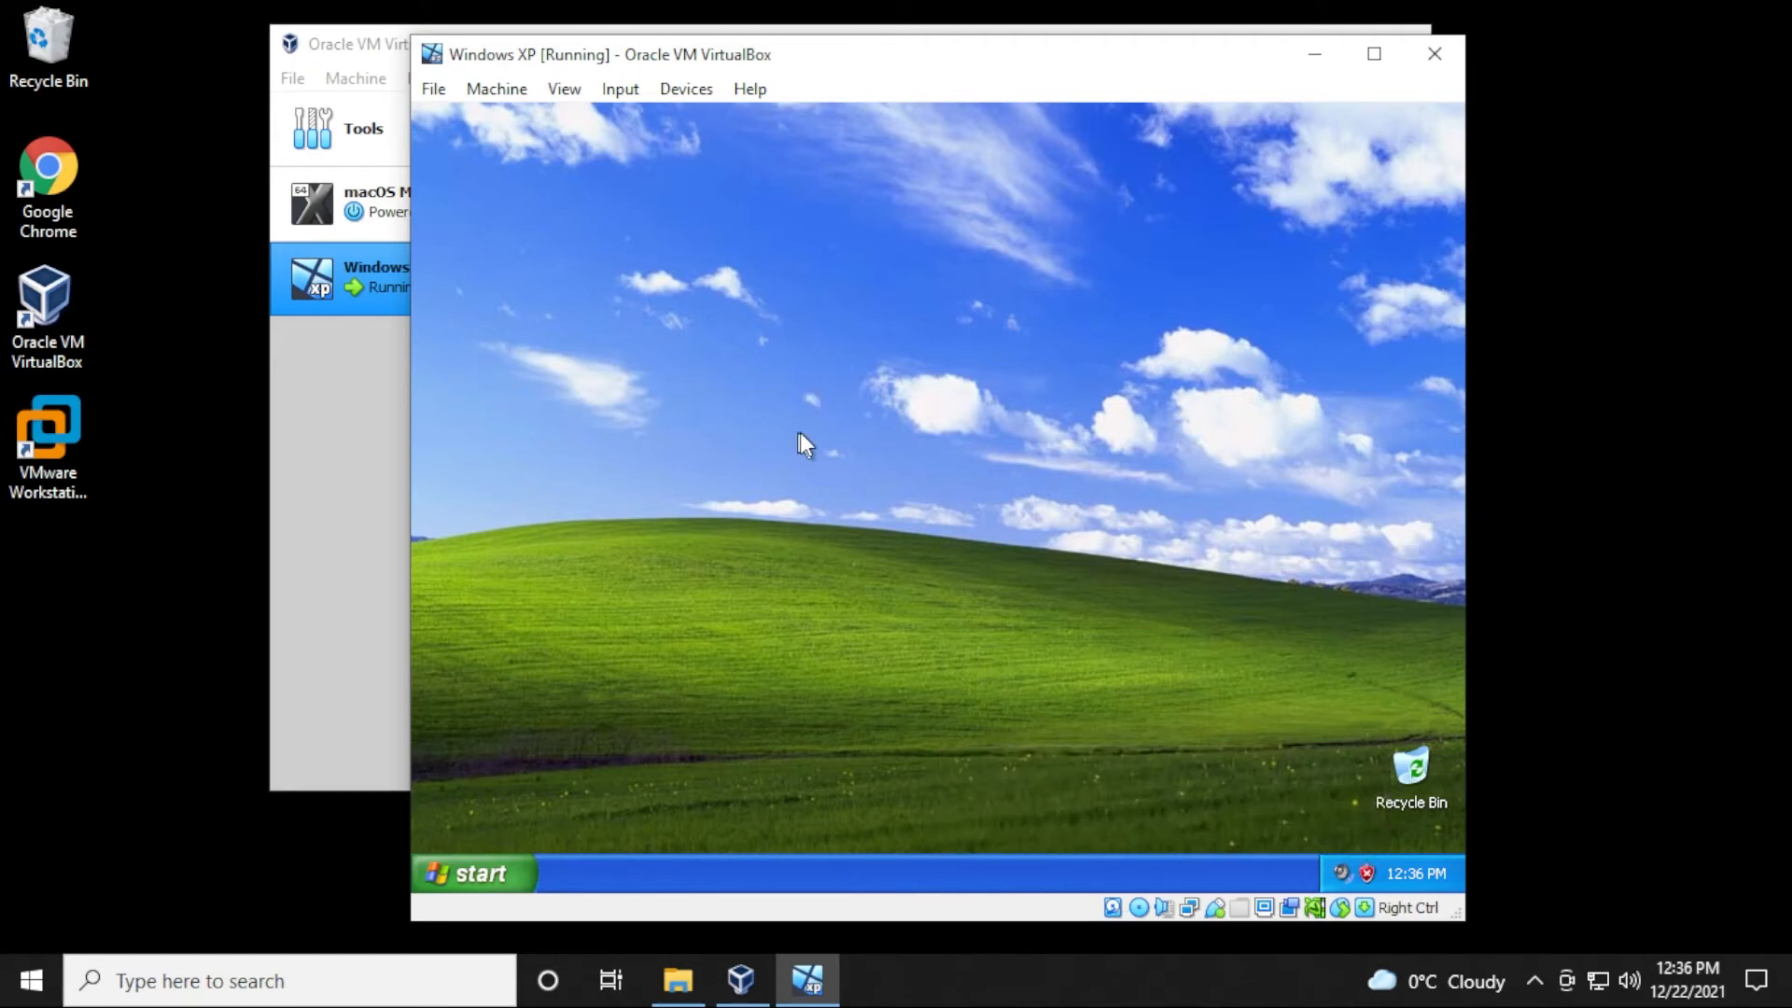
{"action": "mouse_move", "coordinate": [825, 444]}
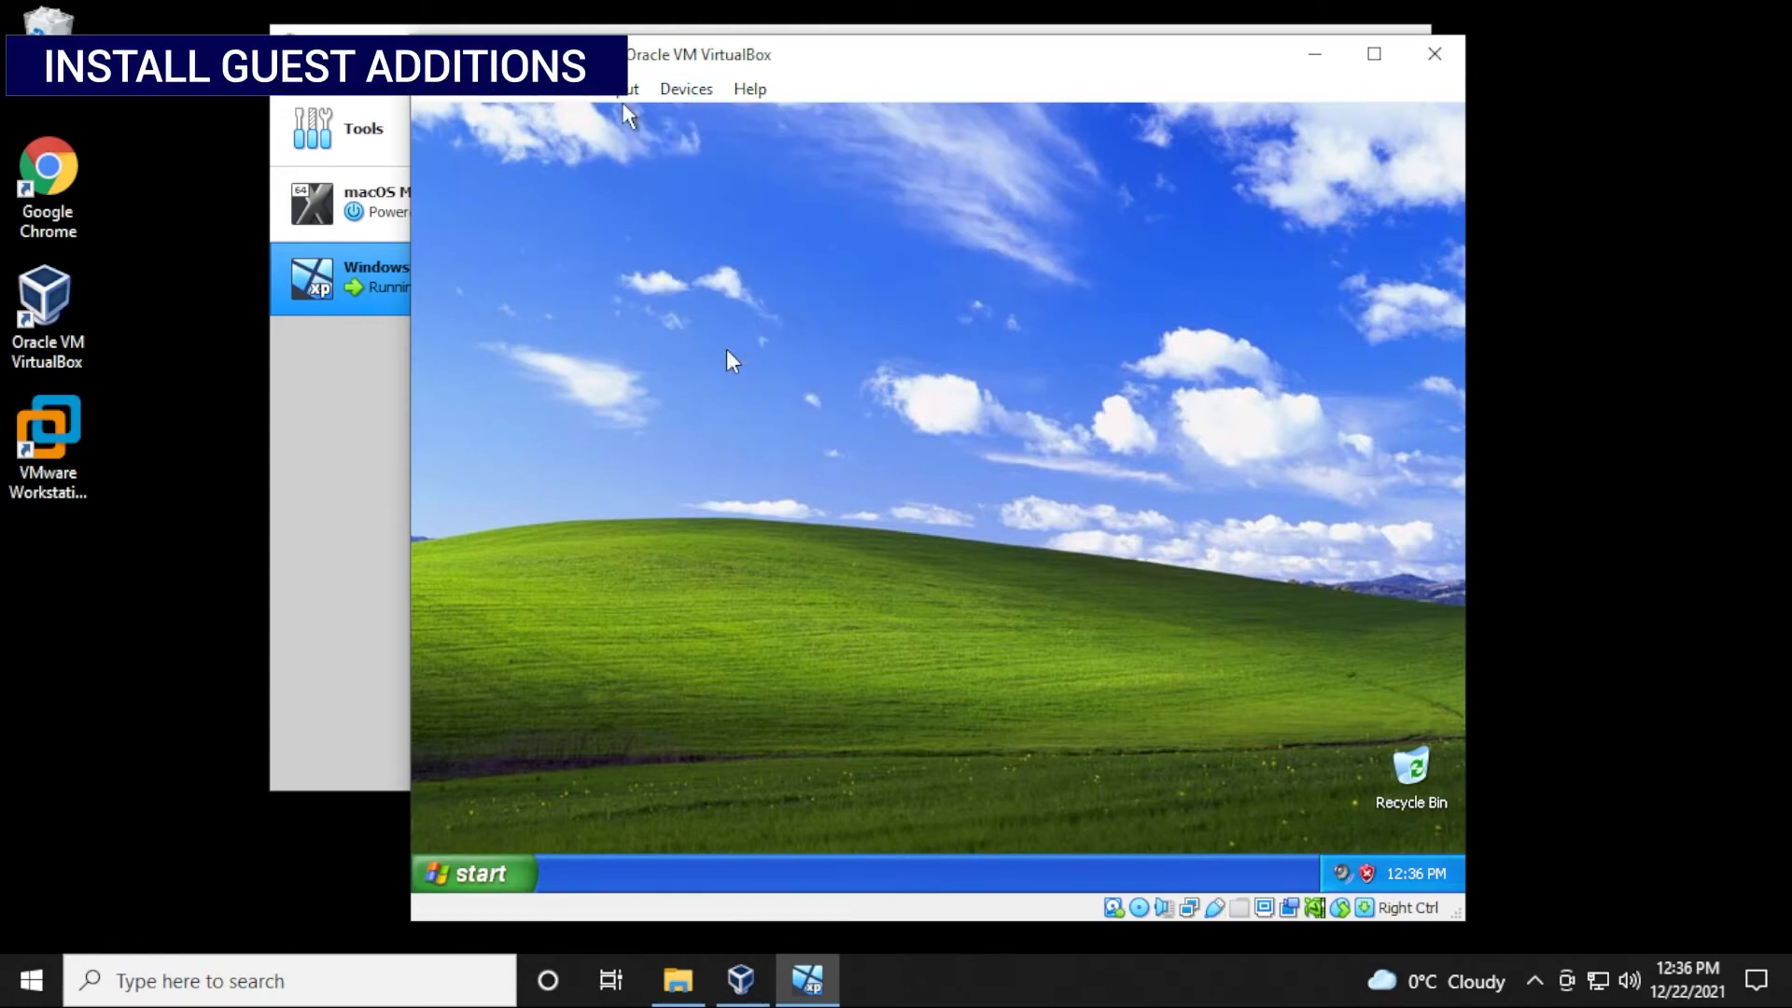
- Insert the Guest Additions CD, install version 6.1.30 from drive D and reboot
{"action": "left_click", "coordinate": [469, 873]}
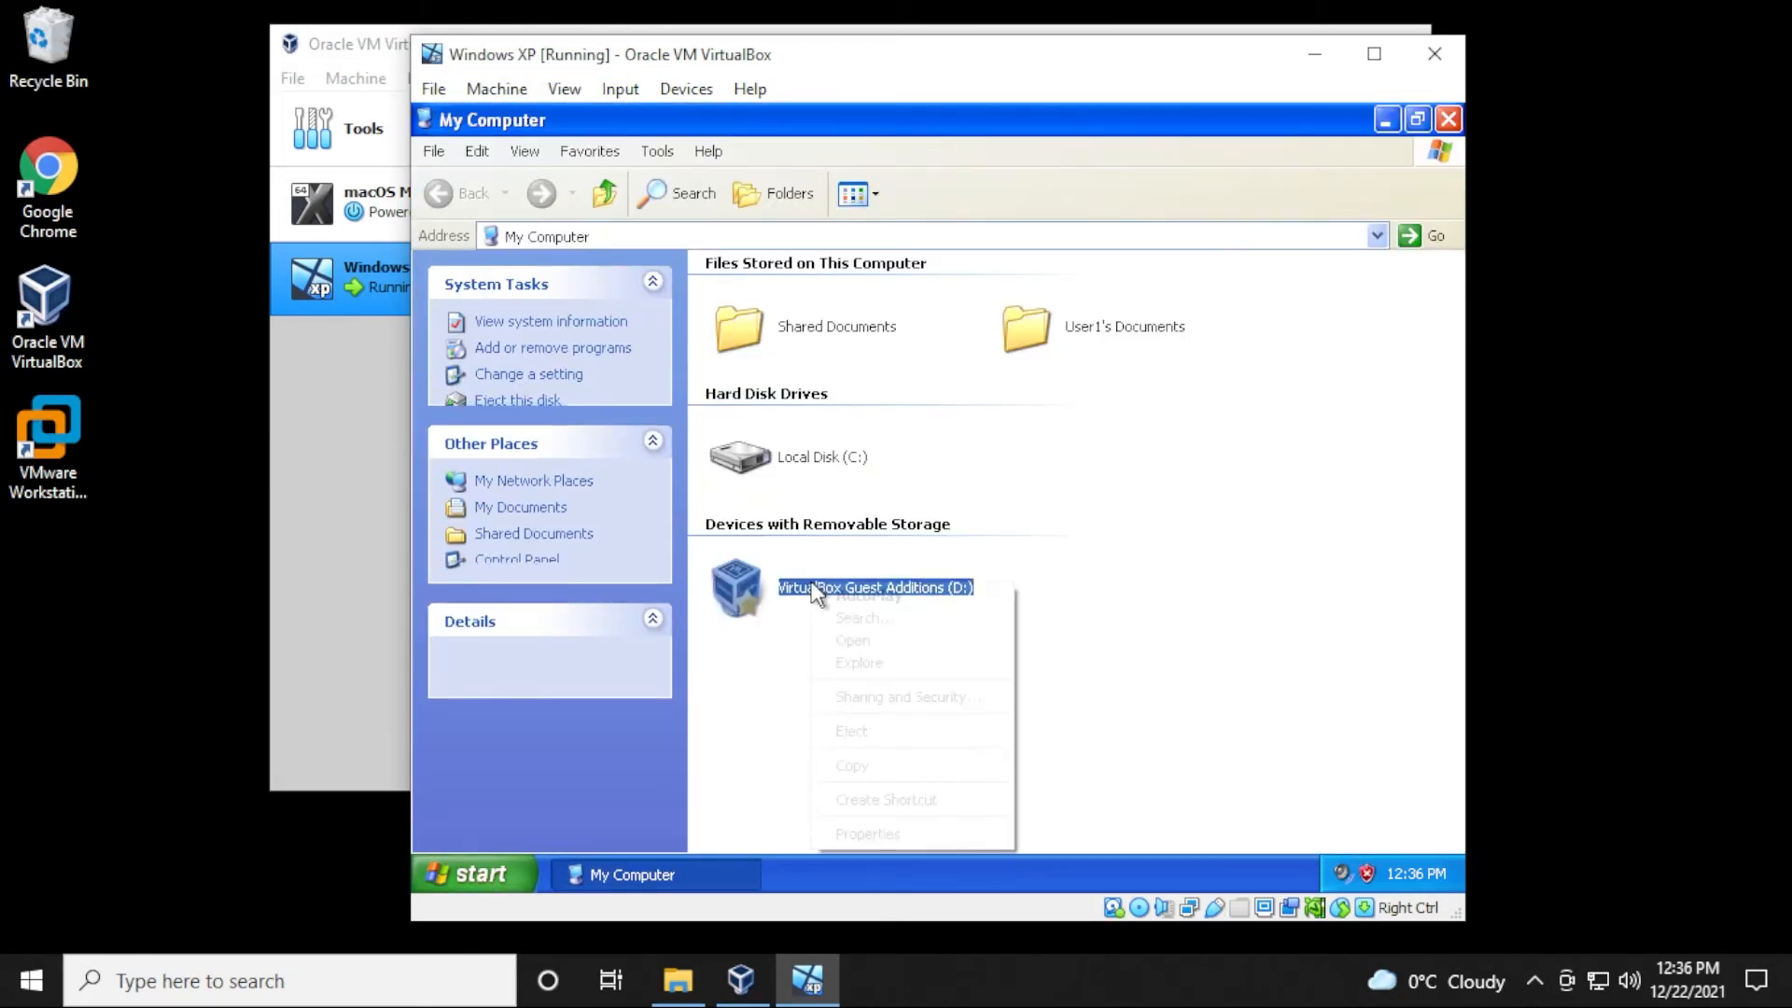
{"action": "left_click", "coordinate": [852, 640]}
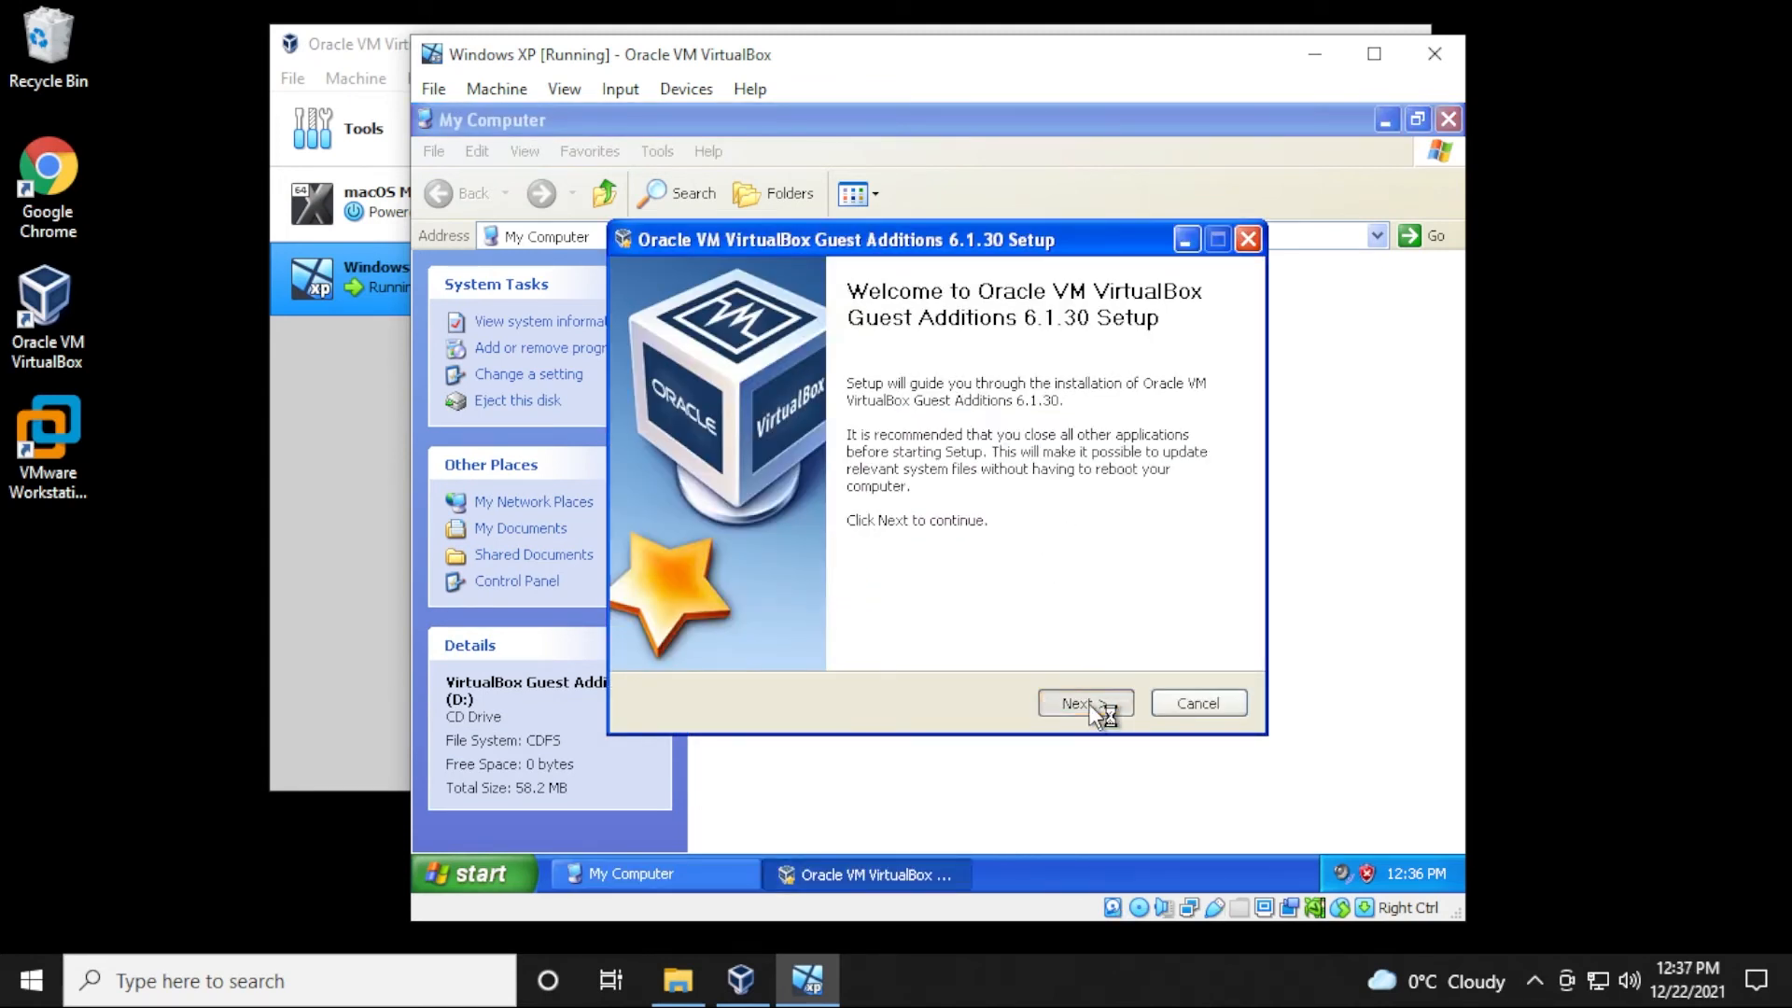
{"action": "left_click", "coordinate": [1082, 704]}
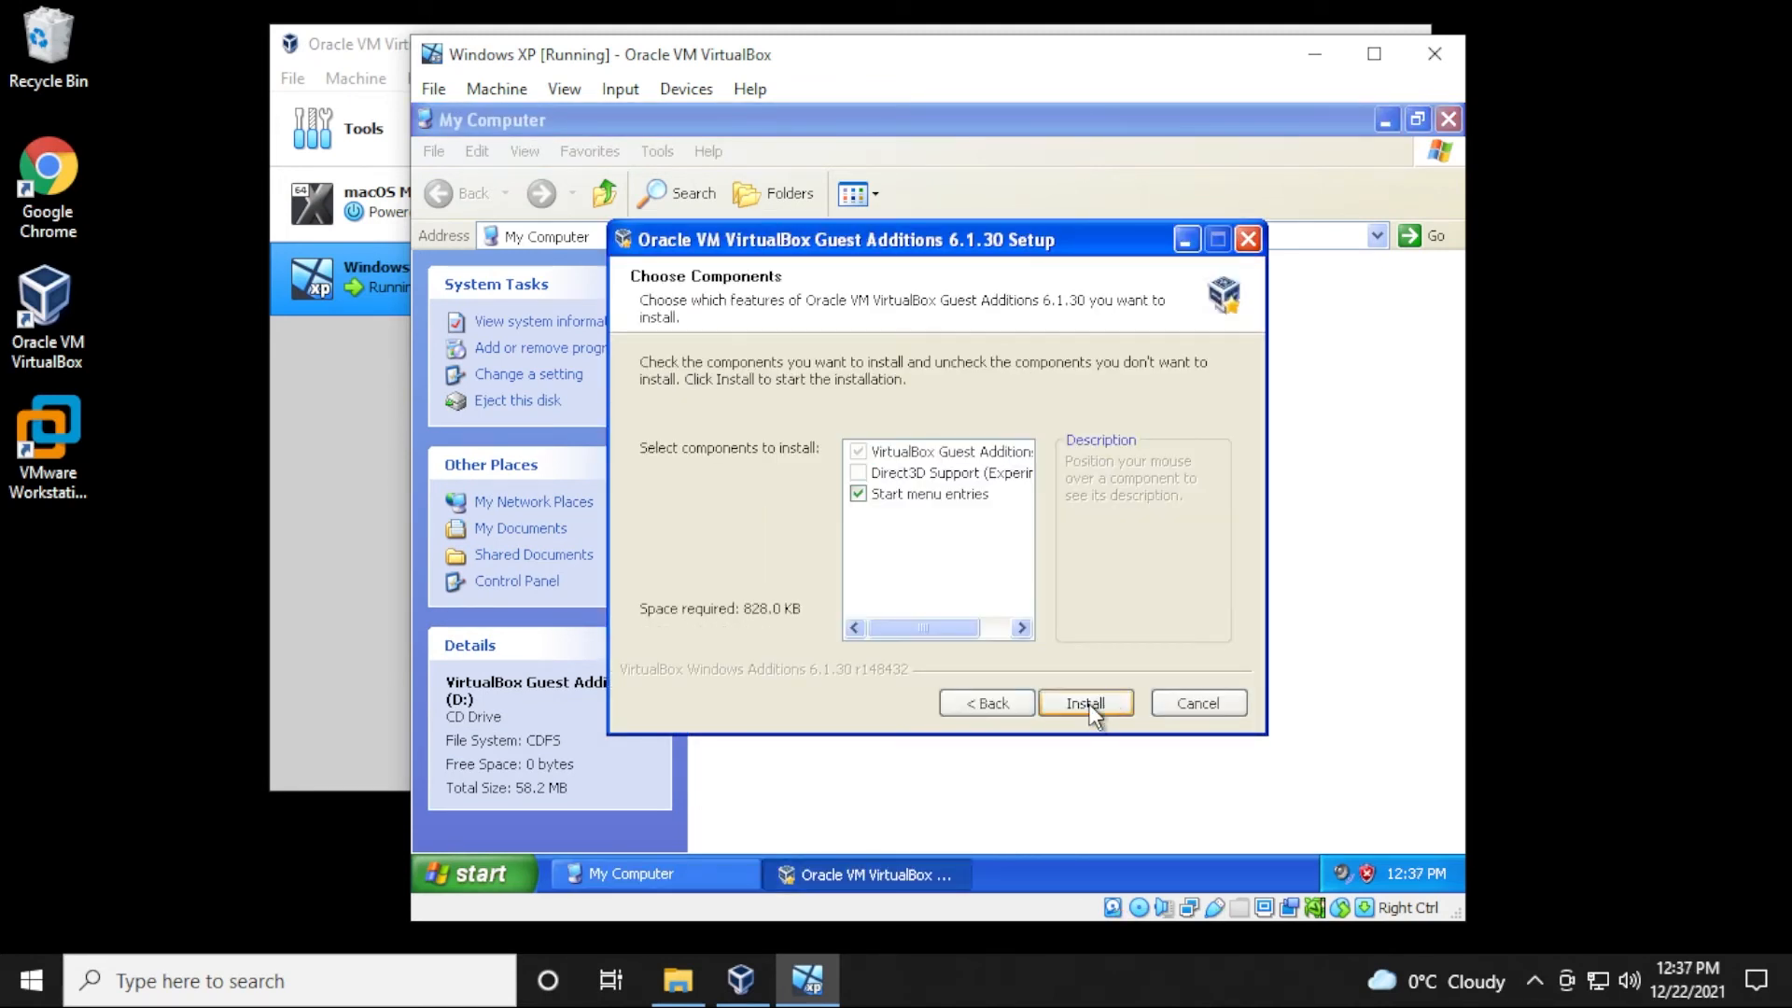
{"action": "left_click", "coordinate": [1082, 704]}
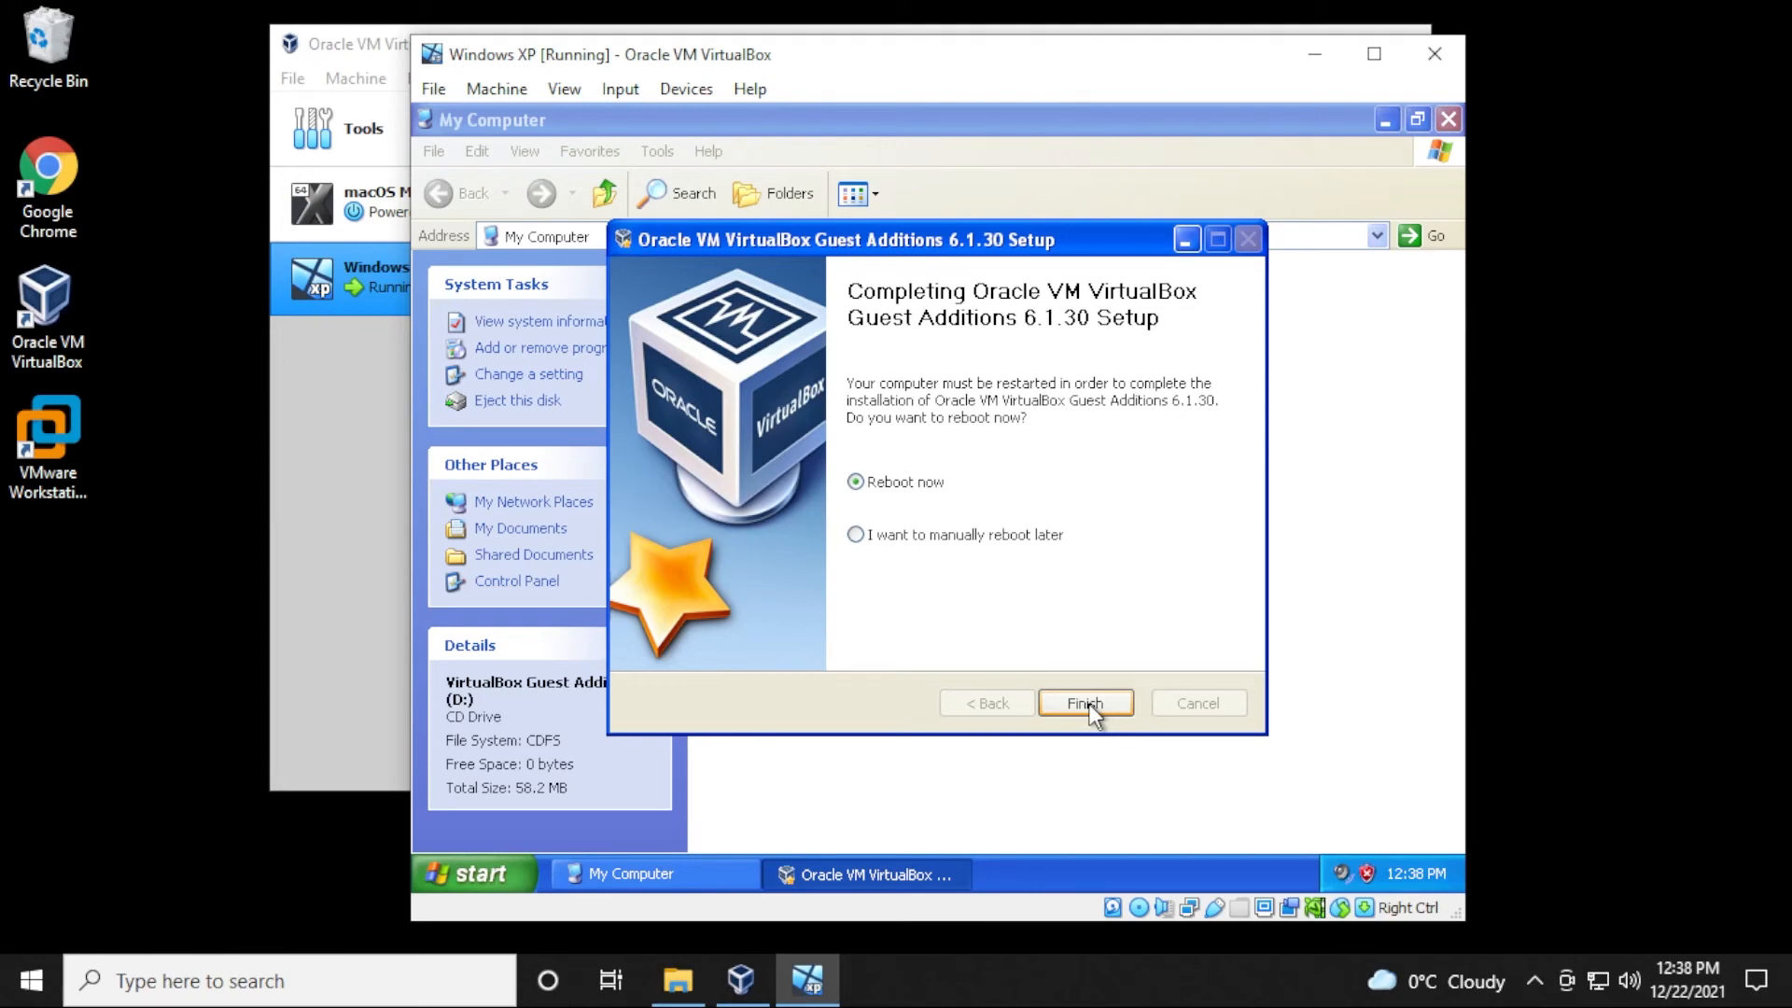
{"action": "left_click", "coordinate": [1083, 703]}
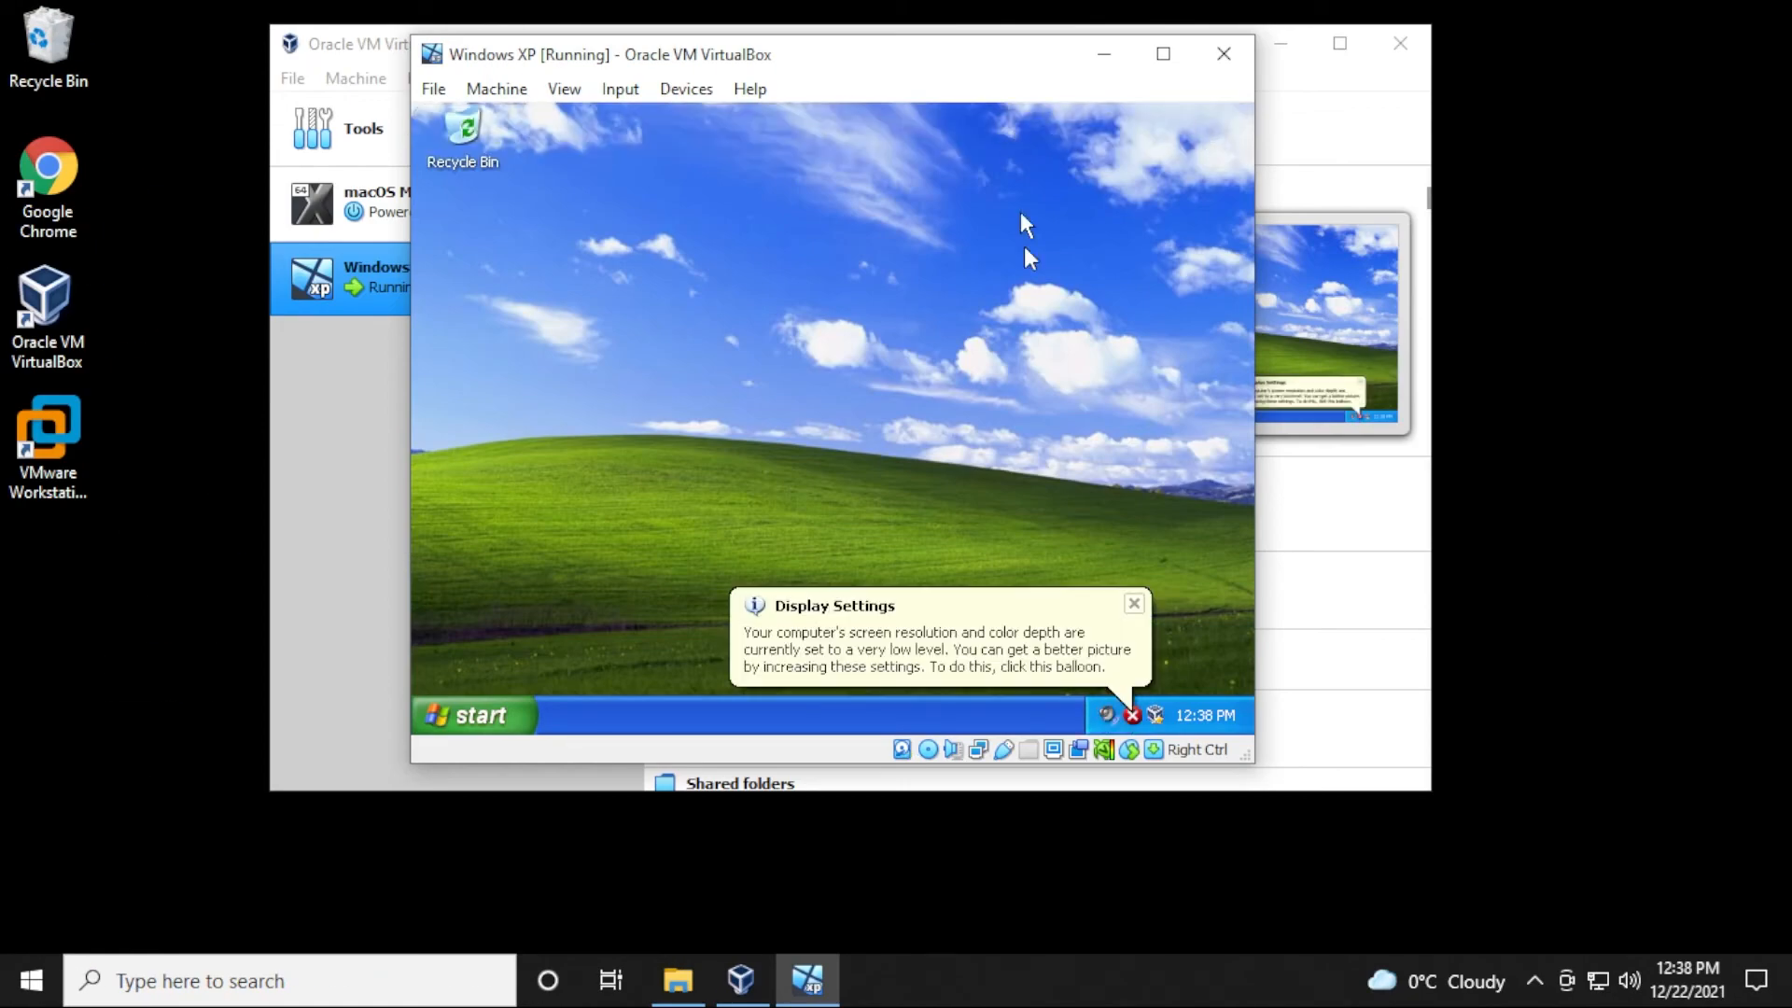
- Switch the guest to full-screen mode from the View menu
{"action": "left_click", "coordinate": [561, 87]}
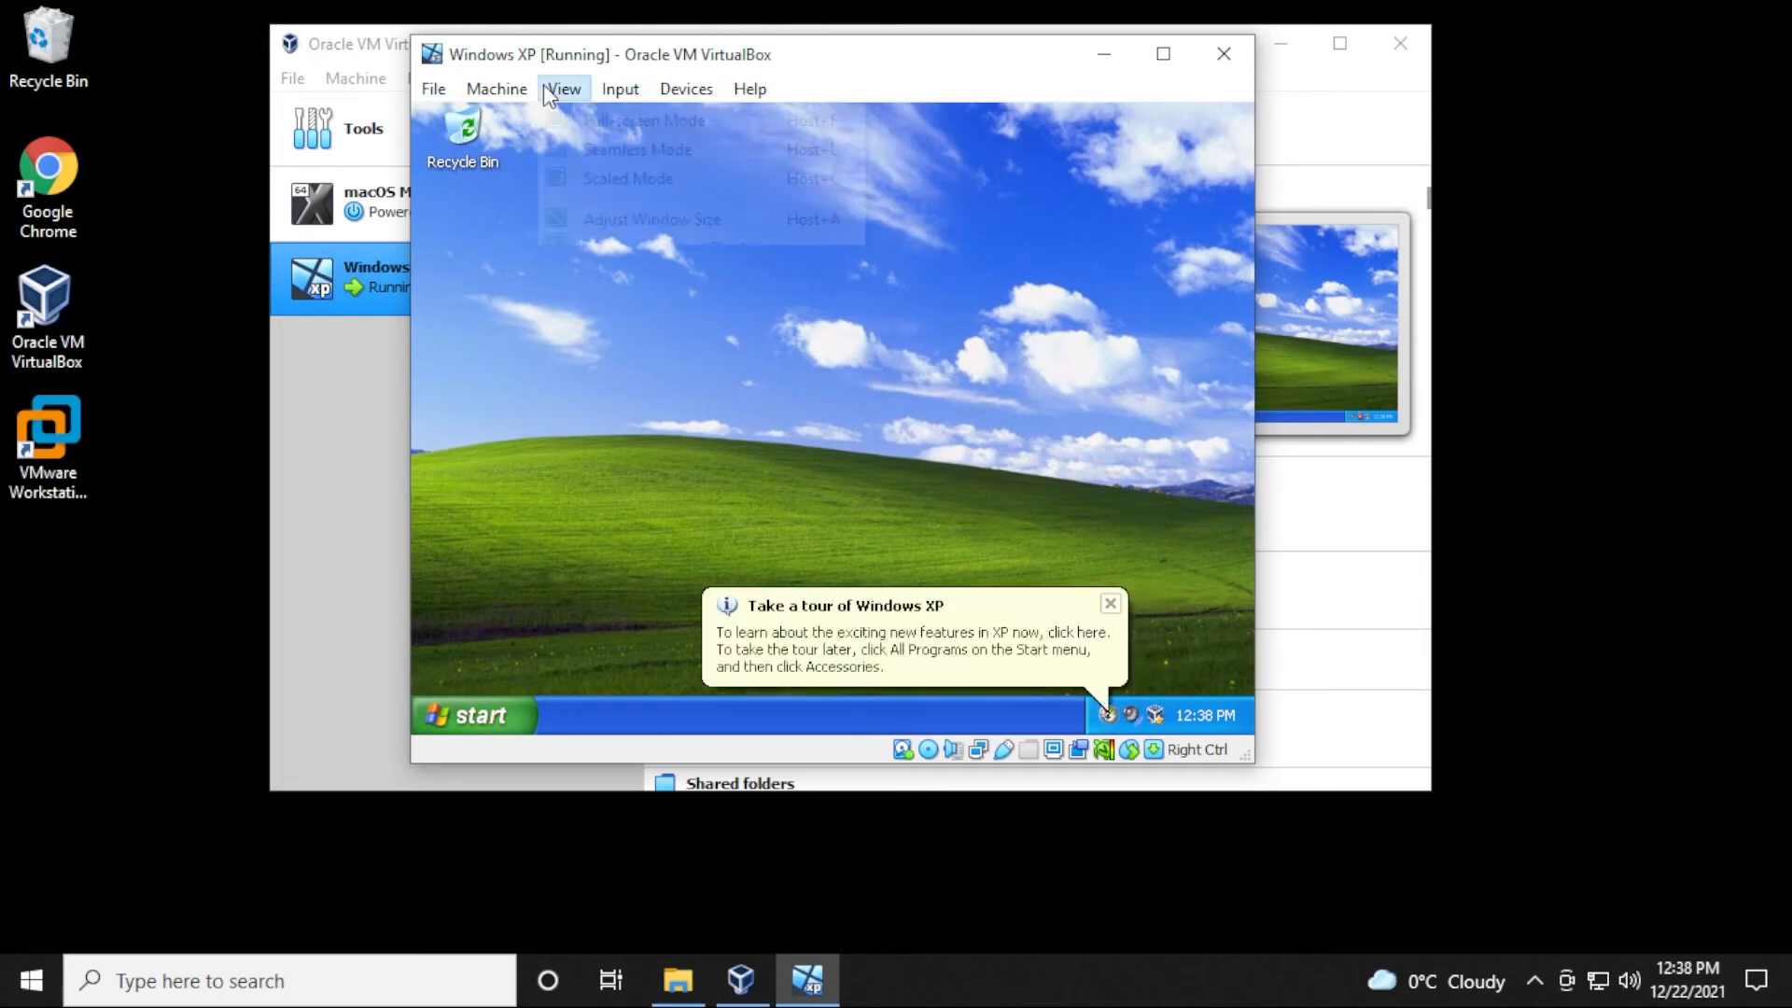
{"action": "left_click", "coordinate": [642, 120]}
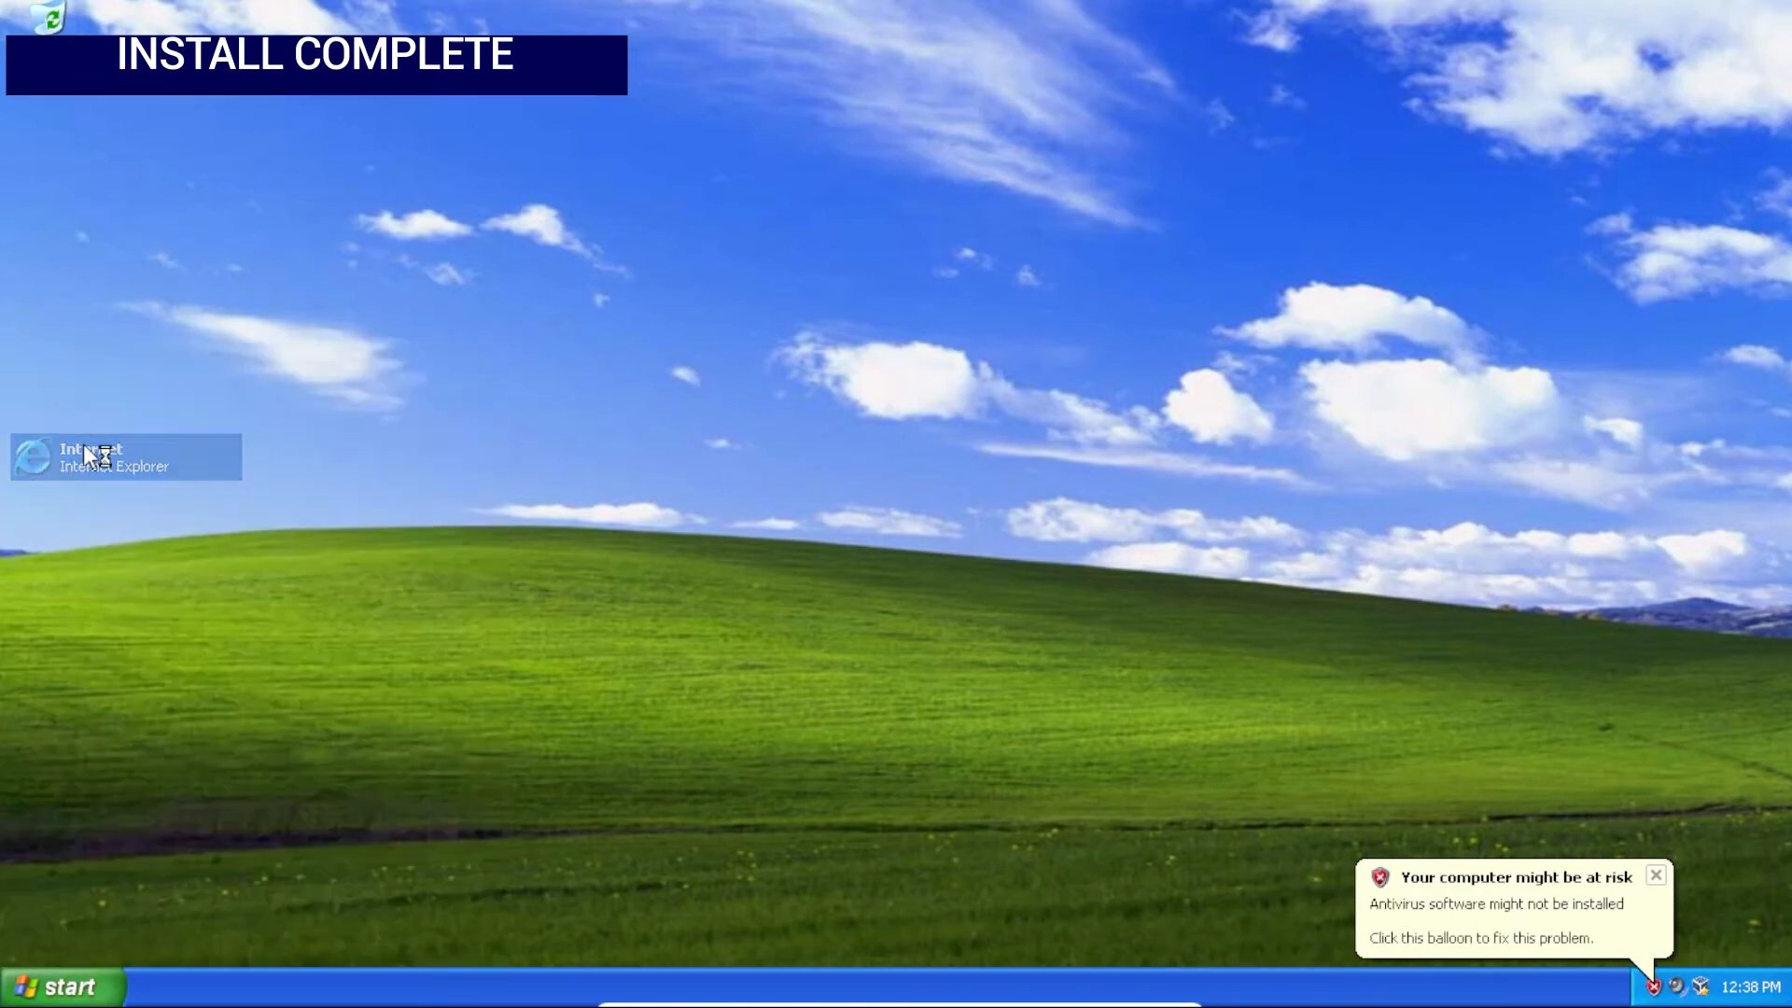
- Launch Internet Explorer and load google.com after the first page fails
{"action": "double_click", "coordinate": [92, 456]}
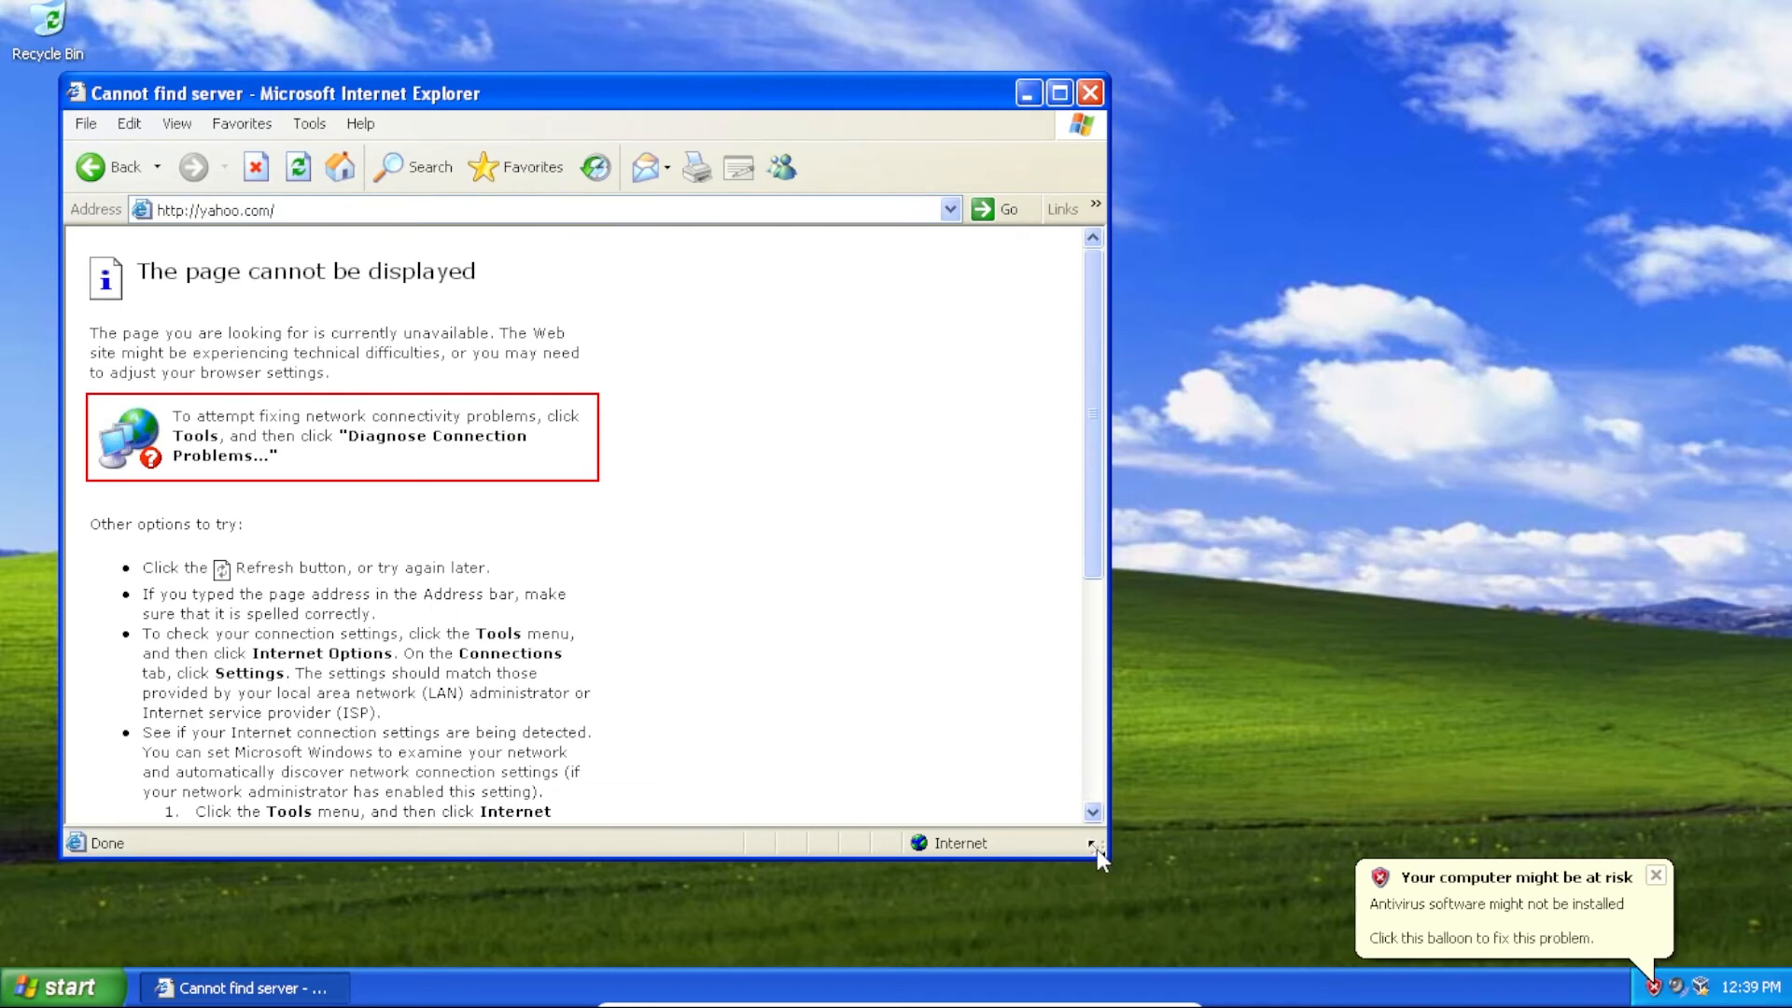
{"action": "left_click", "coordinate": [58, 985]}
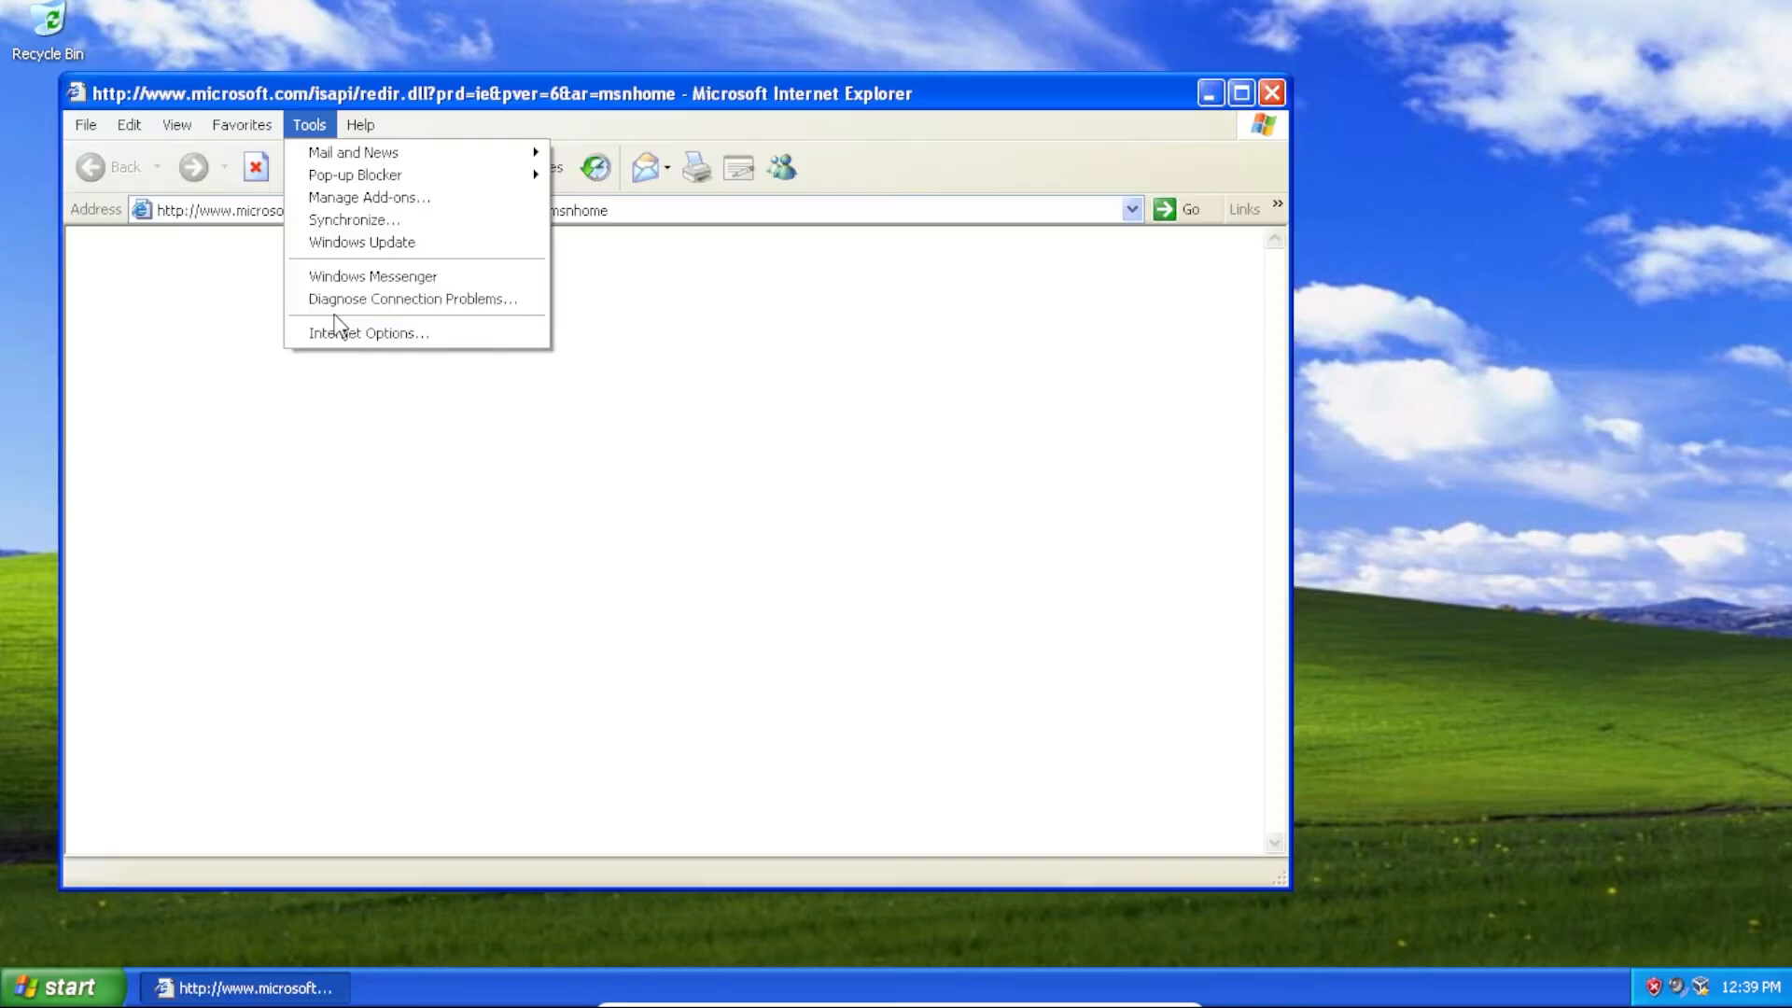
{"action": "left_click", "coordinate": [366, 332]}
{"action": "type", "text": "googl"}
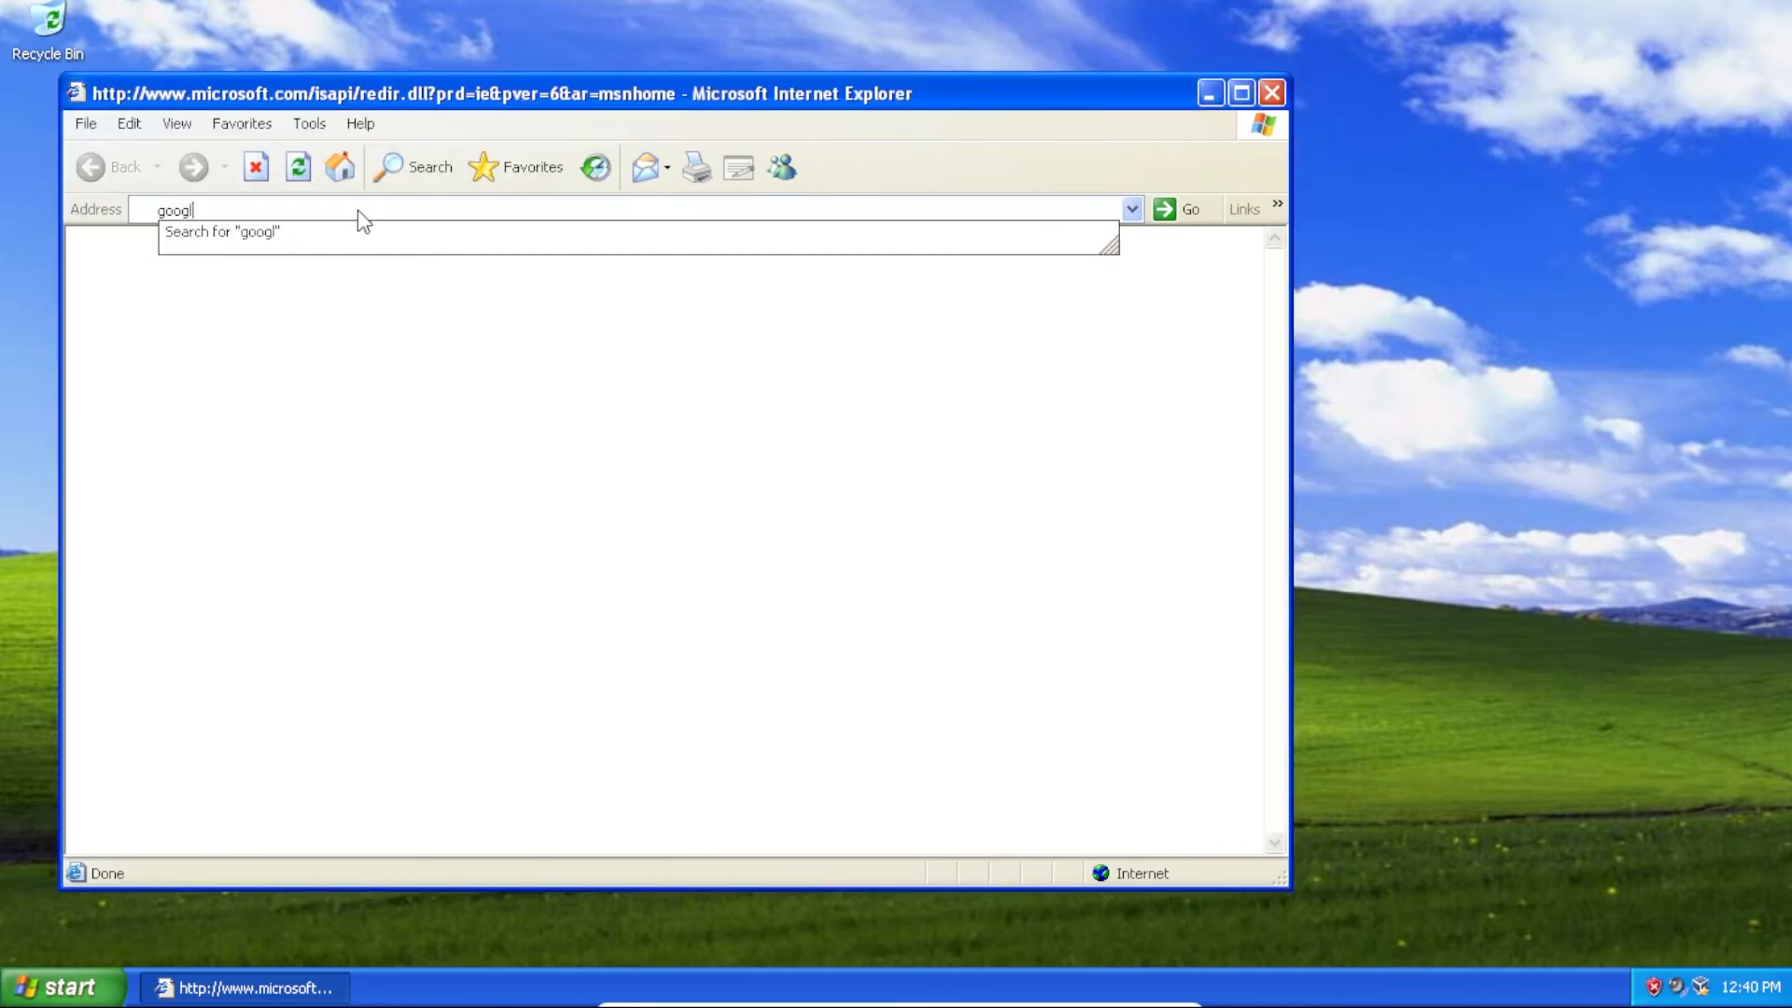
{"action": "key", "text": "Return"}
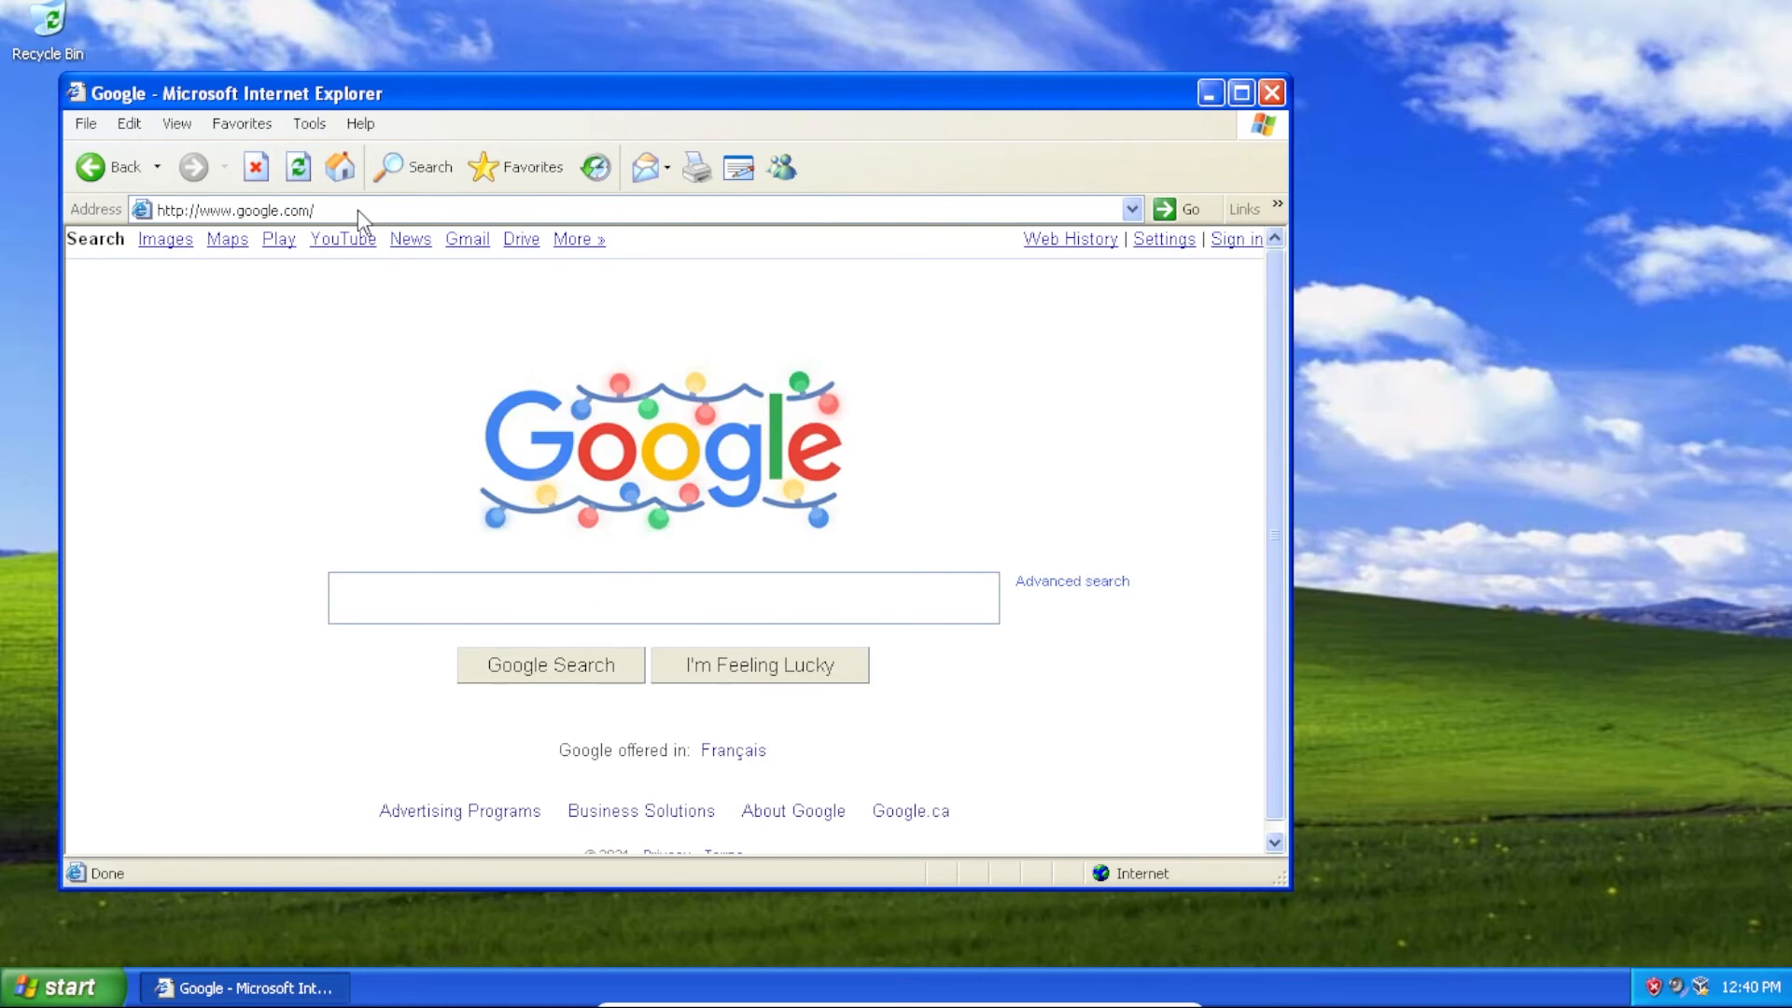
{"action": "mouse_move", "coordinate": [950, 547]}
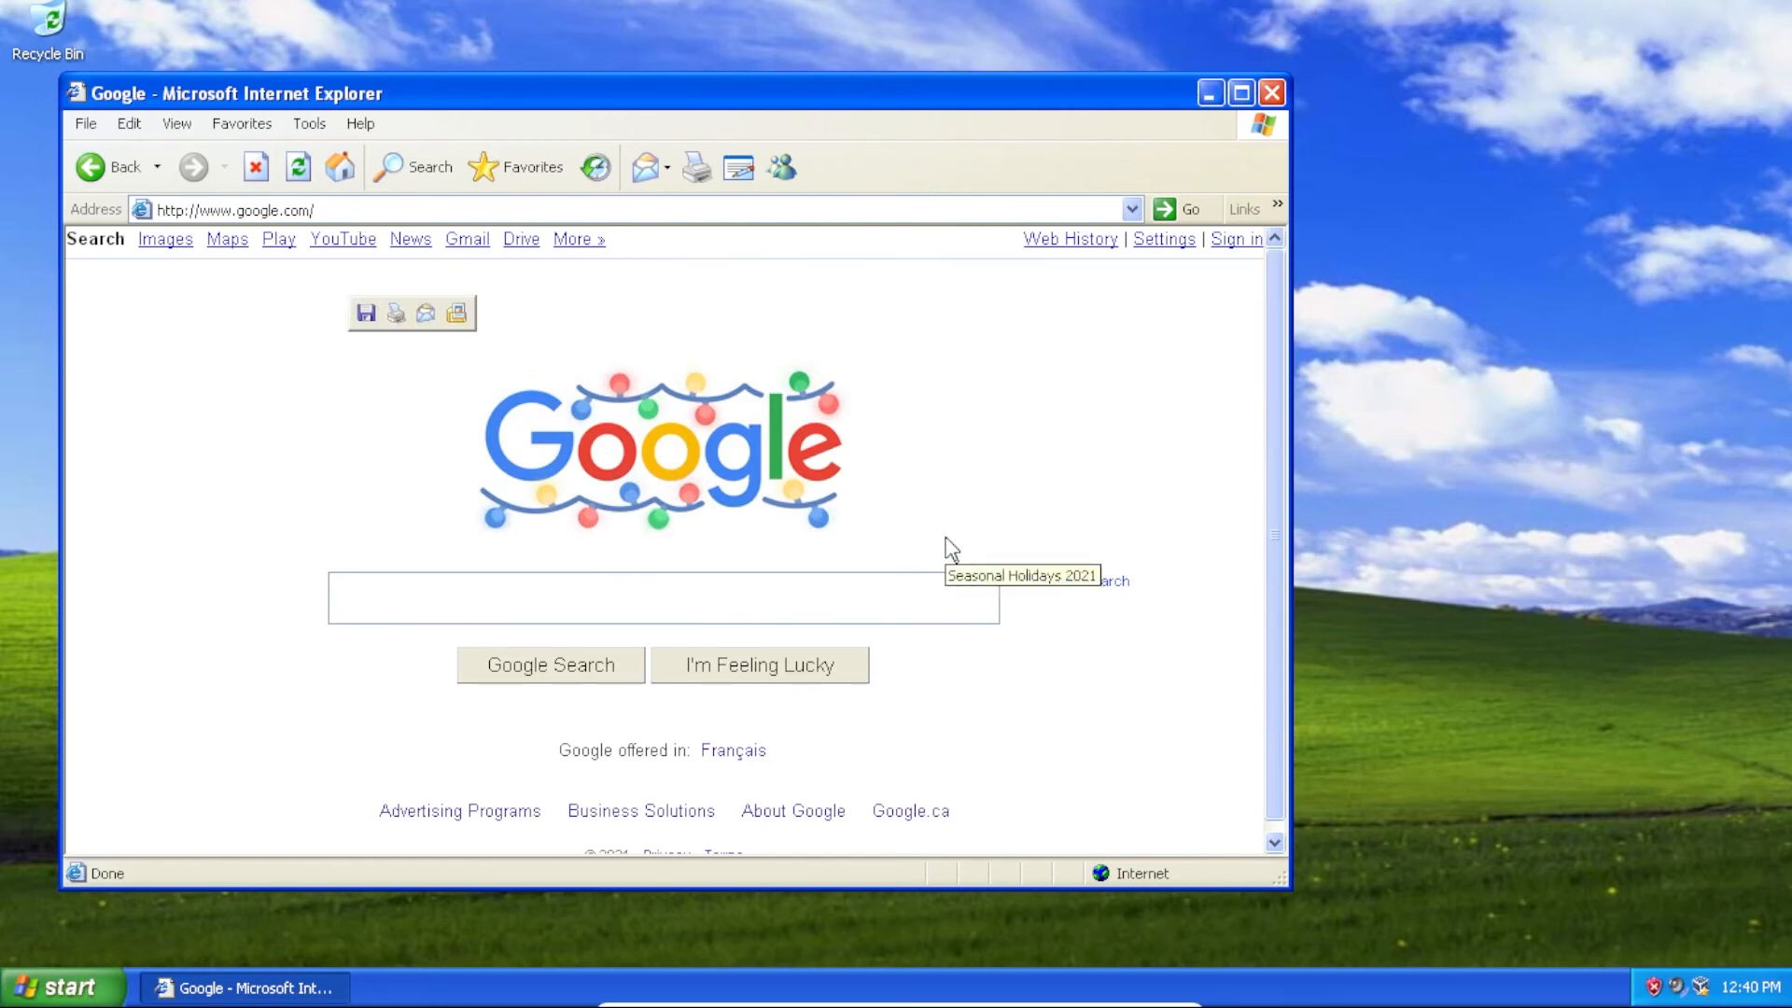
{"action": "mouse_move", "coordinate": [952, 549]}
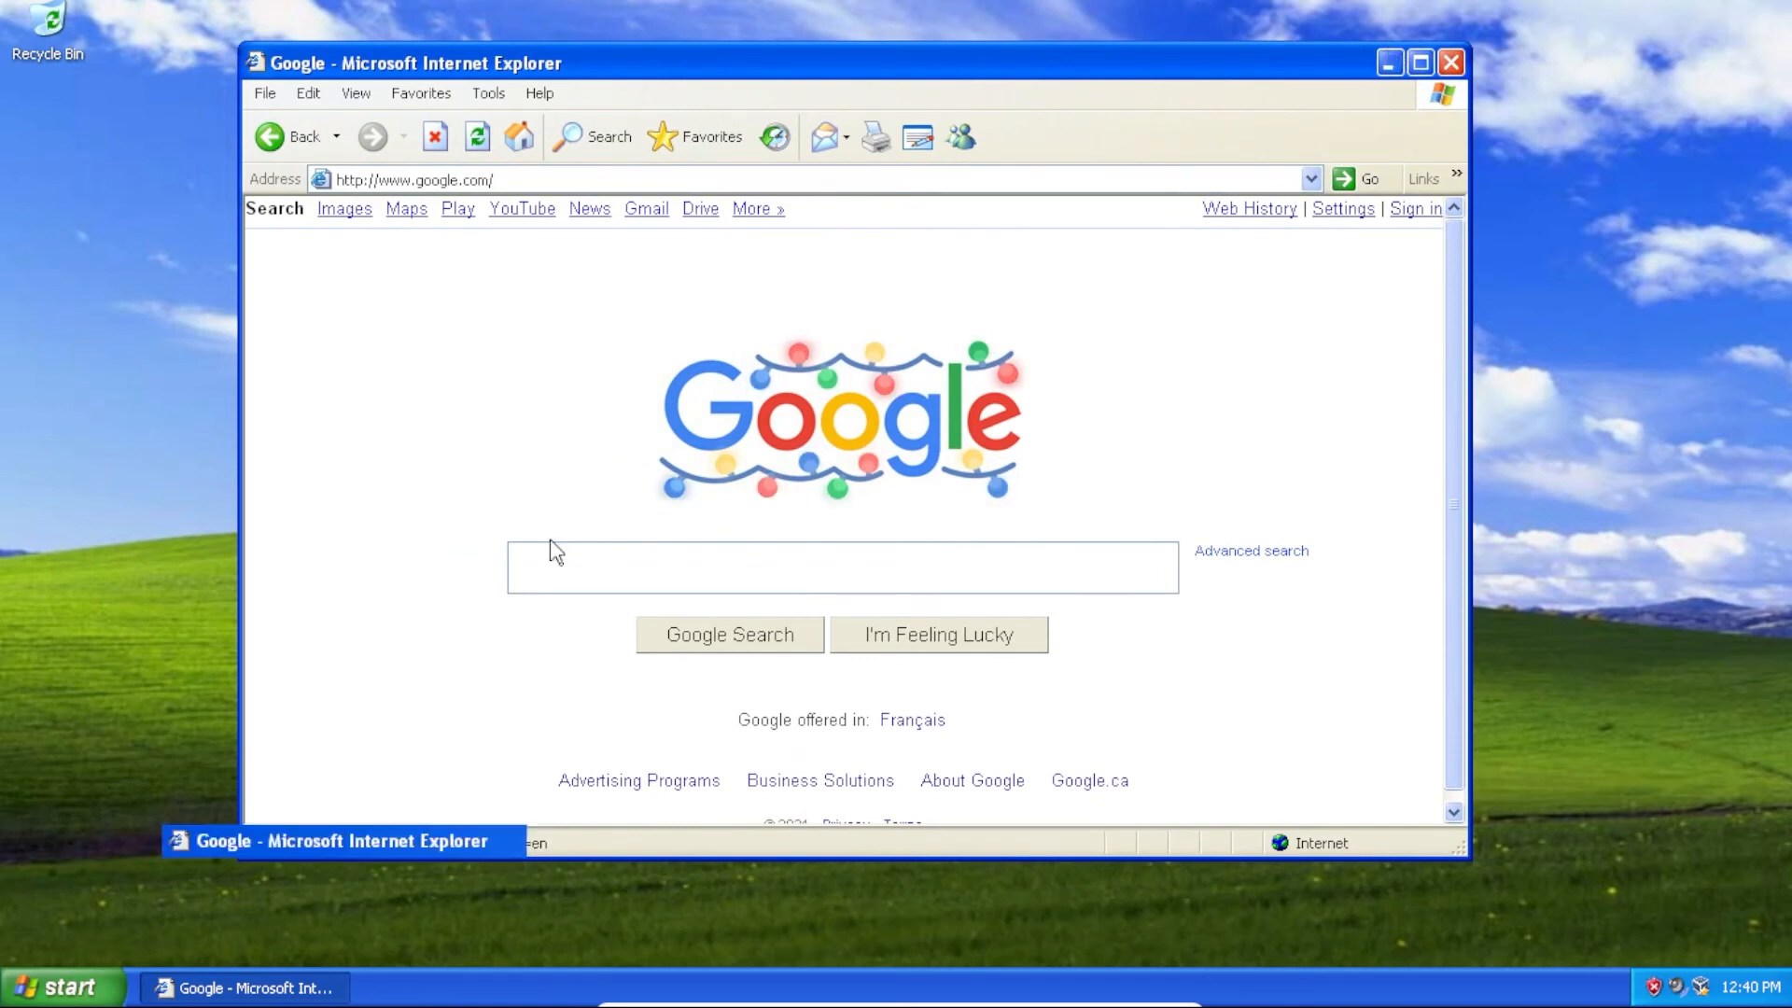
- Launch the Pinball game from the Start menu's installed Games list
{"action": "left_click", "coordinate": [61, 985]}
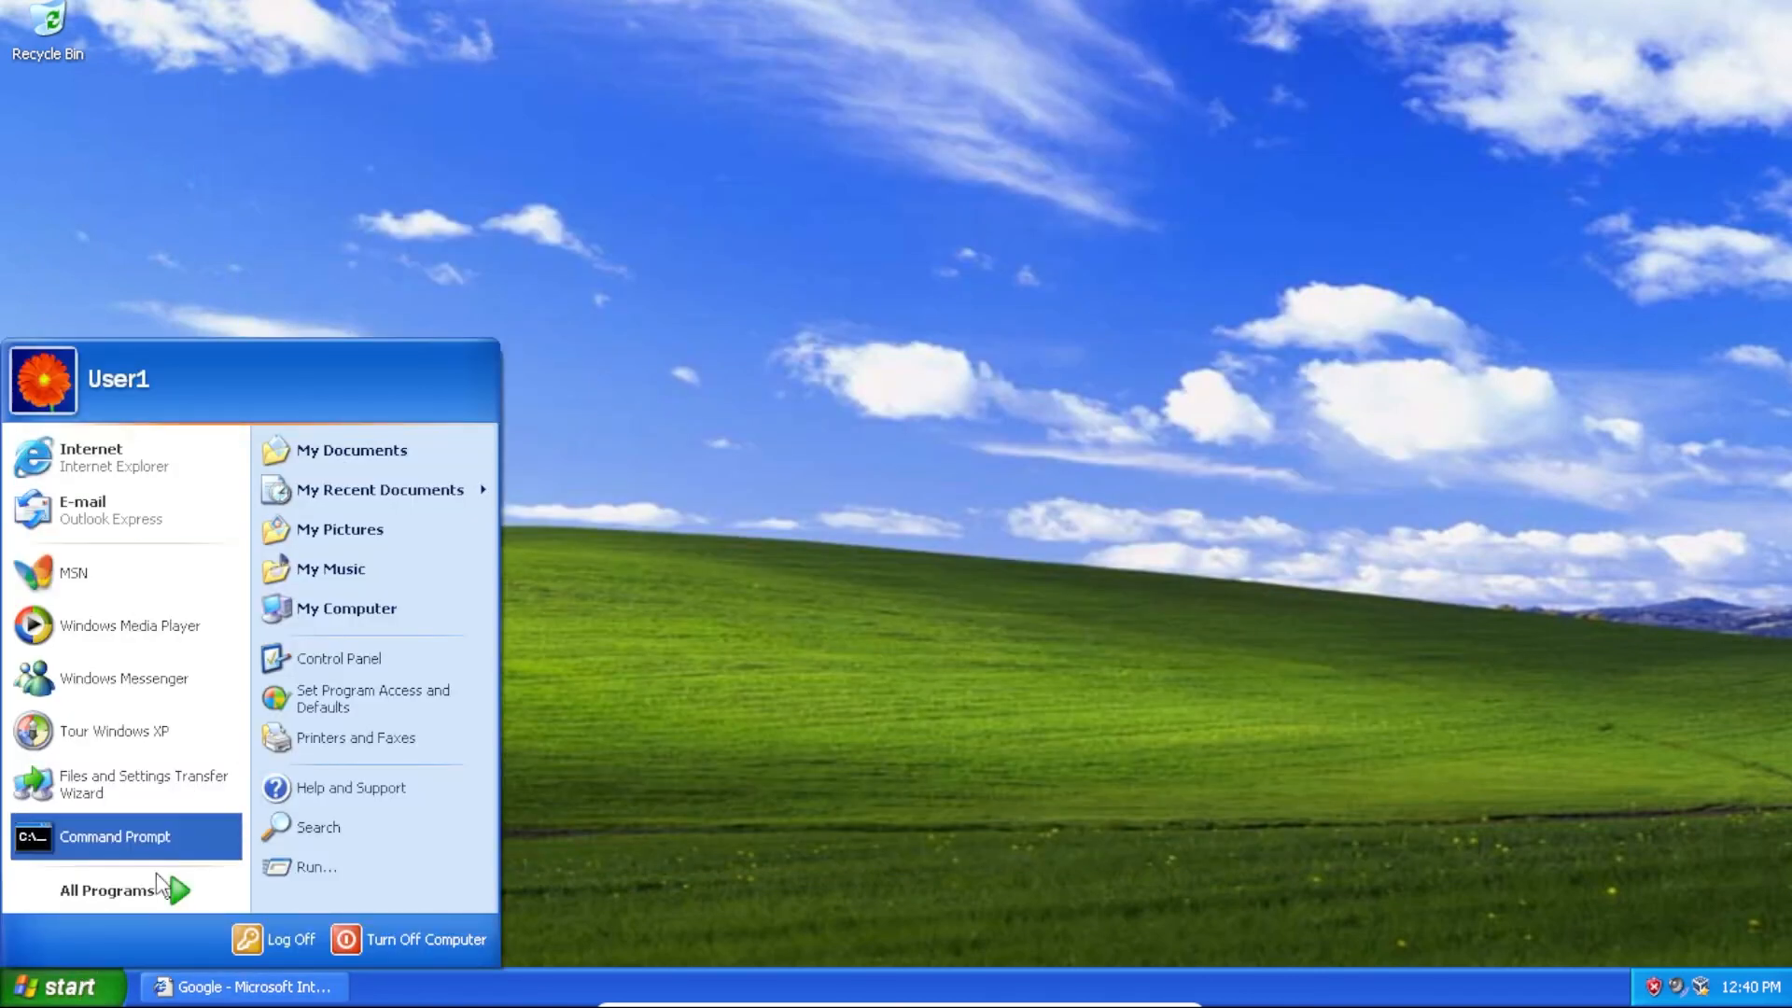
{"action": "left_click", "coordinate": [107, 890]}
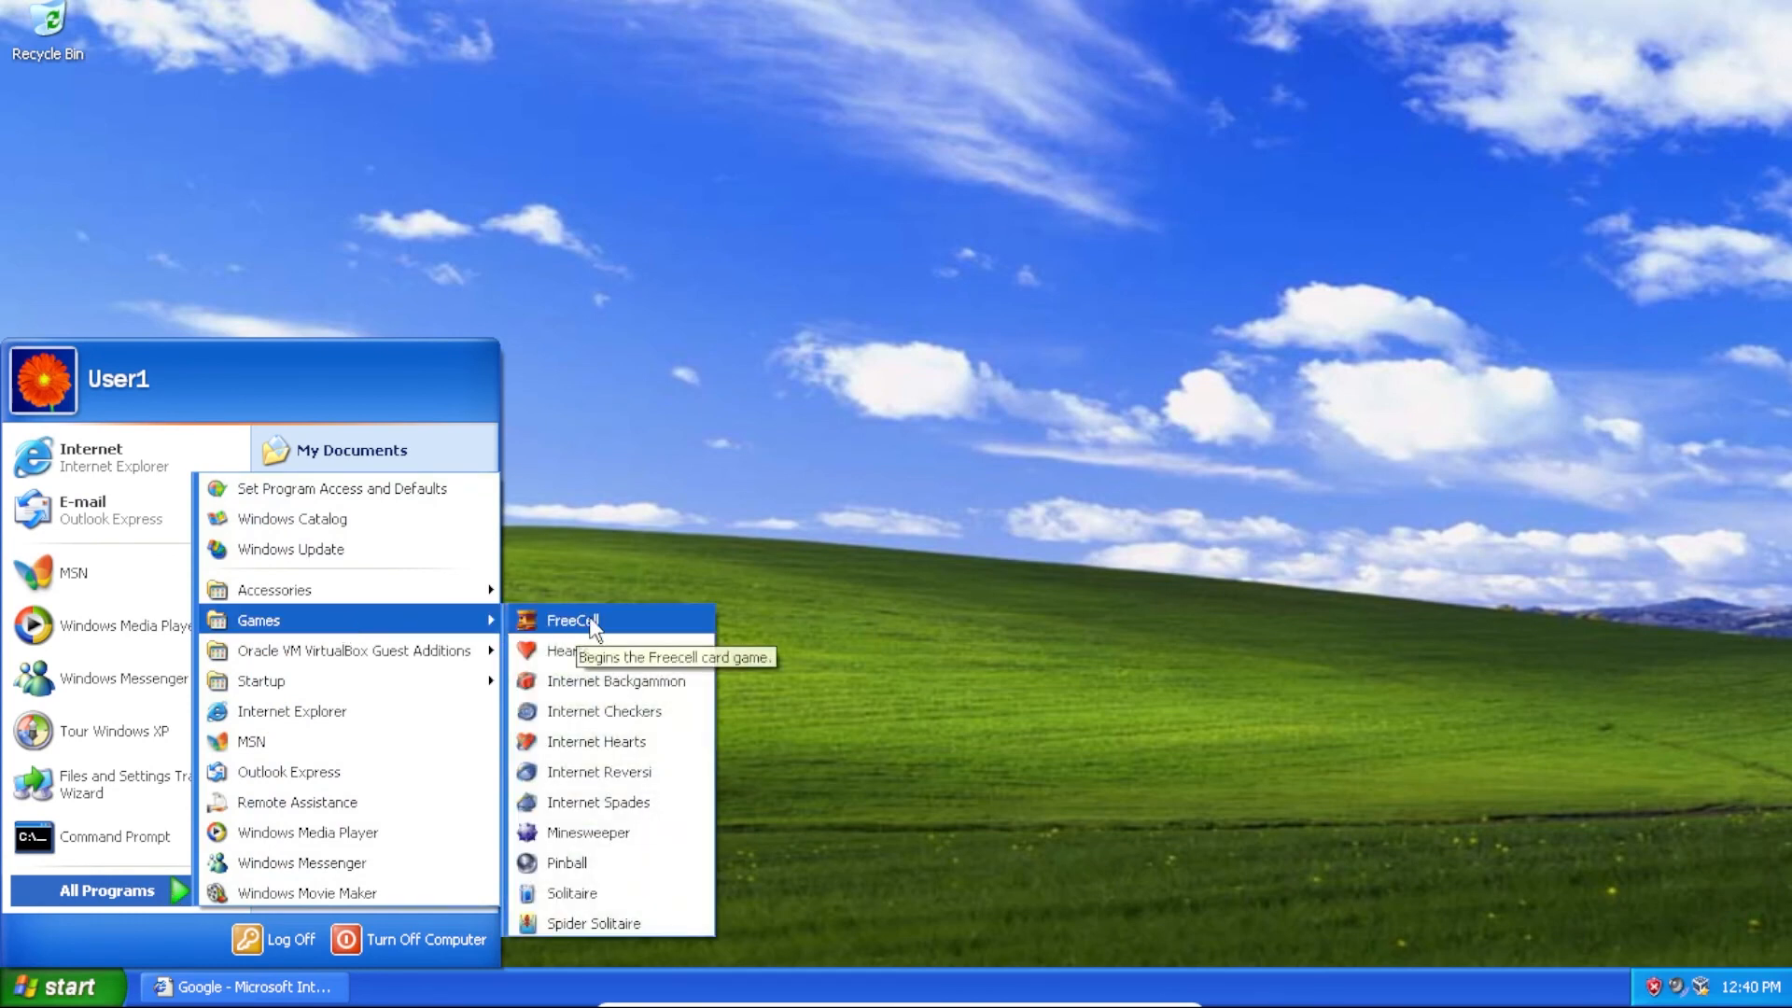
{"action": "left_click", "coordinate": [566, 862]}
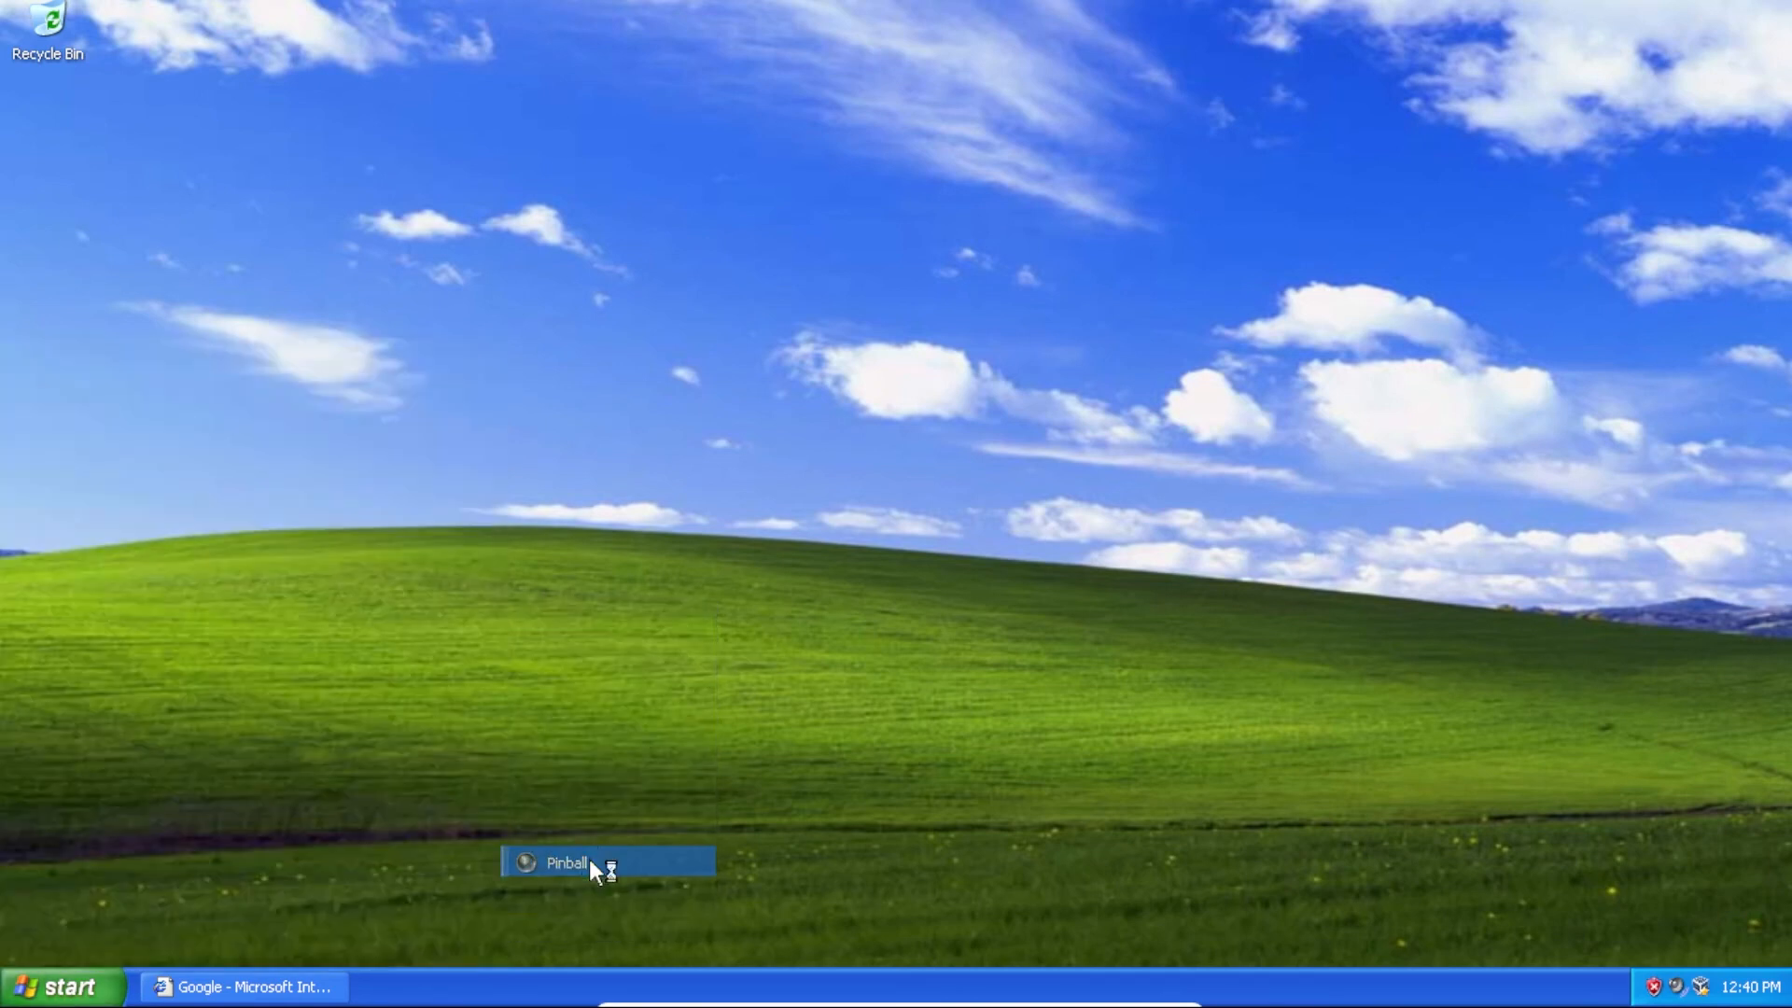